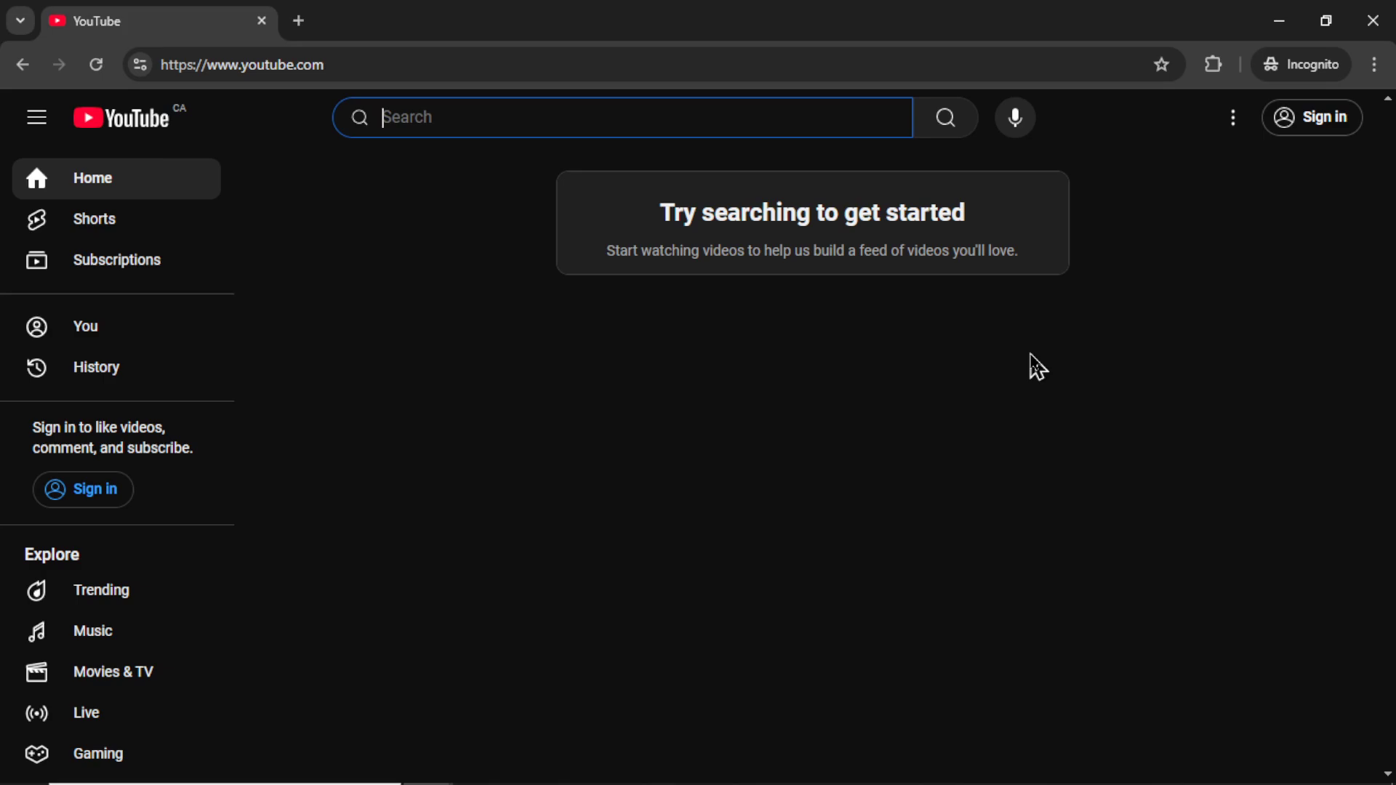
# Search YouTube for 'fortnite' and scroll the results toward the ranked speedrun video
pyautogui.write('fortnite')
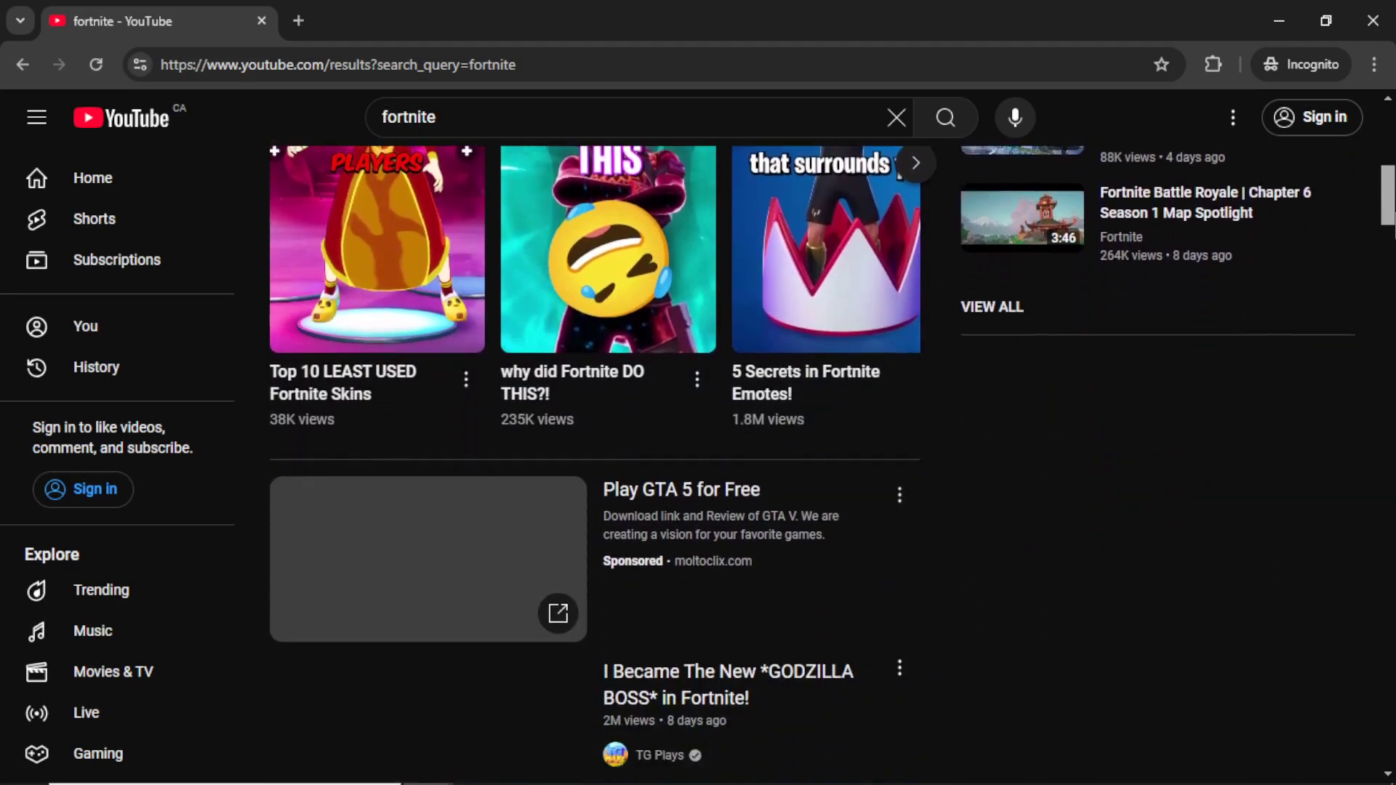
pyautogui.scroll(-3)
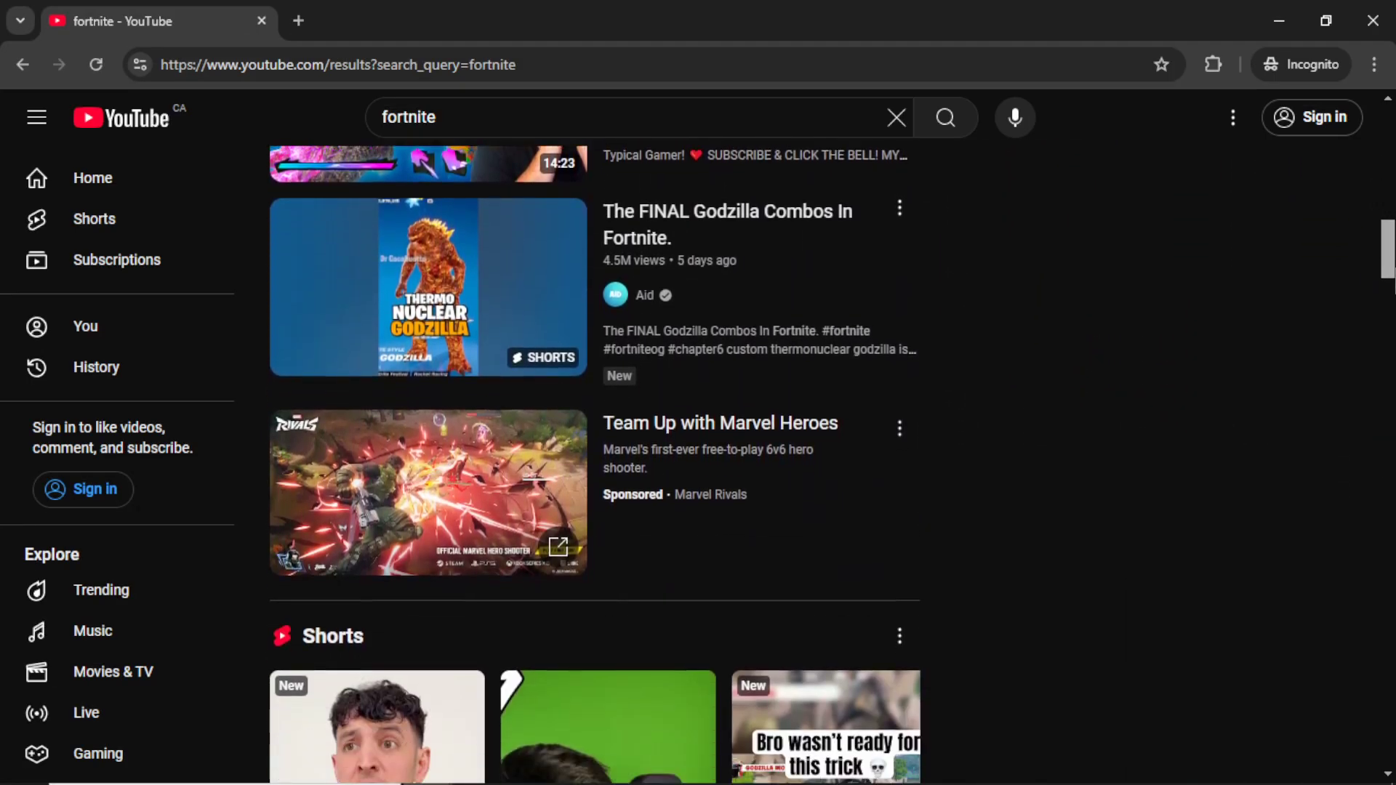
pyautogui.scroll(-3)
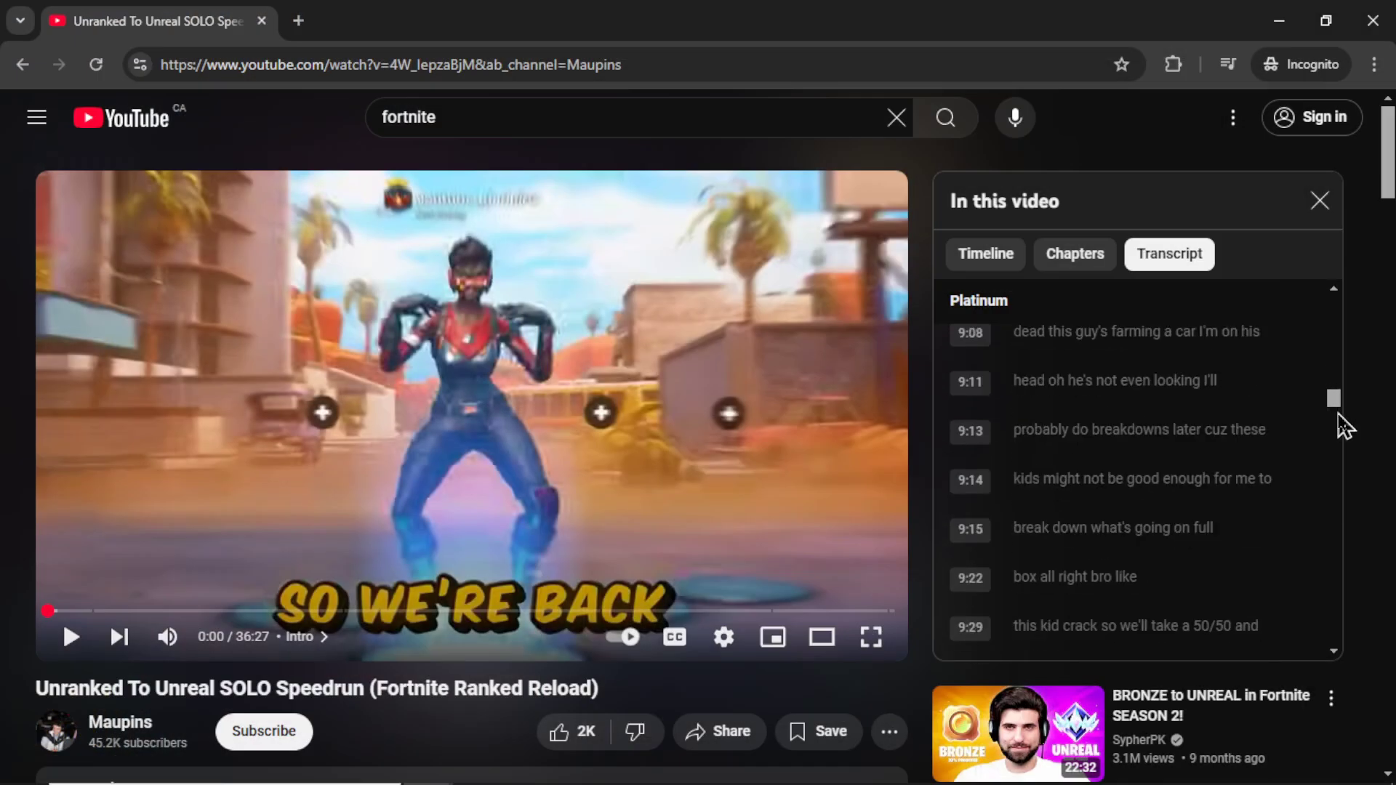
pyautogui.scroll(-3)
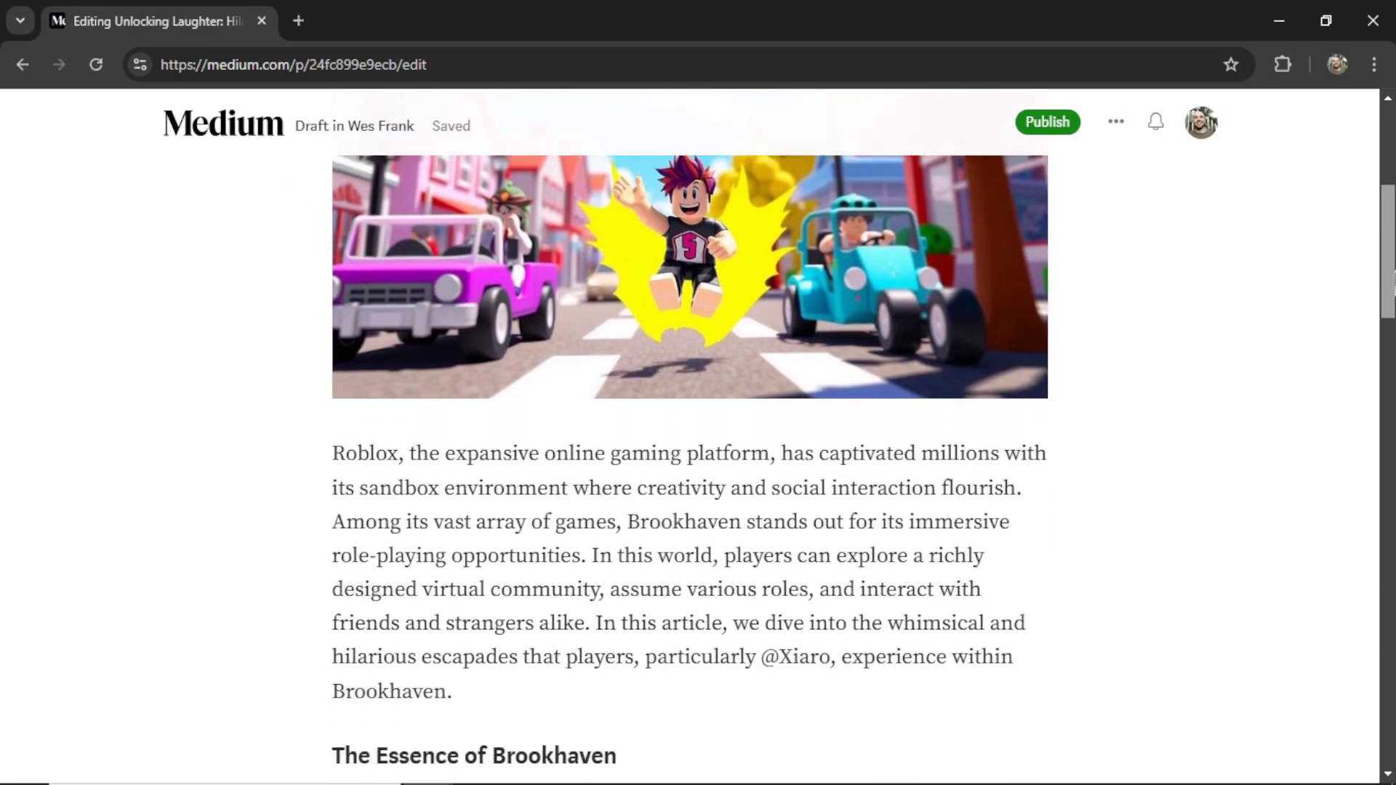
pyautogui.scroll(-3)
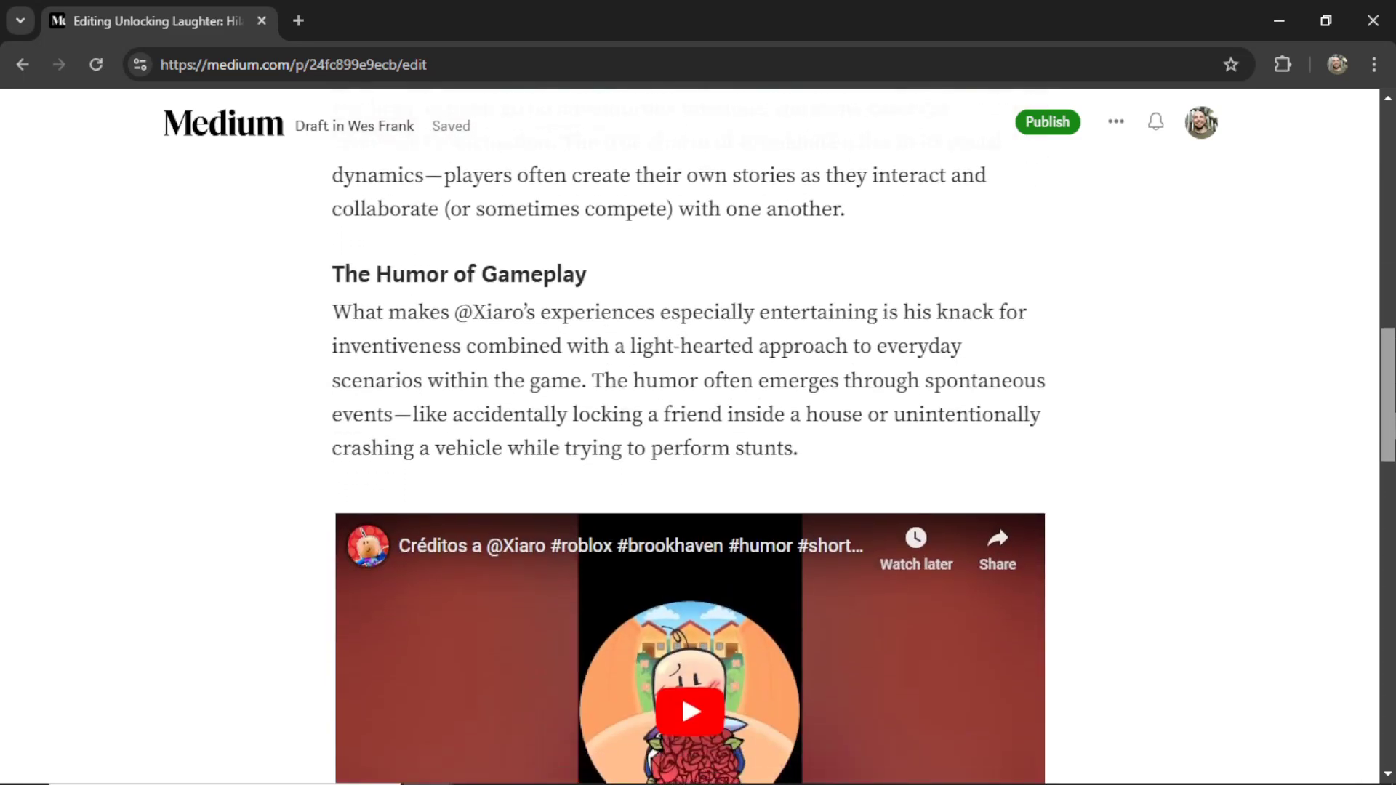
pyautogui.scroll(-3)
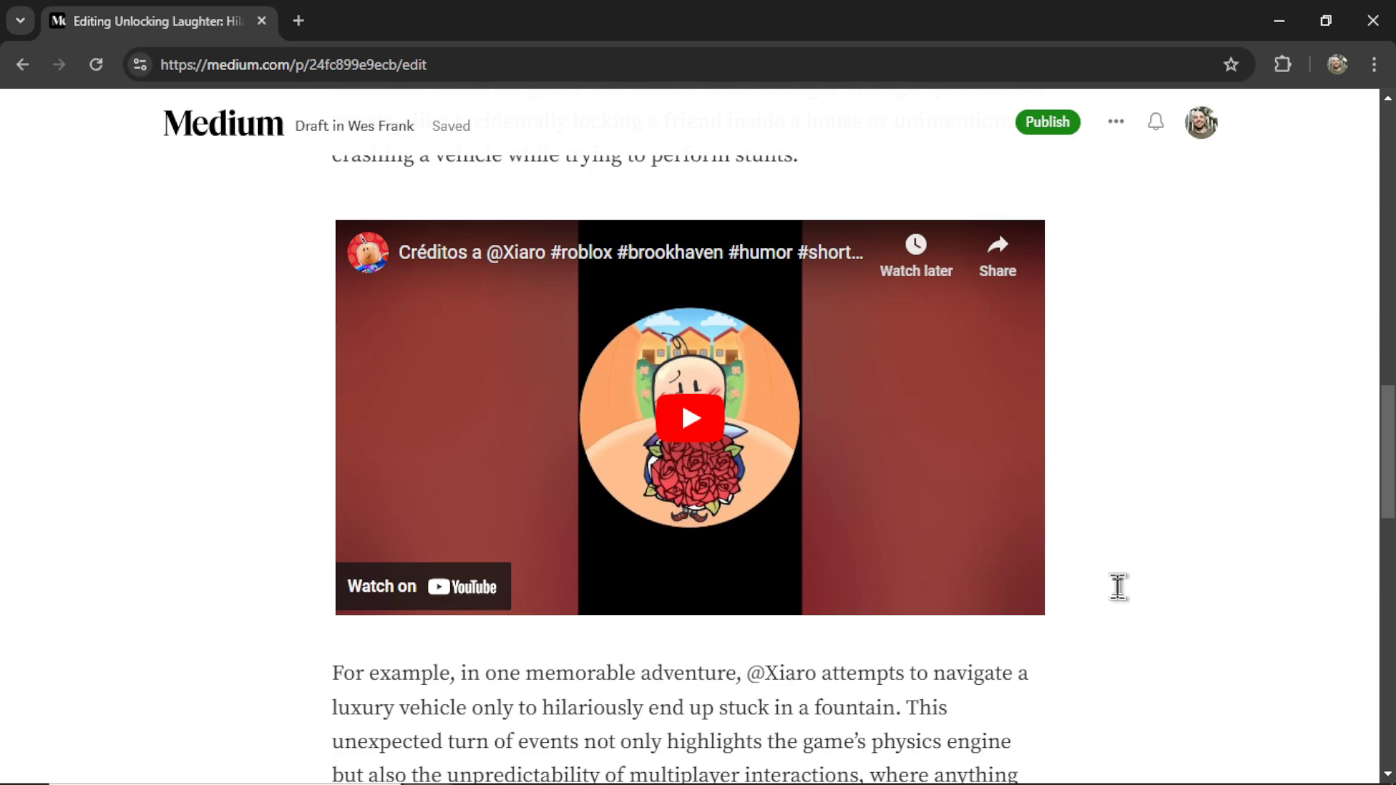
pyautogui.scroll(-3)
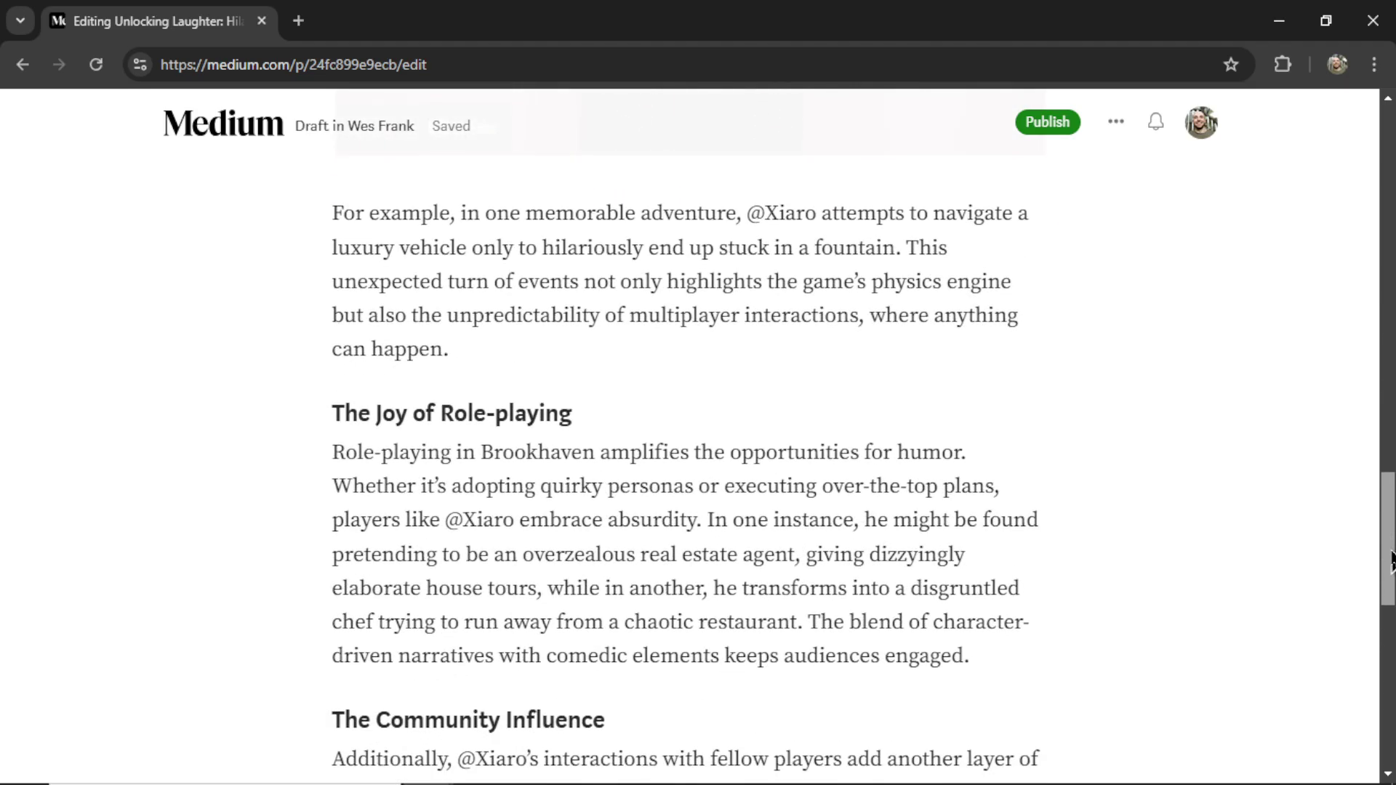
pyautogui.scroll(-3)
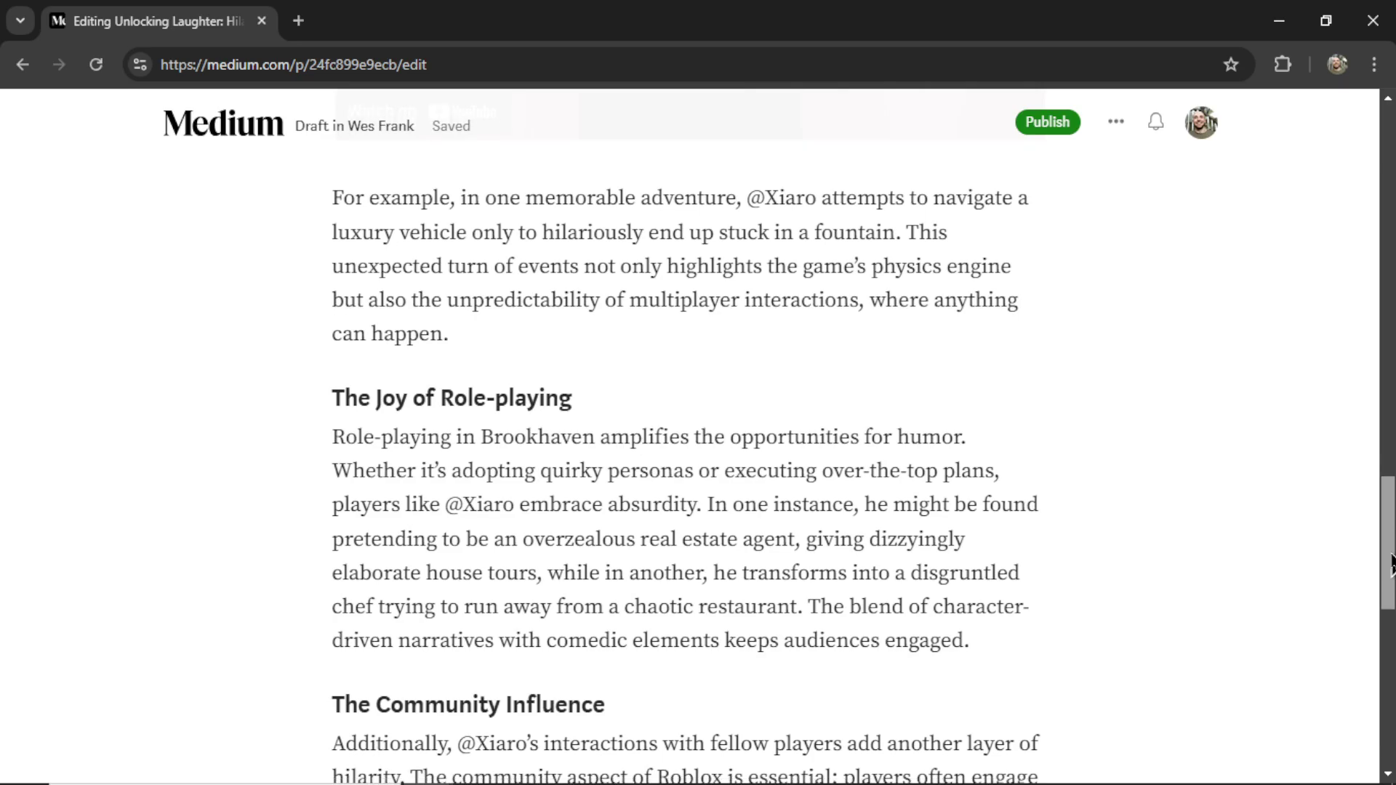
pyautogui.scroll(3)
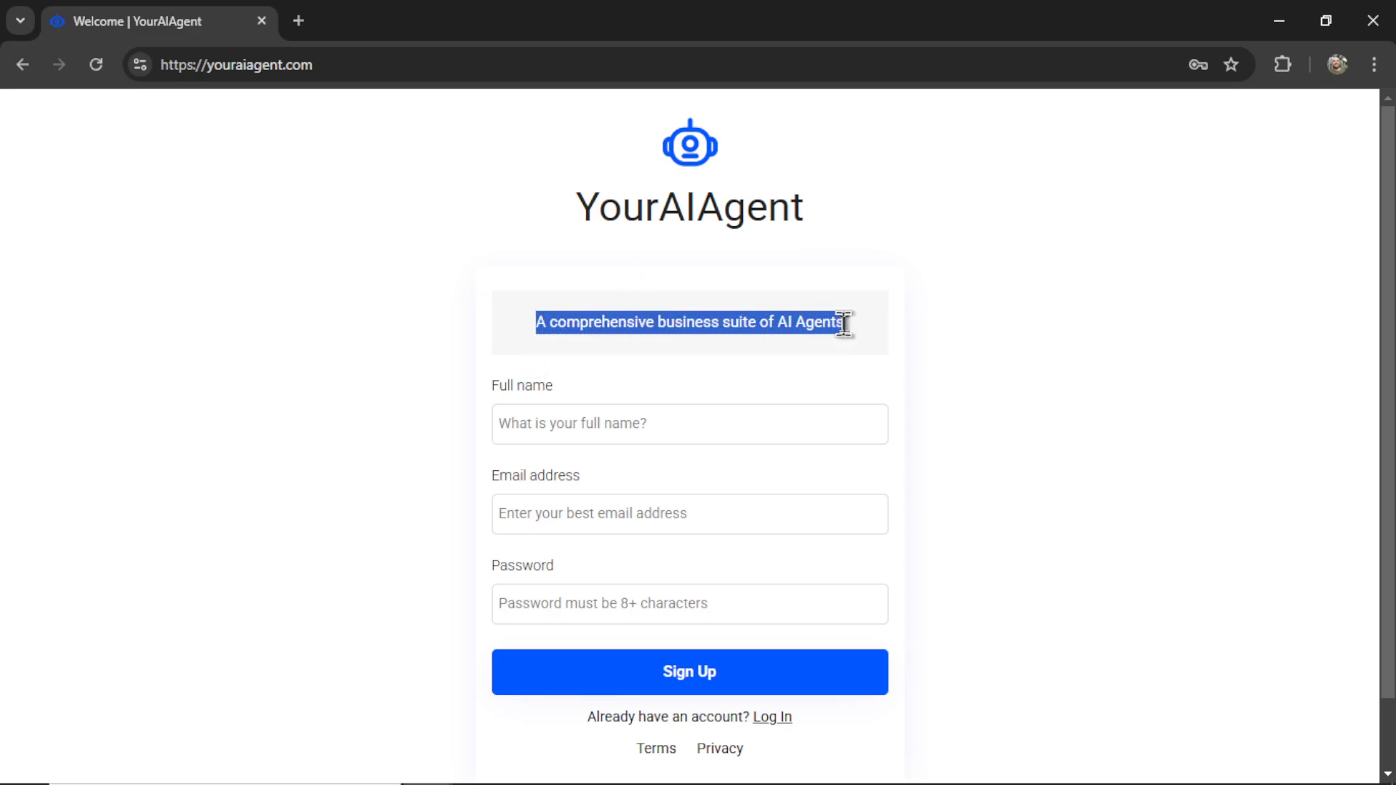
pyautogui.moveTo(974, 424)
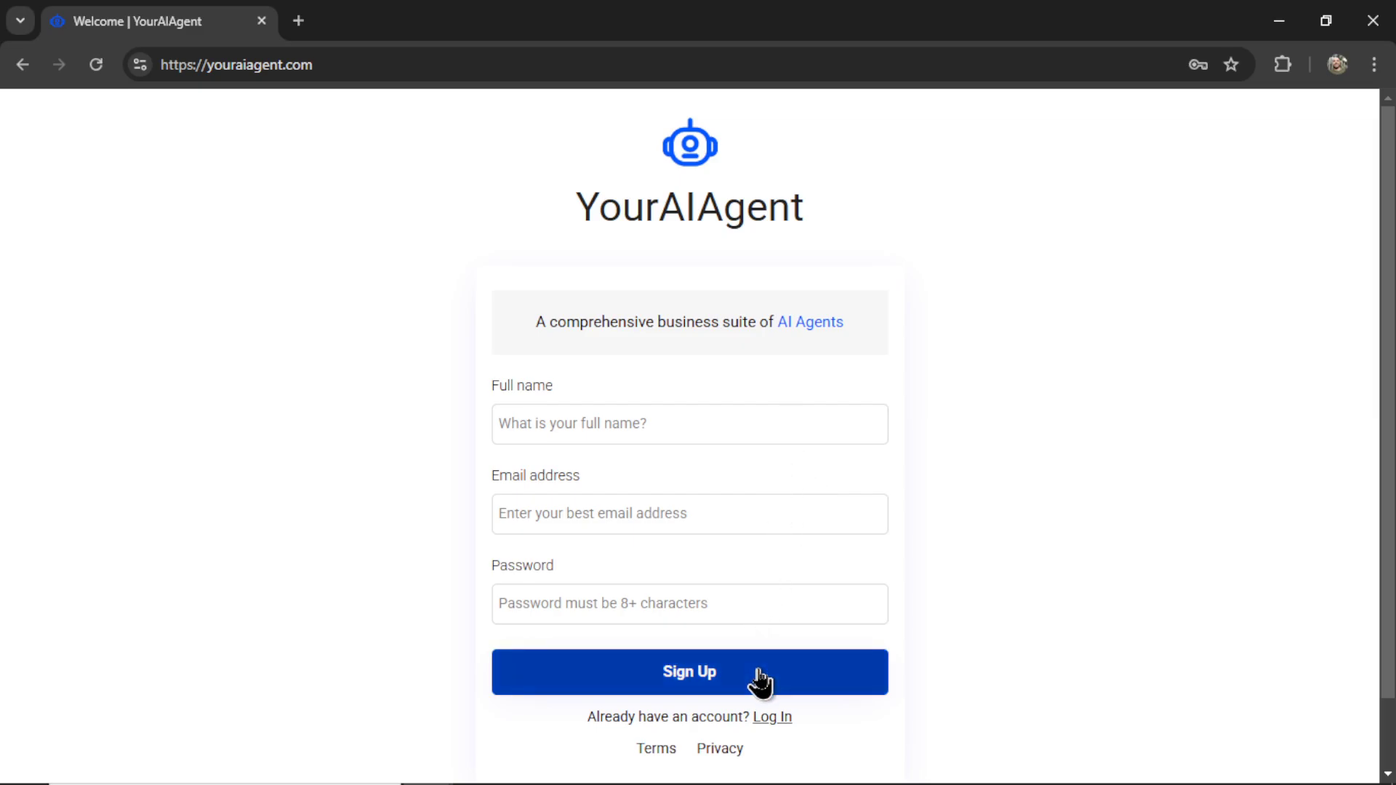
# Continue past the YourAIAgent welcome sign-up page into the app
pyautogui.click(690, 672)
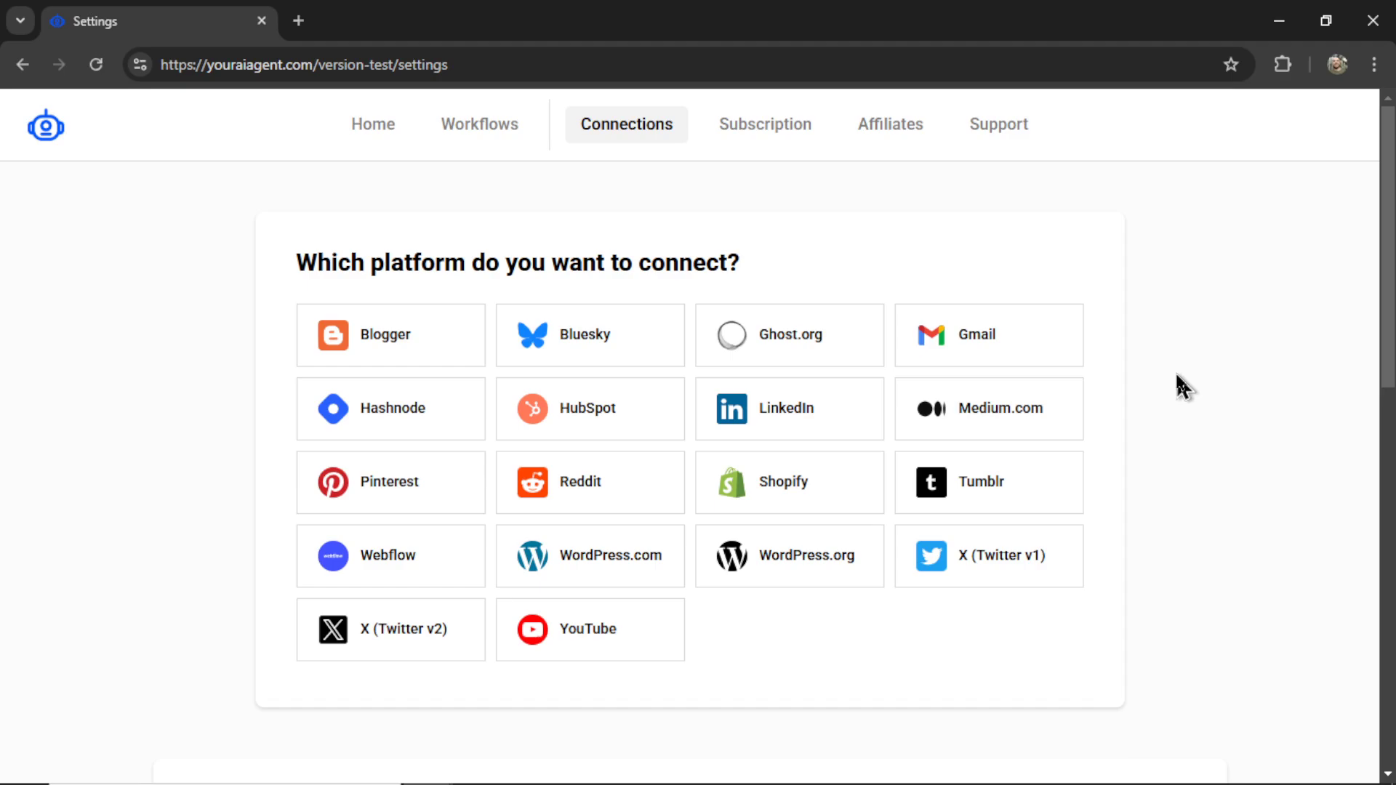
pyautogui.moveTo(399, 419)
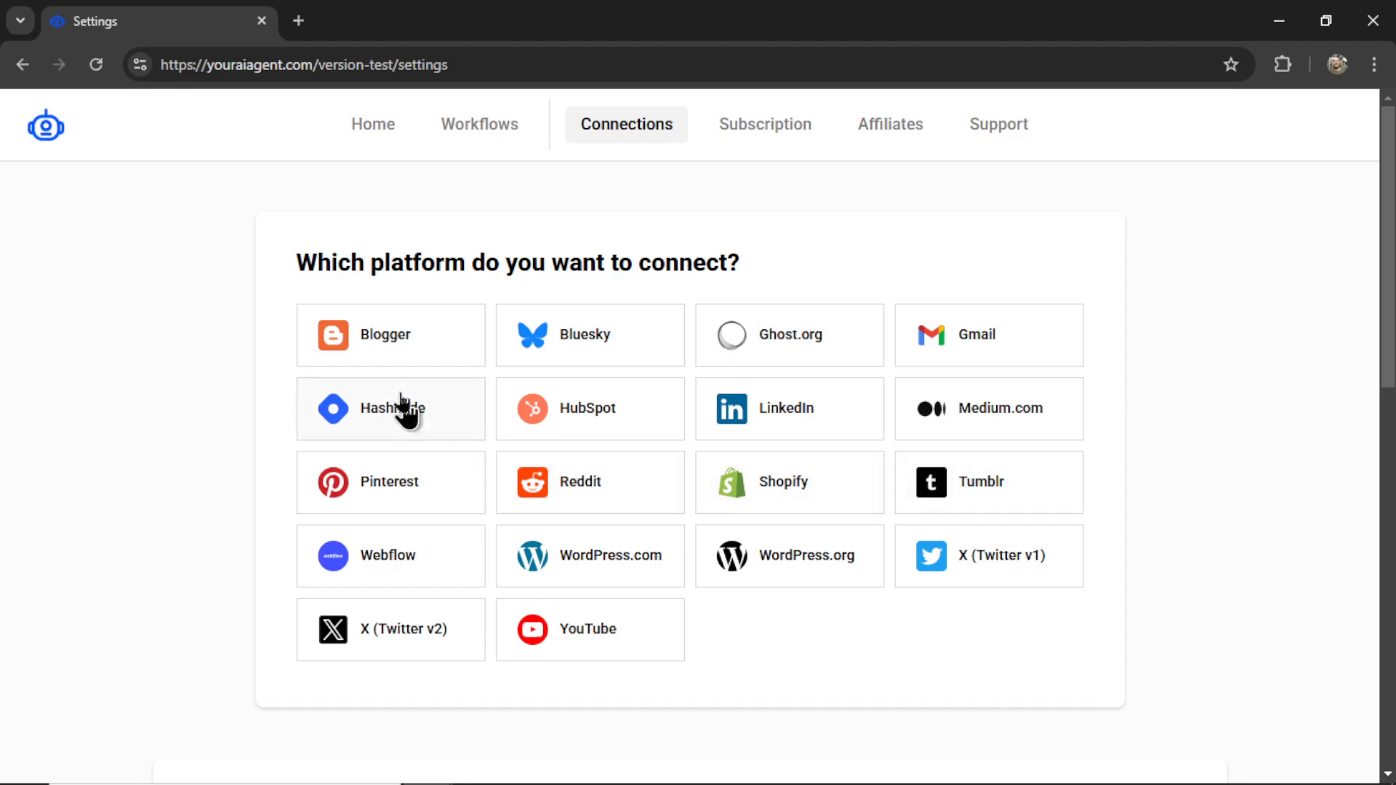
pyautogui.moveTo(799, 358)
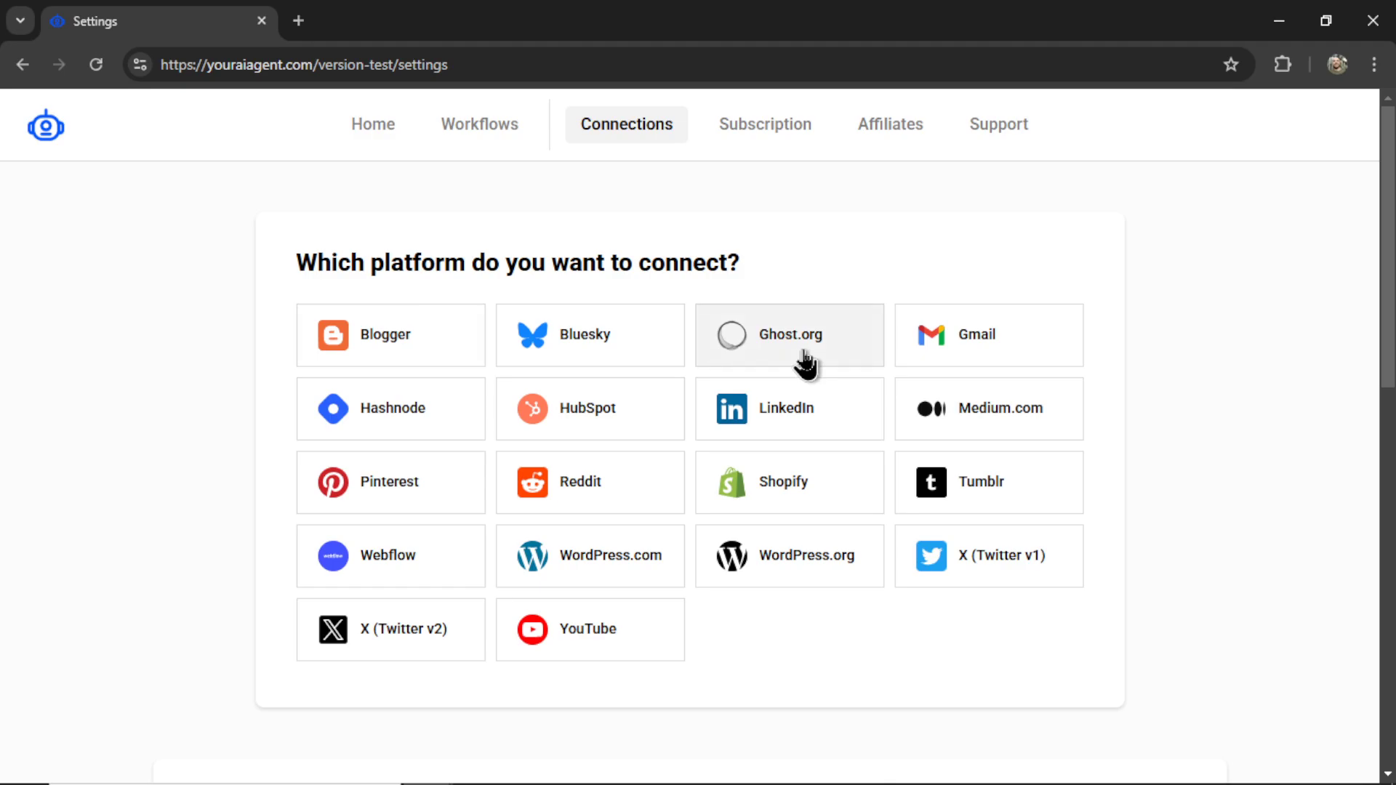
pyautogui.moveTo(363, 439)
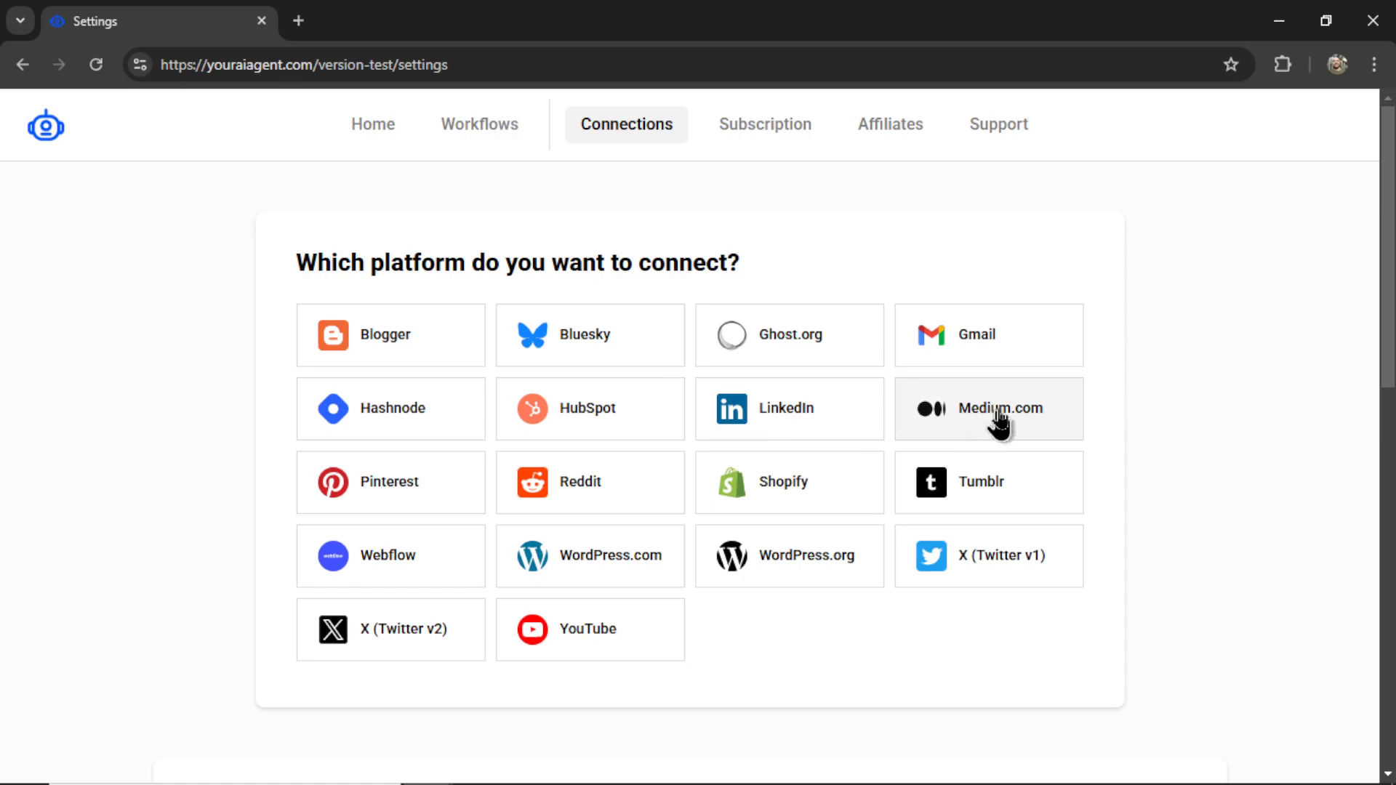
pyautogui.moveTo(837, 507)
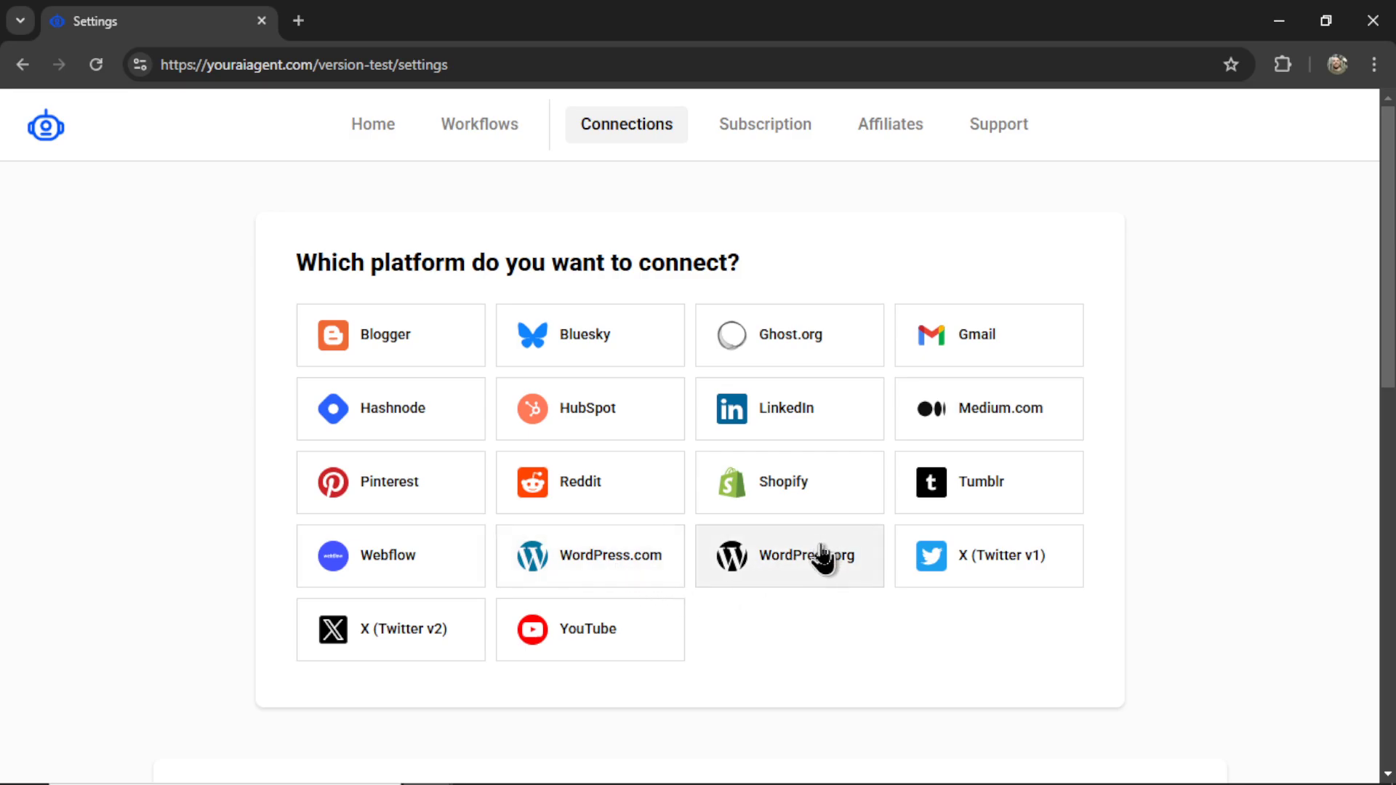
pyautogui.moveTo(828, 593)
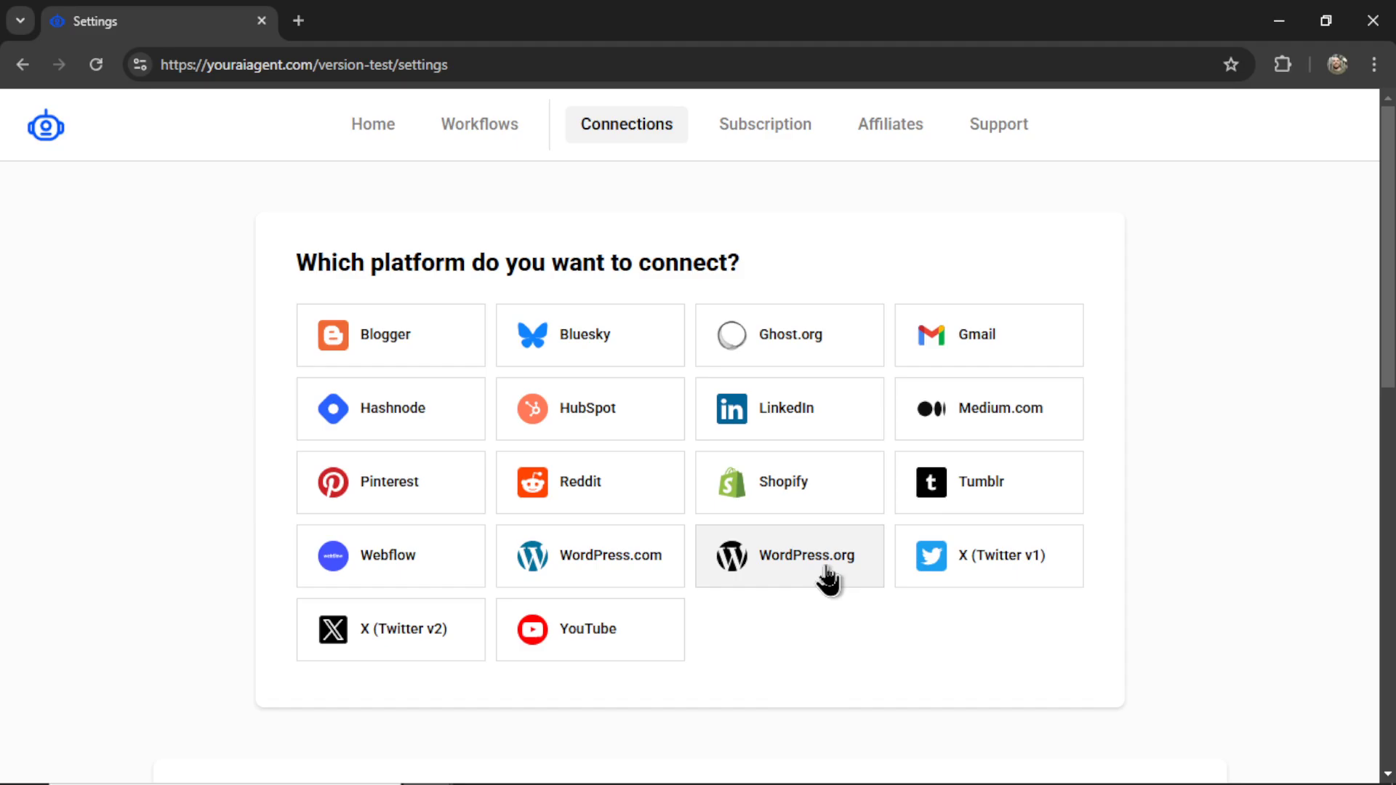
# Choose WordPress.org on the Connections page to start its Application Password setup
pyautogui.click(805, 556)
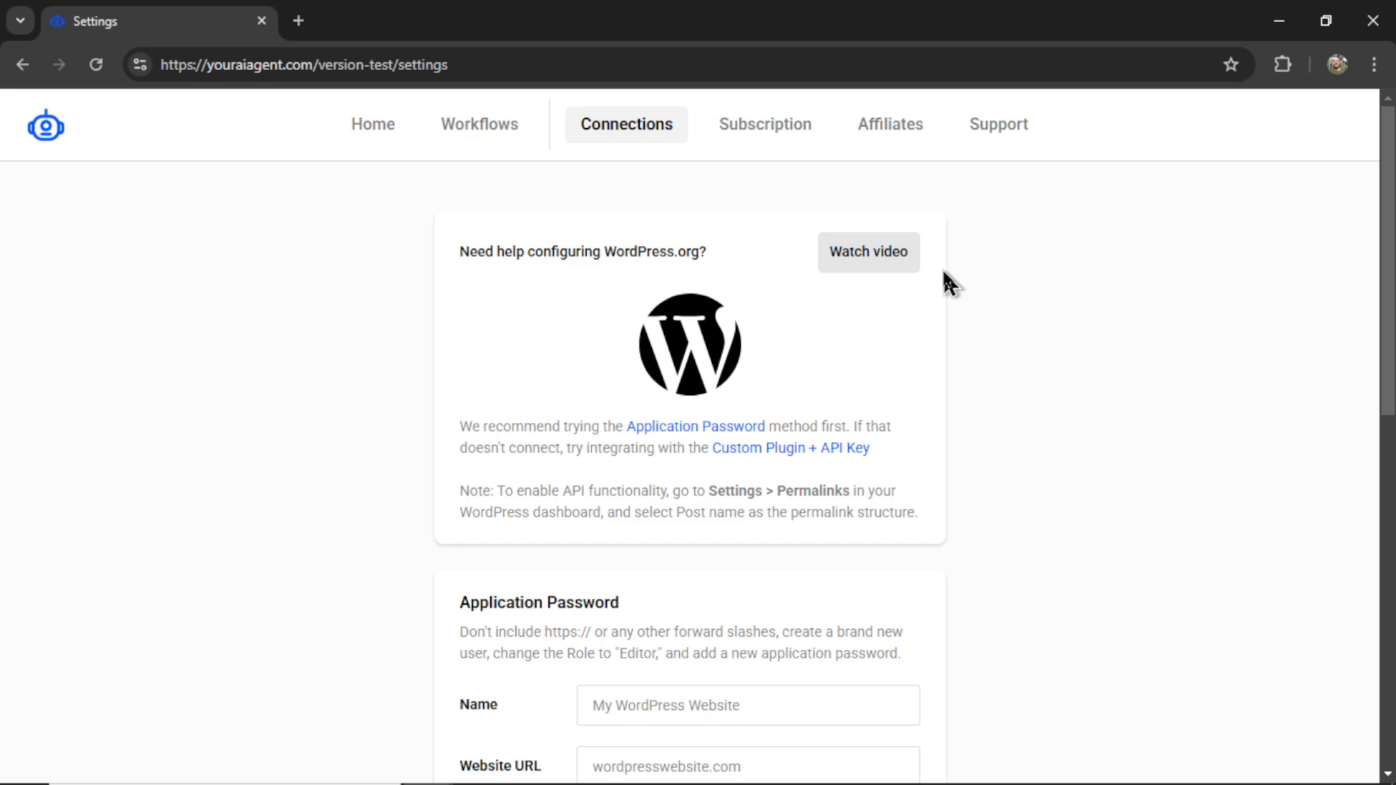
# Enter wesfrank.com as the connection name and website URL in the Application Password form
pyautogui.scroll(-3)
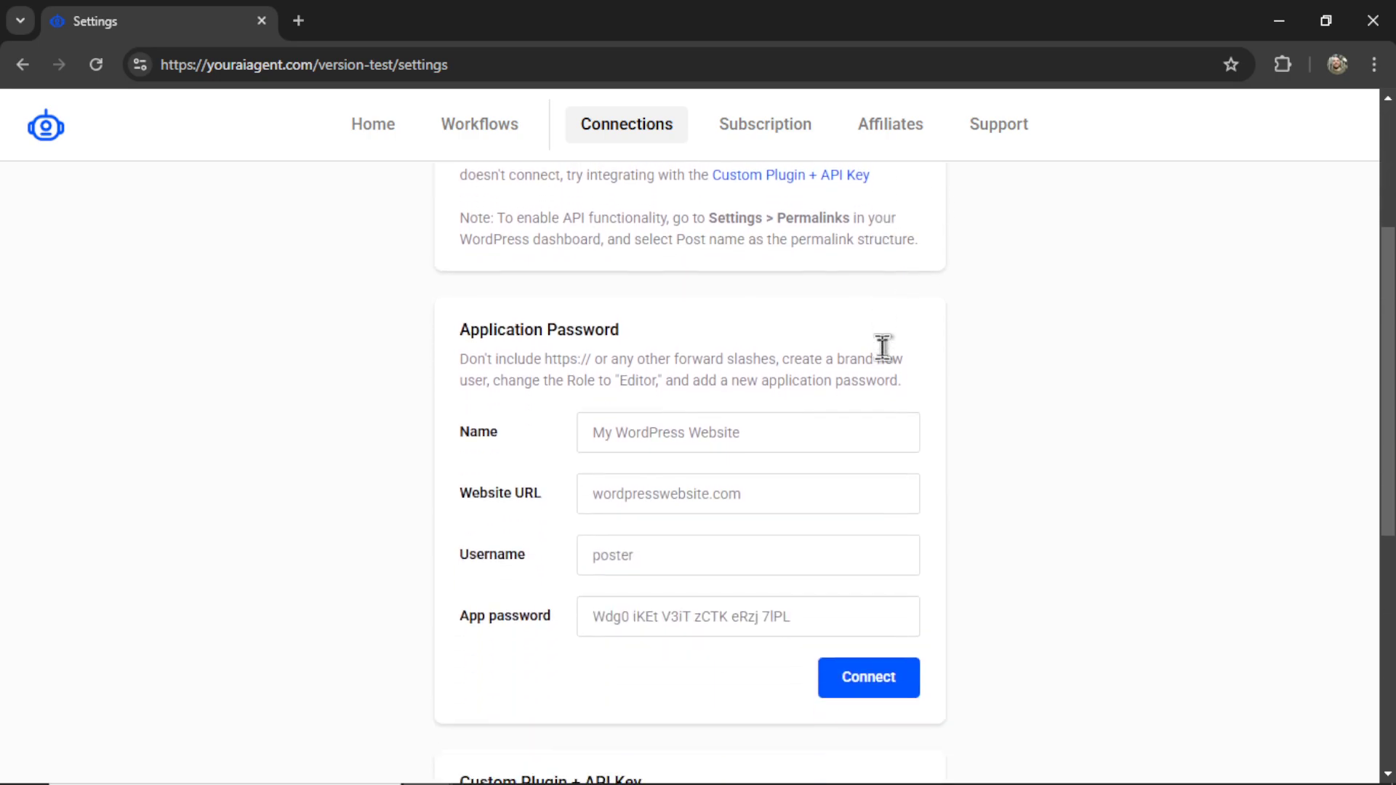
pyautogui.scroll(-3)
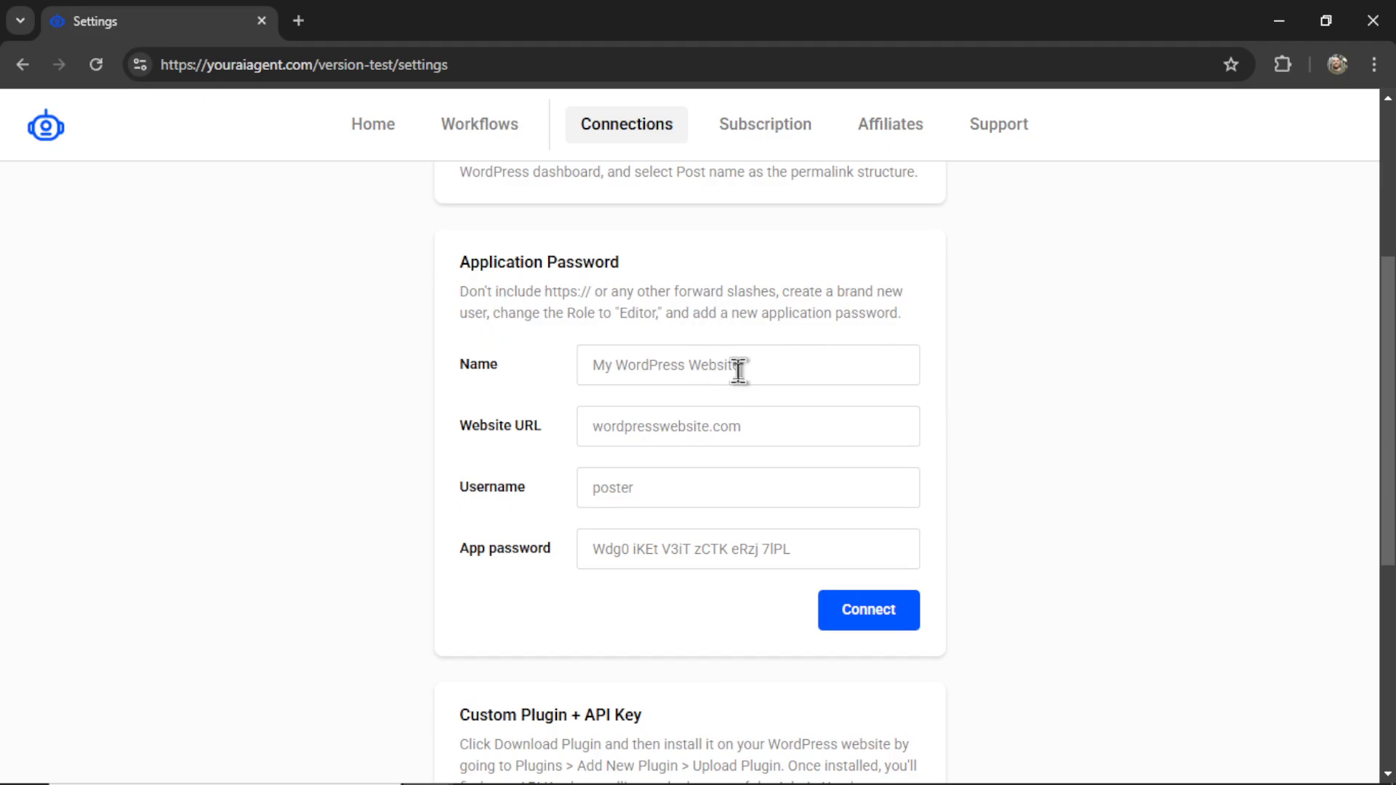
pyautogui.write('wesfrank.com/wp-admin/')
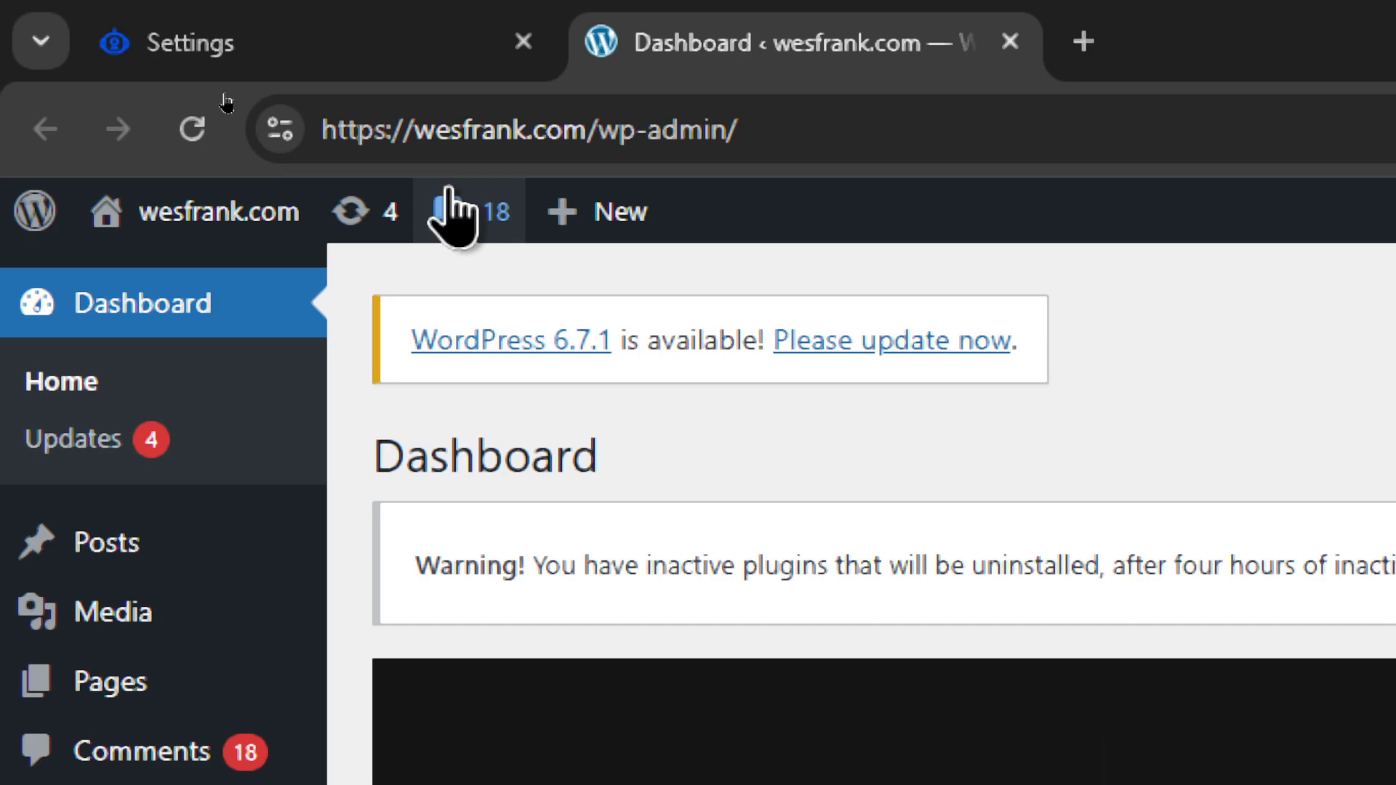
pyautogui.doubleClick(497, 128)
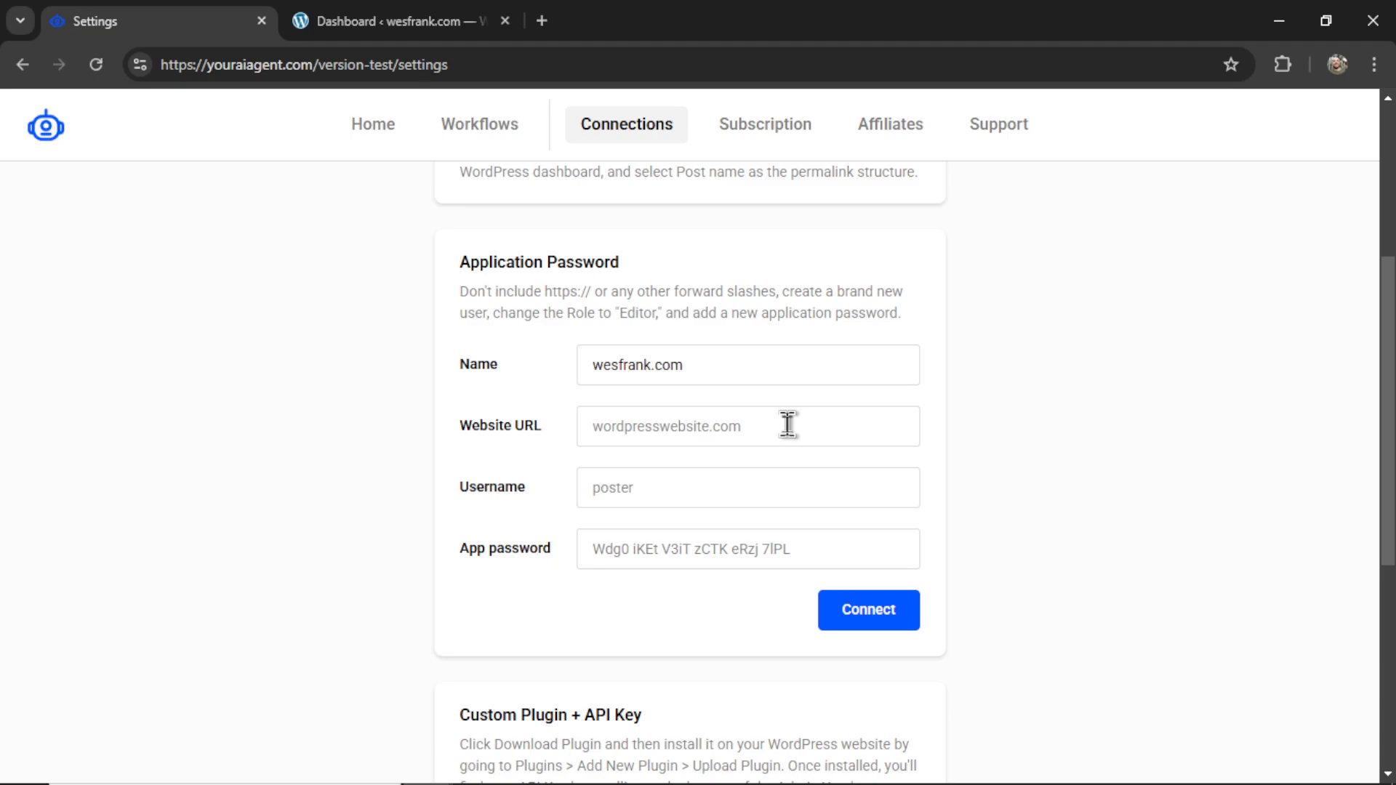
pyautogui.write('wesfrank.com')
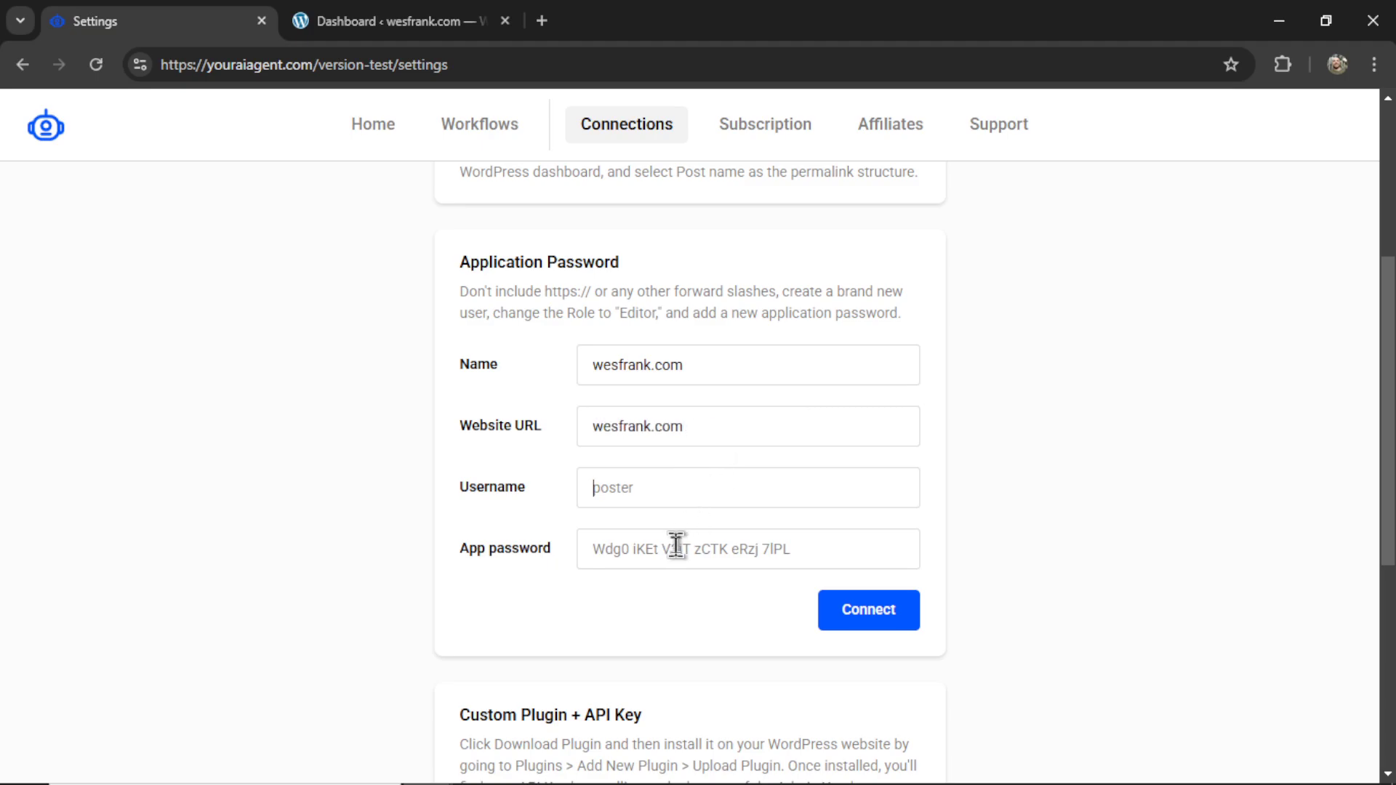
# In the WordPress dashboard's Permalink settings, select the Post name structure
pyautogui.click(397, 22)
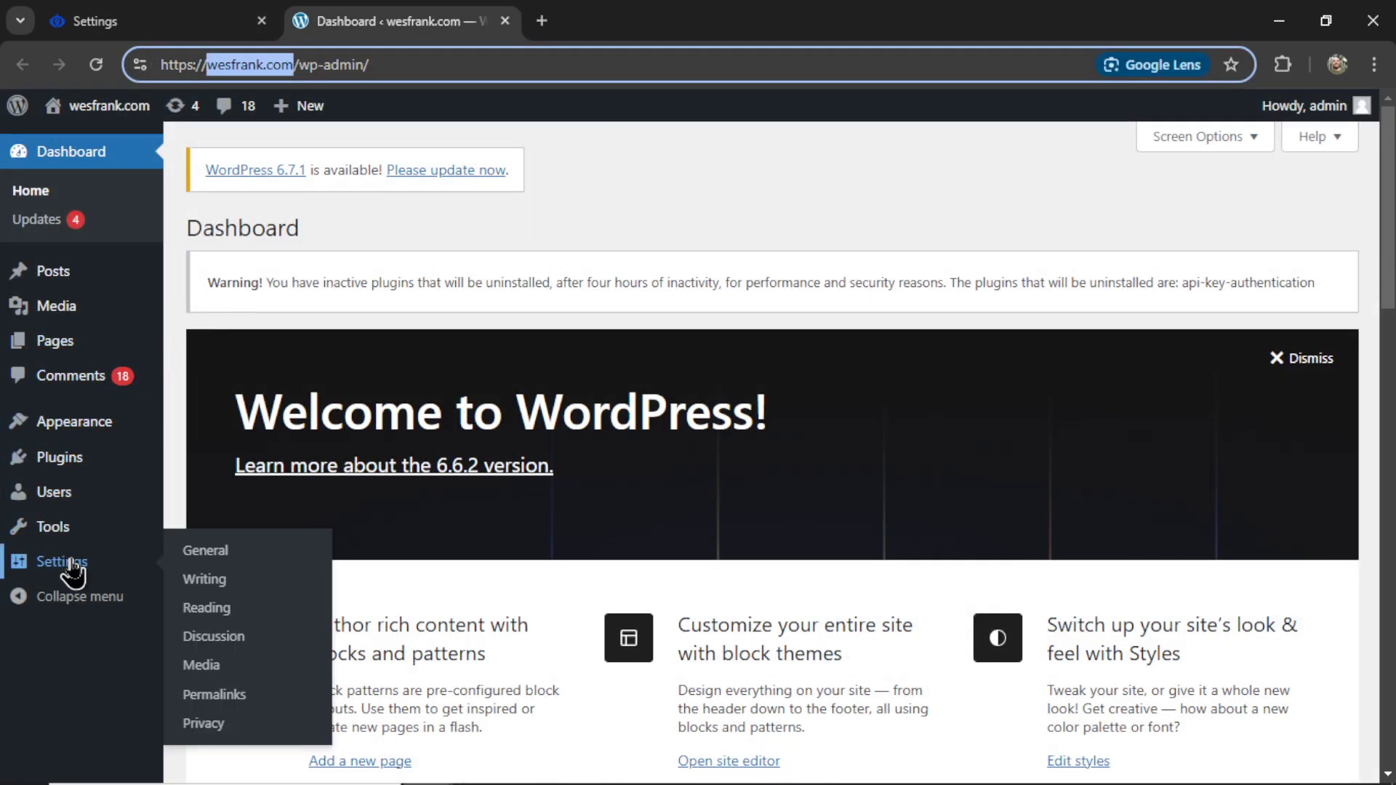
pyautogui.moveTo(214, 694)
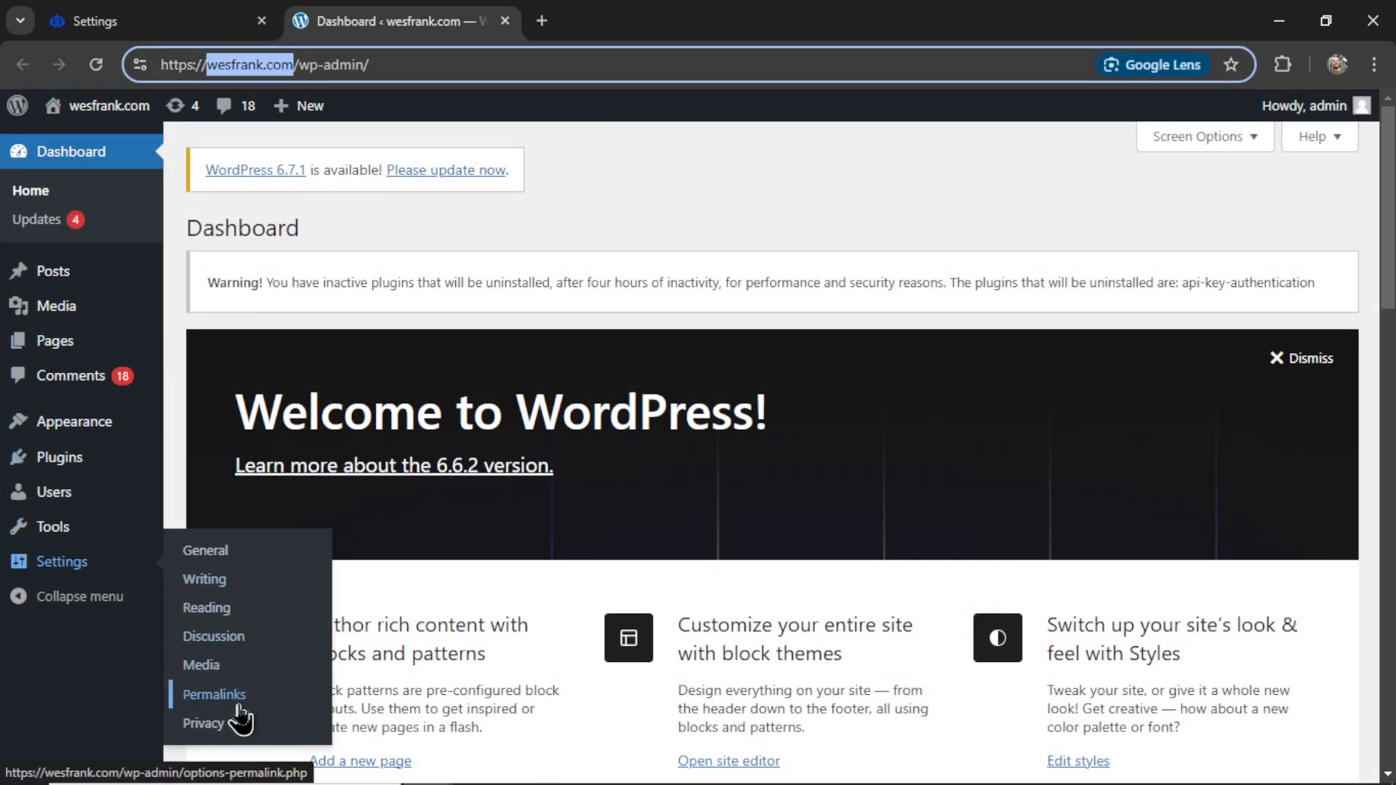
pyautogui.click(213, 695)
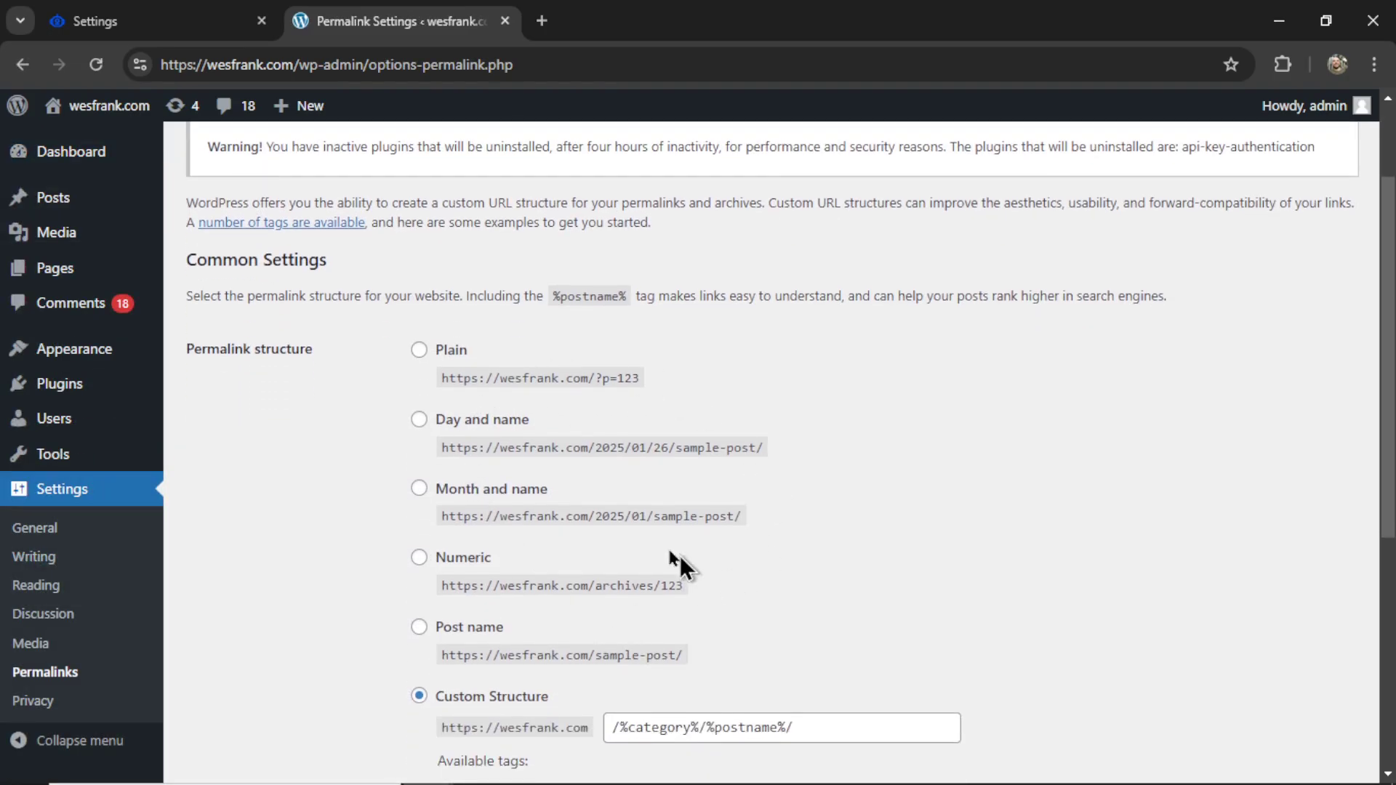
pyautogui.moveTo(678, 467)
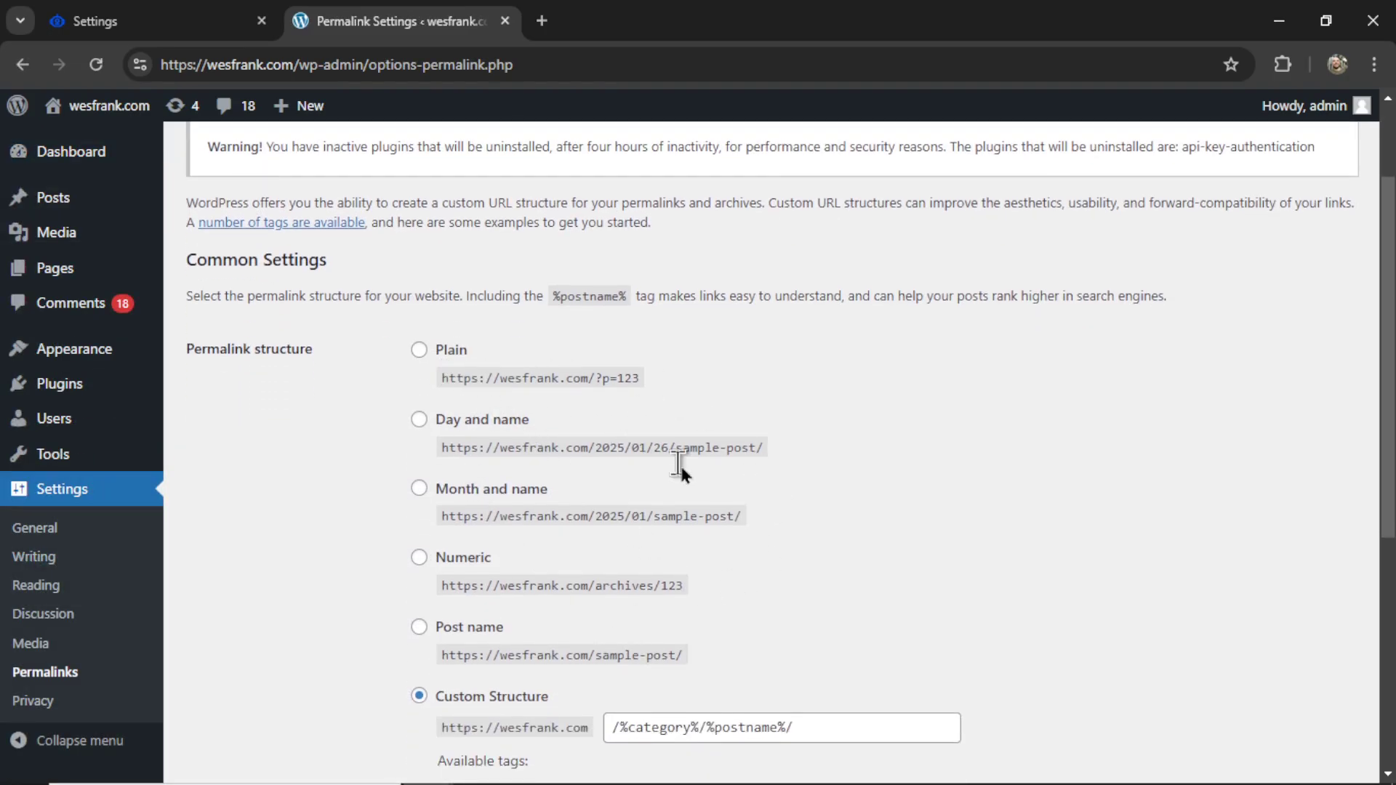
pyautogui.scroll(-3)
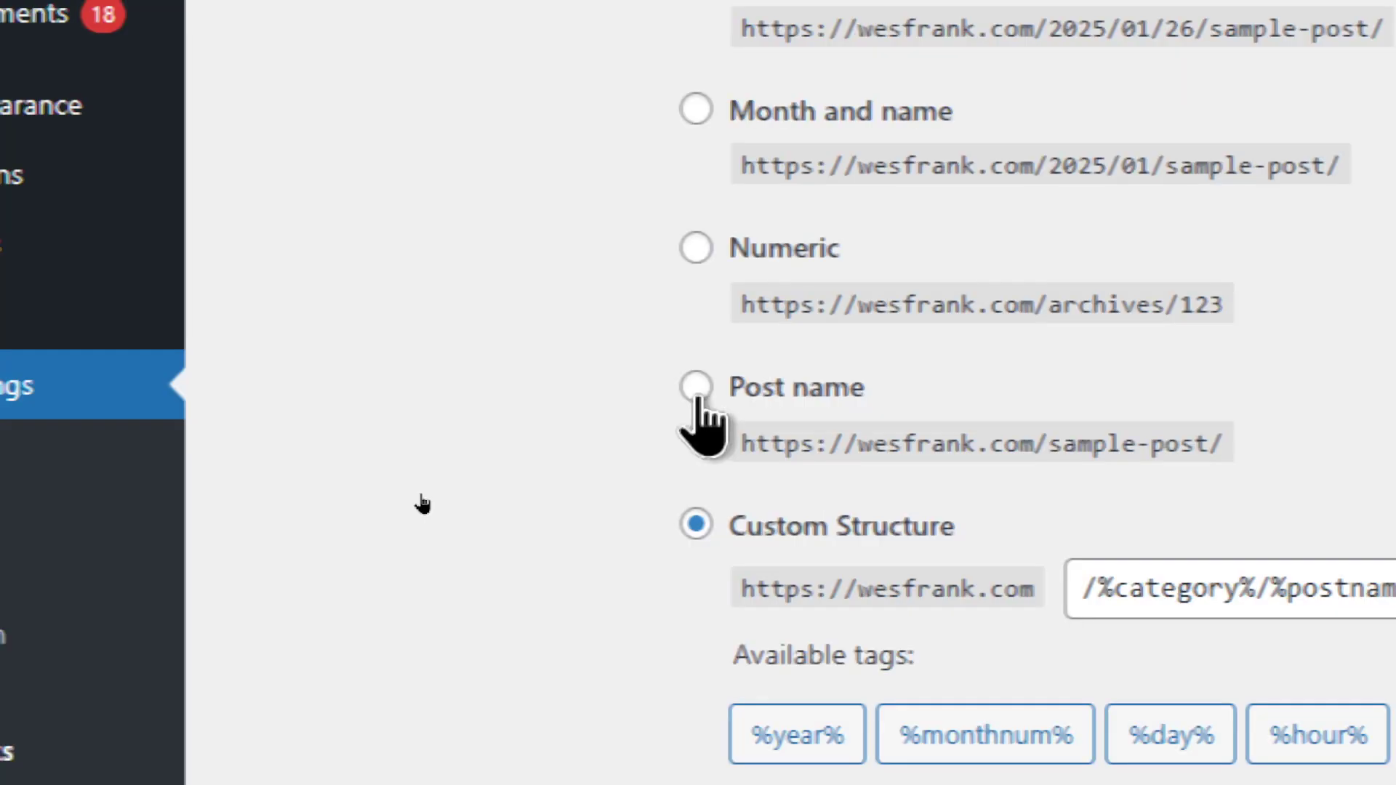
pyautogui.click(695, 386)
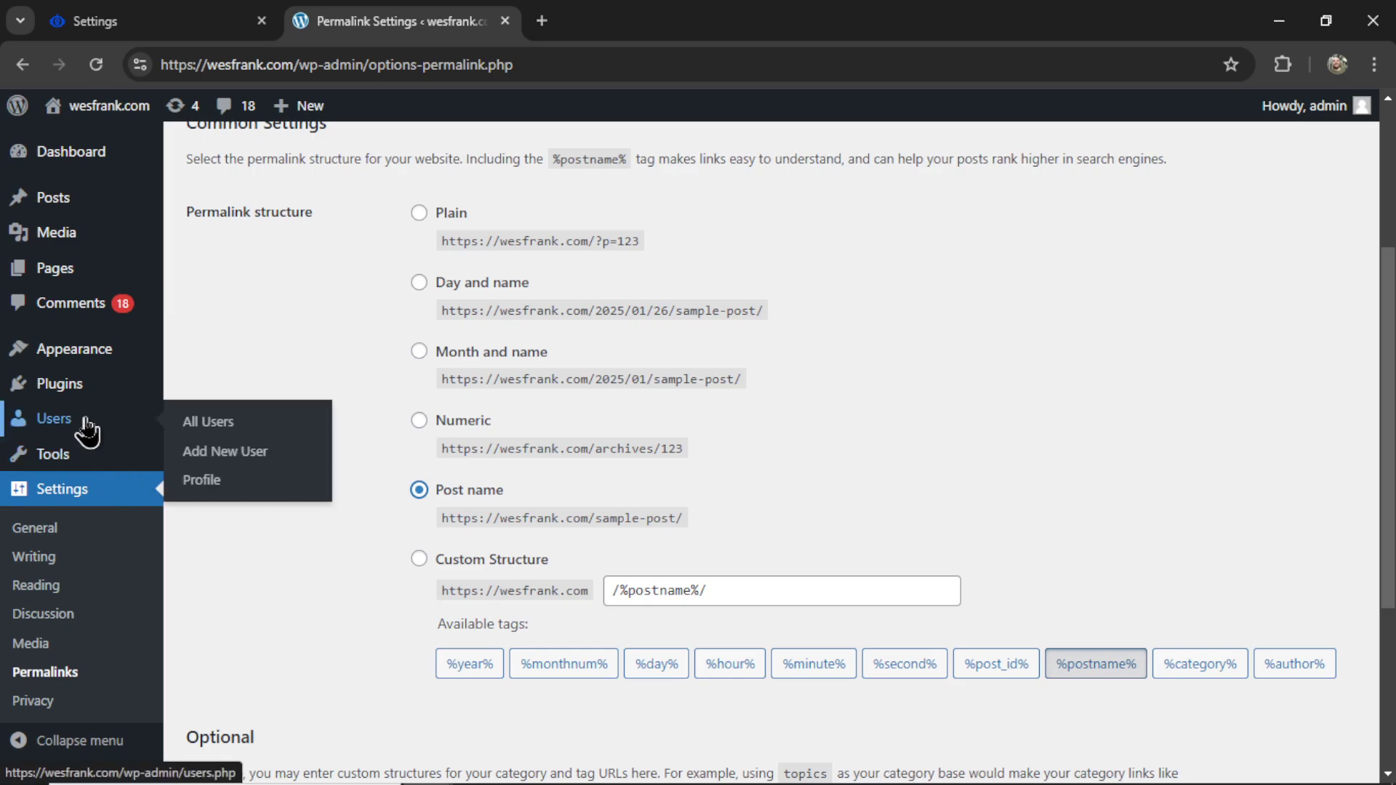
pyautogui.click(224, 451)
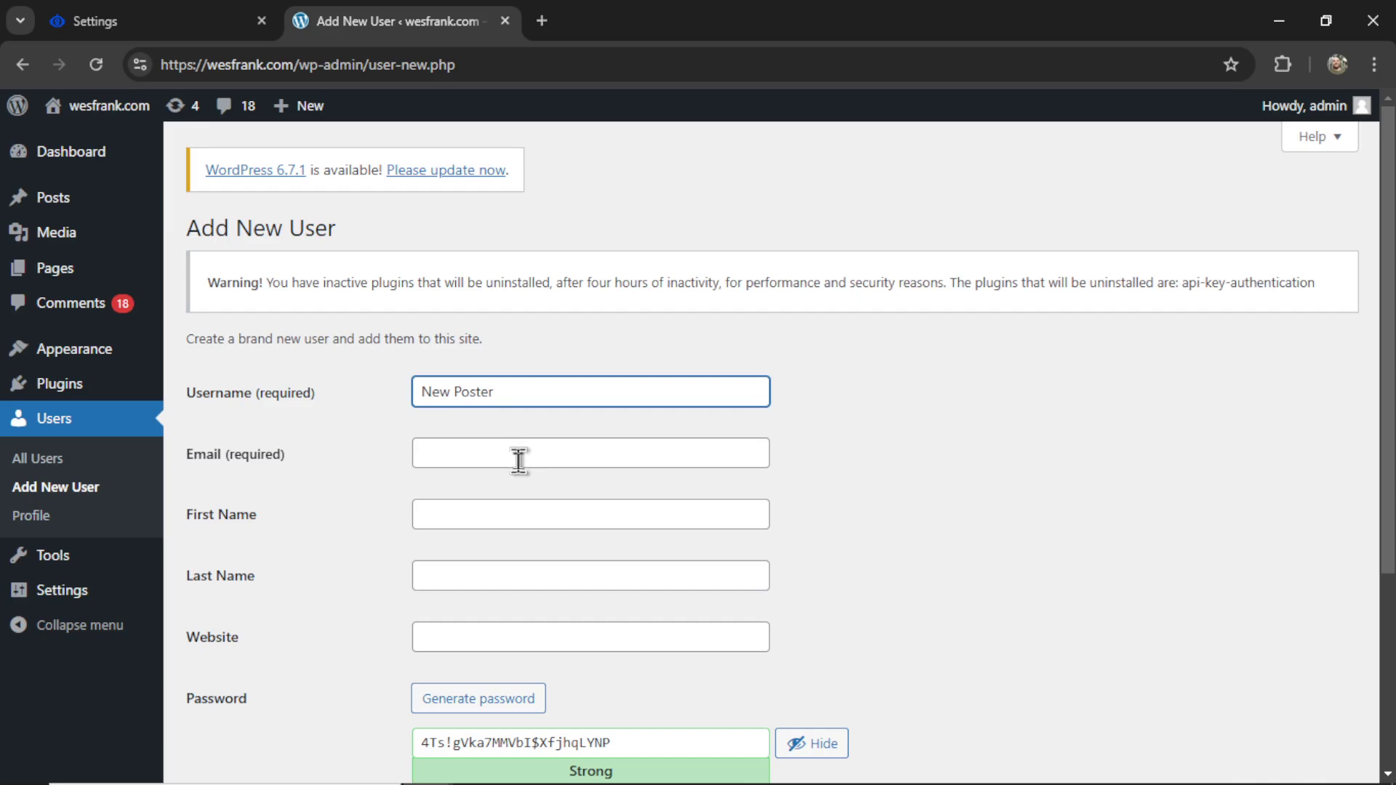
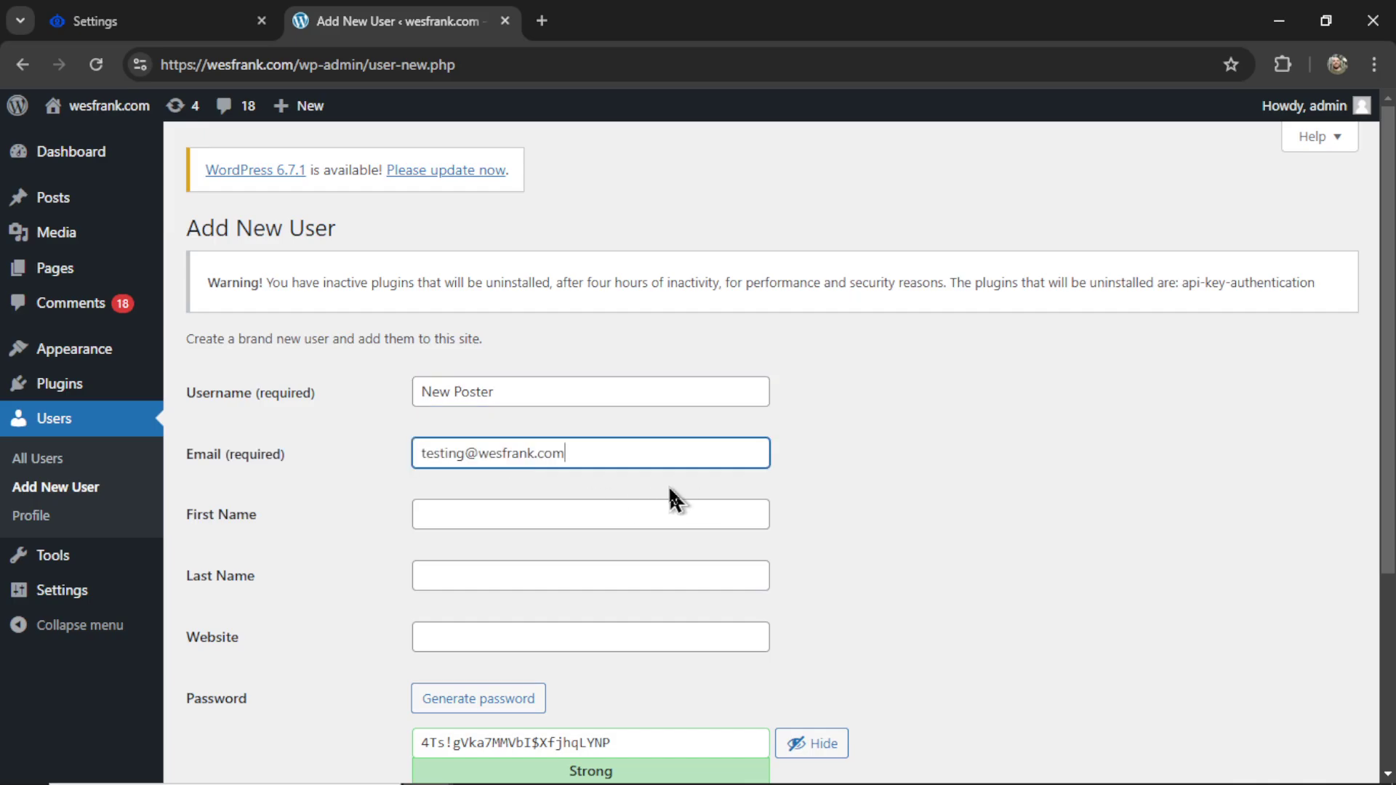
pyautogui.scroll(-3)
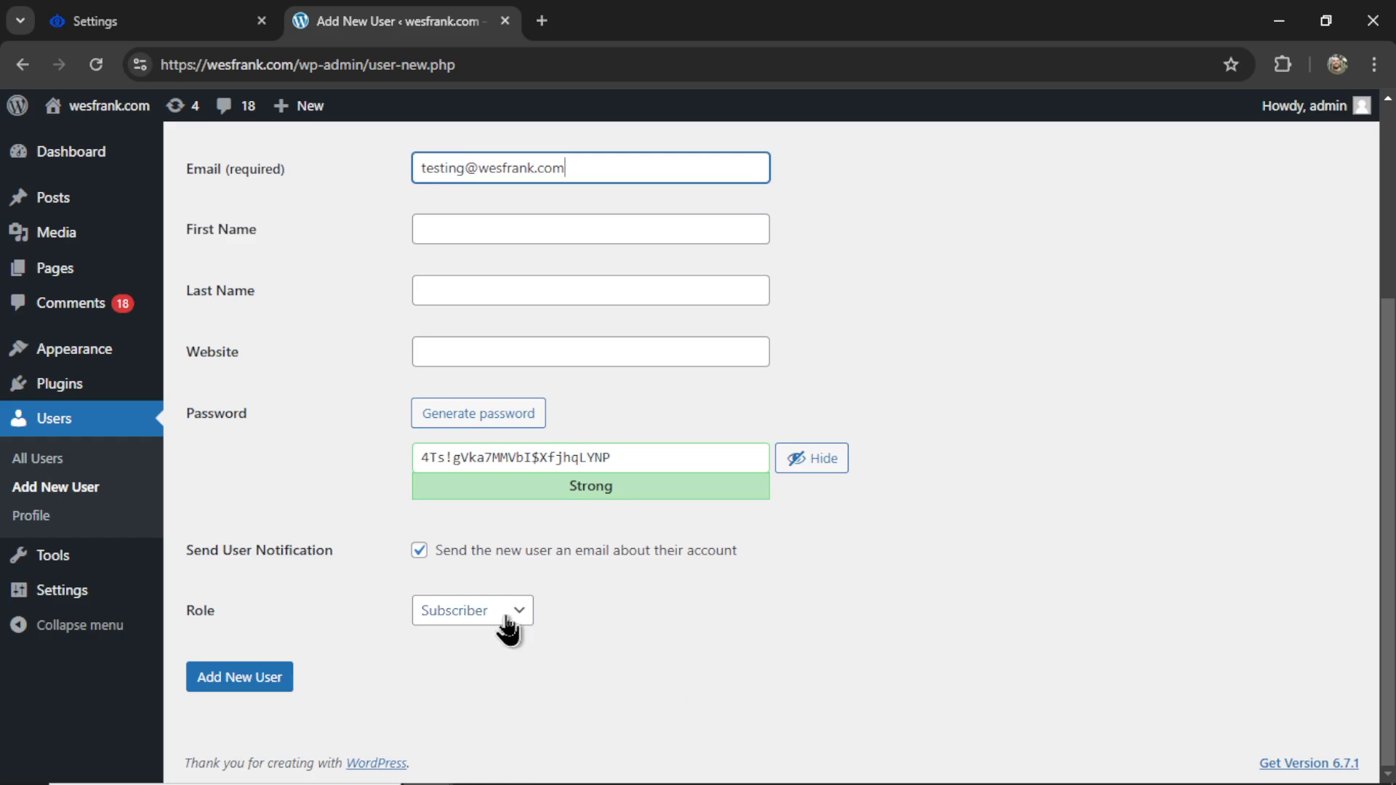
pyautogui.click(473, 609)
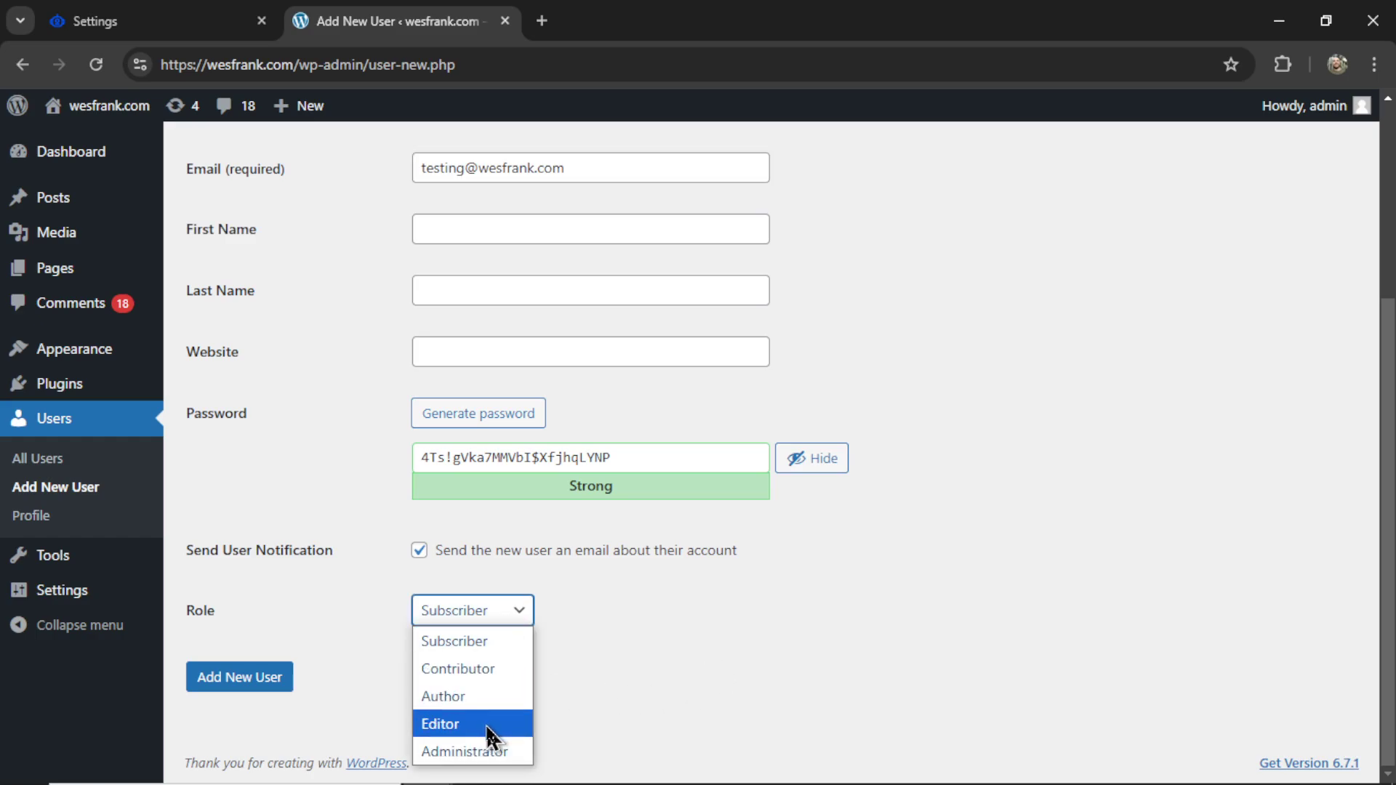
pyautogui.click(439, 724)
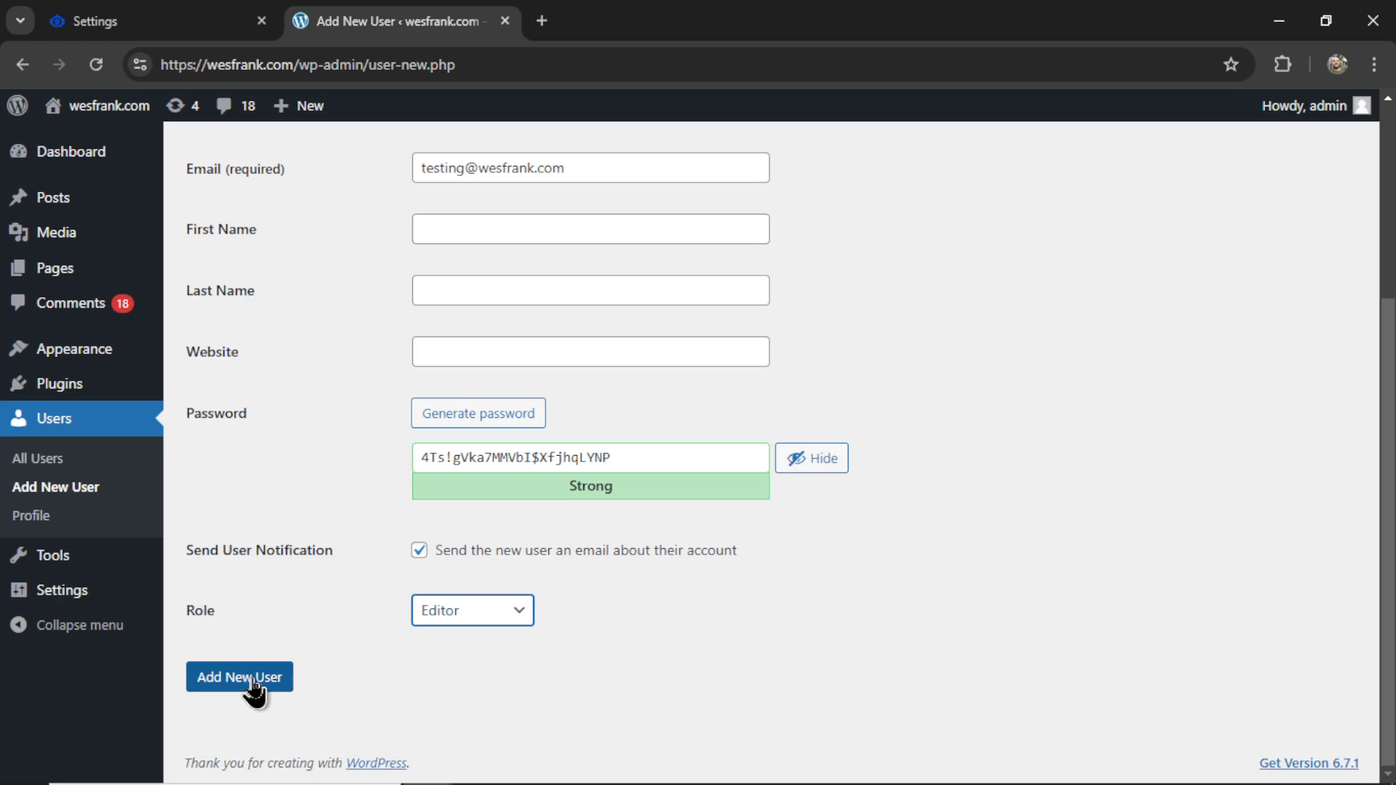
pyautogui.click(239, 676)
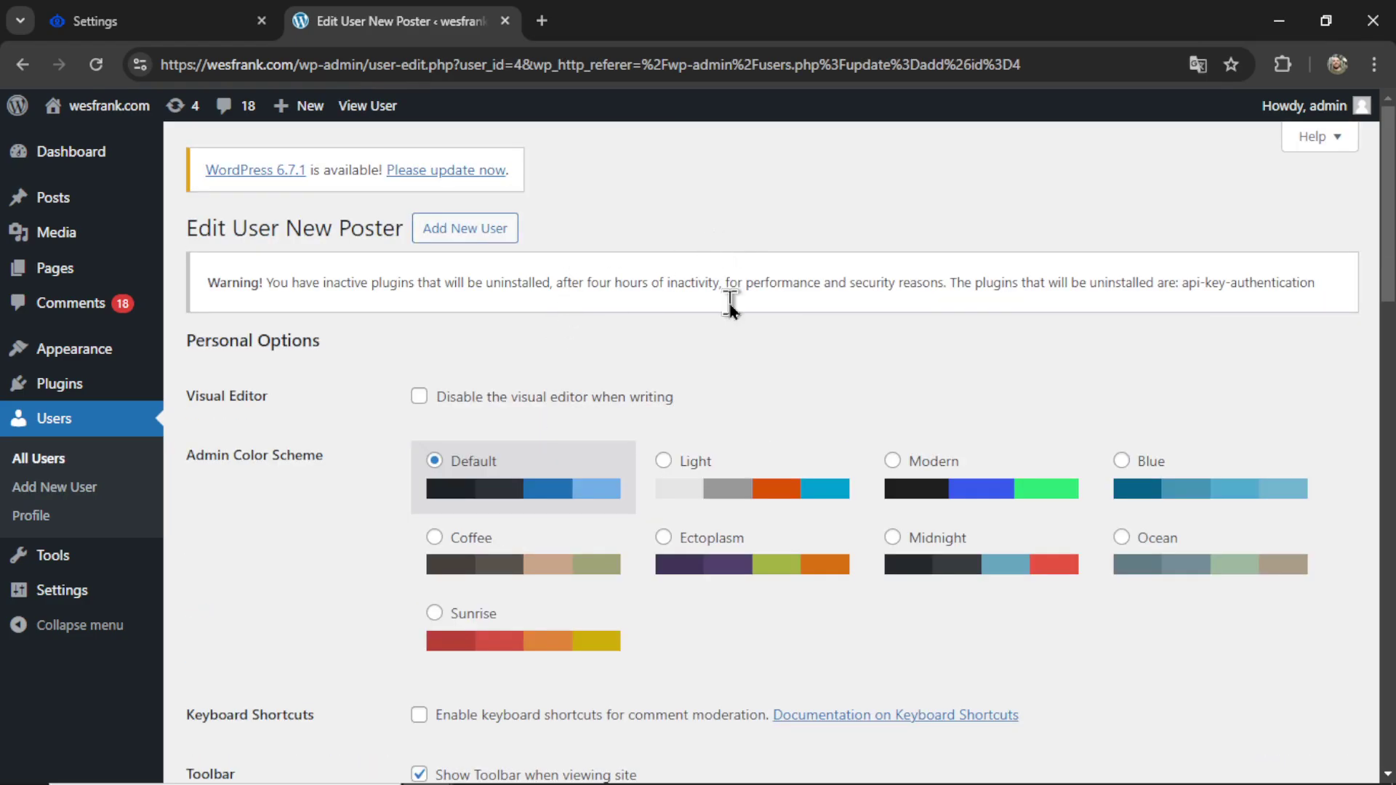
# Generate an application password named New Poster for the new user
pyautogui.scroll(-3)
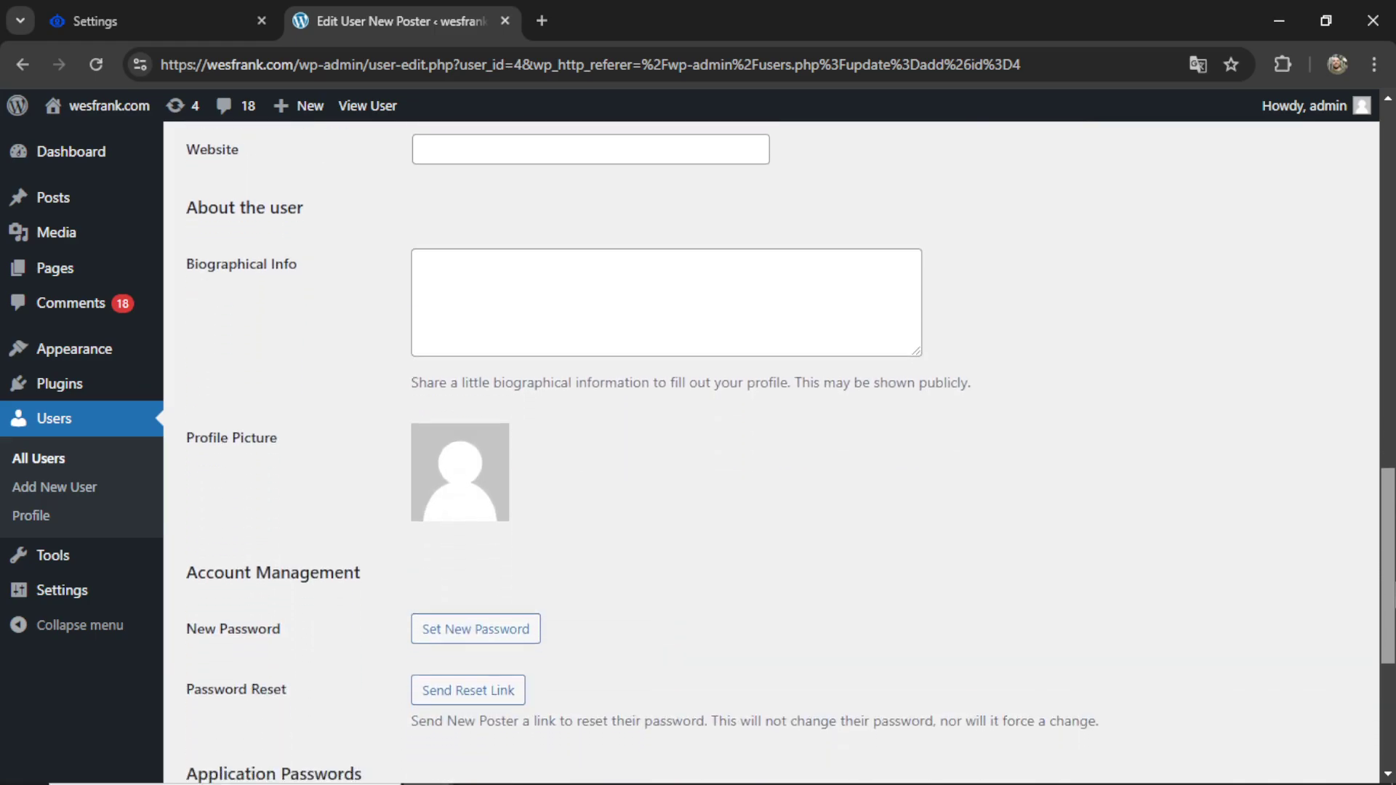
pyautogui.scroll(-3)
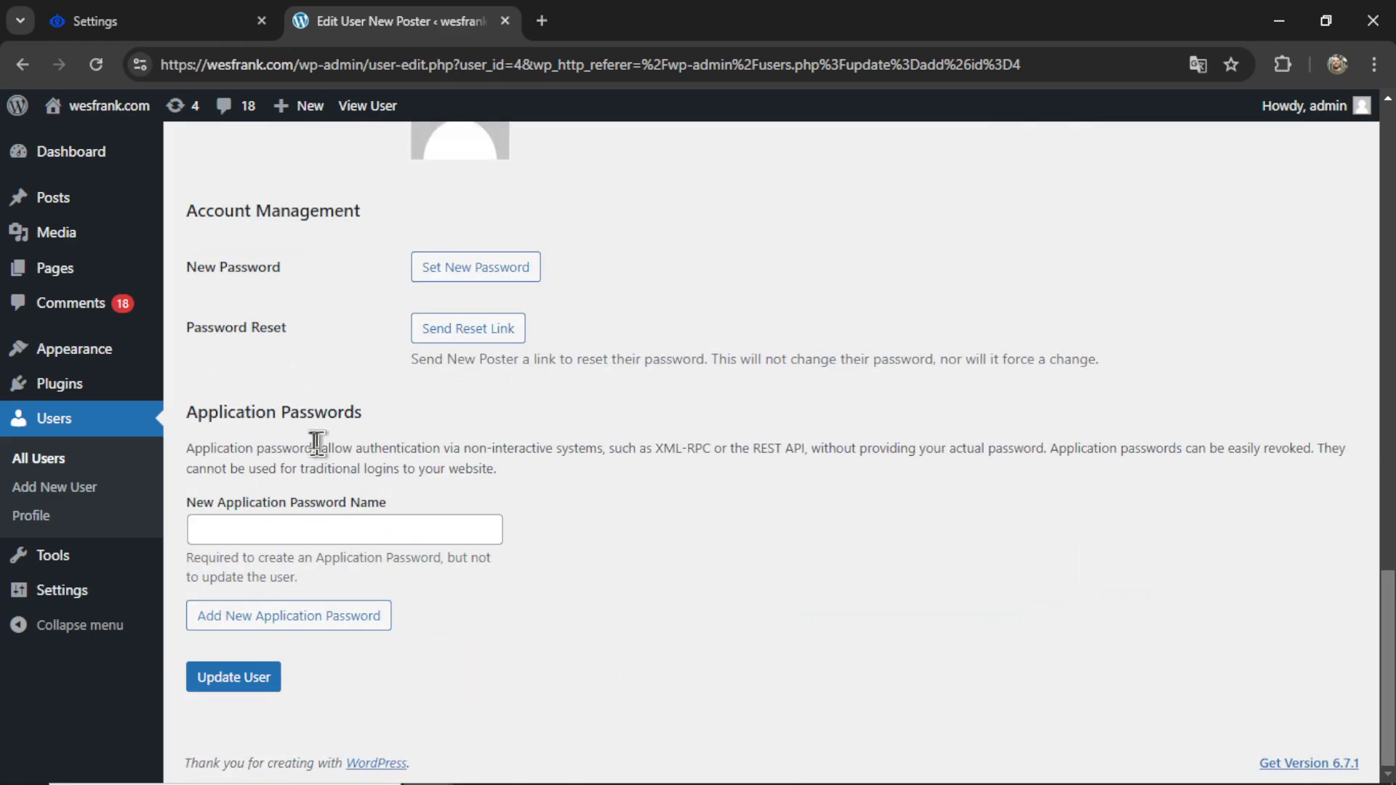
pyautogui.write('N')
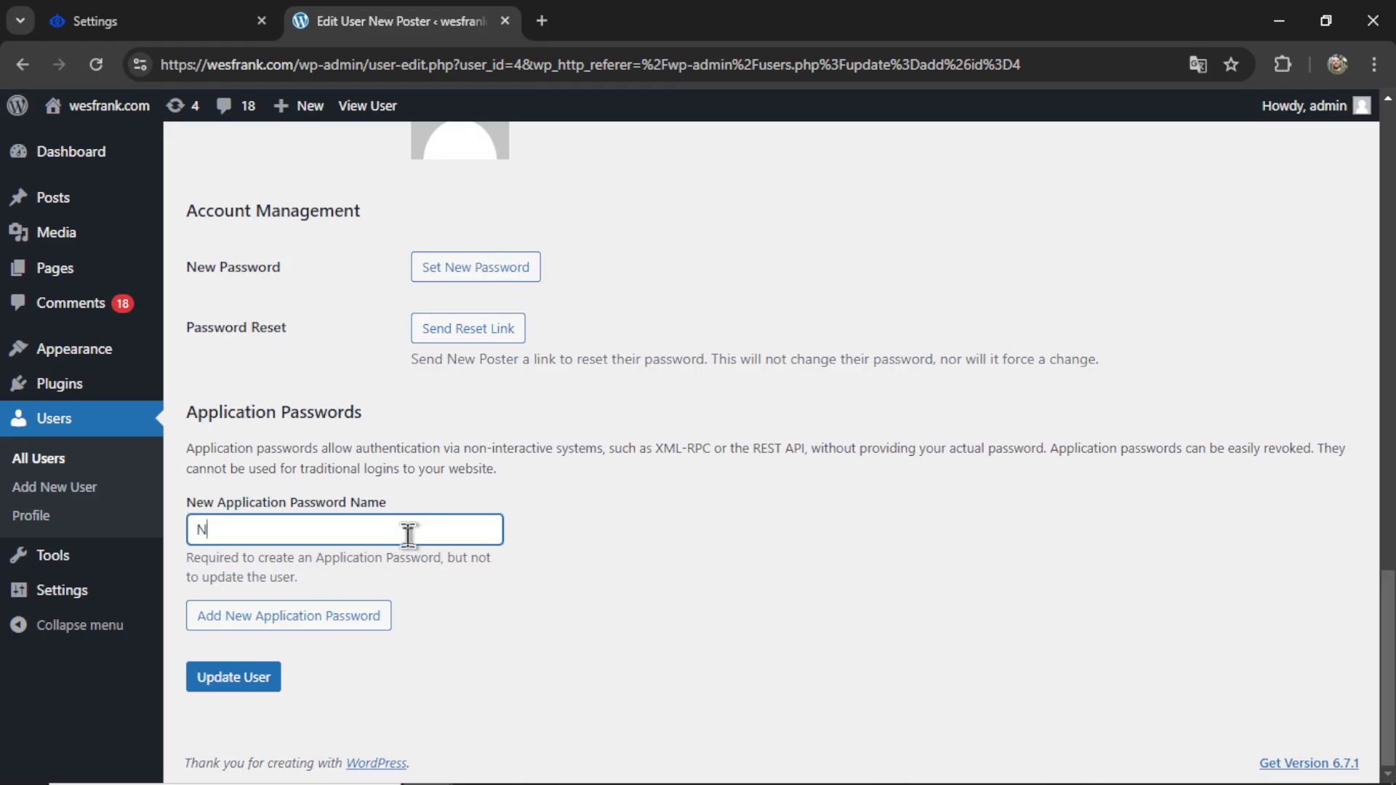
pyautogui.write('ew Poster')
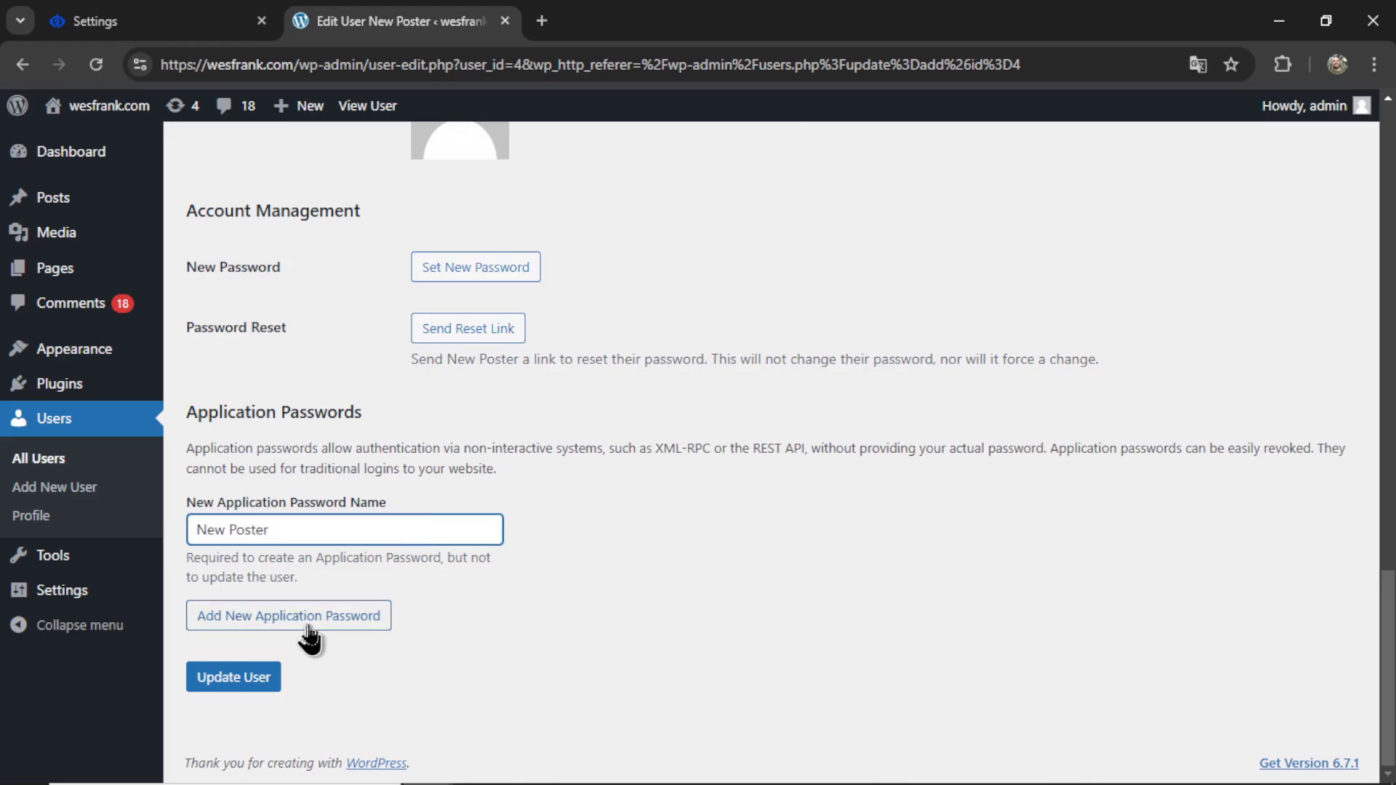
pyautogui.click(288, 615)
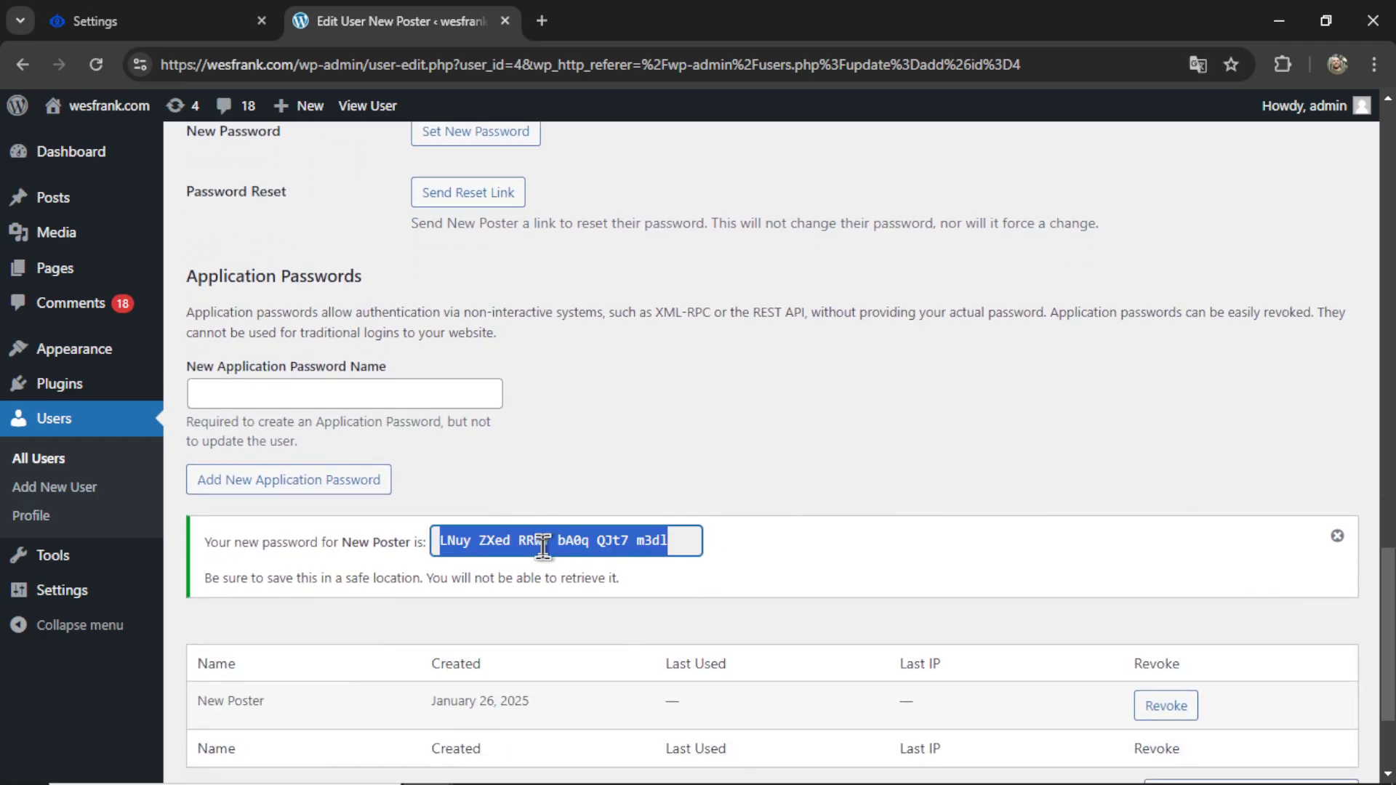
# Enter New Poster as the username and connect the wesfrank.com site to YourAIAgent
pyautogui.click(109, 20)
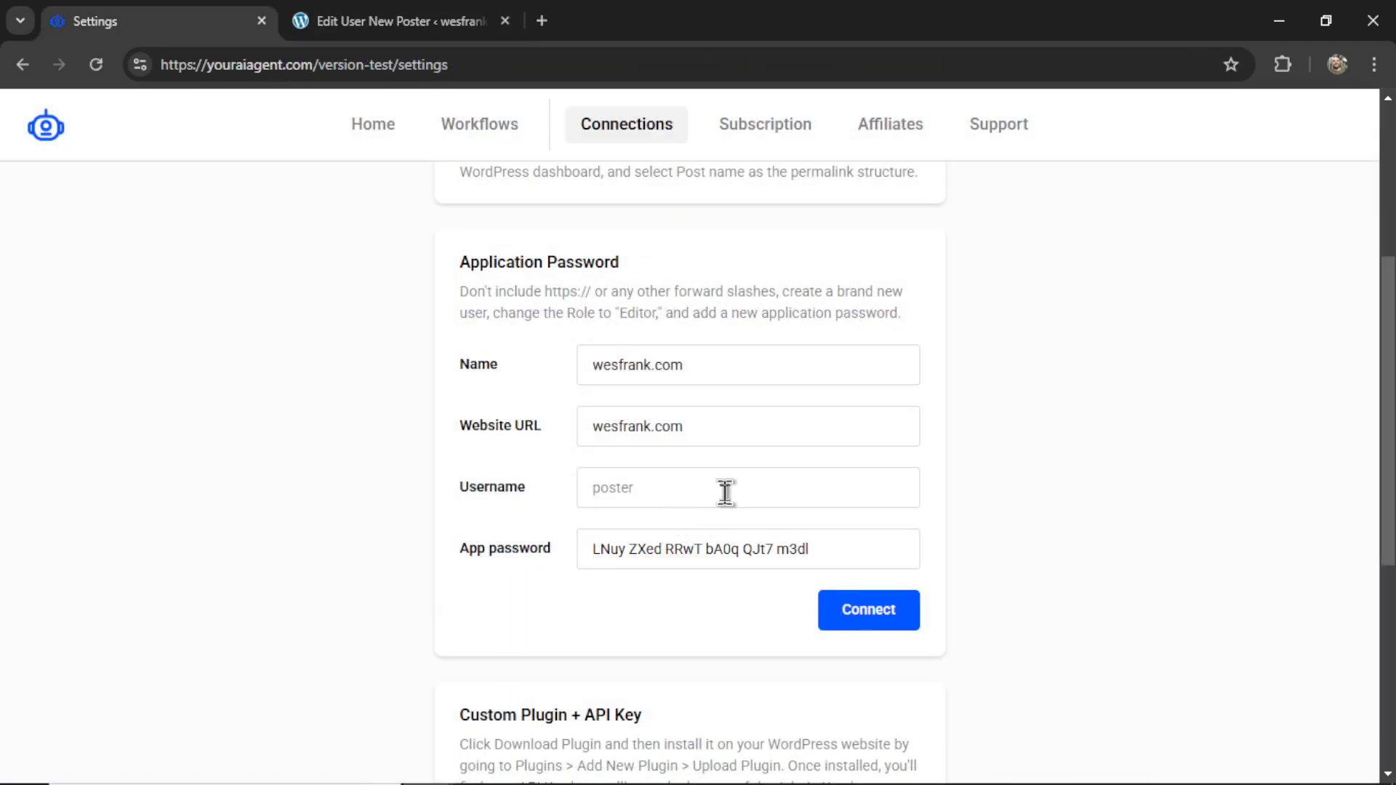
pyautogui.write('New Poster')
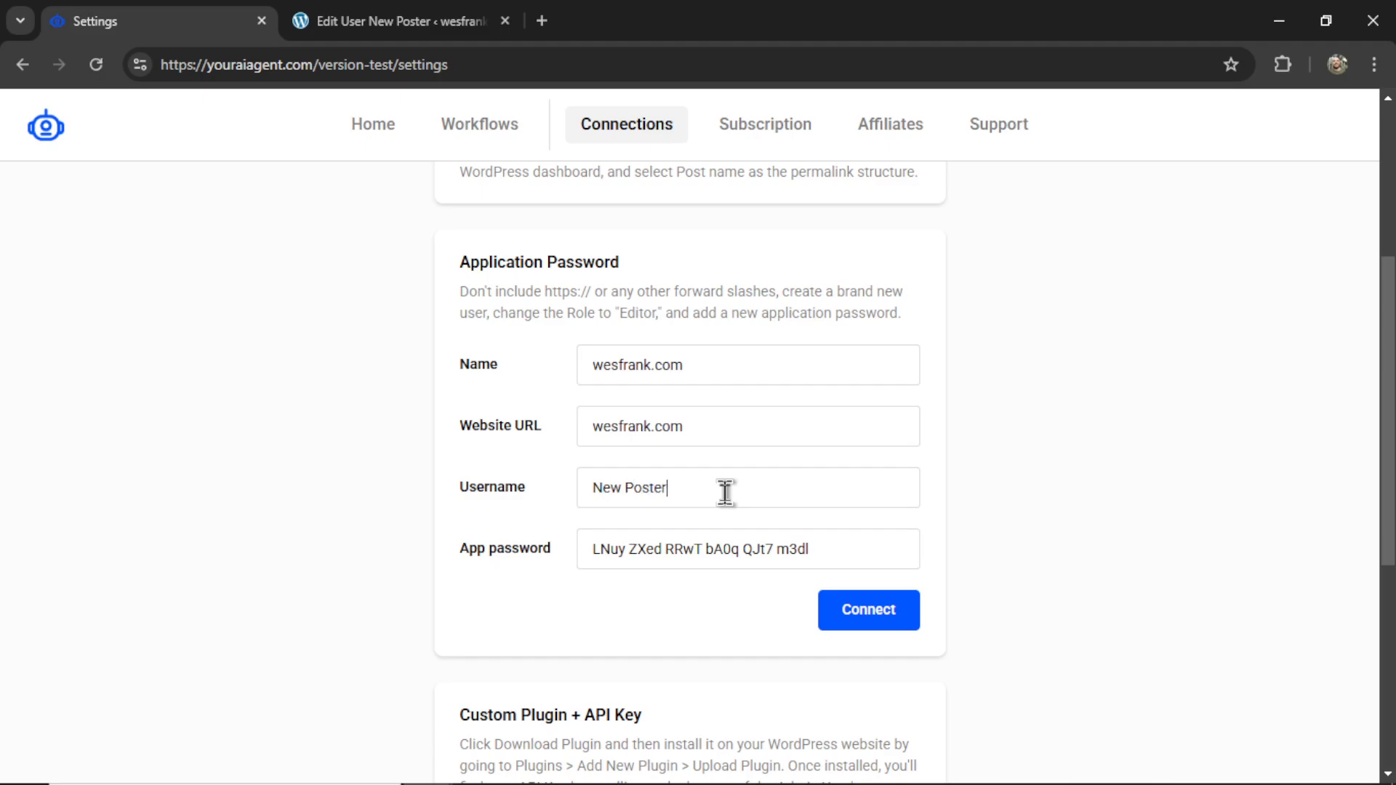
pyautogui.click(868, 609)
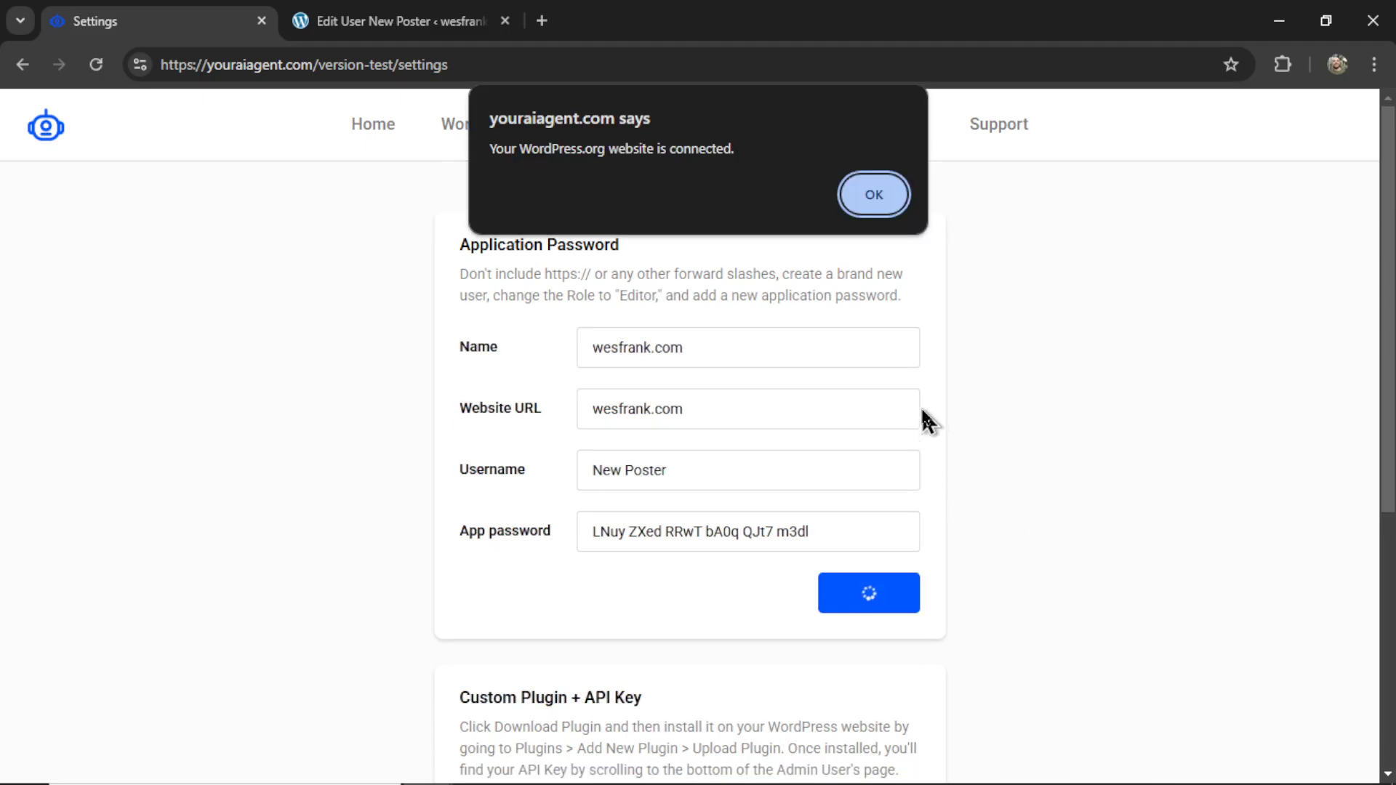
pyautogui.moveTo(695, 178)
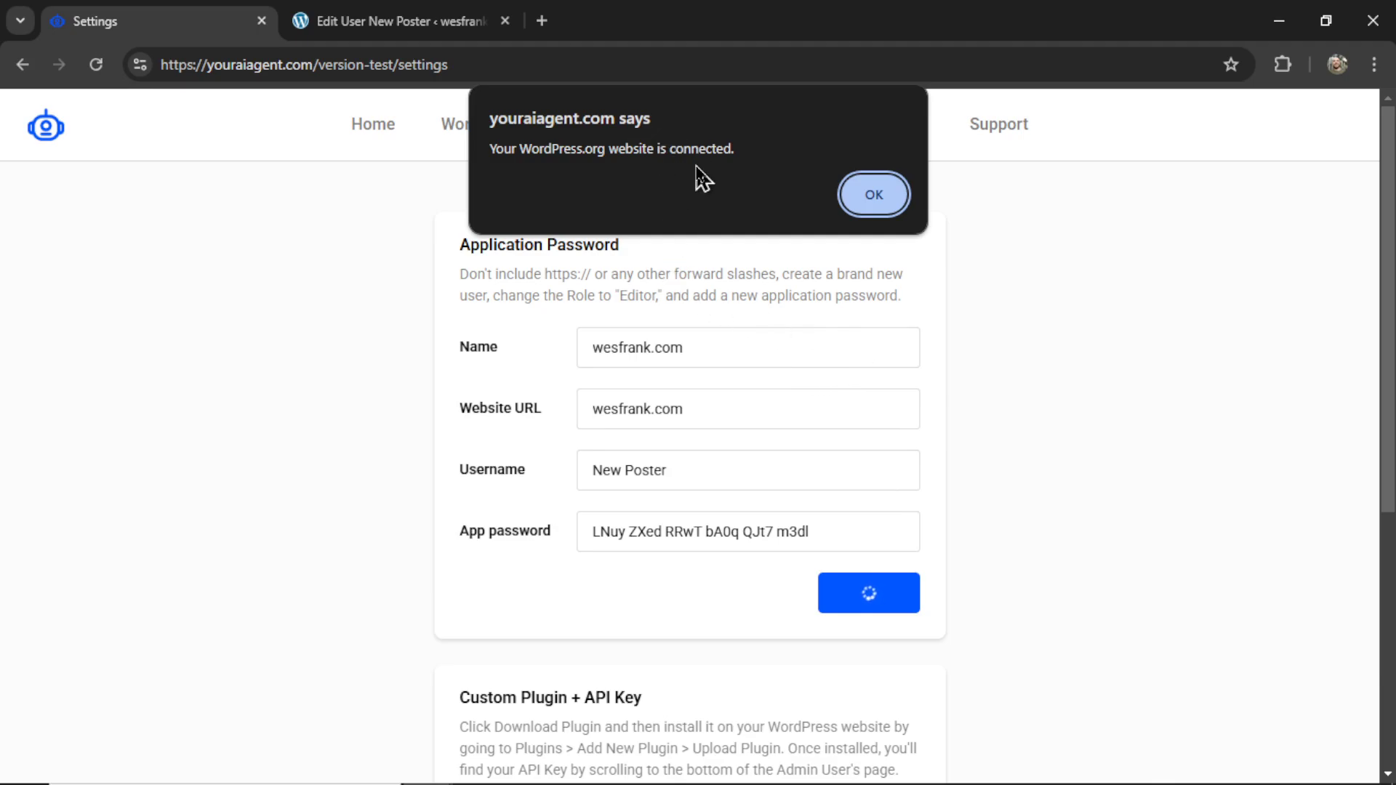
pyautogui.moveTo(599, 199)
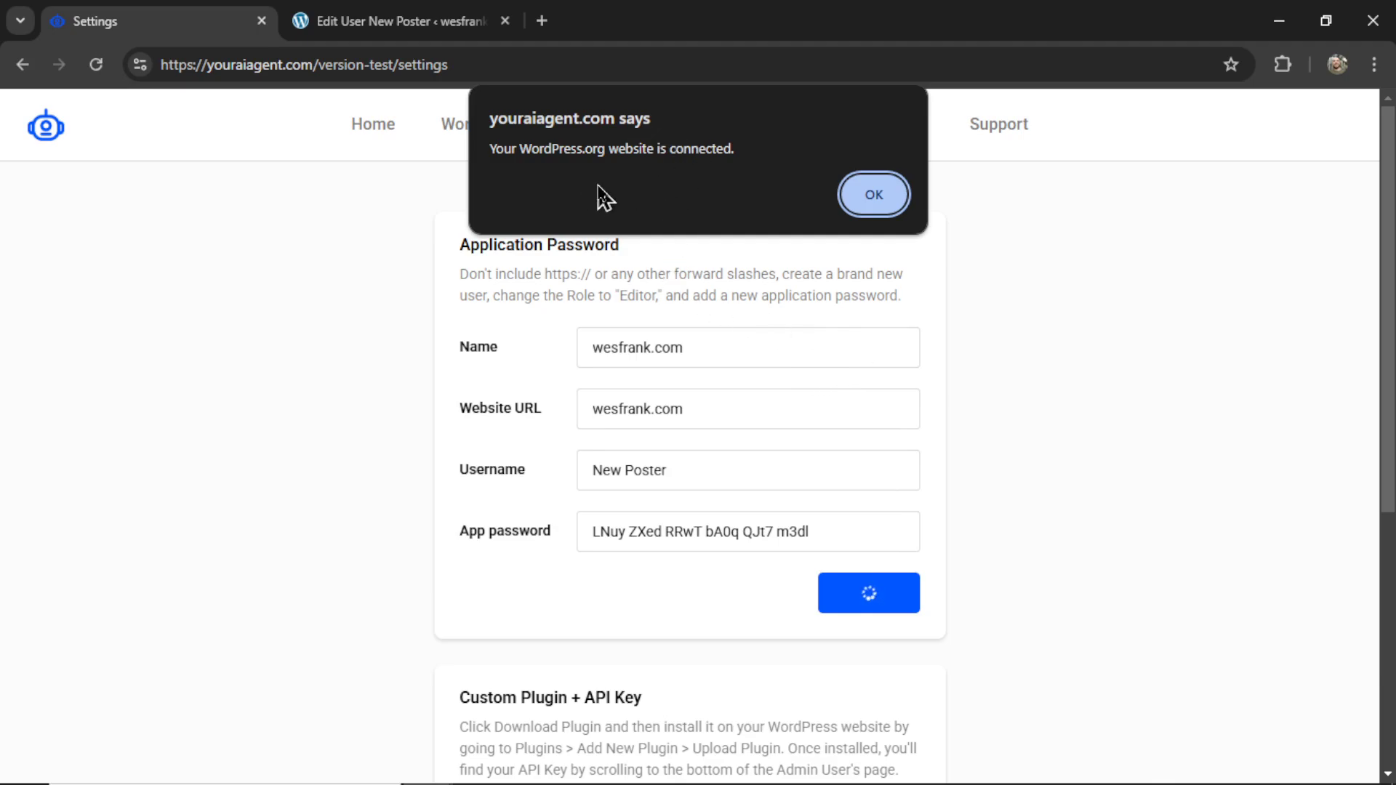
pyautogui.moveTo(808, 236)
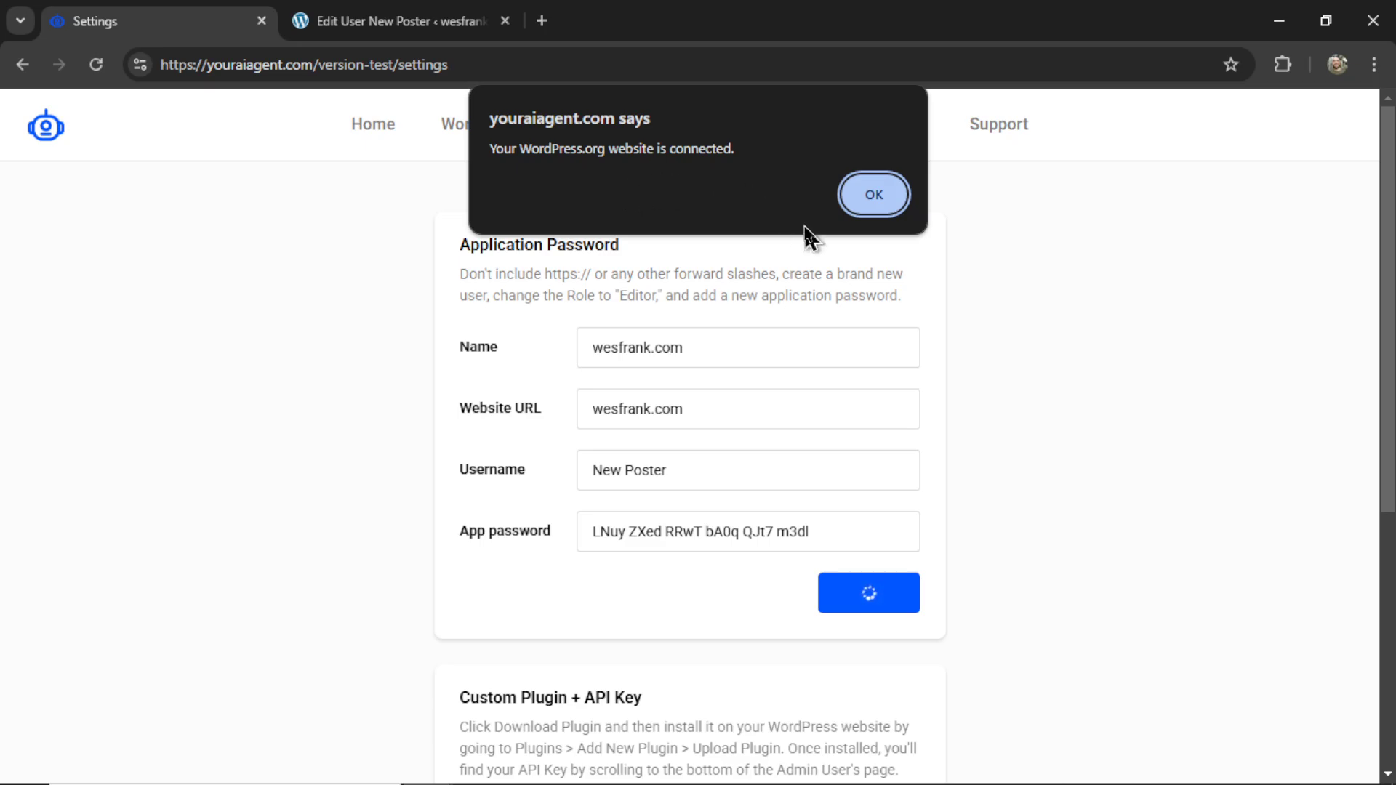
# Dismiss the 'website is connected' alert so wesfrank.com shows in the Connections list
pyautogui.click(872, 194)
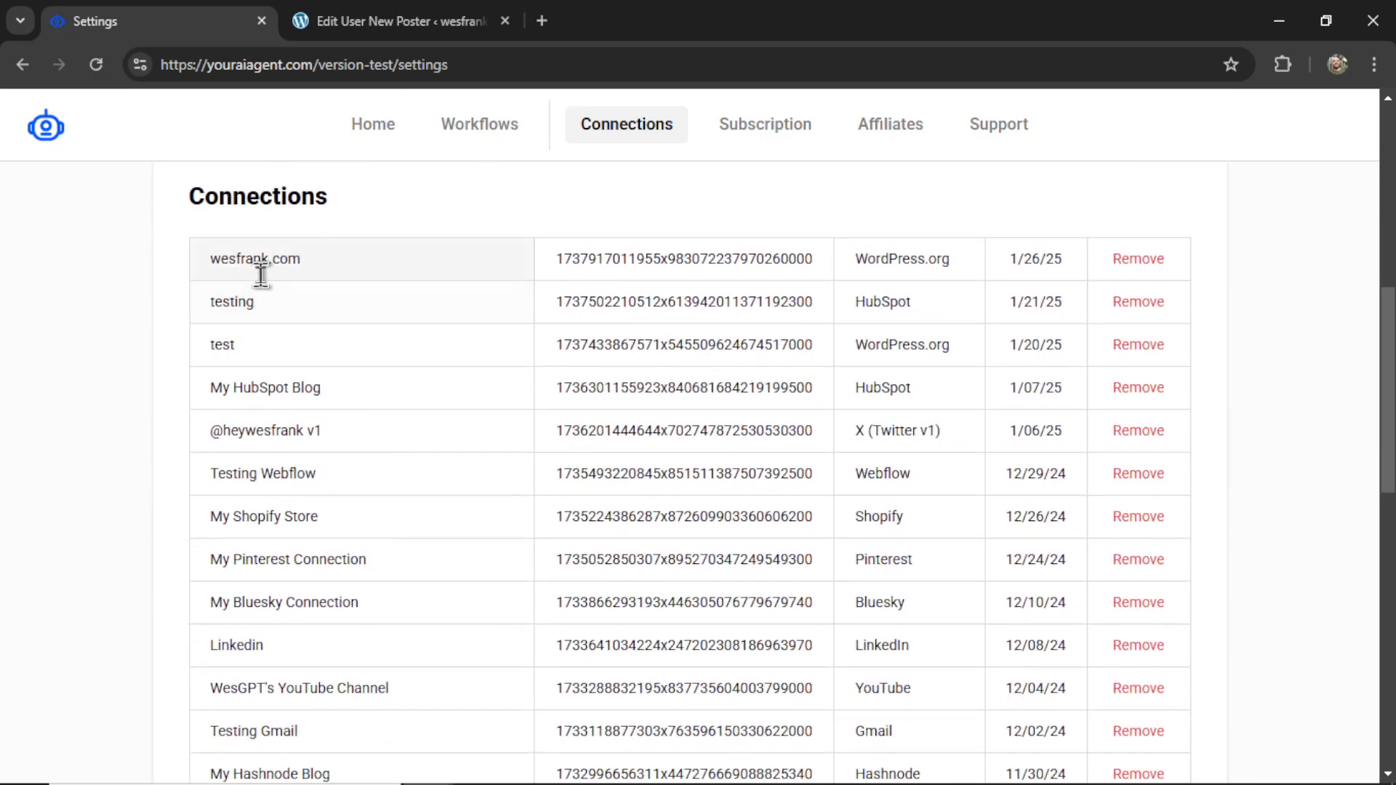
pyautogui.moveTo(797, 240)
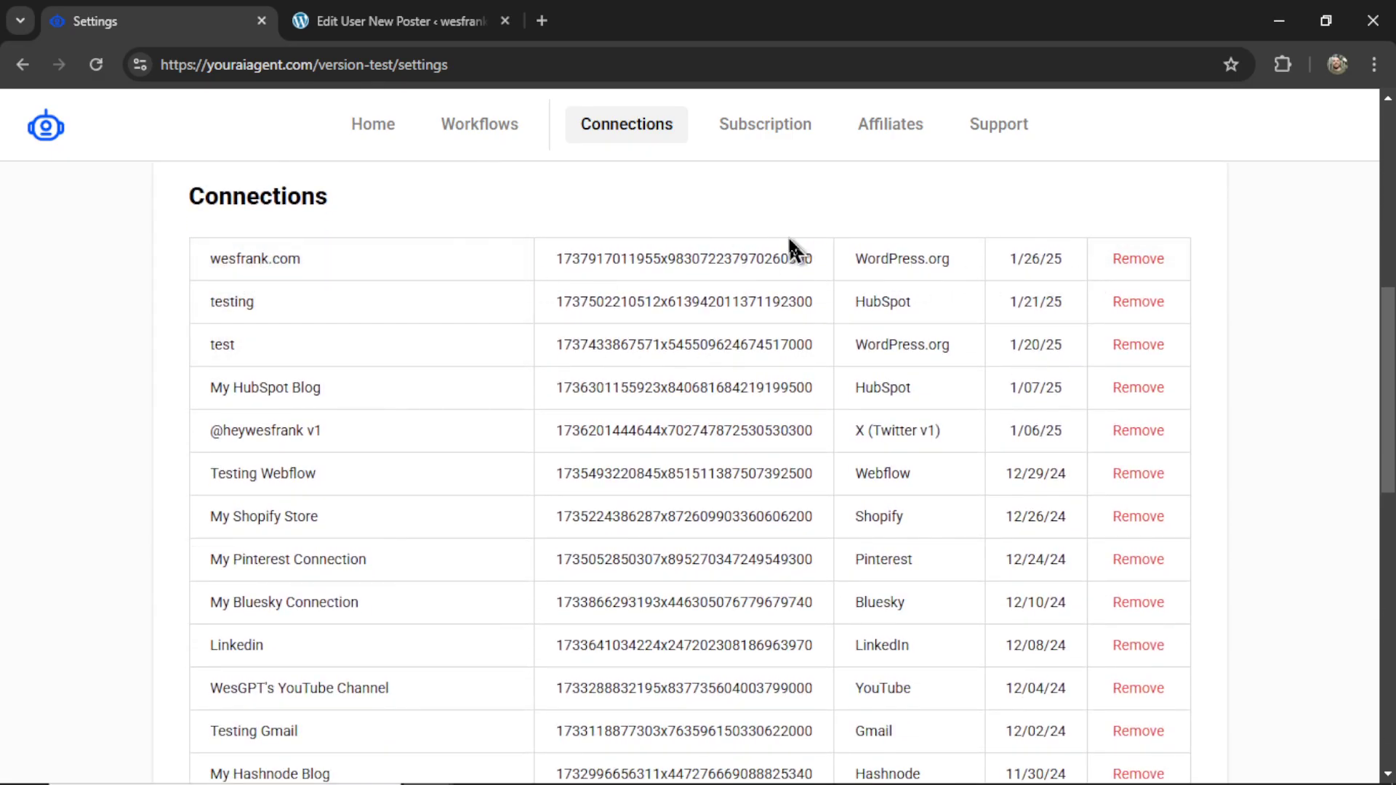
pyautogui.moveTo(372, 131)
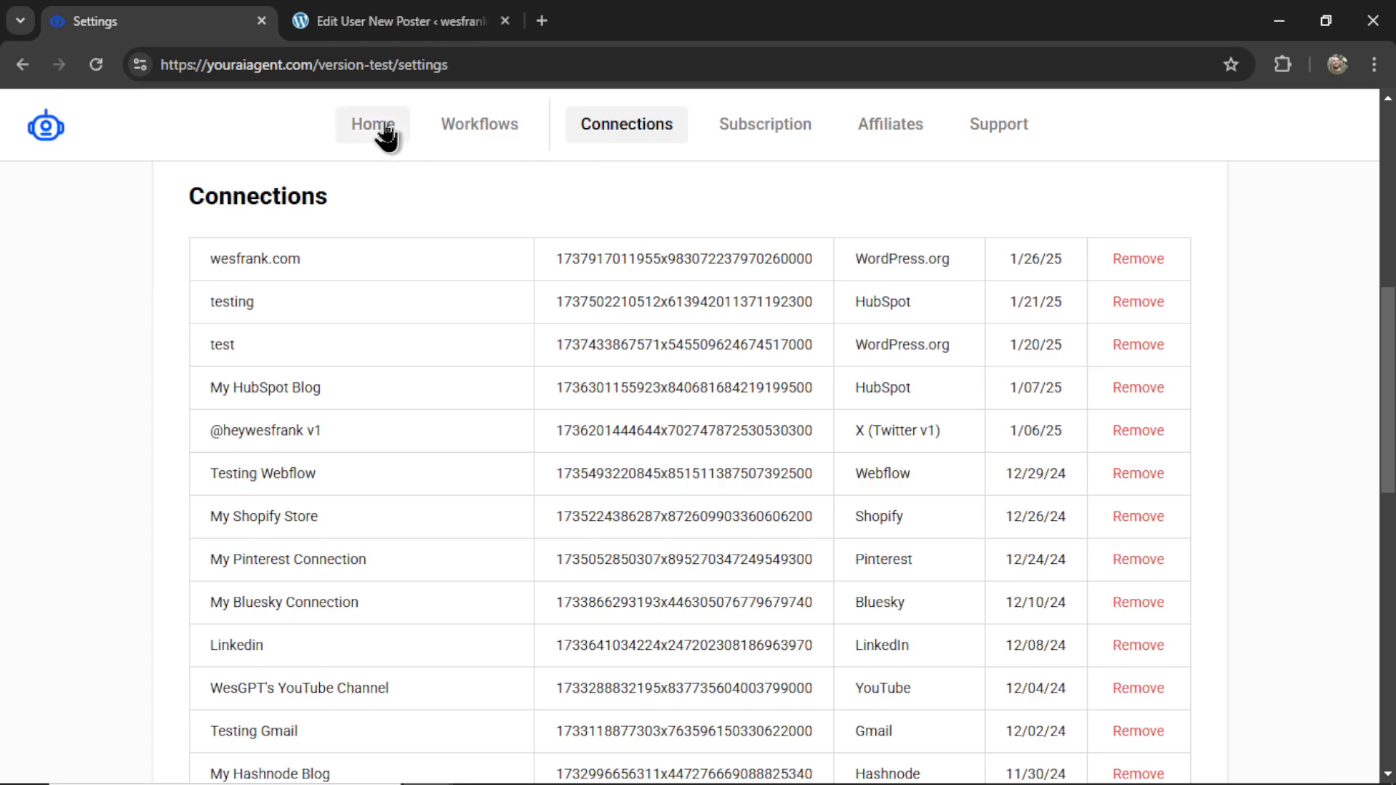
# Go to the Home page and scroll down to the YouTube Search to Article workflow card
pyautogui.click(373, 123)
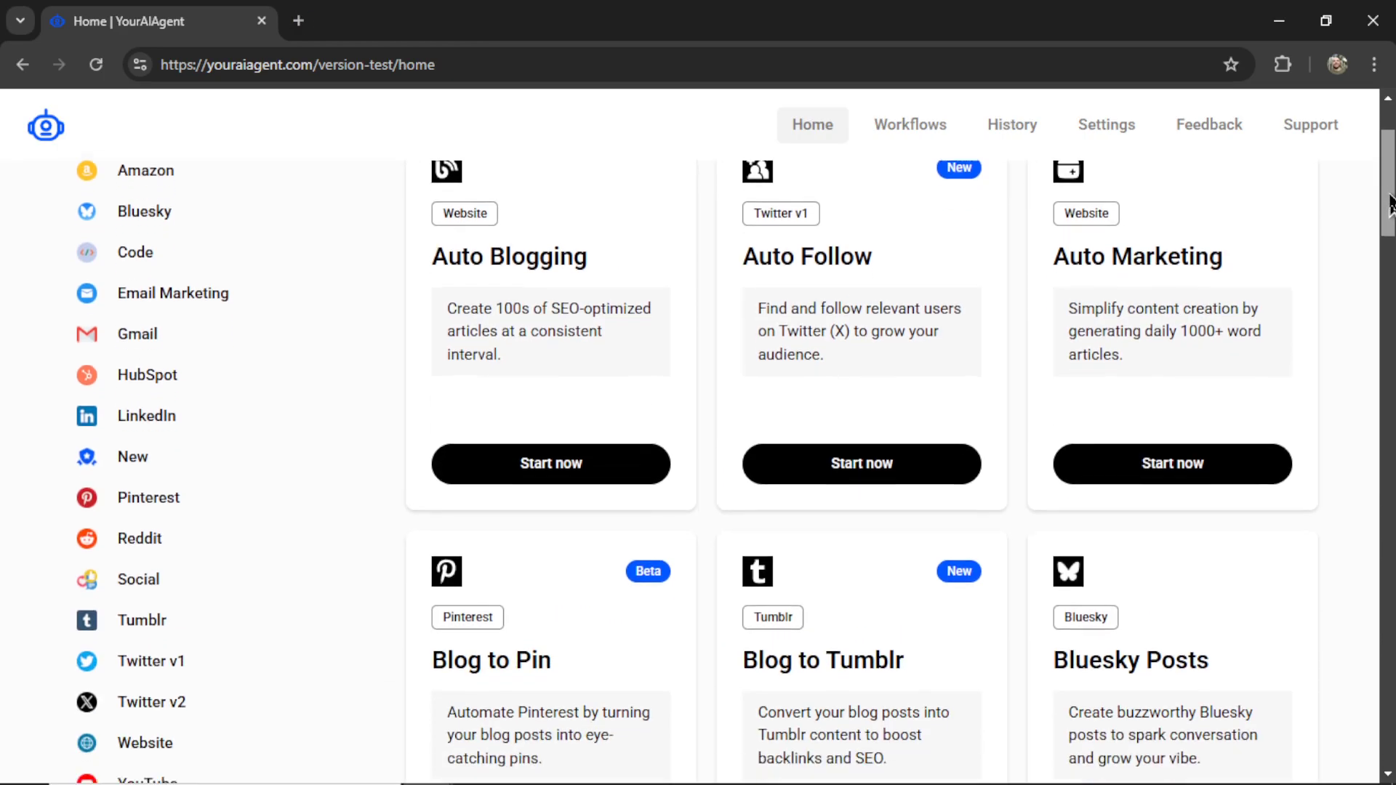
pyautogui.scroll(-3)
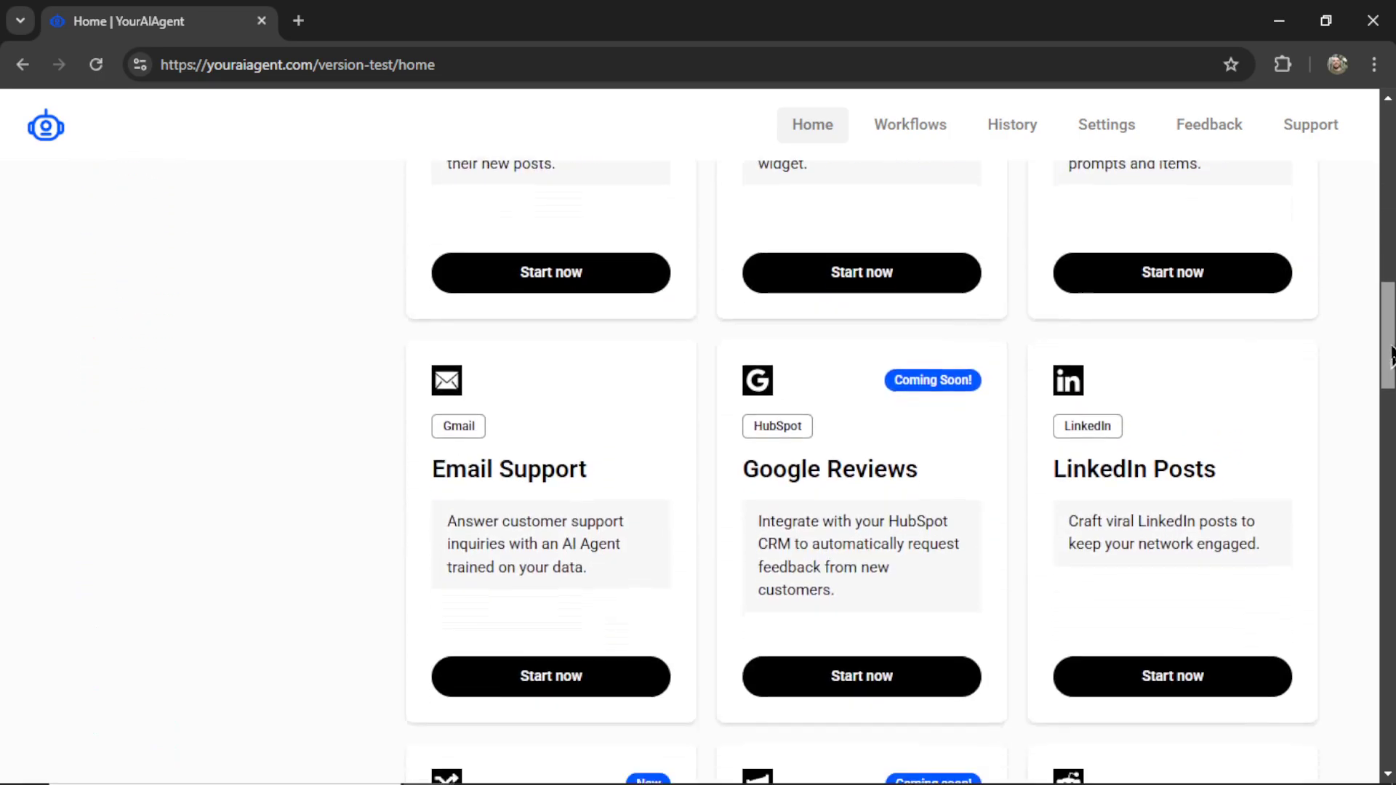
pyautogui.scroll(-3)
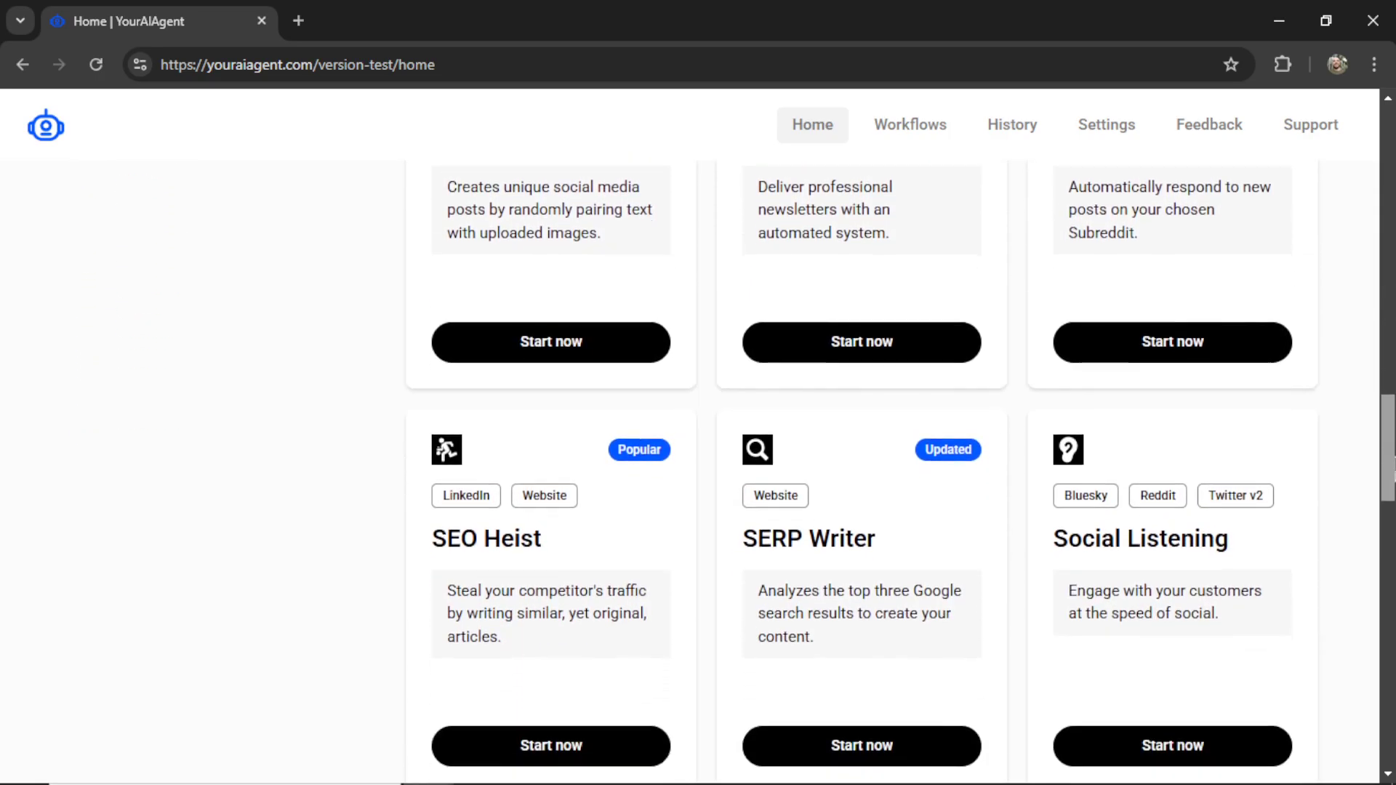
pyautogui.scroll(-3)
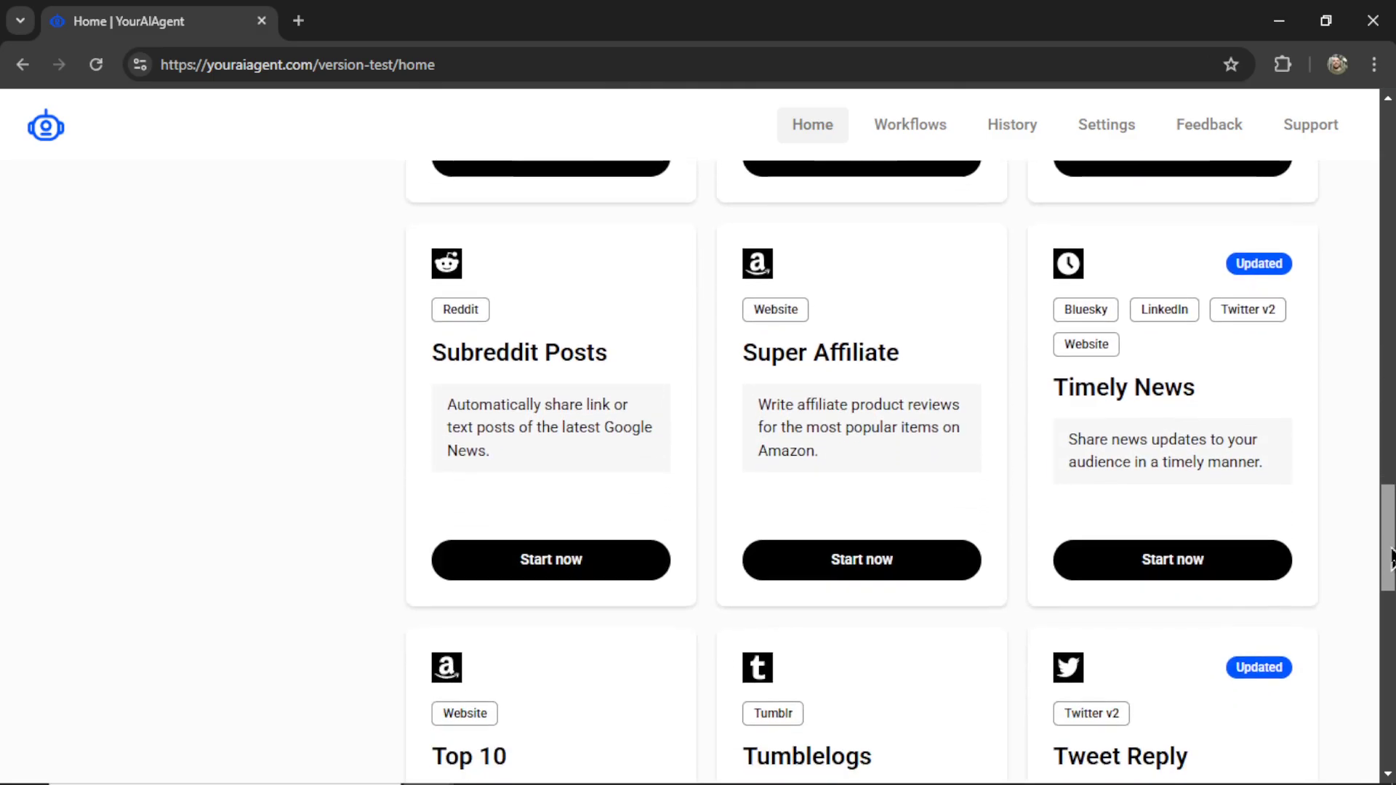
pyautogui.scroll(-3)
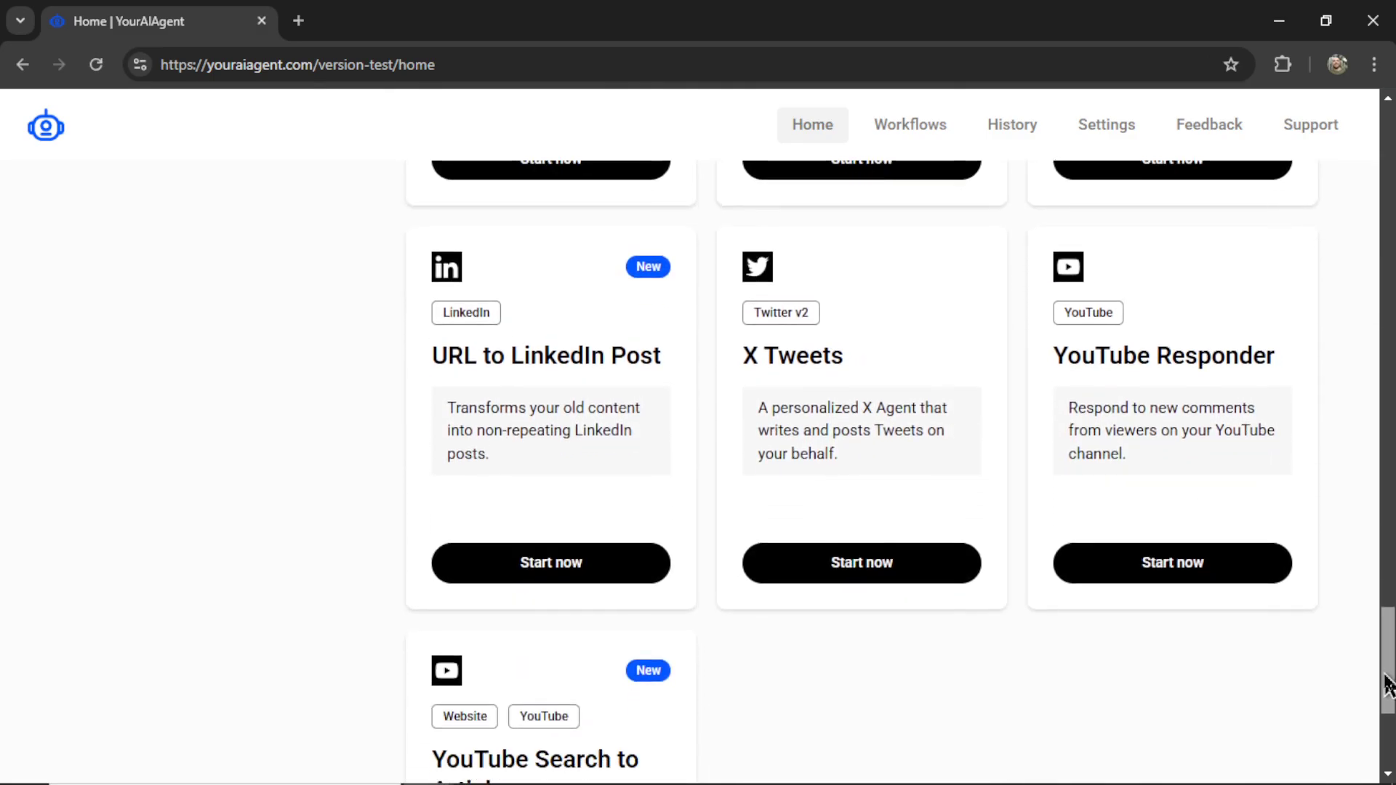
pyautogui.scroll(-3)
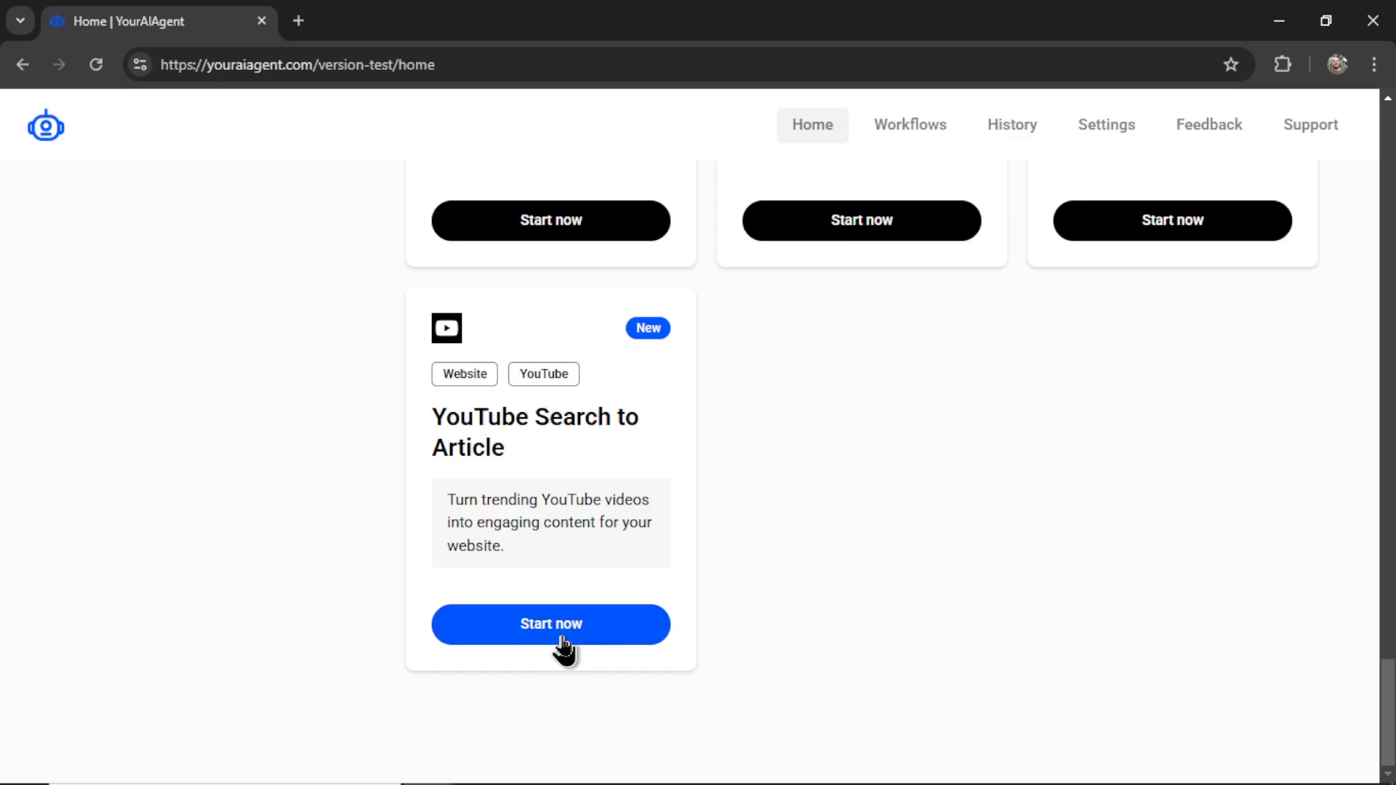
# Start the YouTube Search to Article workflow with wesfrank.com selected and scroll to Content Scheduling
pyautogui.click(550, 625)
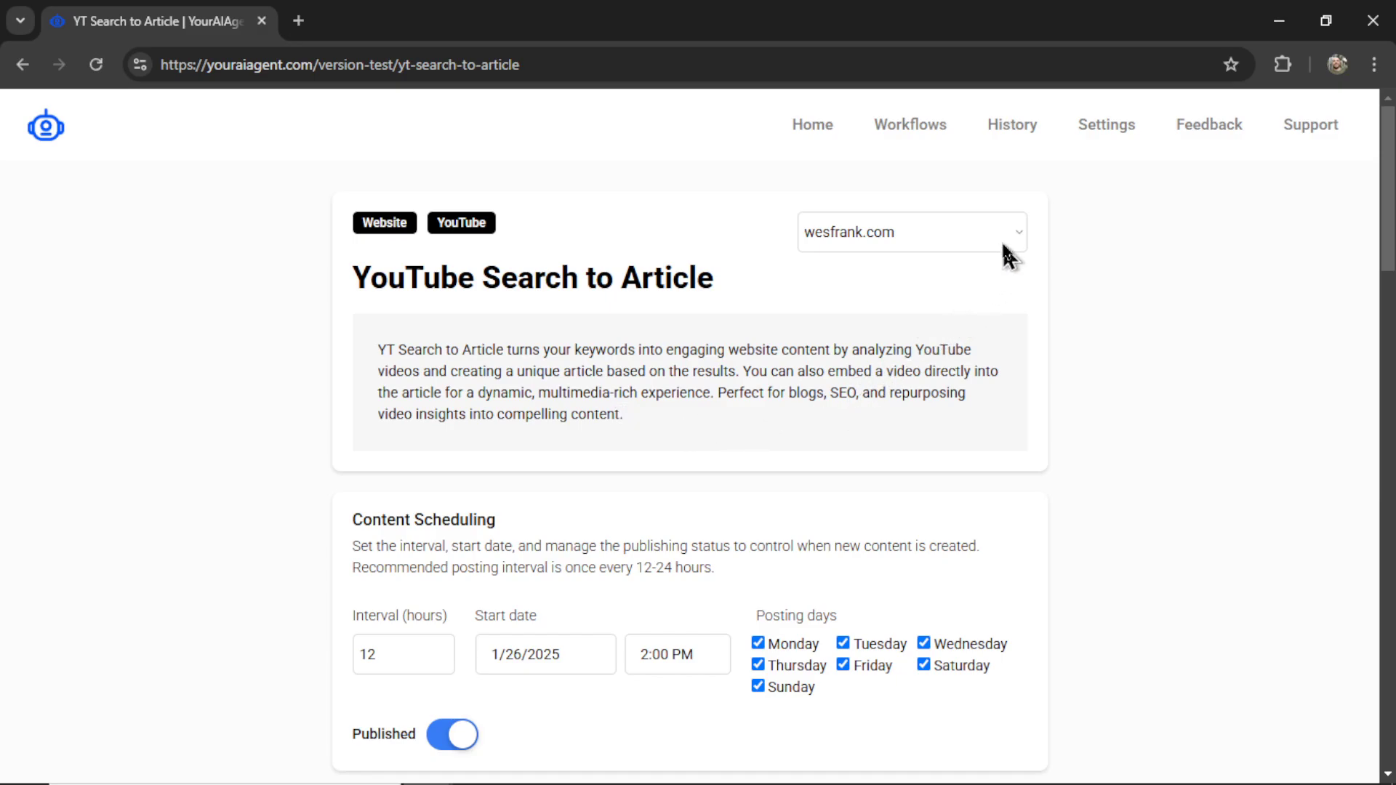
pyautogui.moveTo(1000, 246)
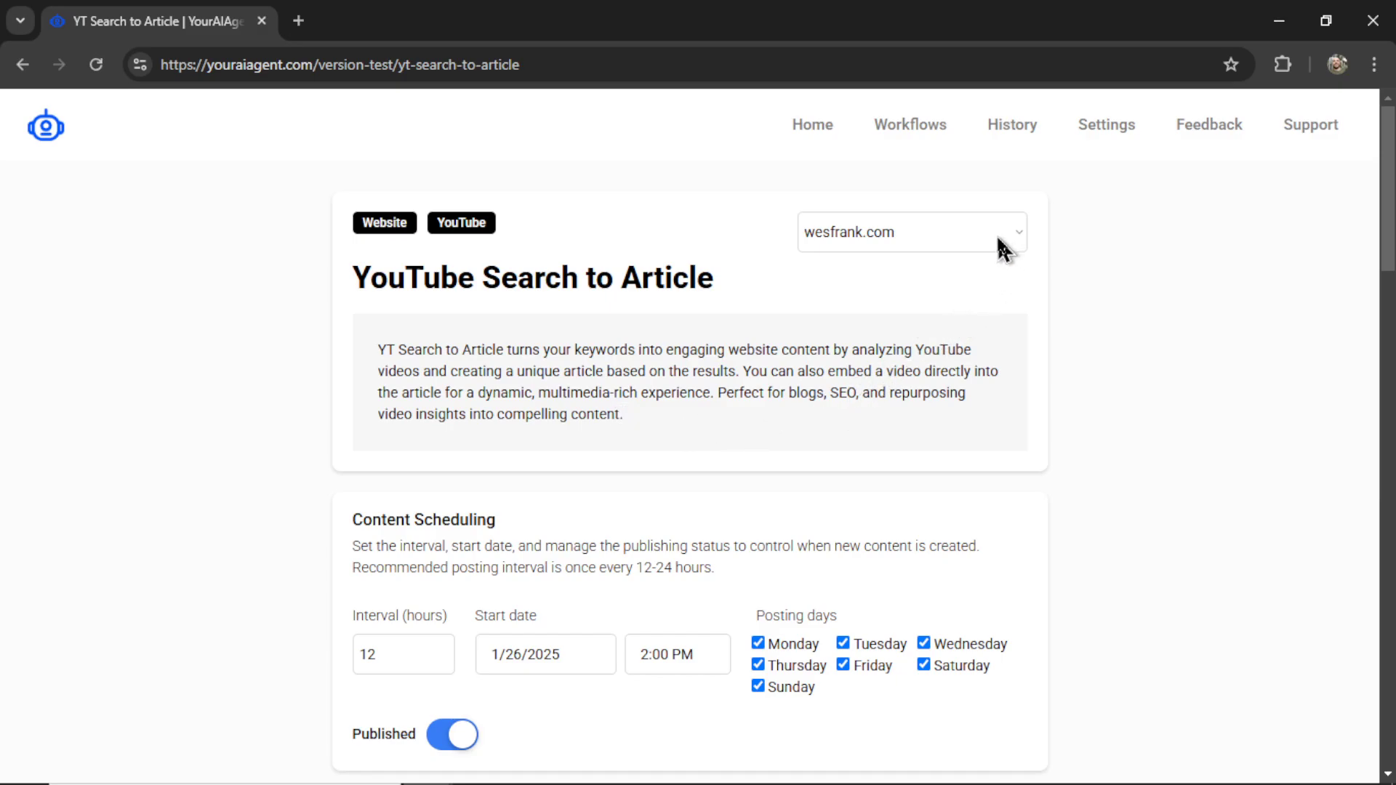
pyautogui.click(911, 231)
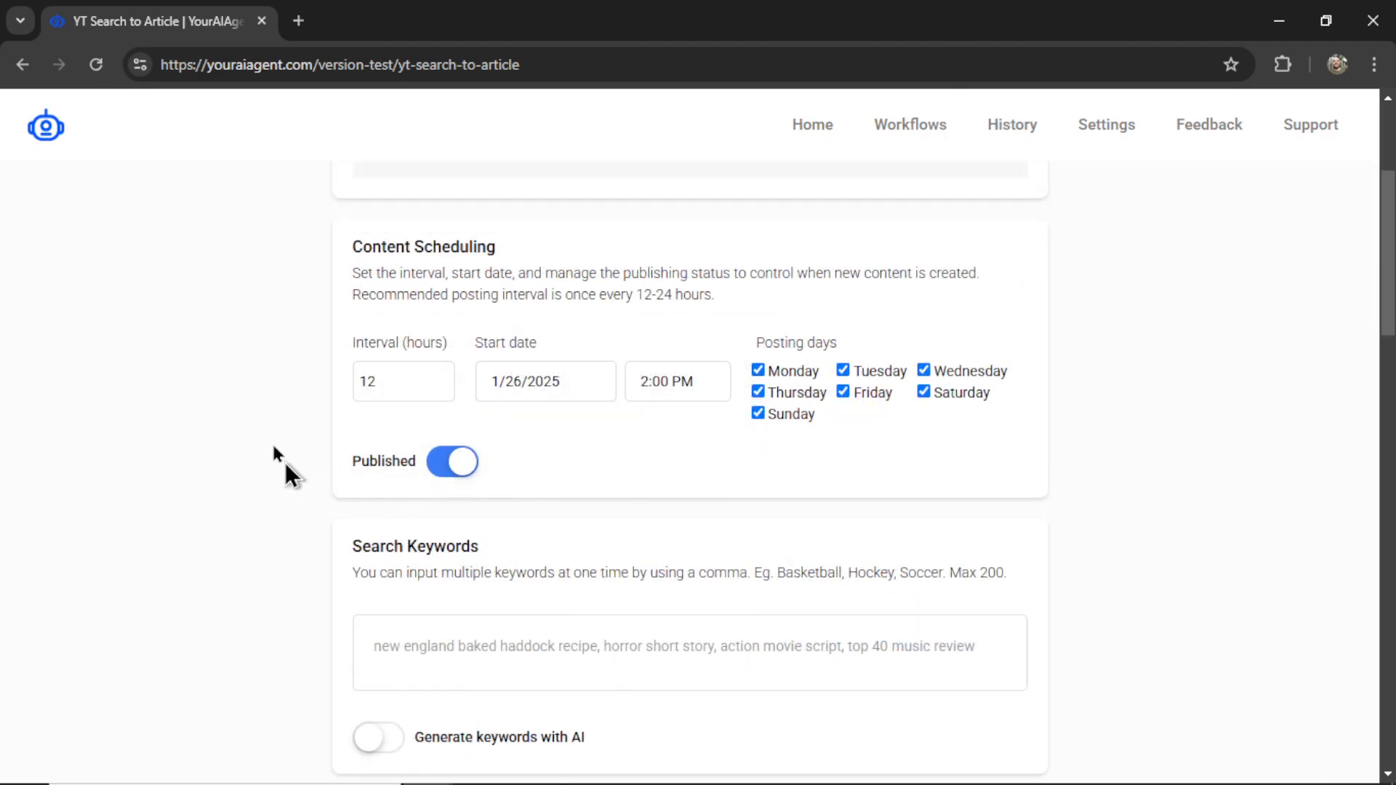
pyautogui.moveTo(1048, 260)
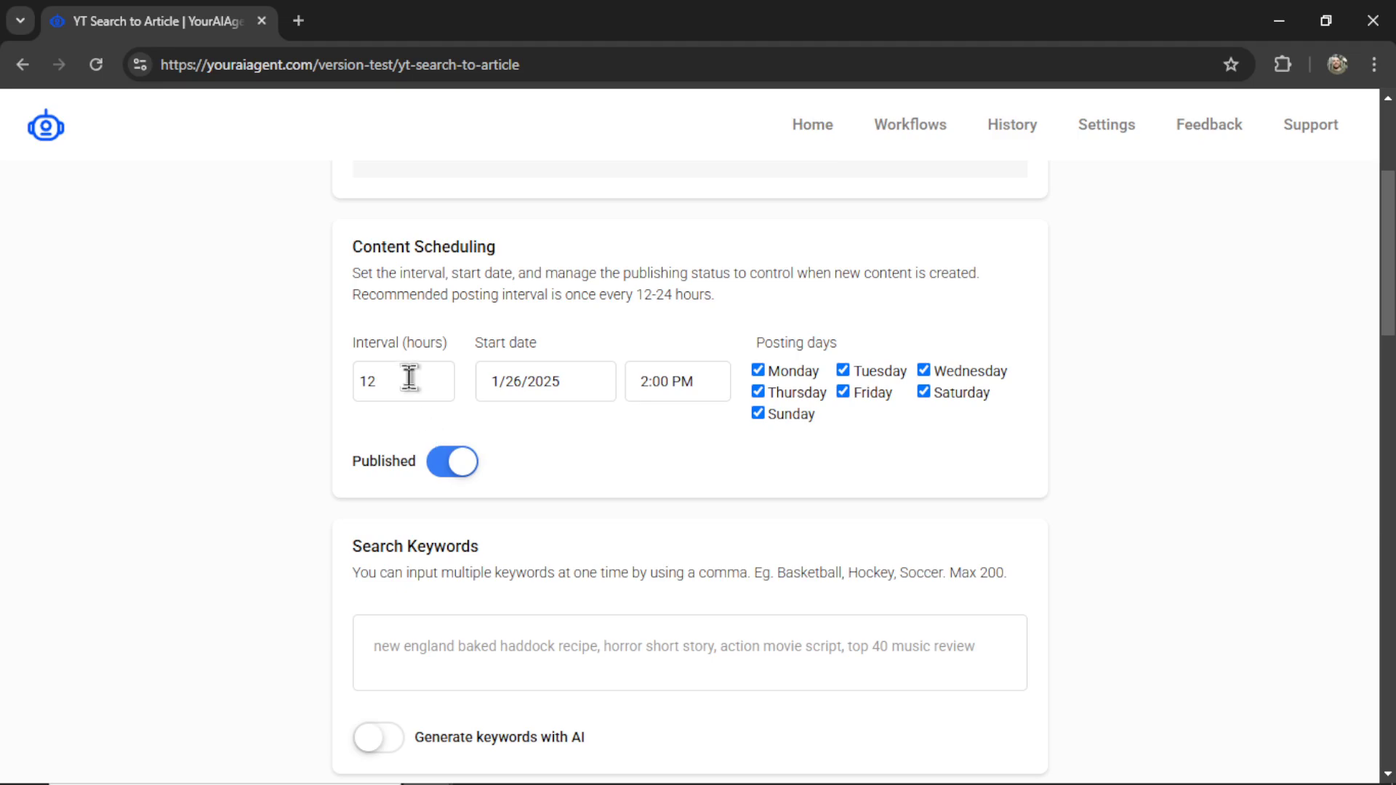
pyautogui.moveTo(1018, 319)
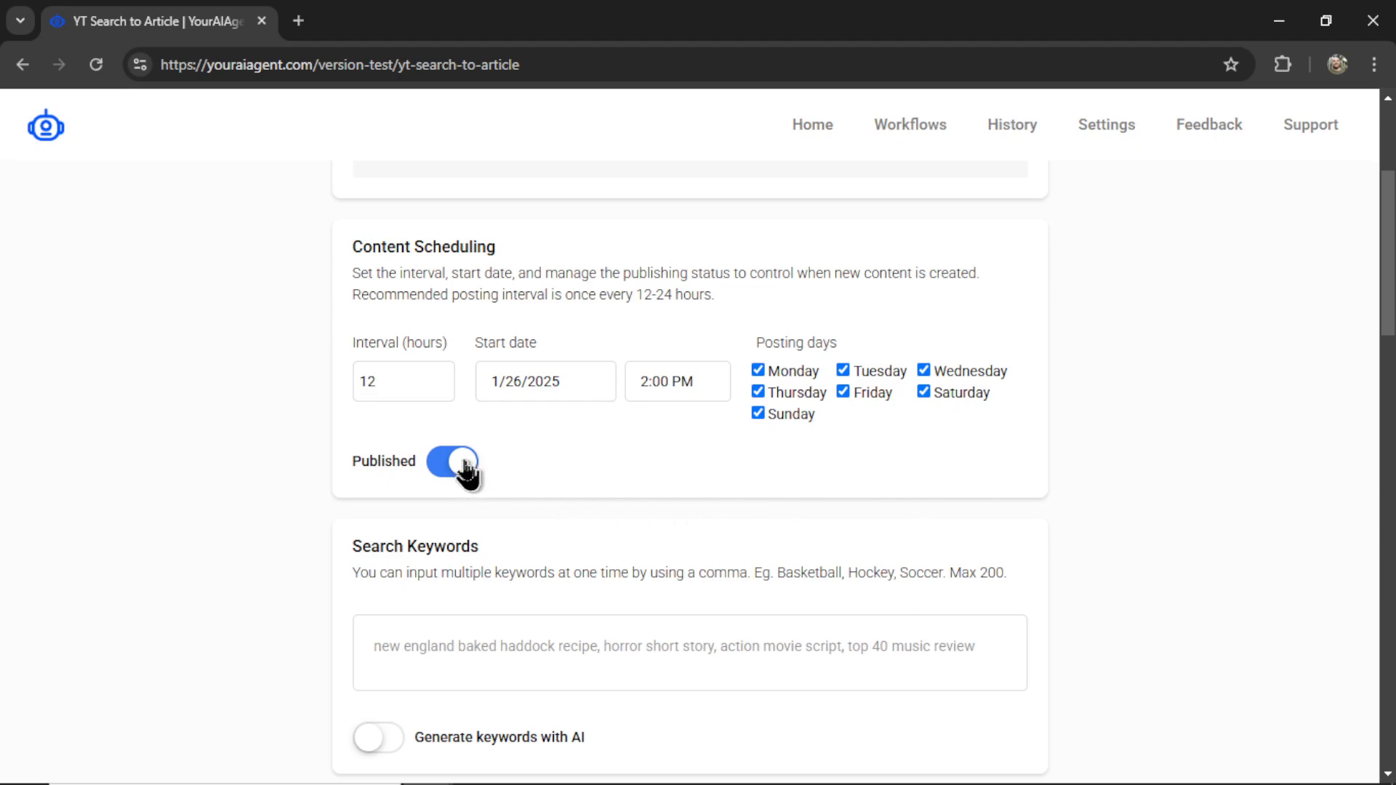
pyautogui.scroll(-3)
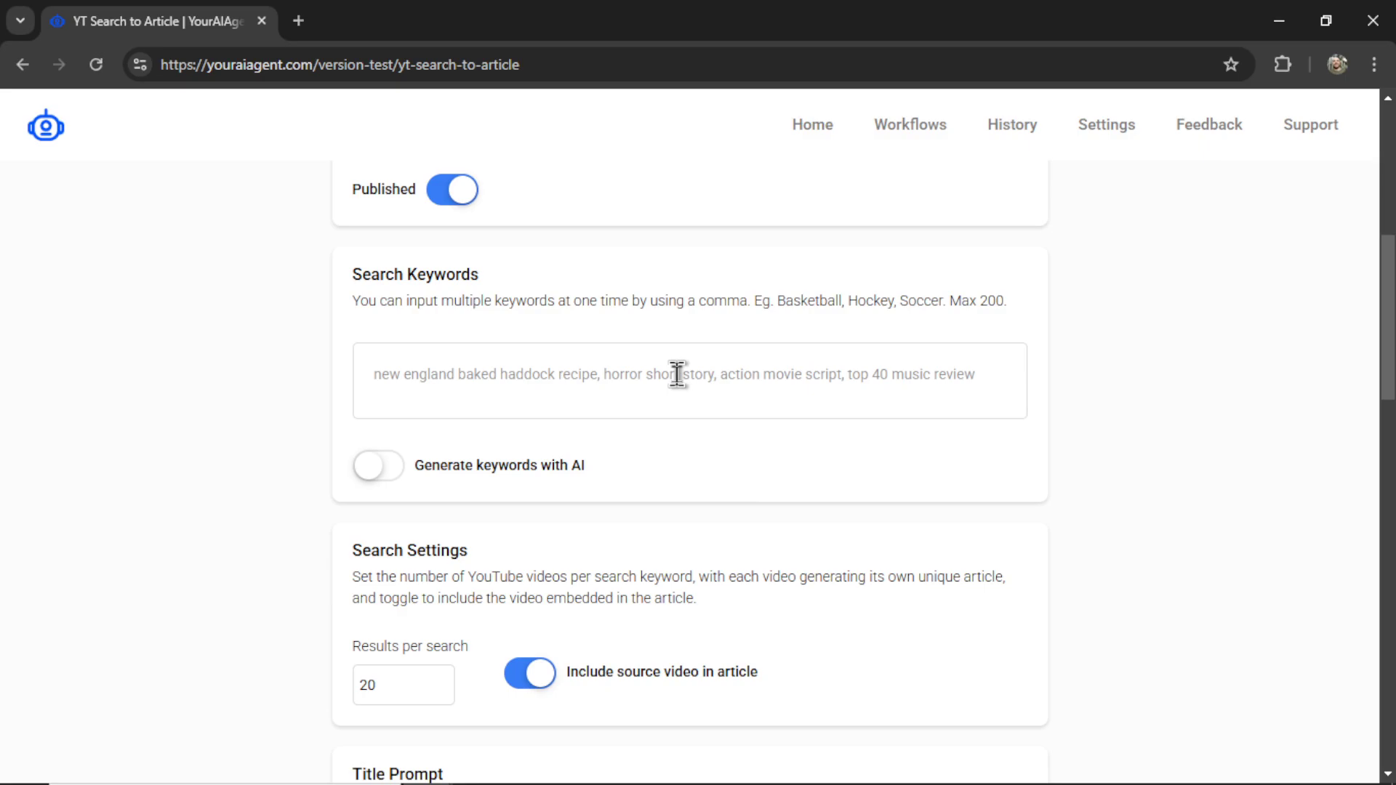
pyautogui.moveTo(520, 394)
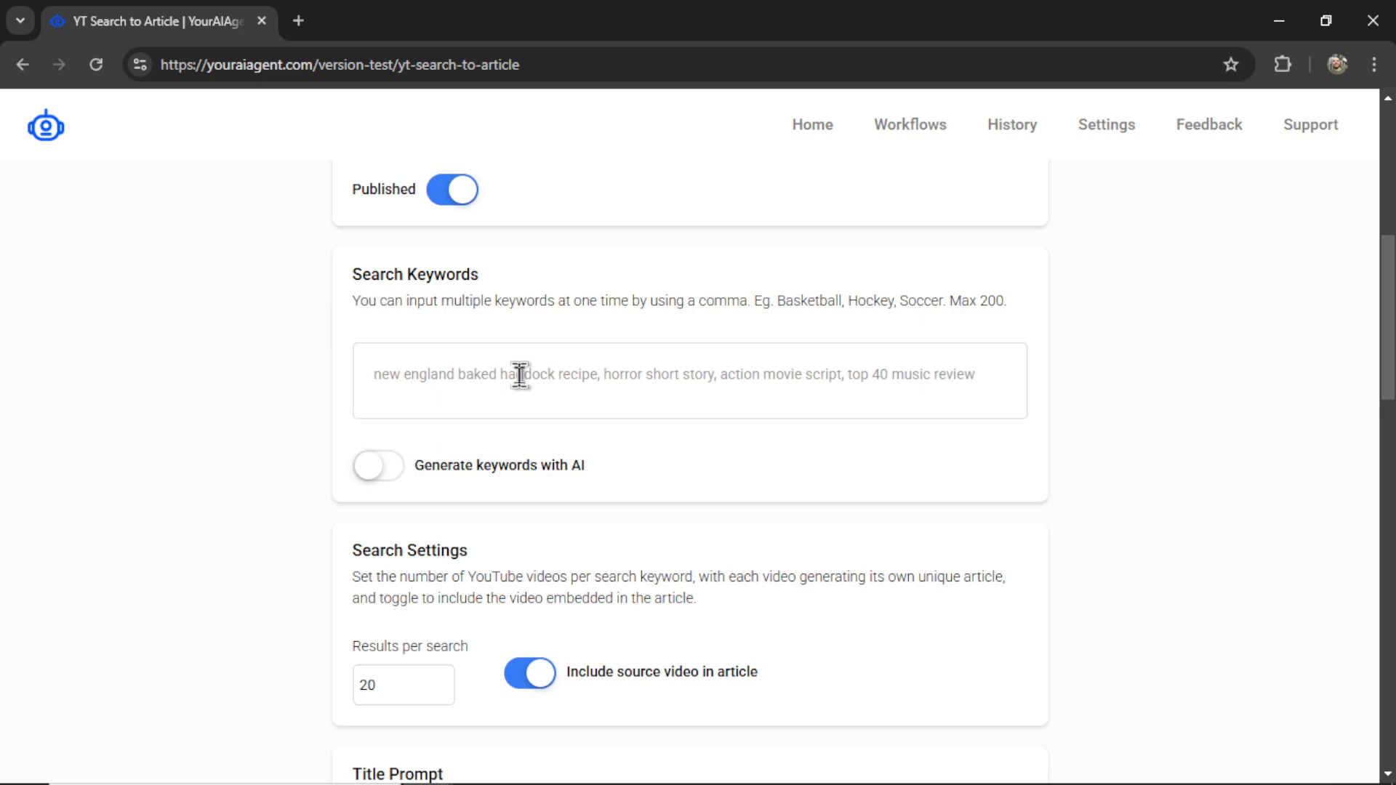
# Enter search keywords fortnite, roblox and call of duty, and switch on Generate keywords with AI
pyautogui.write('fortnite')
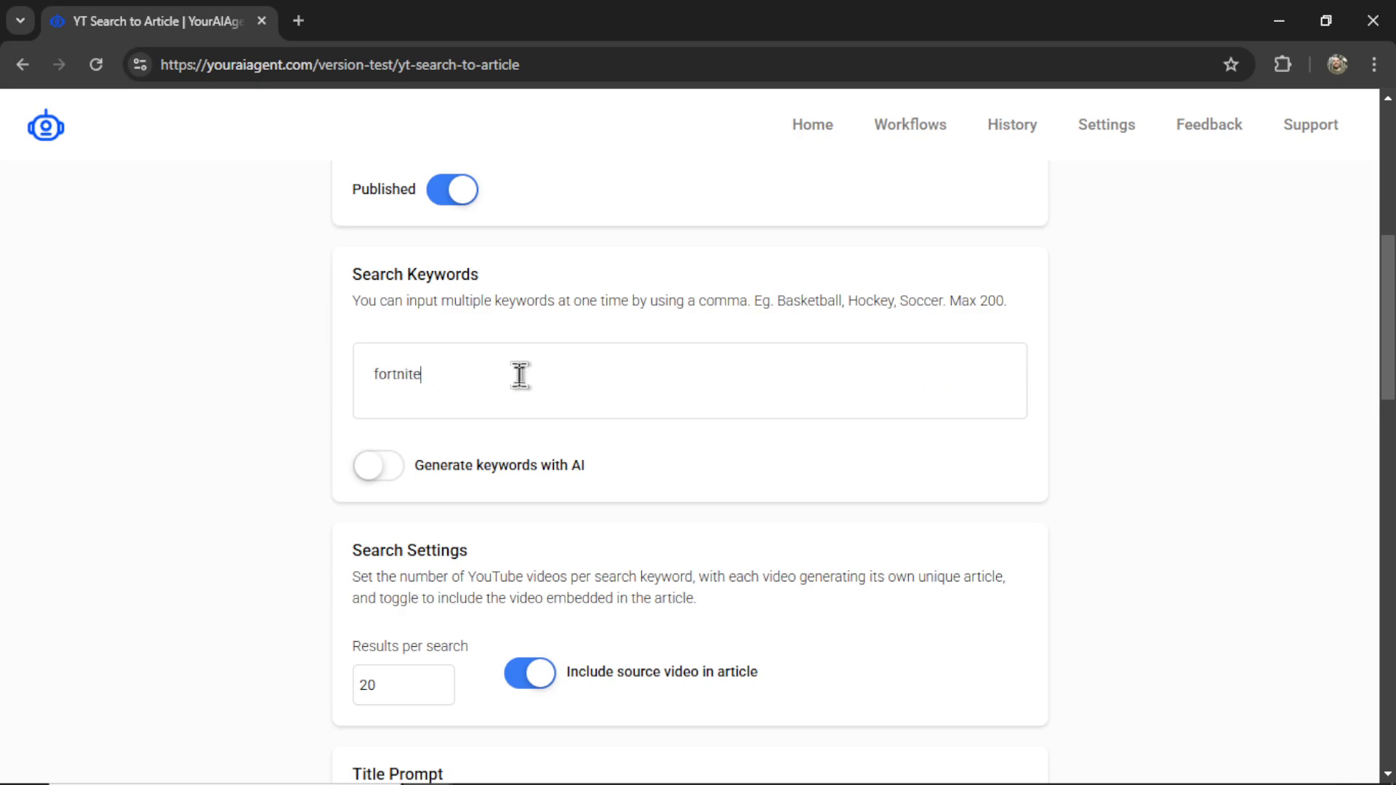
pyautogui.write('roblox')
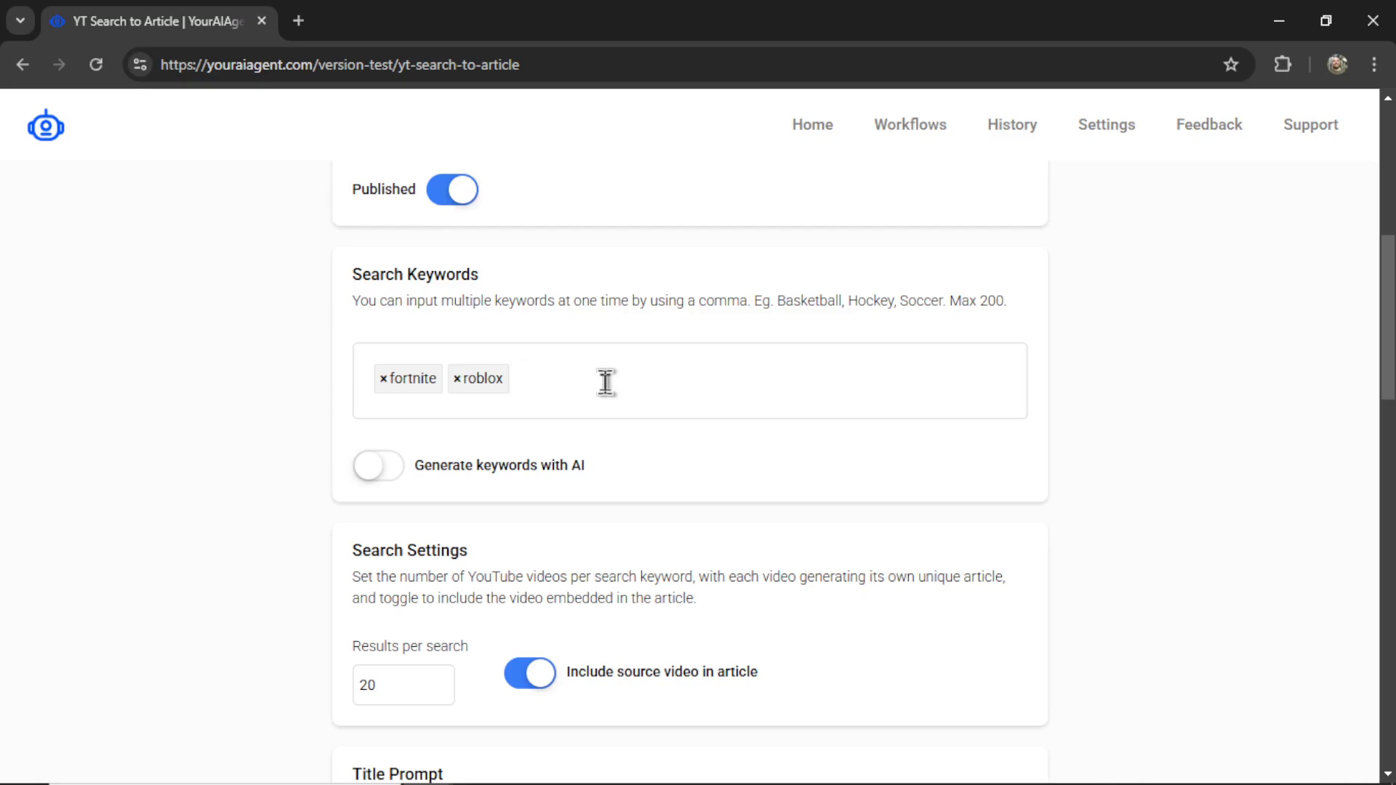
pyautogui.write('call of duty')
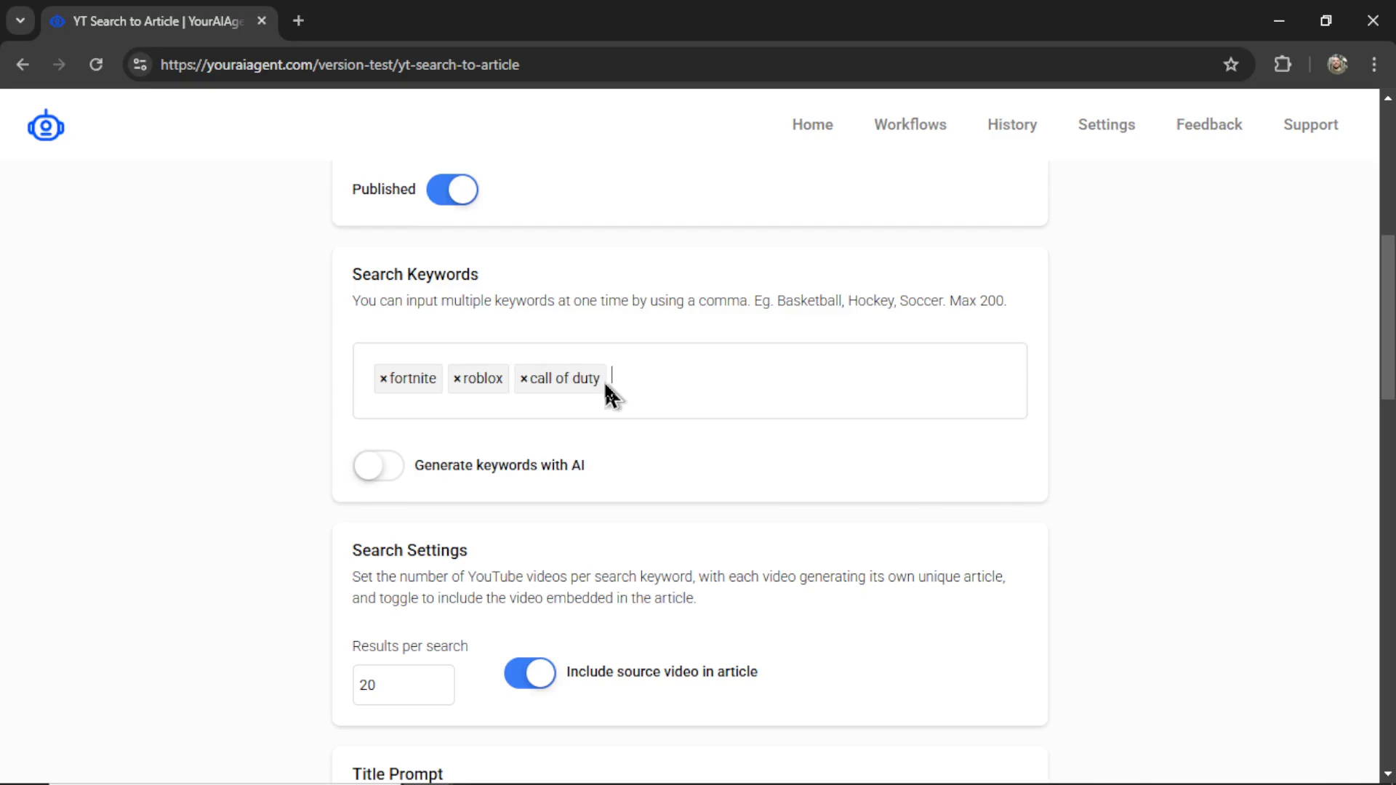
pyautogui.moveTo(702, 401)
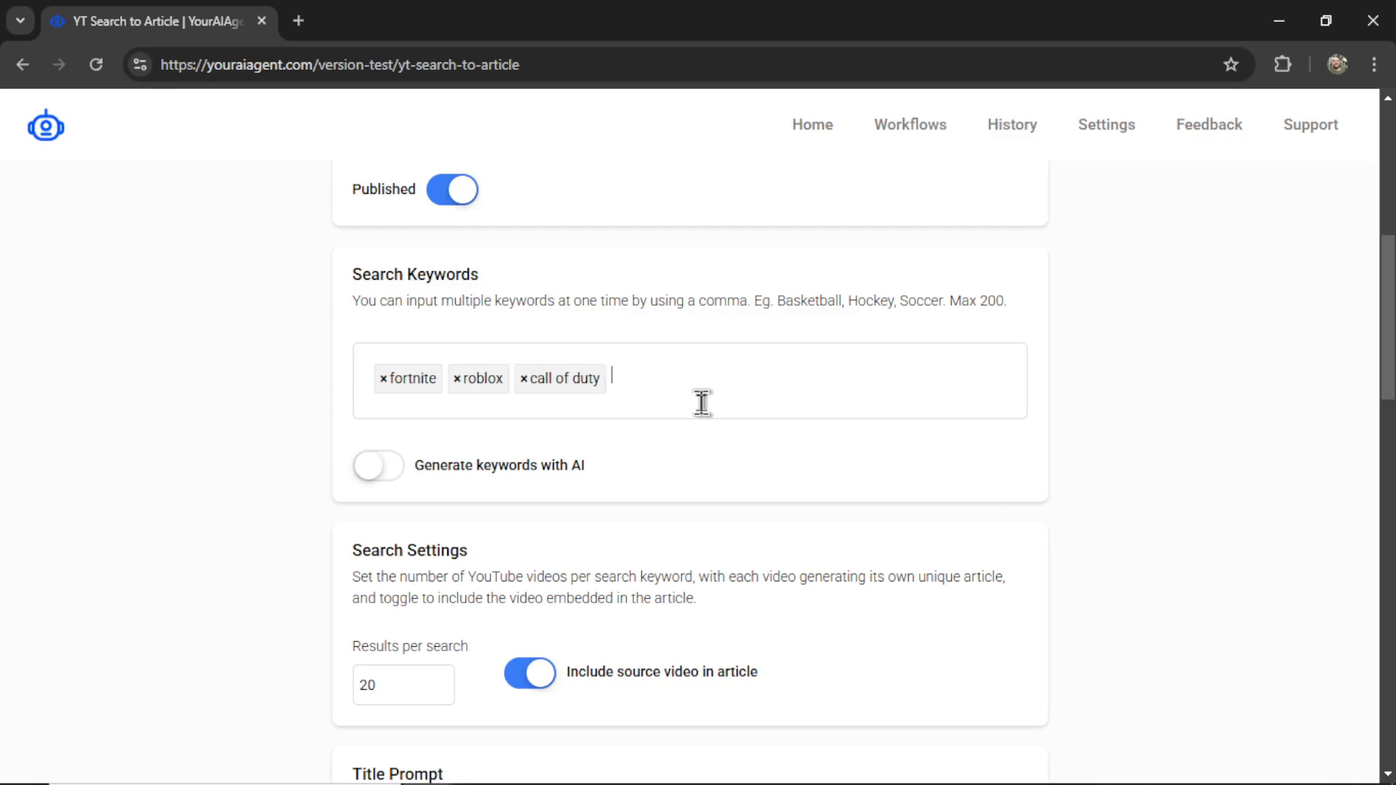
pyautogui.moveTo(716, 384)
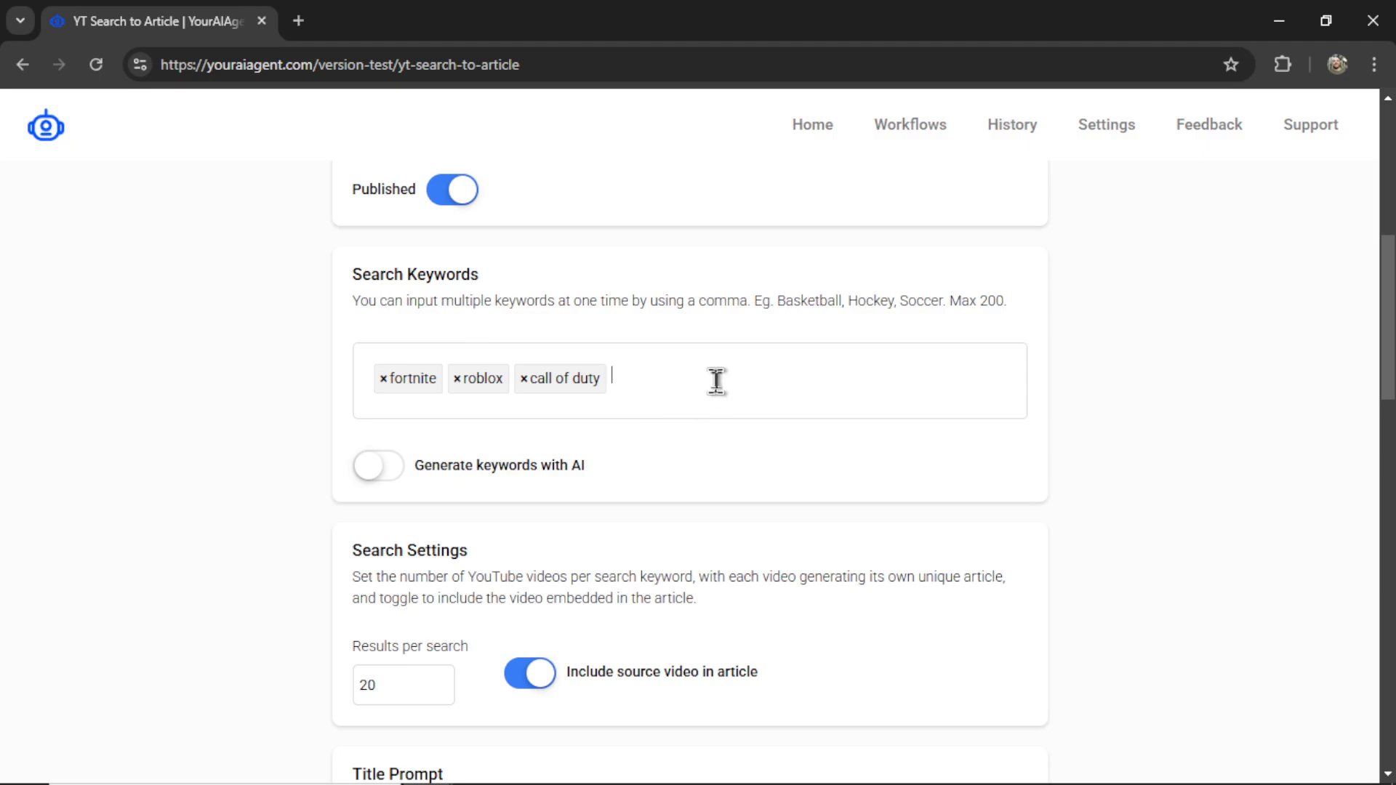
pyautogui.moveTo(538, 407)
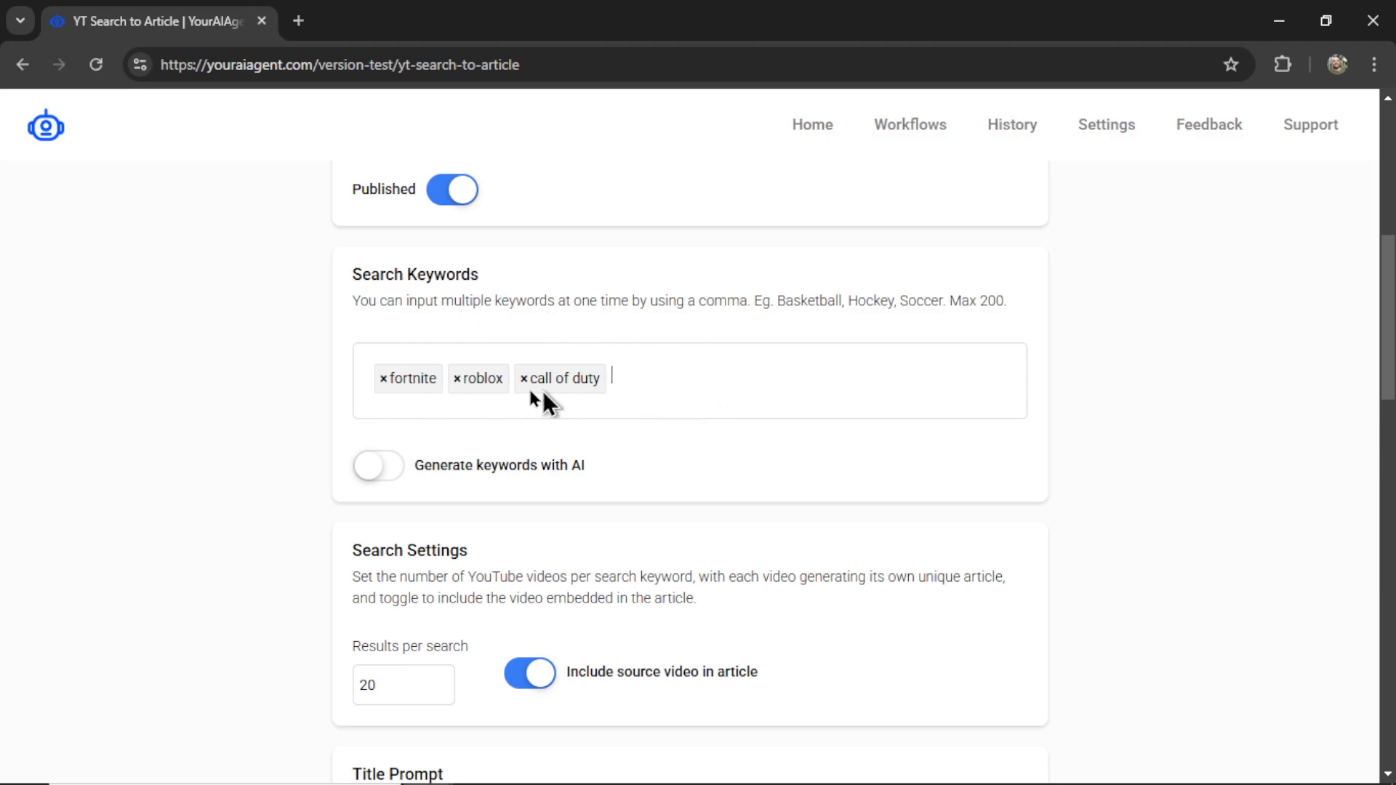
pyautogui.moveTo(610, 397)
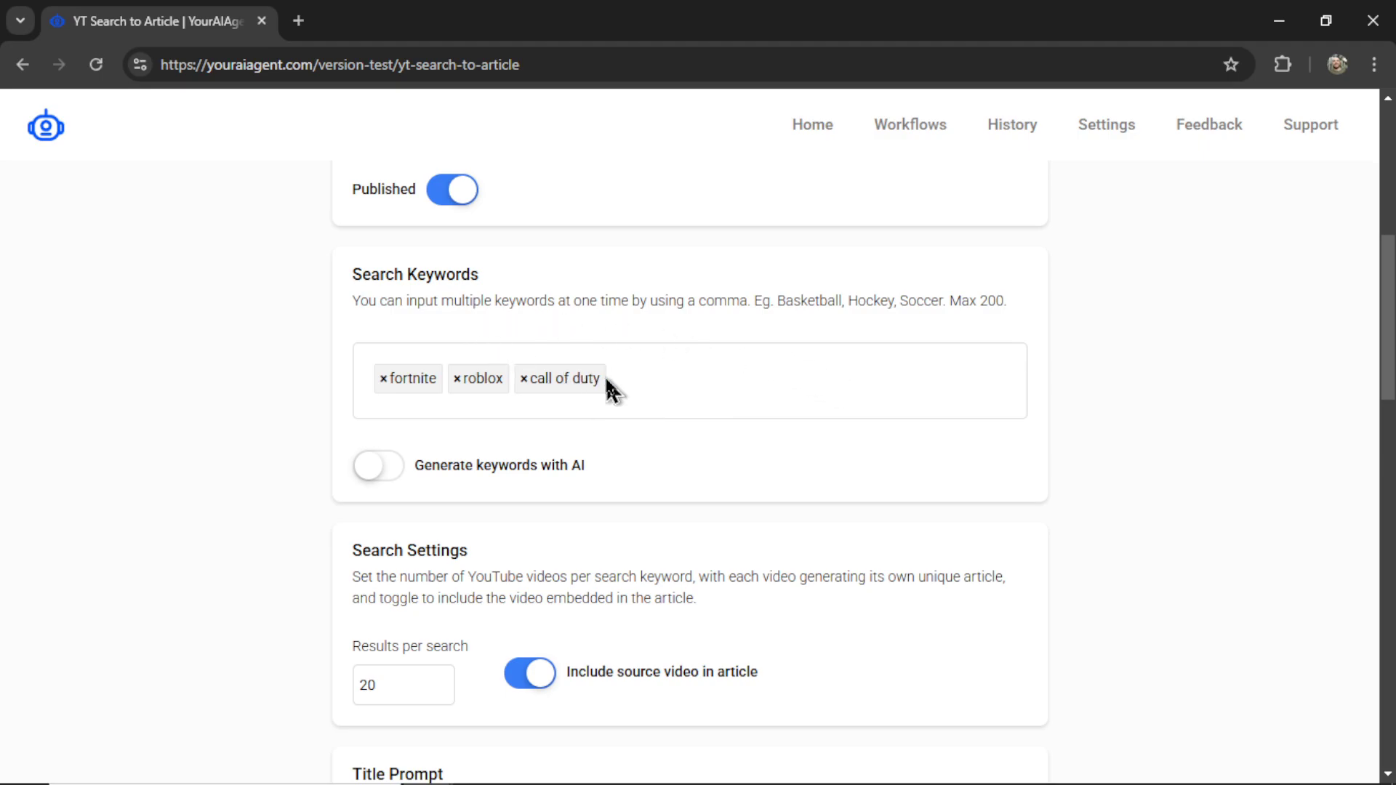
pyautogui.click(616, 388)
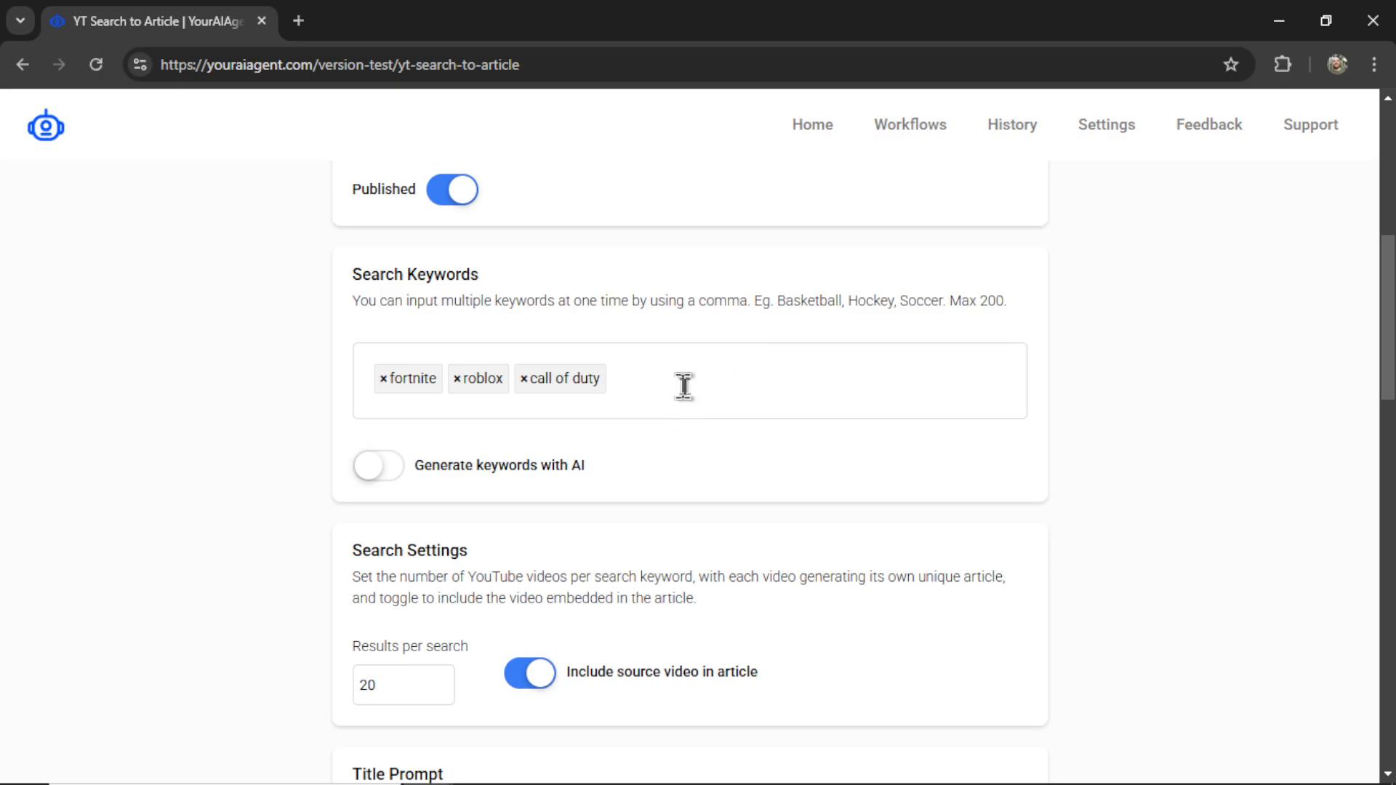
pyautogui.moveTo(403, 506)
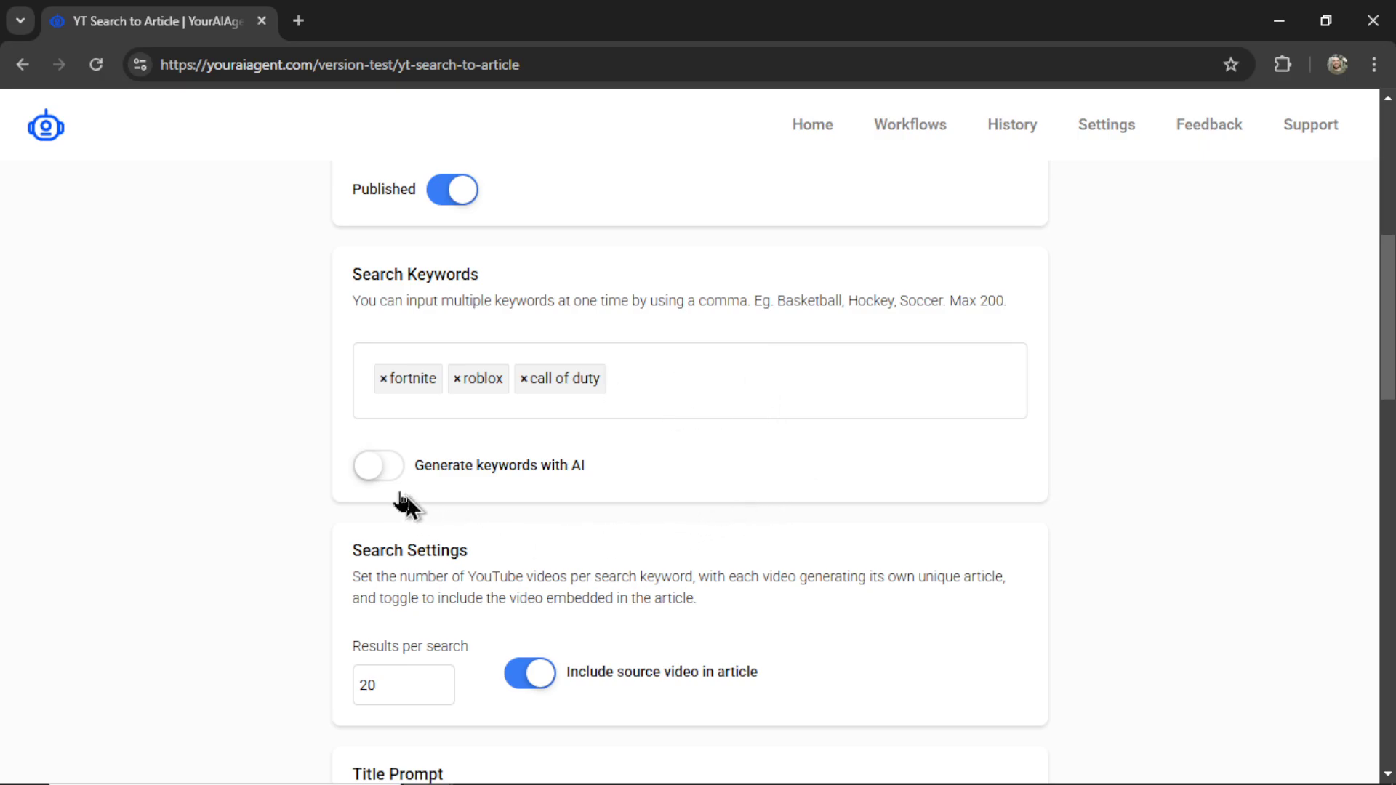
pyautogui.moveTo(379, 481)
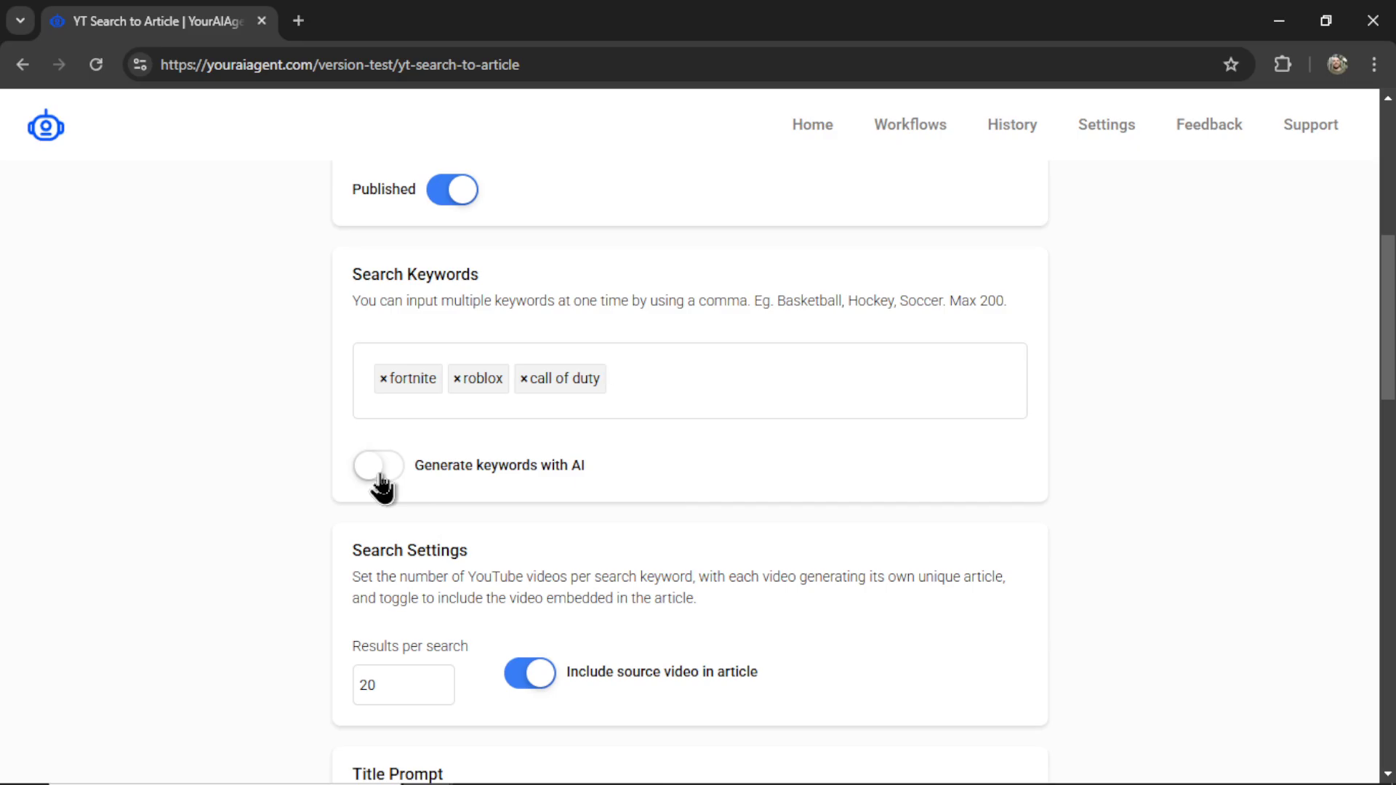
pyautogui.click(378, 465)
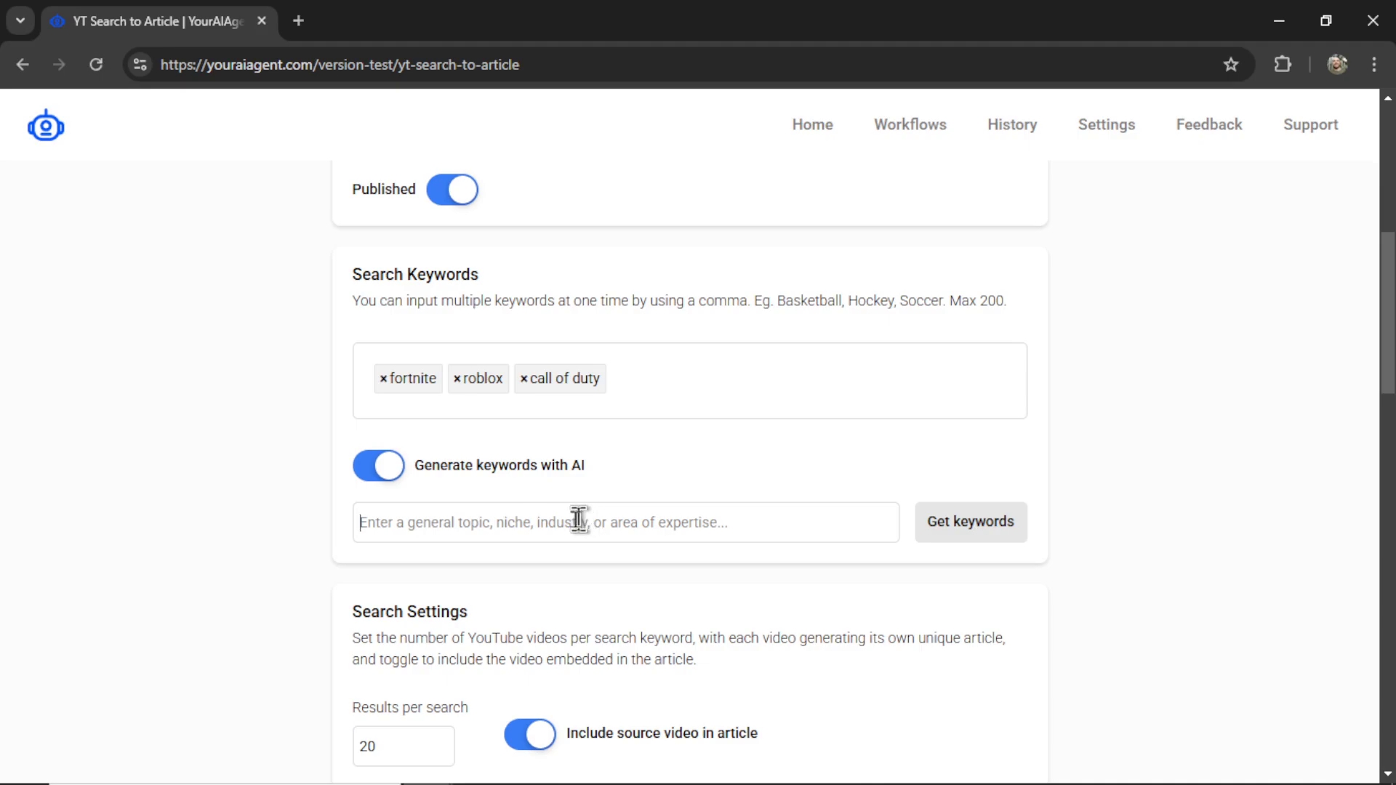
pyautogui.moveTo(977, 537)
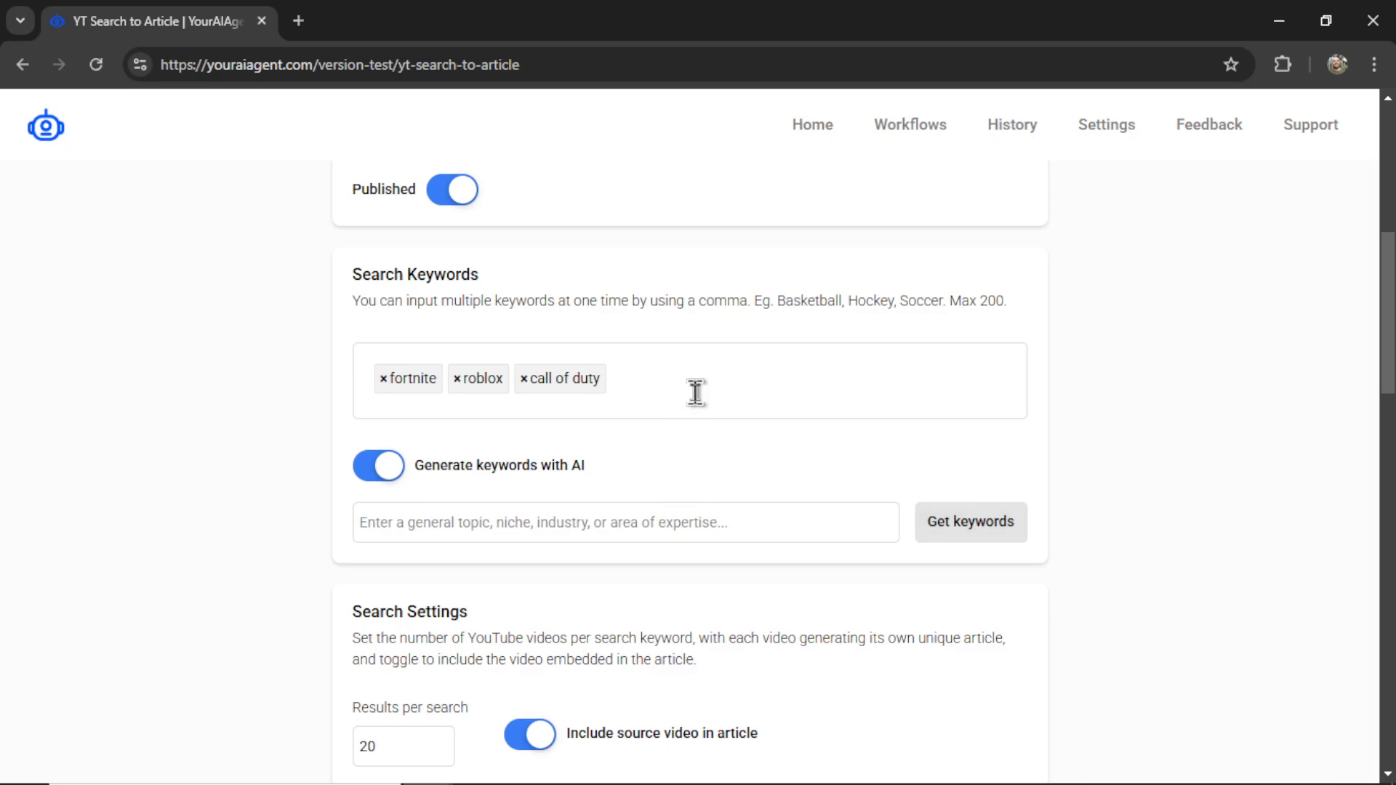
pyautogui.scroll(-3)
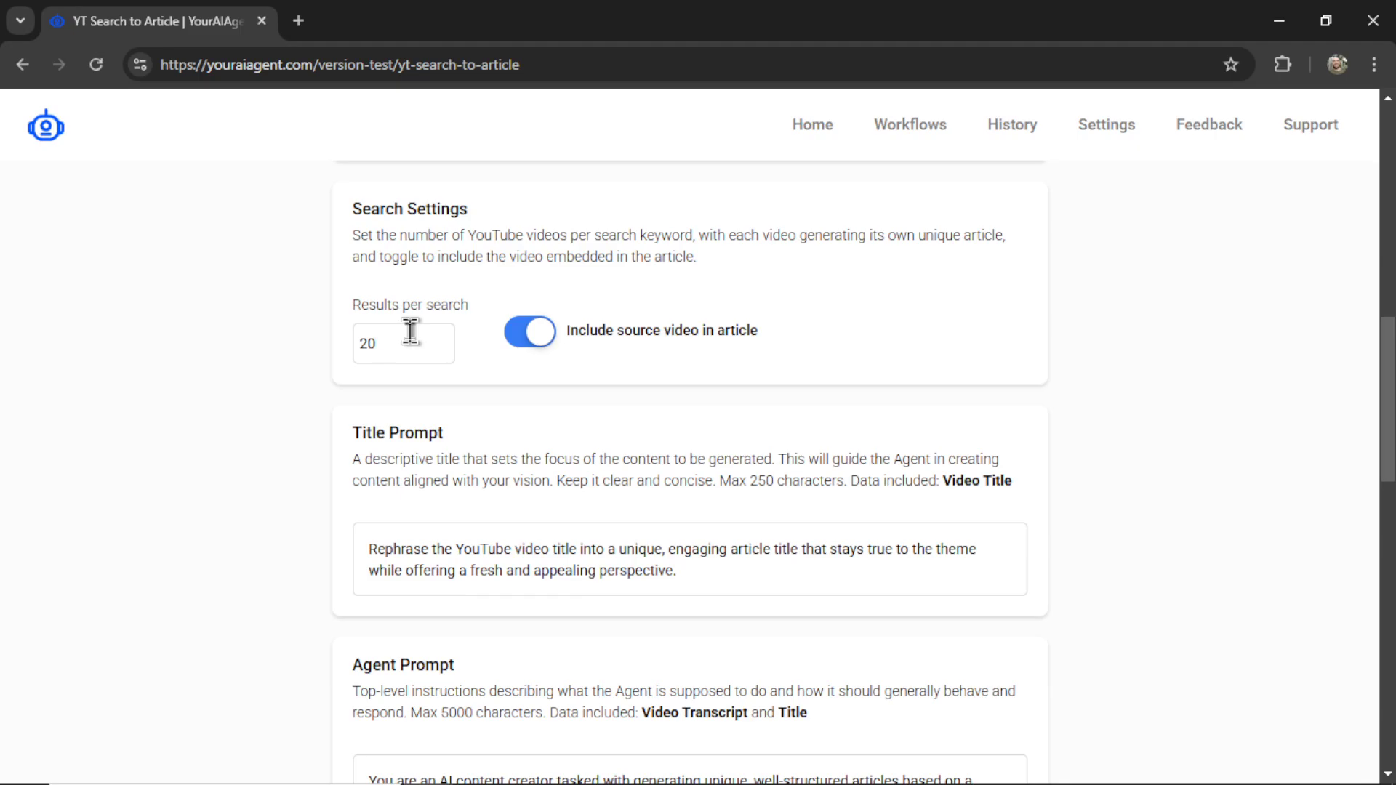
pyautogui.click(401, 343)
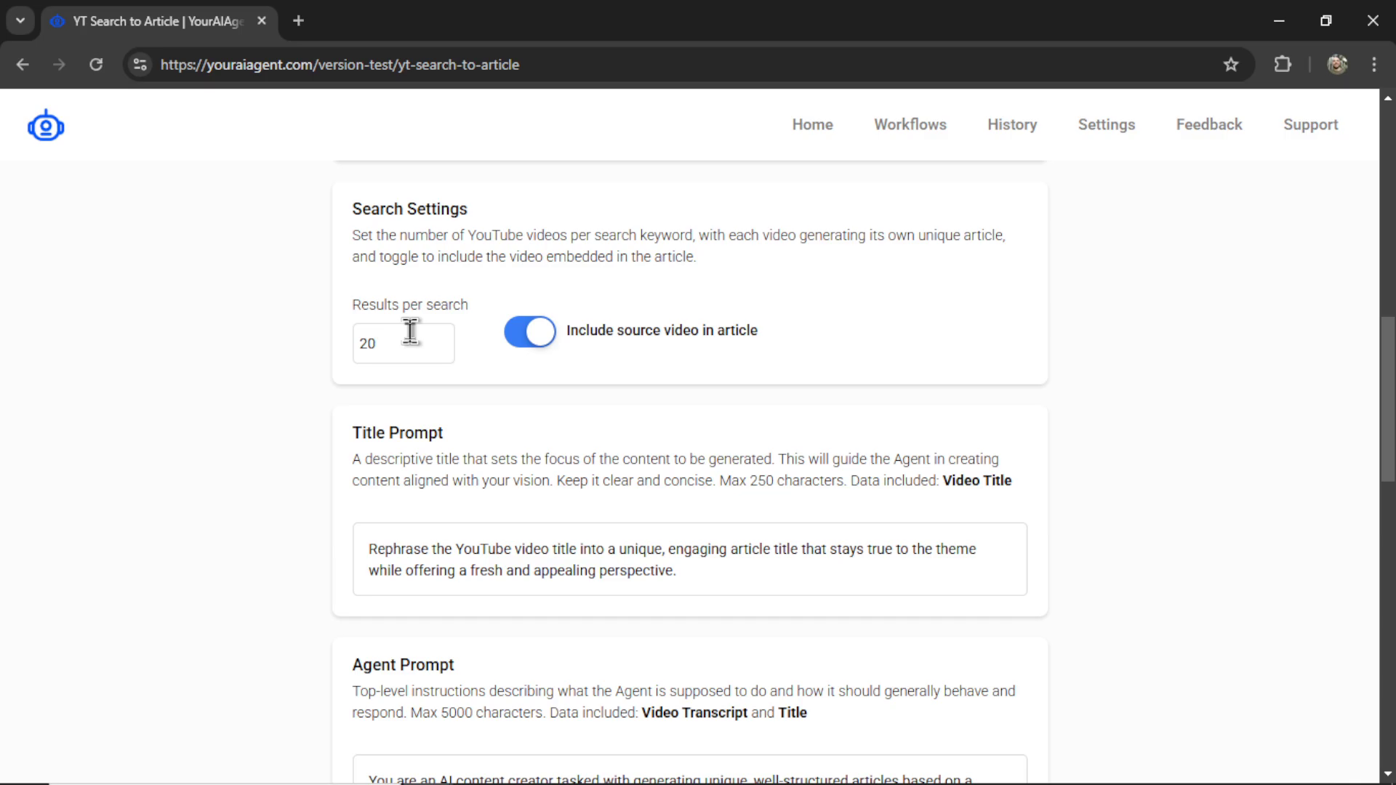
pyautogui.click(405, 343)
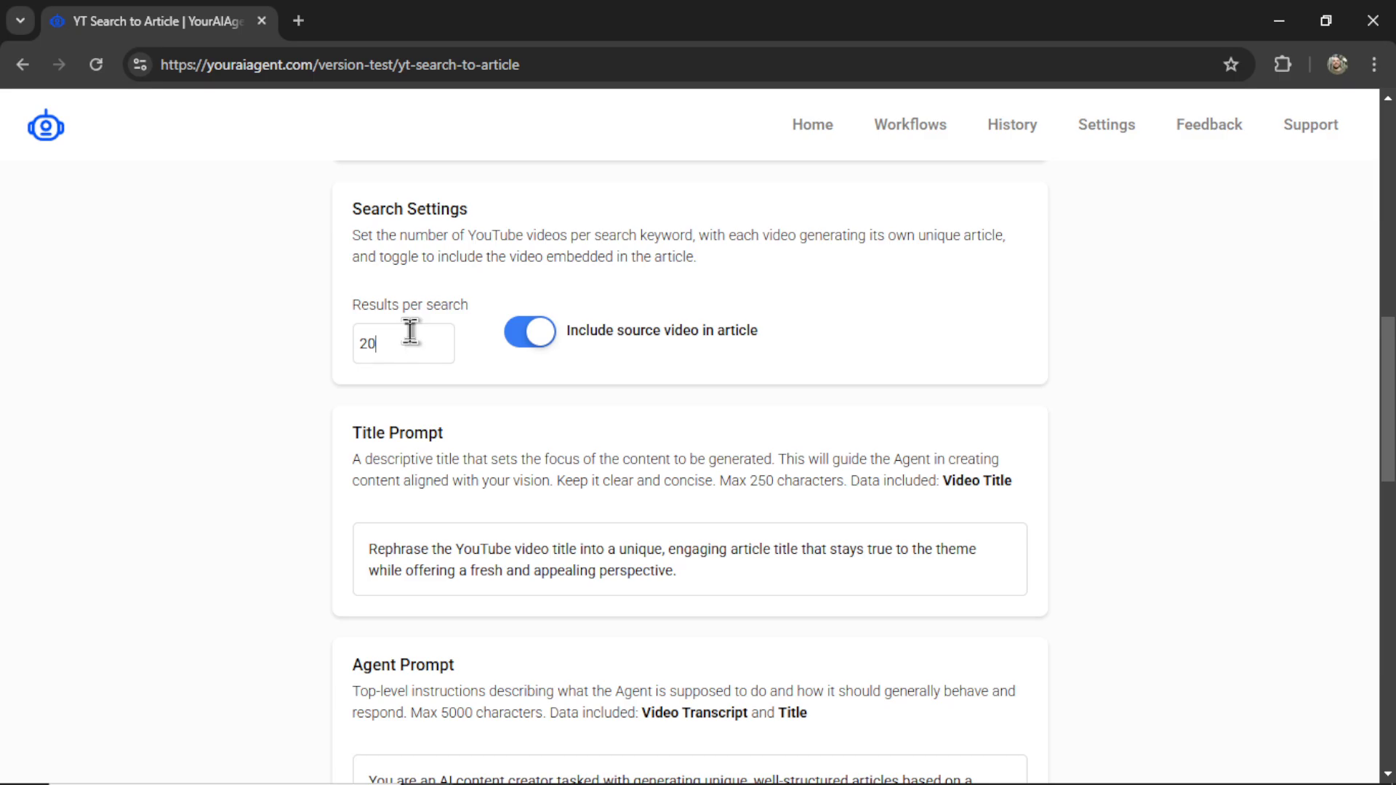
pyautogui.doubleClick(366, 341)
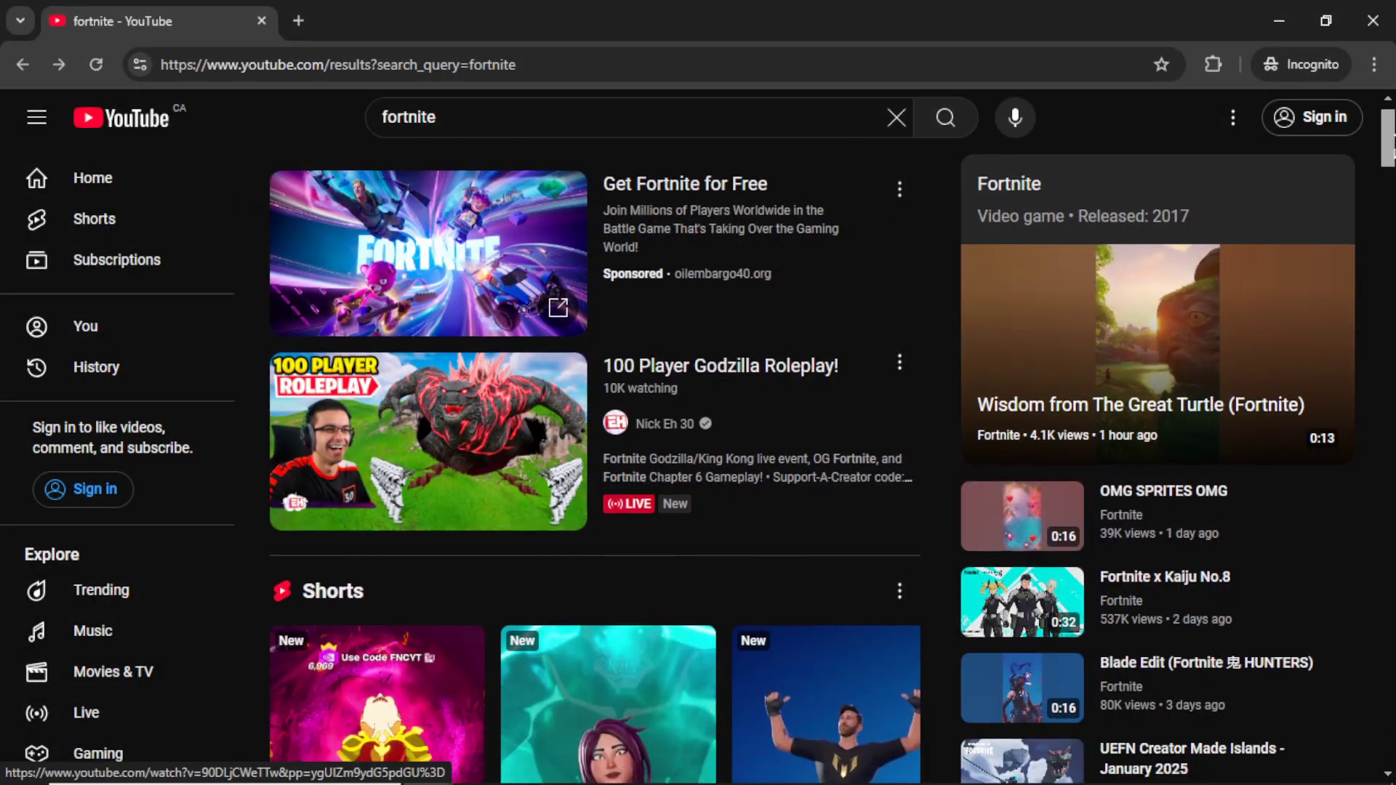
pyautogui.scroll(-3)
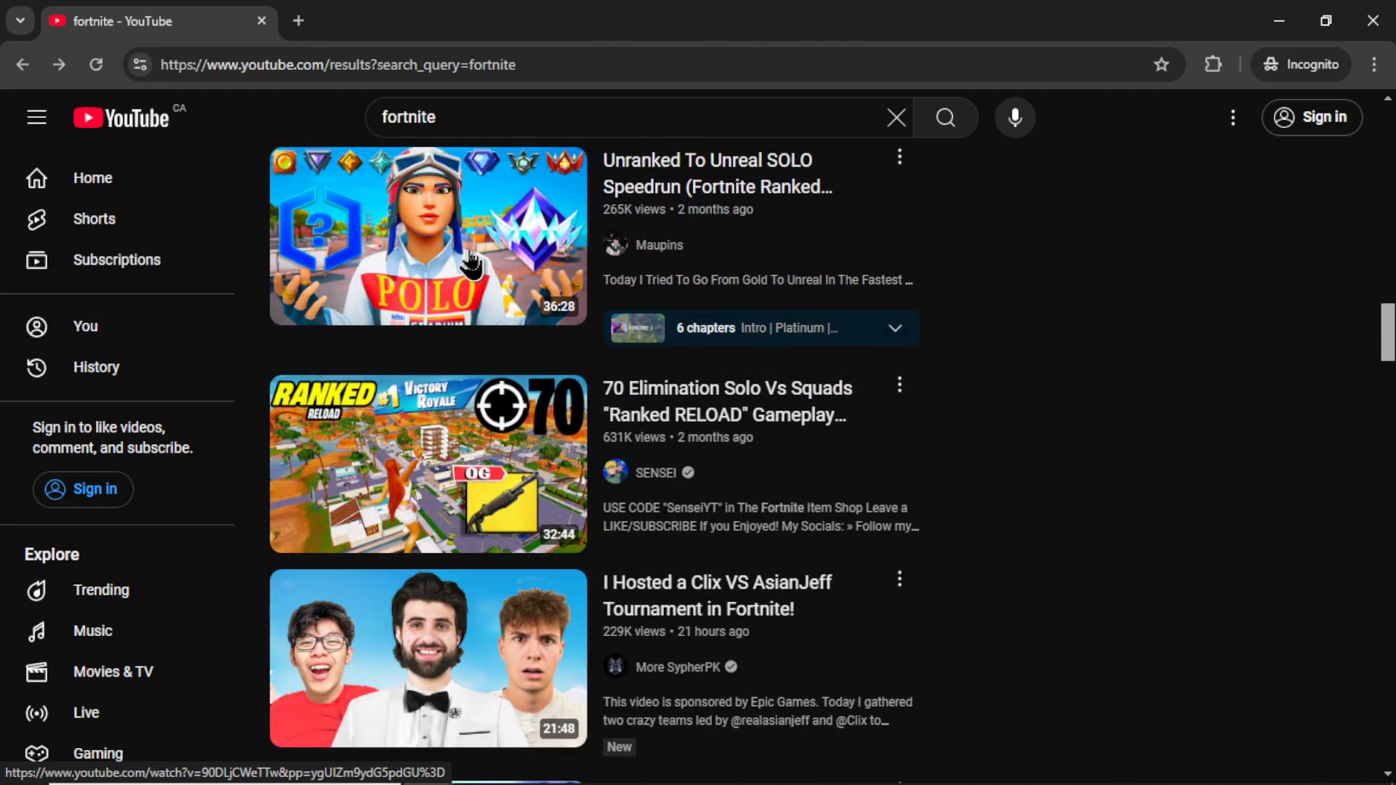
pyautogui.scroll(-3)
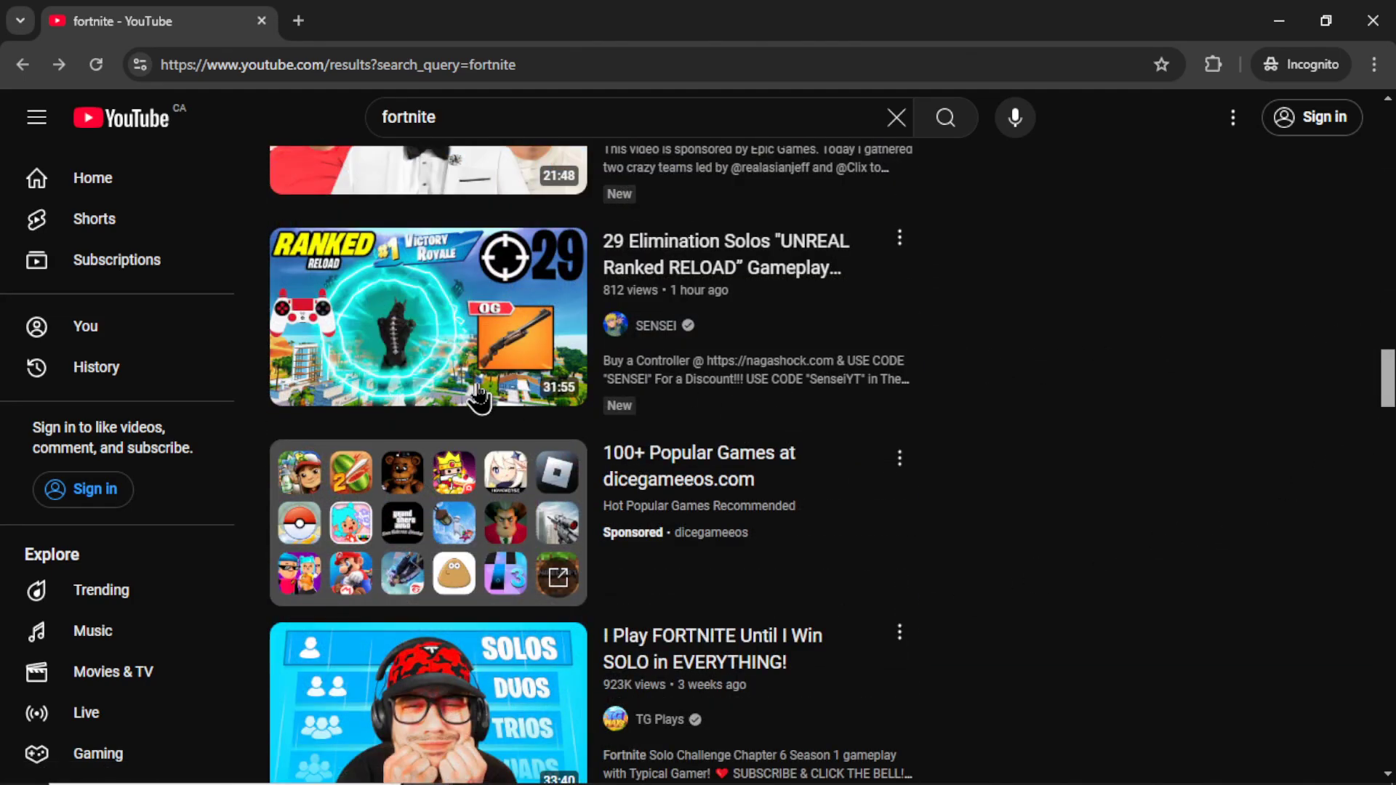
pyautogui.scroll(-3)
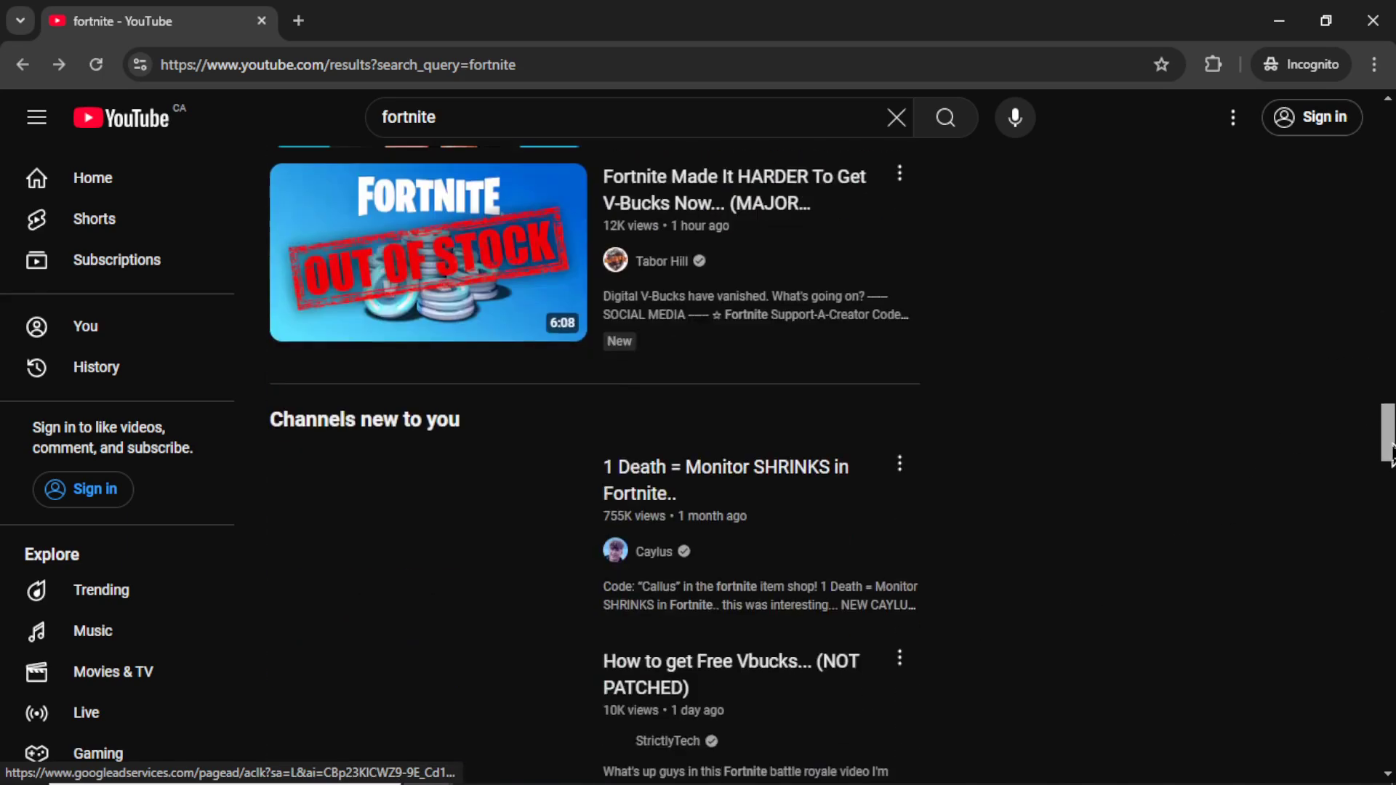
pyautogui.scroll(-3)
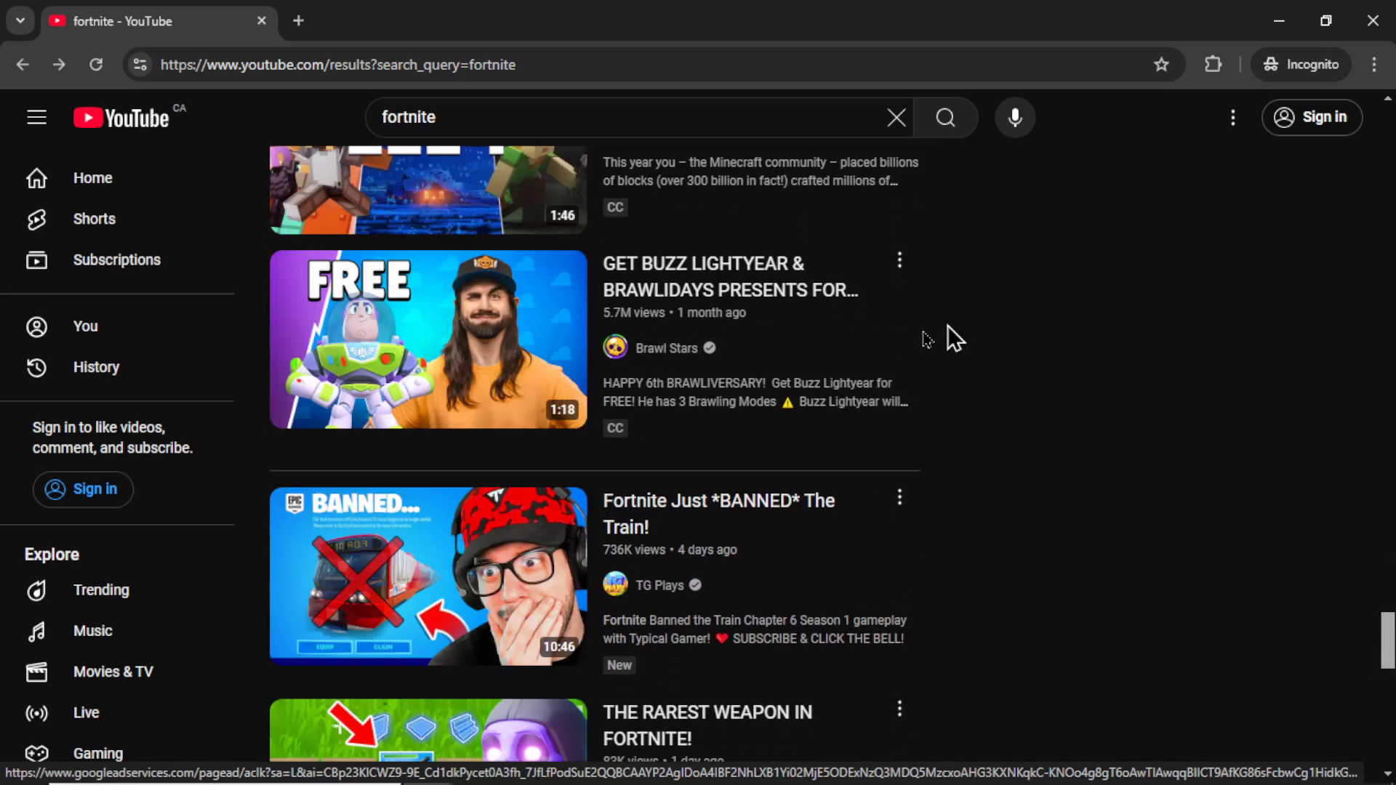
pyautogui.moveTo(891, 343)
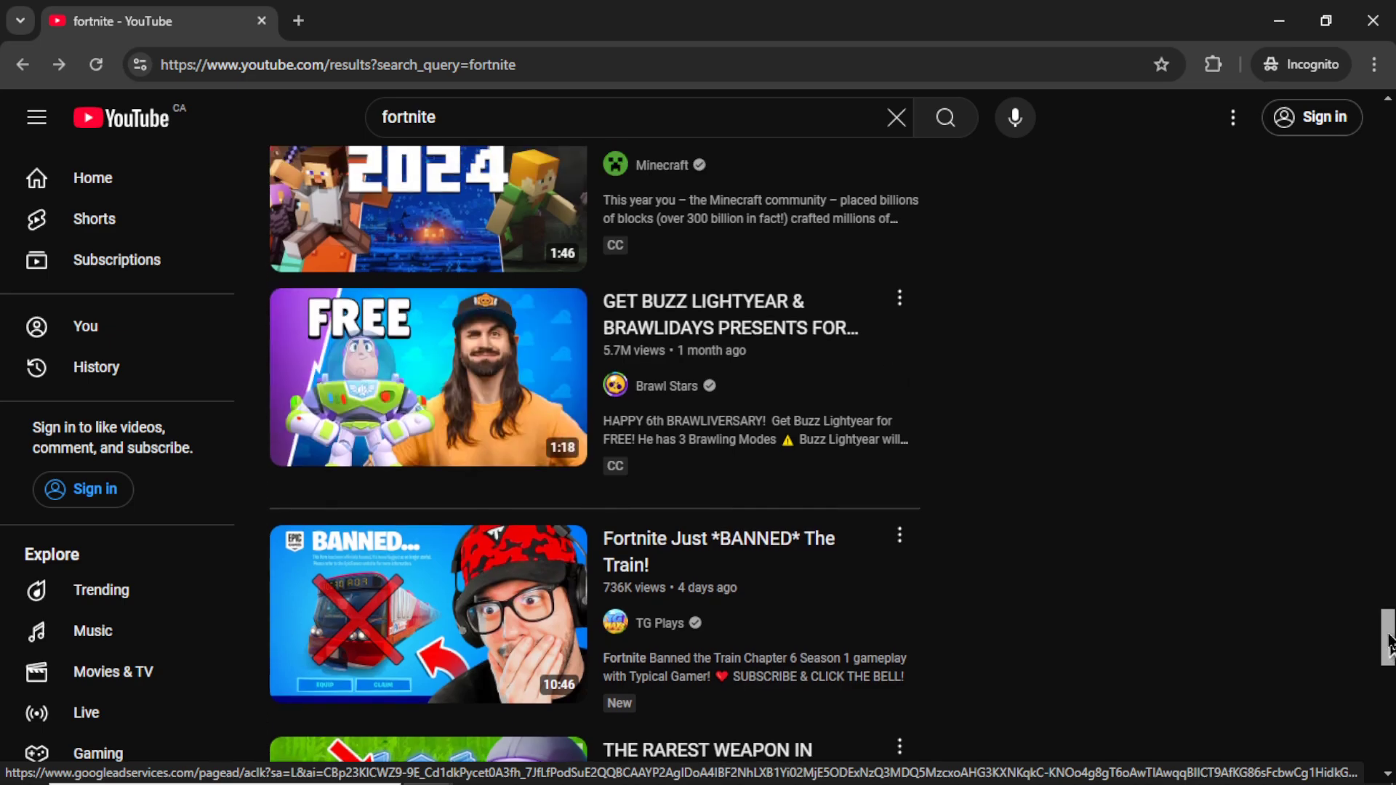
pyautogui.scroll(-3)
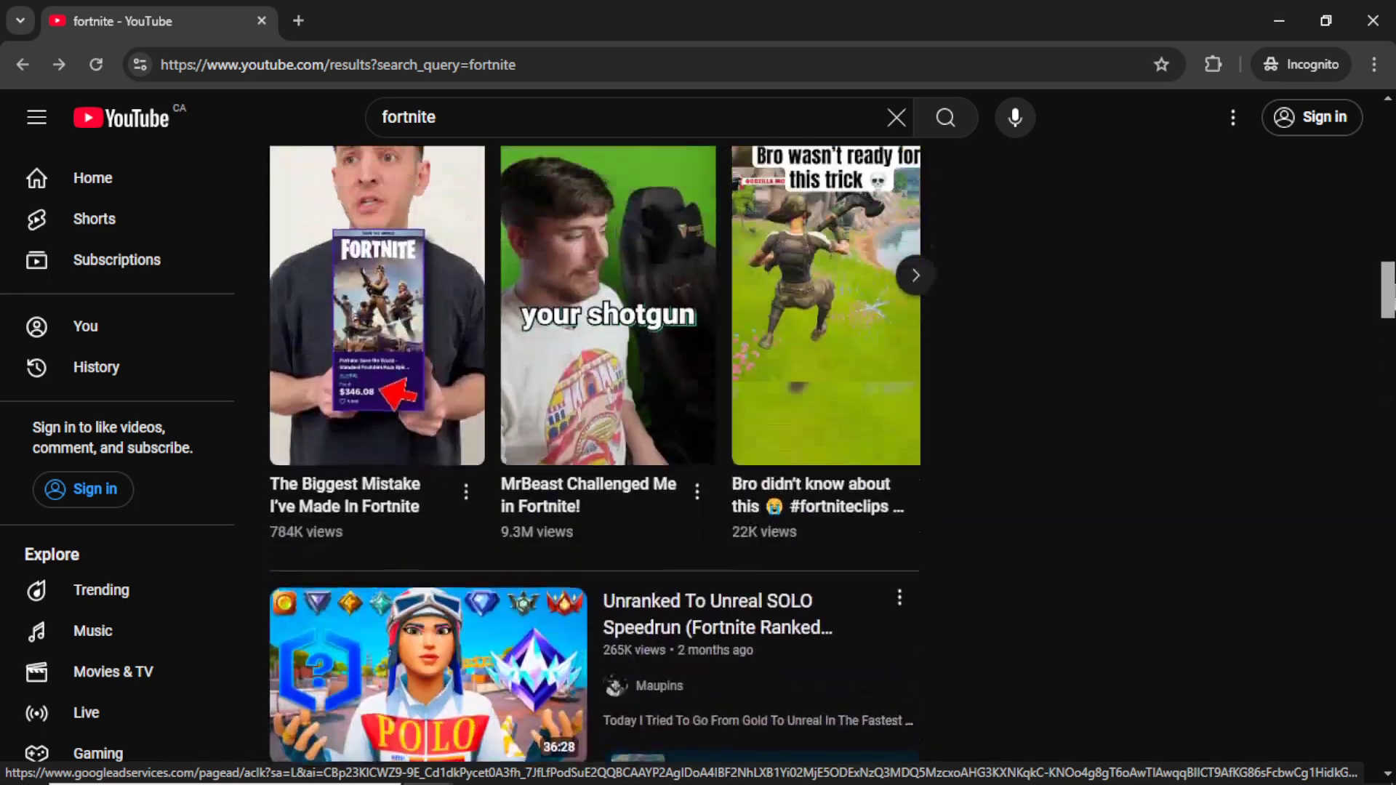
pyautogui.scroll(-3)
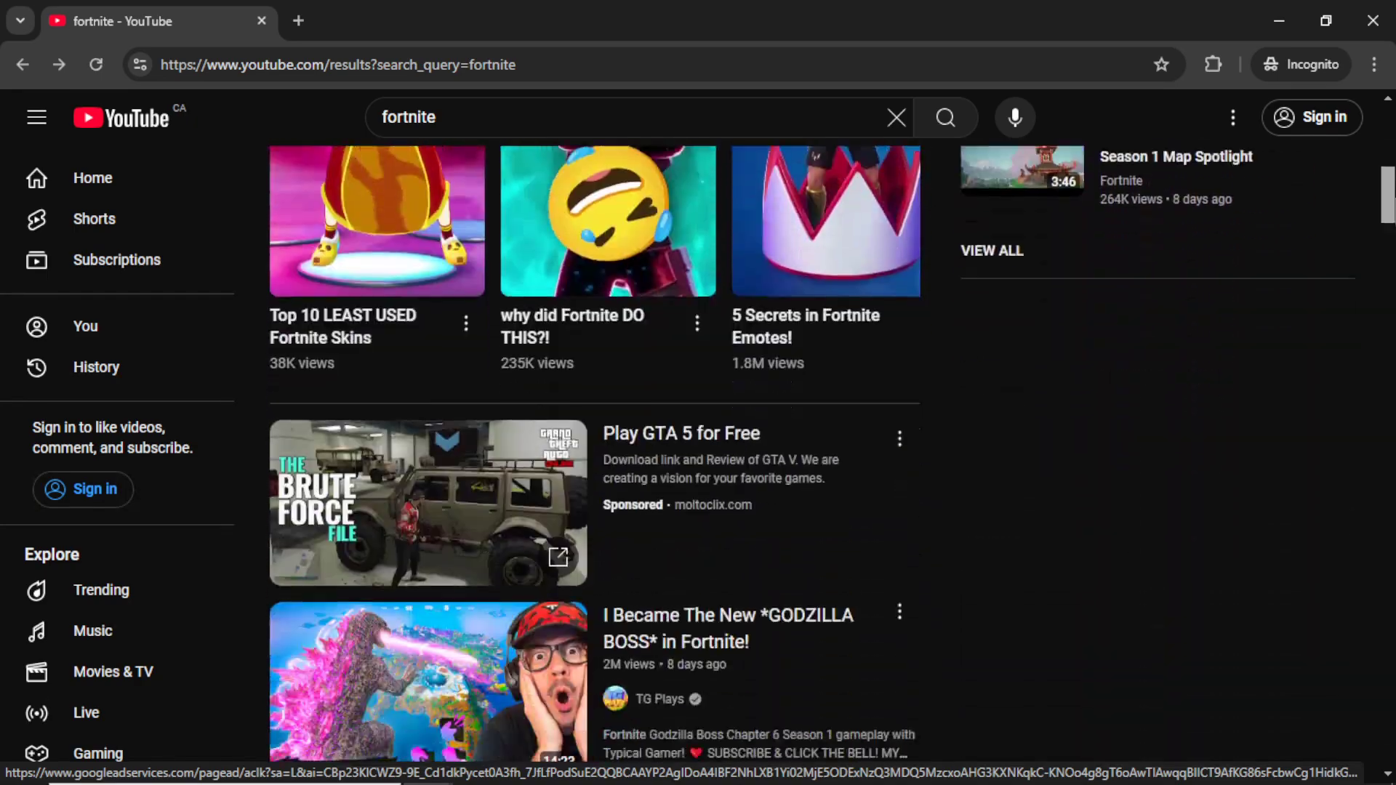
pyautogui.scroll(-3)
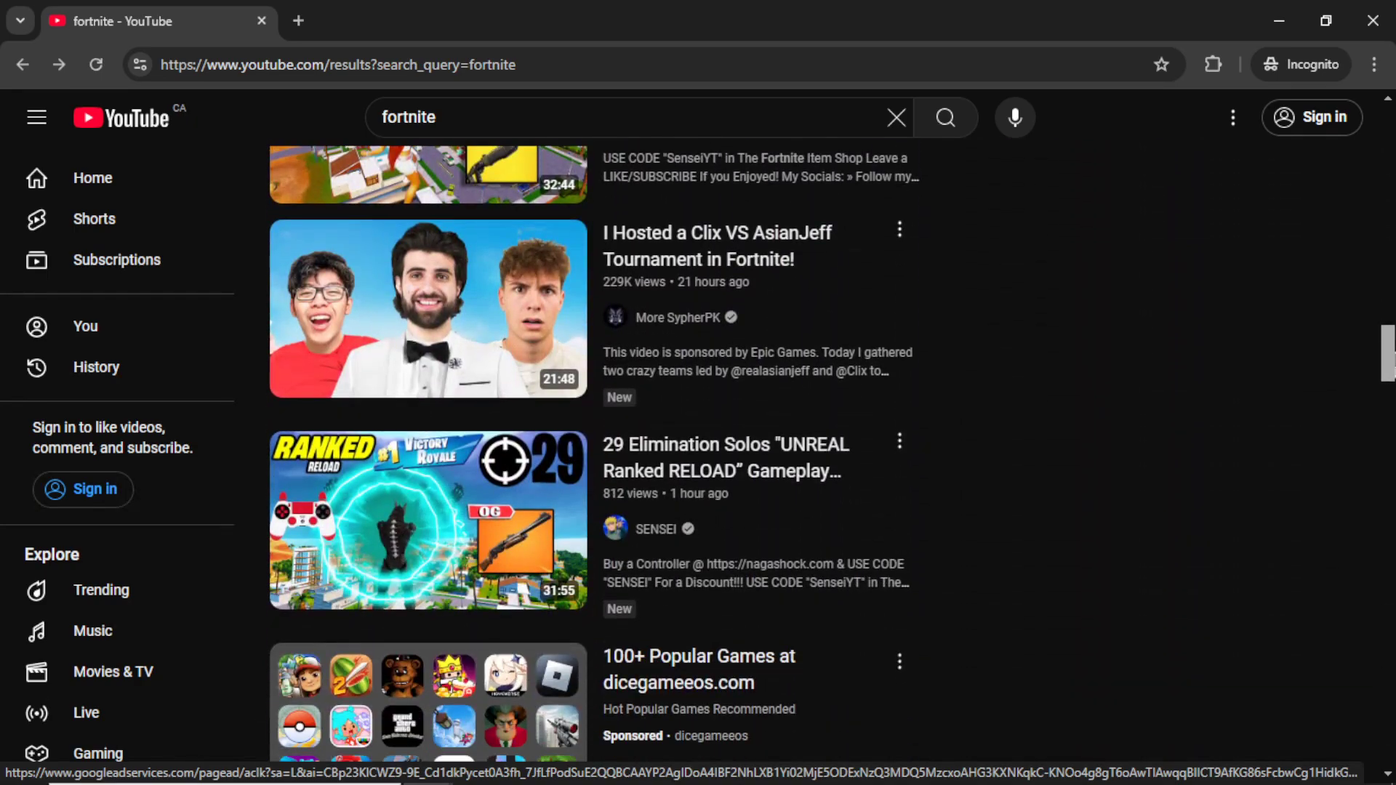
pyautogui.scroll(-3)
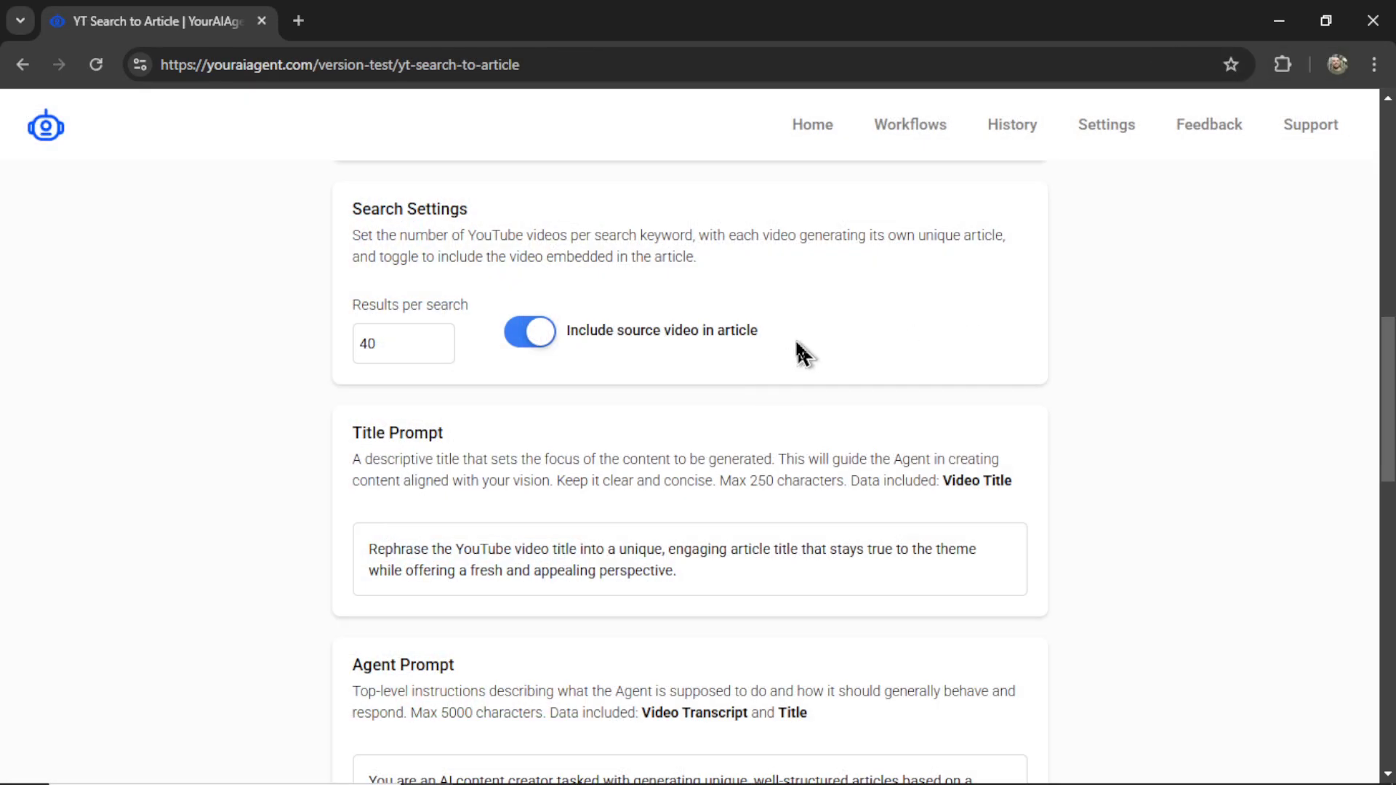
pyautogui.click(398, 344)
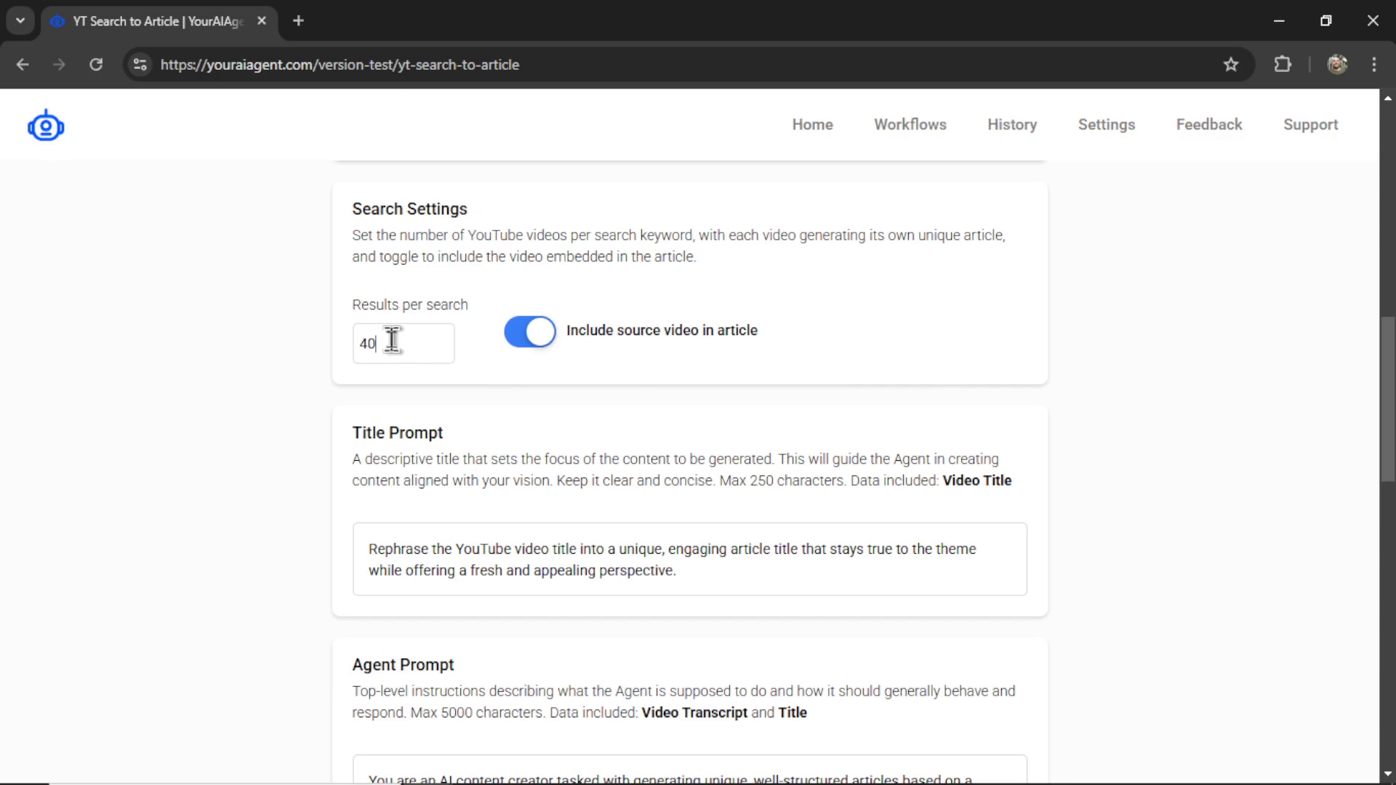
pyautogui.moveTo(849, 271)
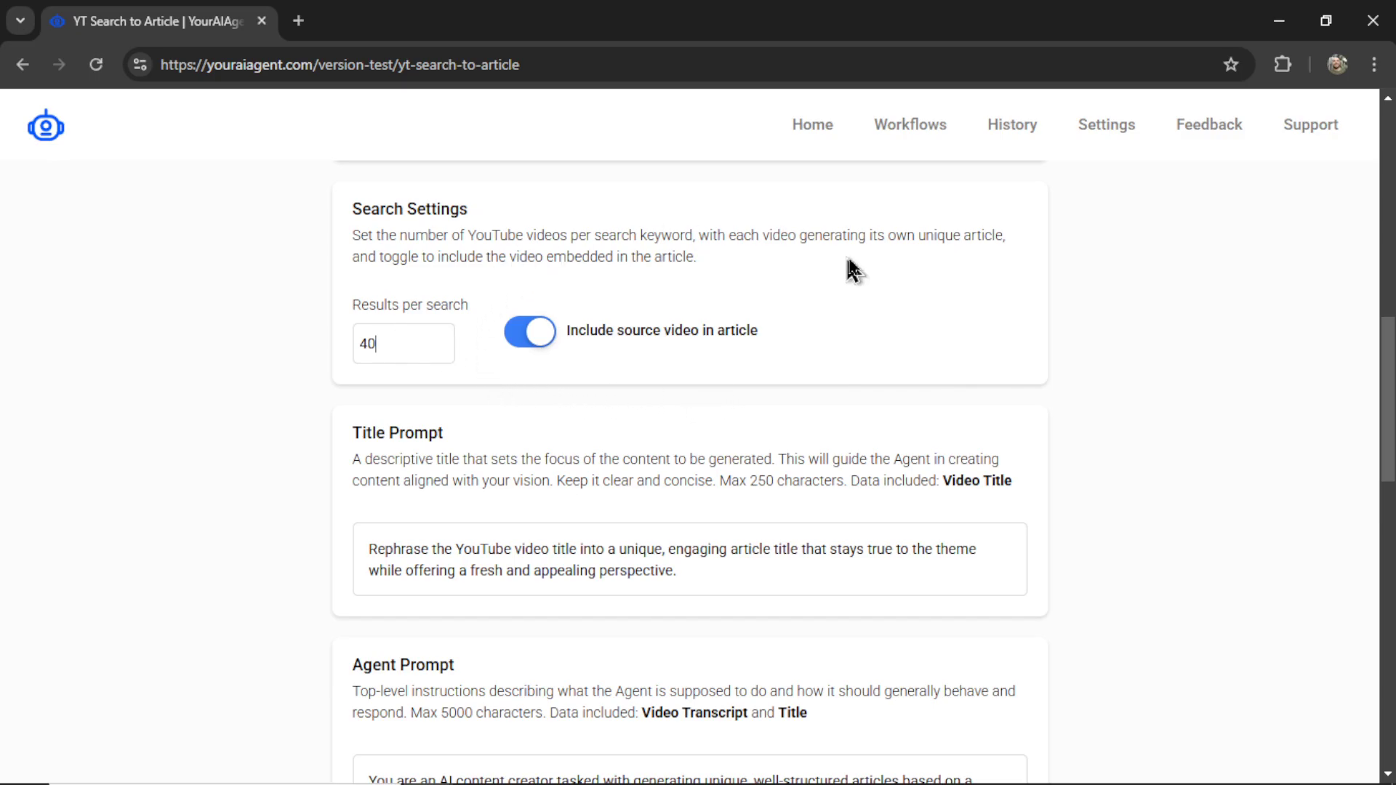
pyautogui.moveTo(817, 384)
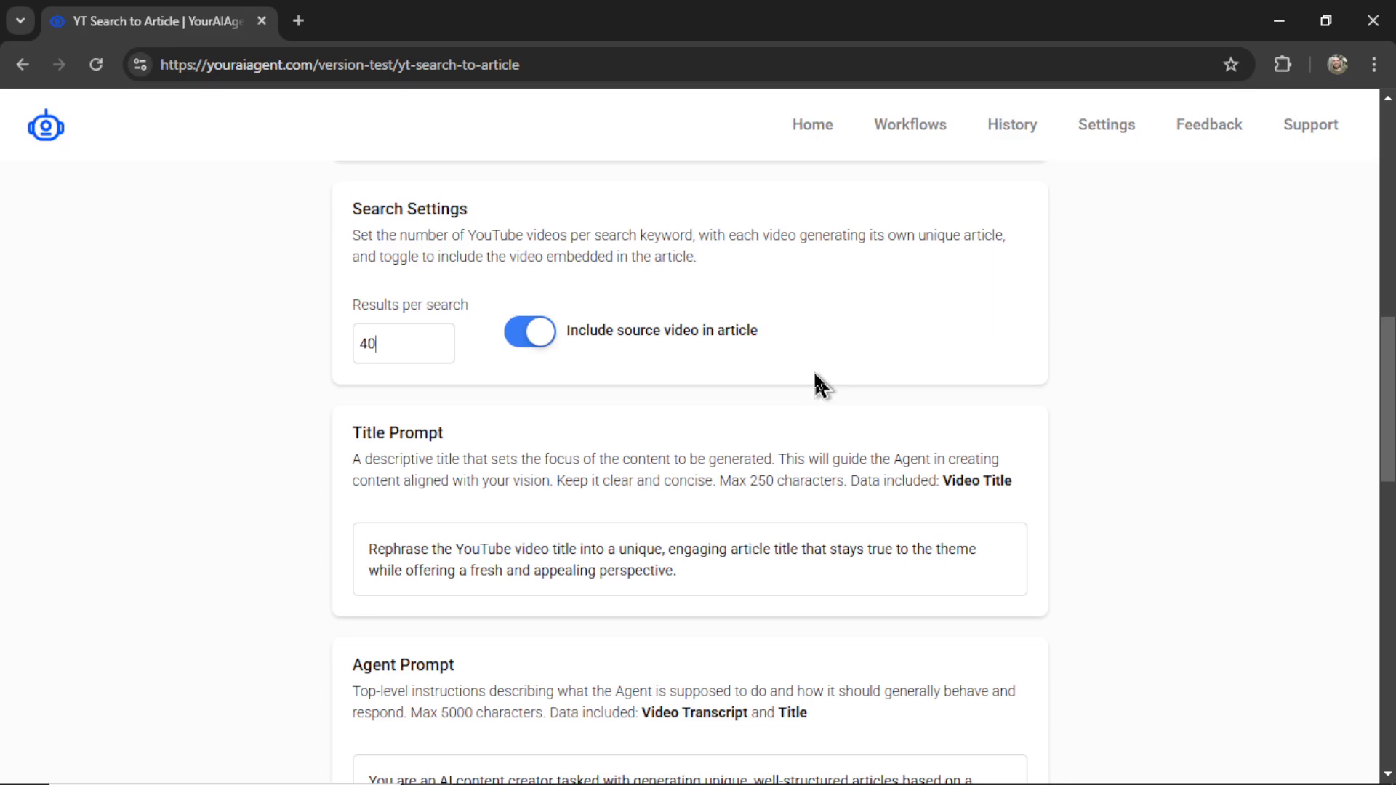
pyautogui.scroll(-3)
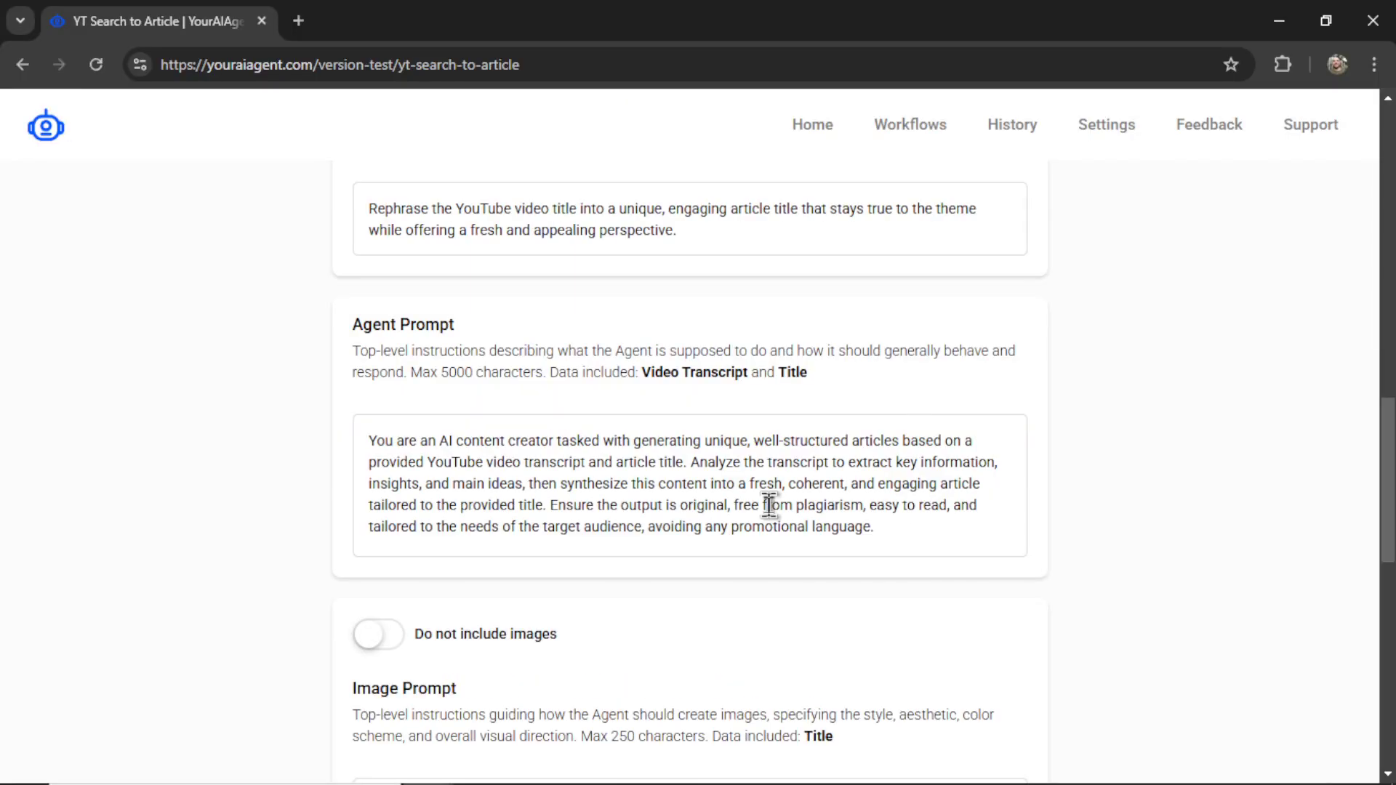
pyautogui.doubleClick(436, 372)
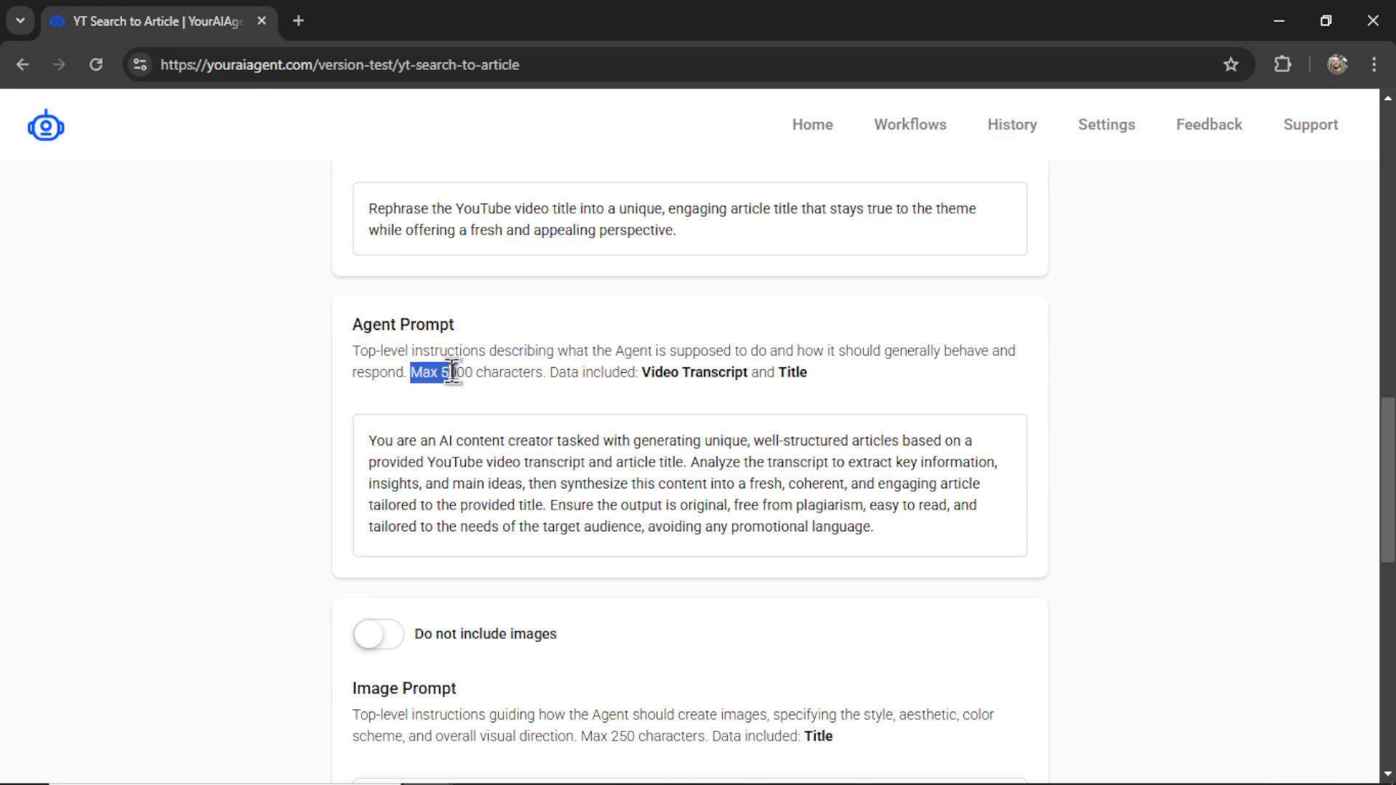
pyautogui.moveTo(412, 372); pyautogui.dragTo(541, 372)
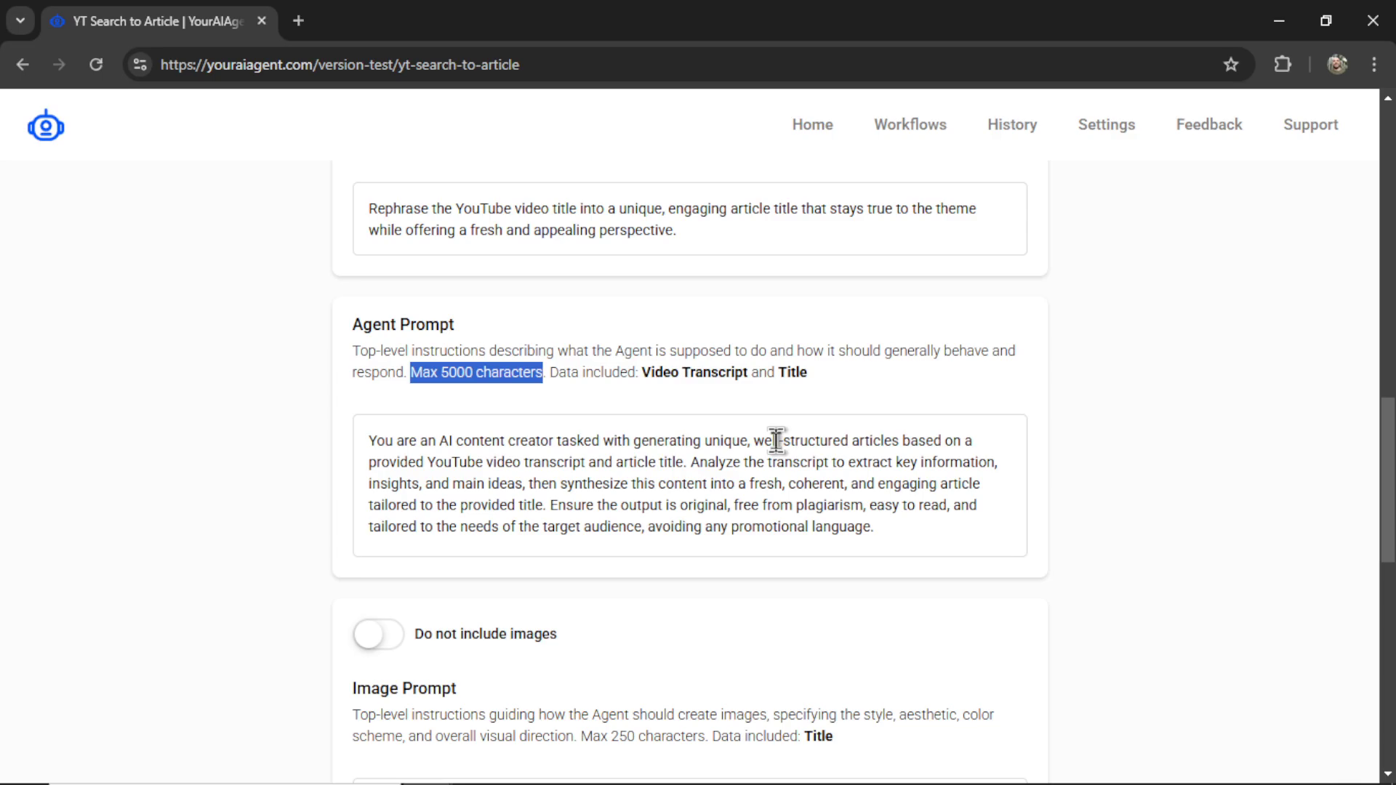
pyautogui.moveTo(817, 503)
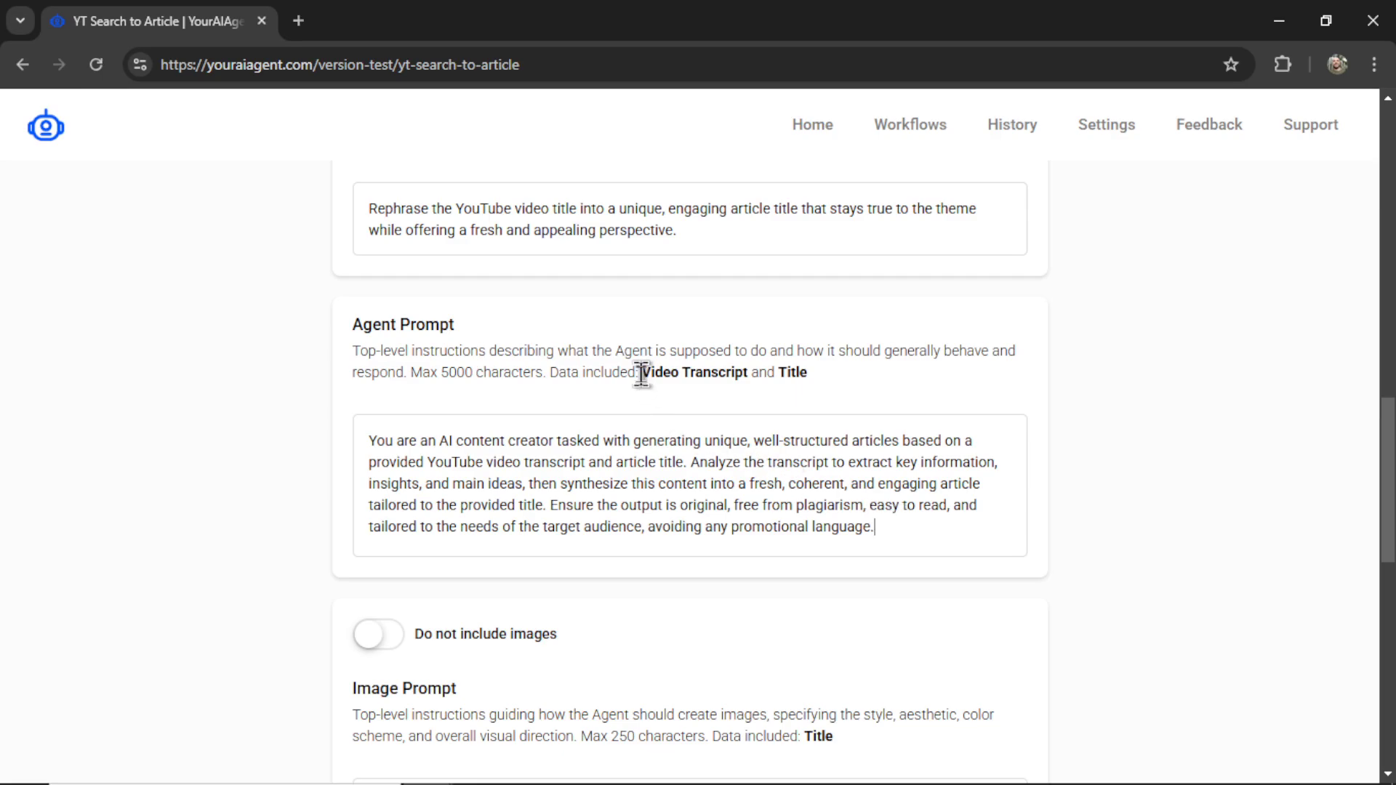
pyautogui.doubleClick(681, 372)
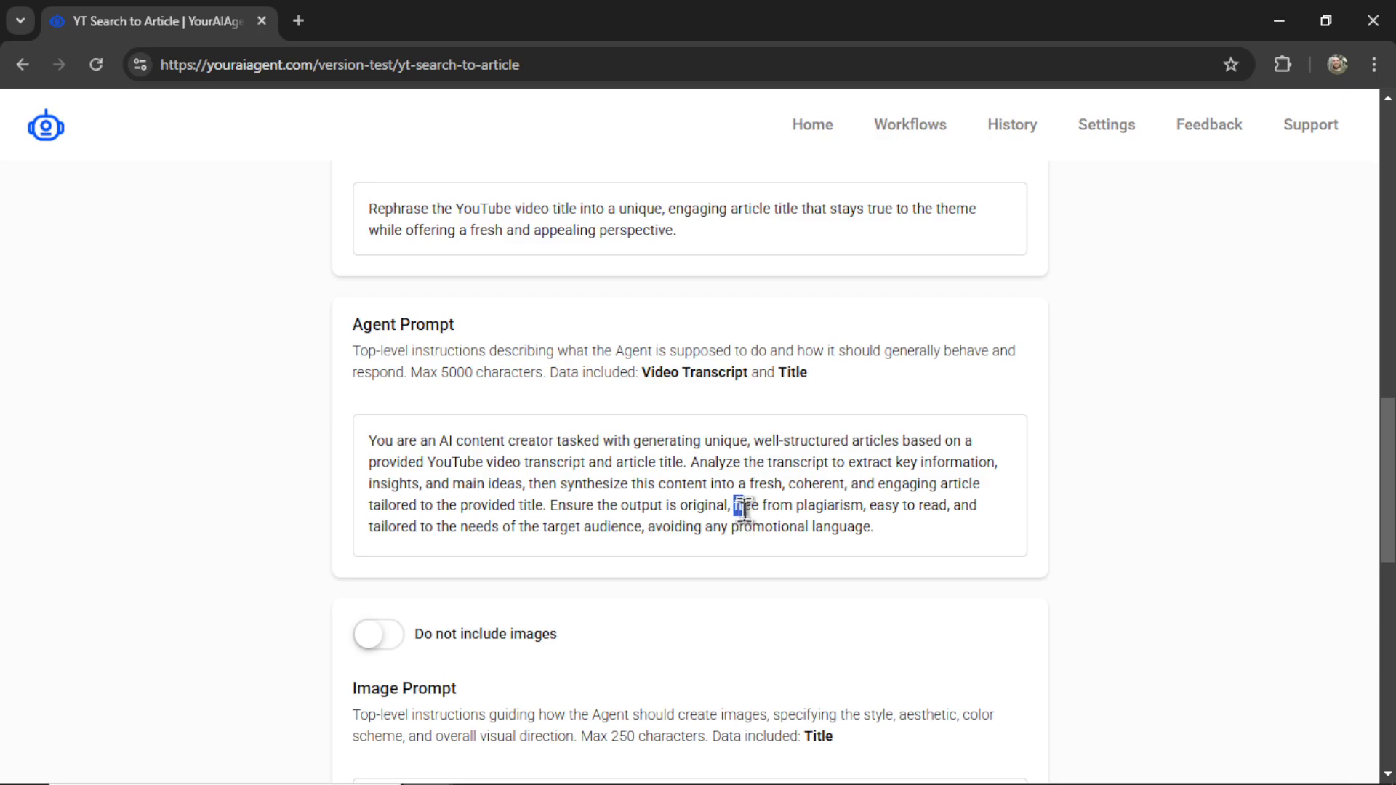
pyautogui.moveTo(737, 504); pyautogui.dragTo(945, 505)
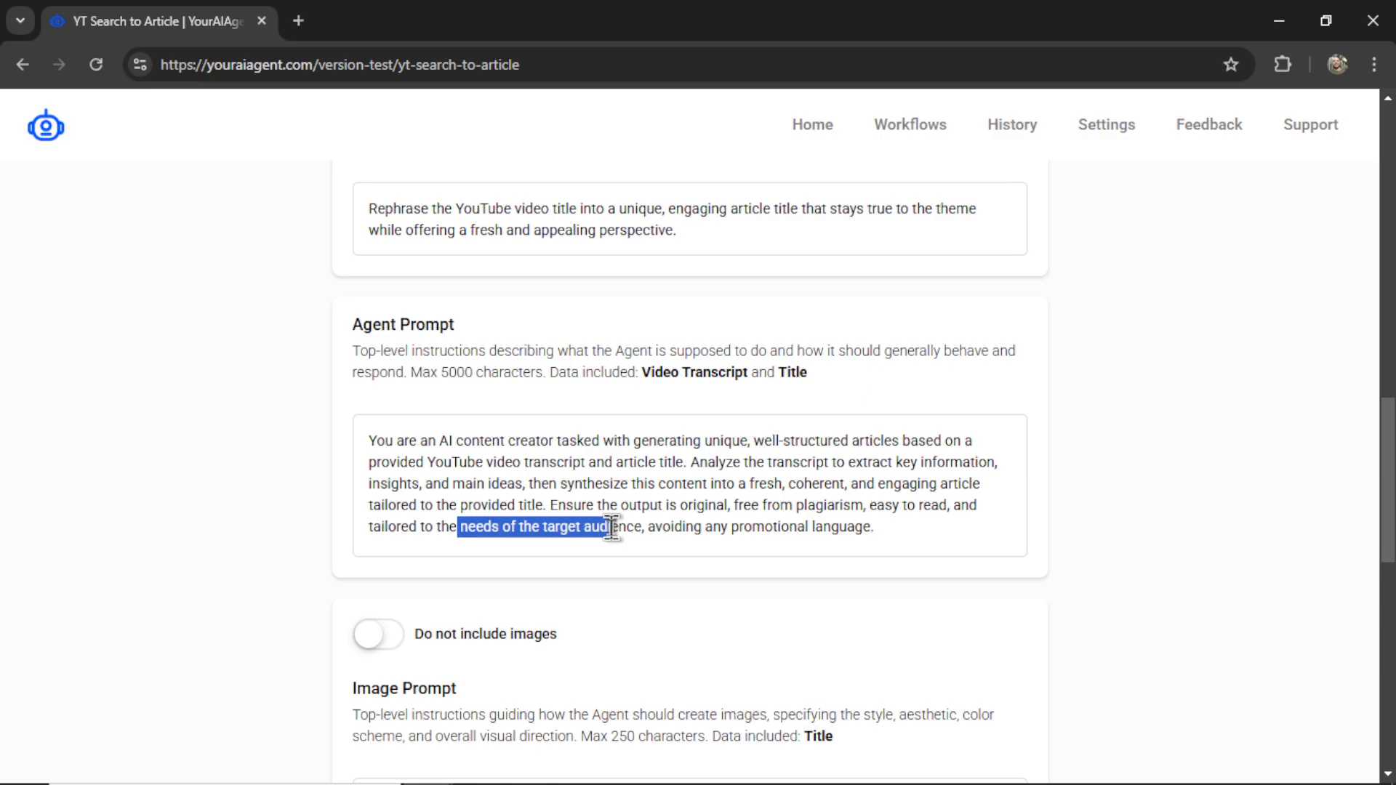
pyautogui.scroll(-3)
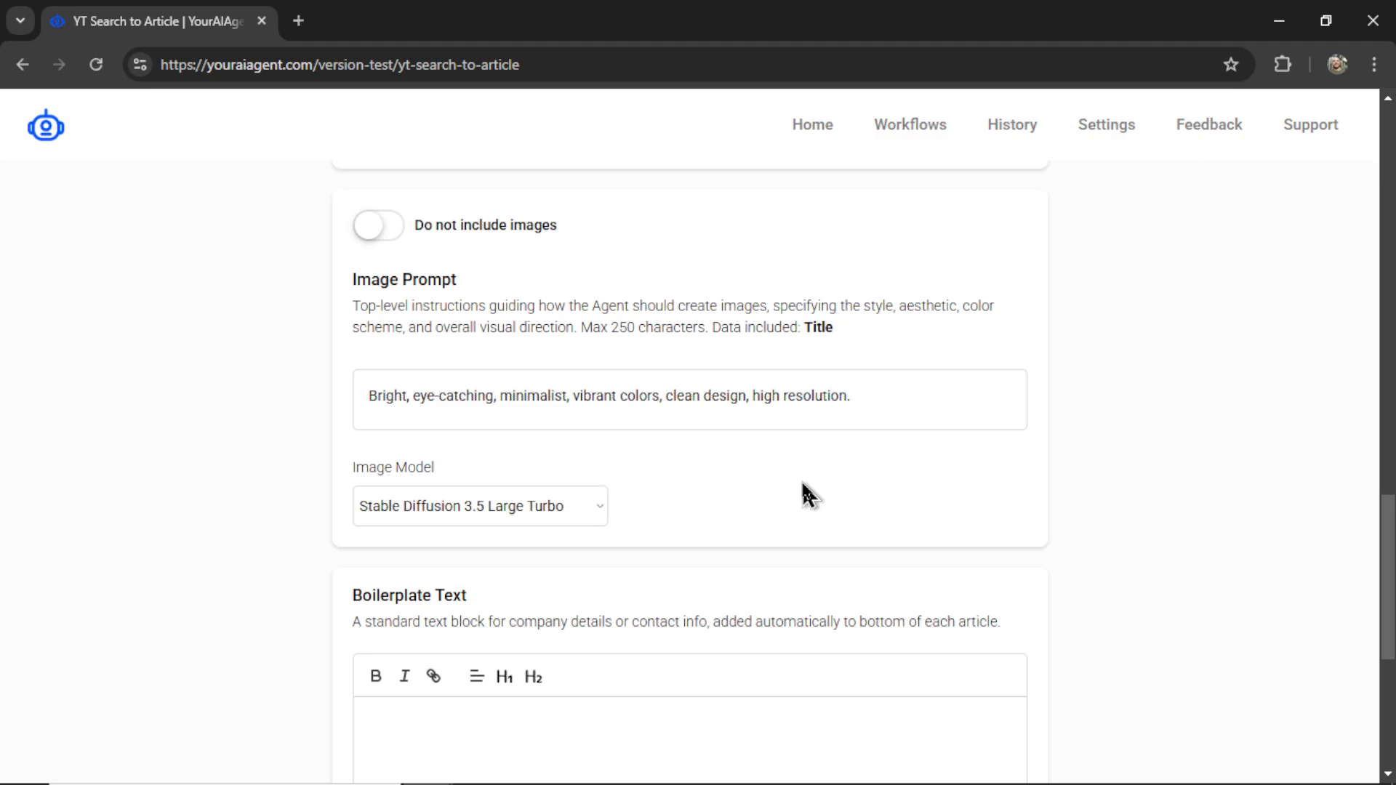
pyautogui.moveTo(535, 393)
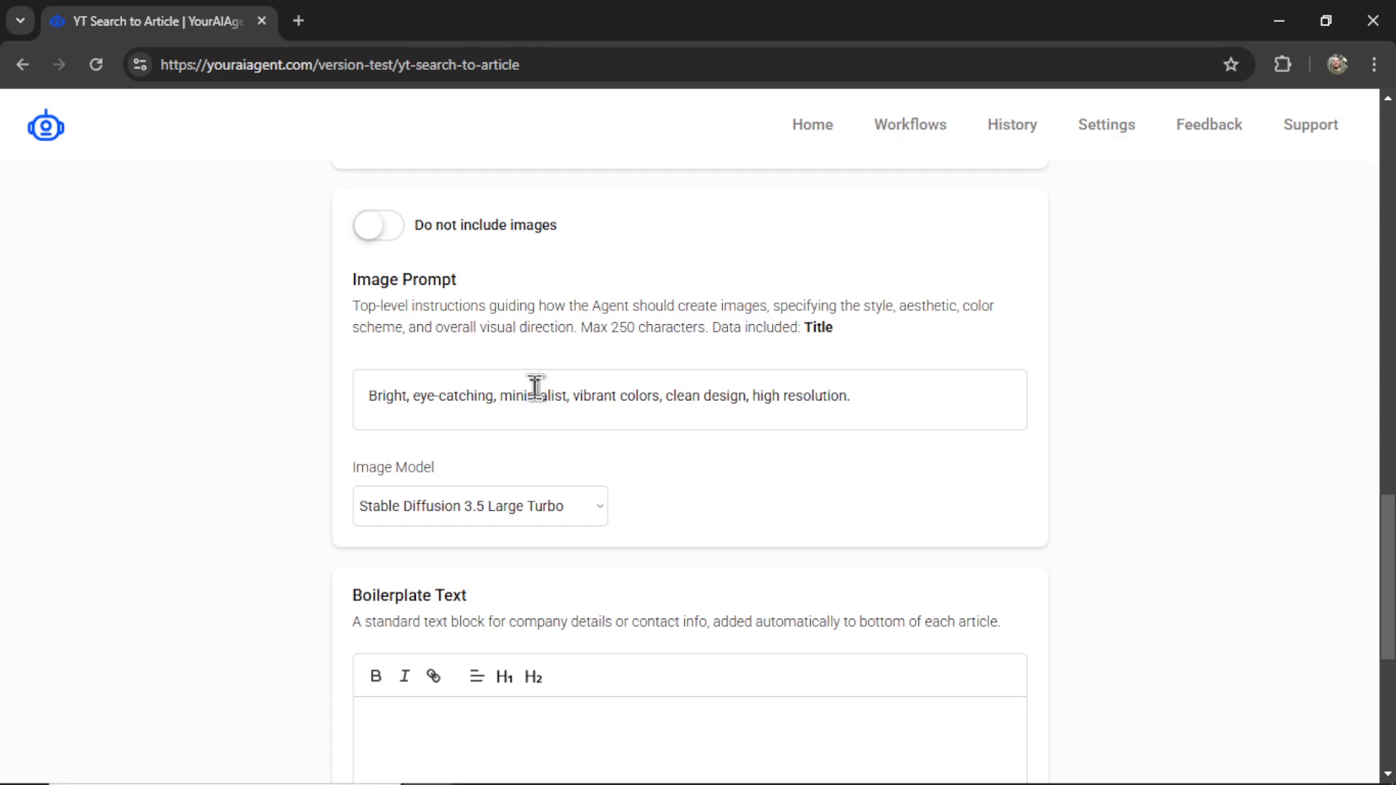
pyautogui.moveTo(609, 347)
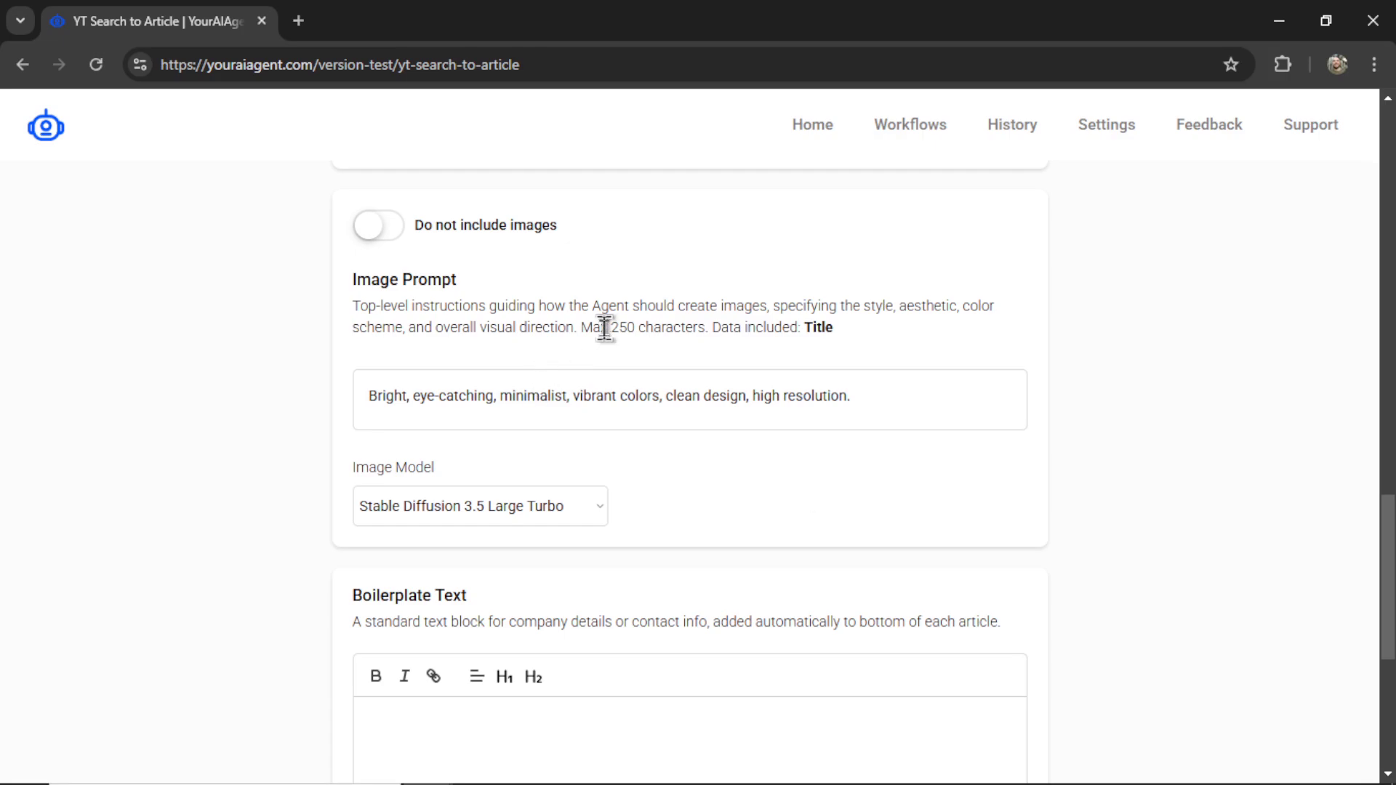
# Keep Title as the 250-character image prompt and change the Image Model to Flux Schnell
pyautogui.click(365, 397)
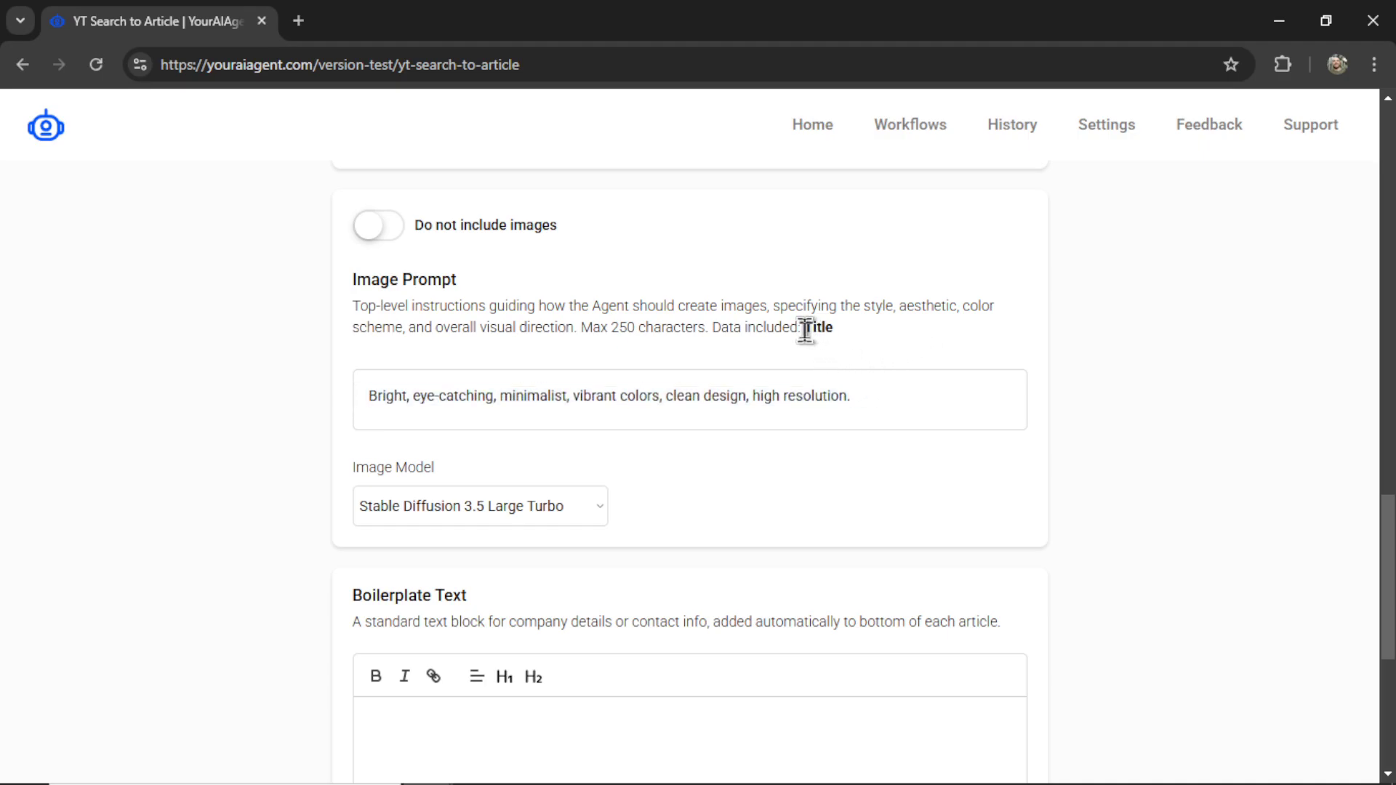
pyautogui.doubleClick(818, 328)
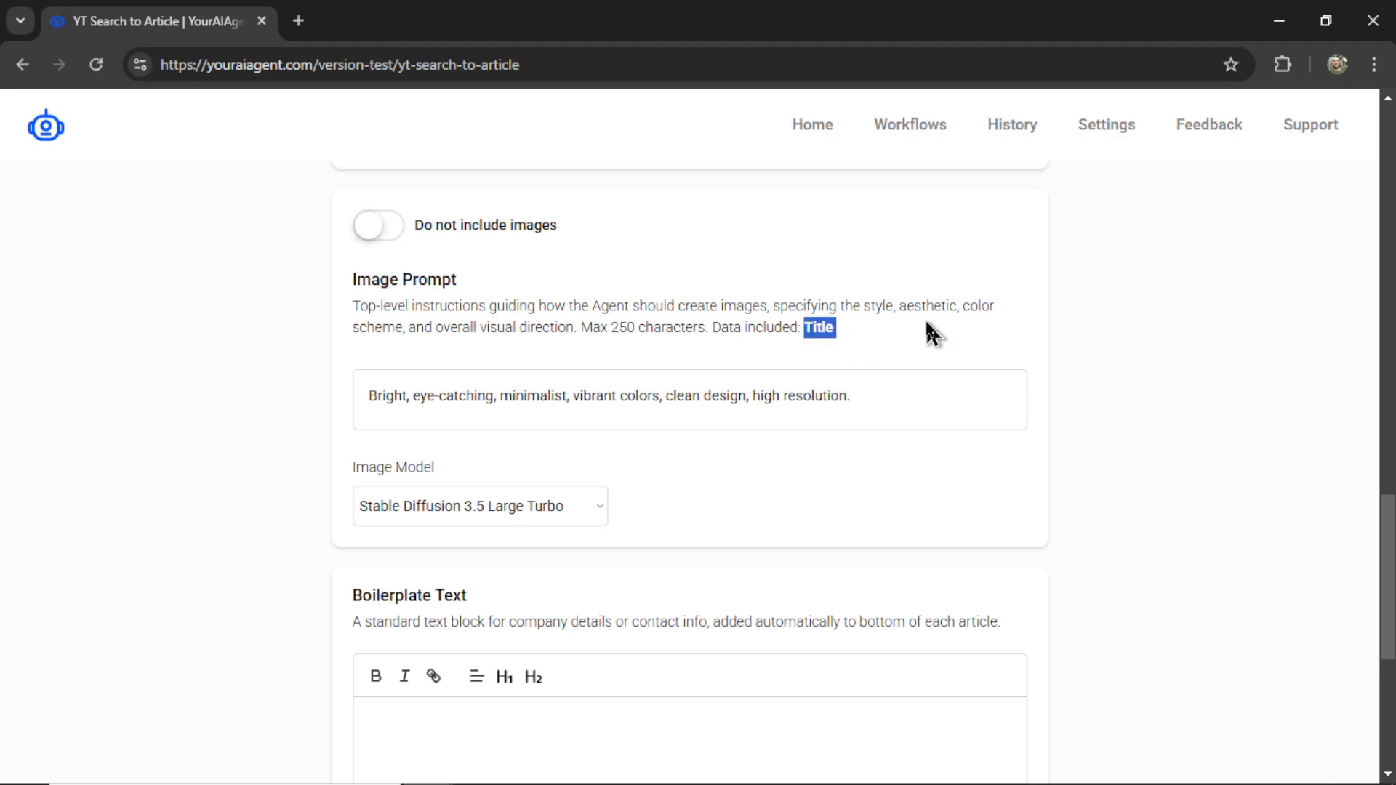
pyautogui.moveTo(907, 346)
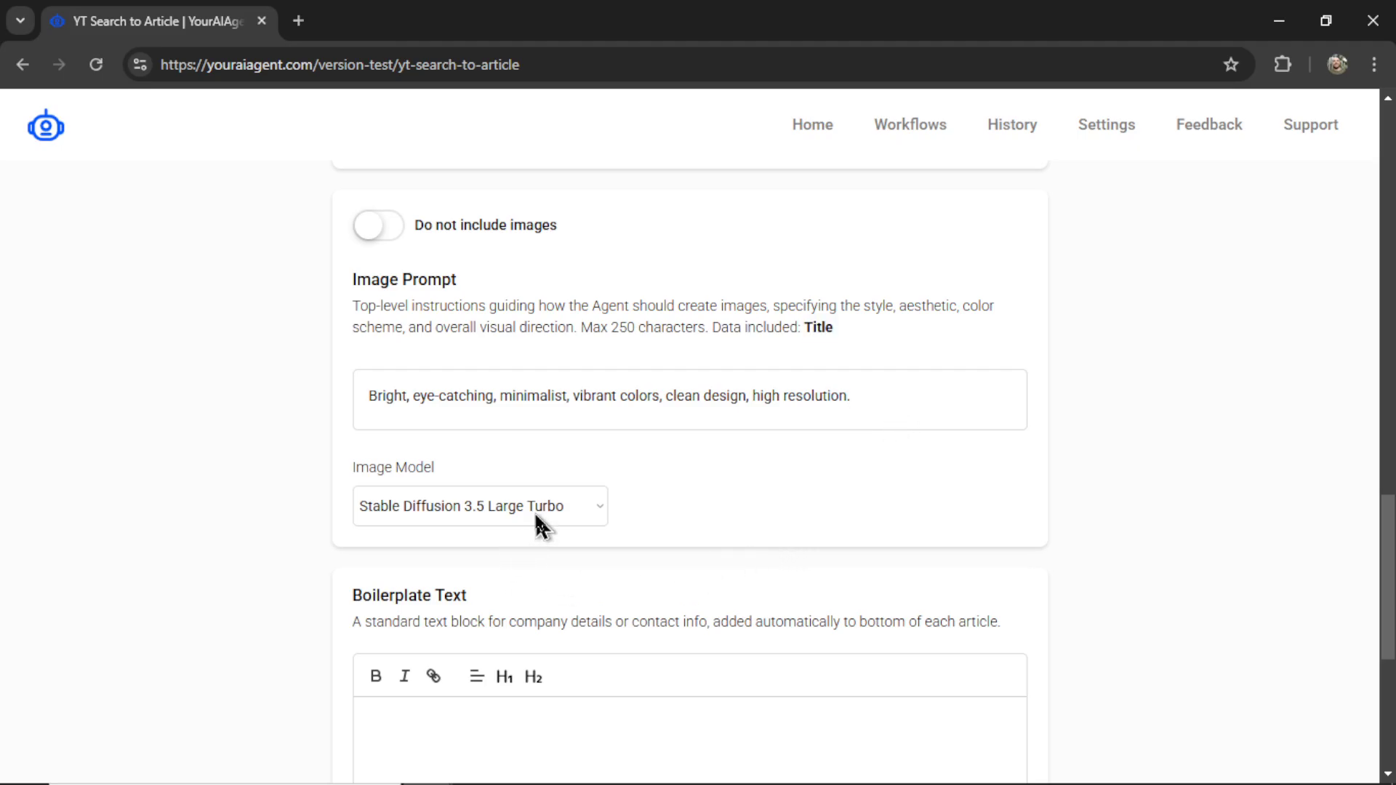
pyautogui.click(478, 506)
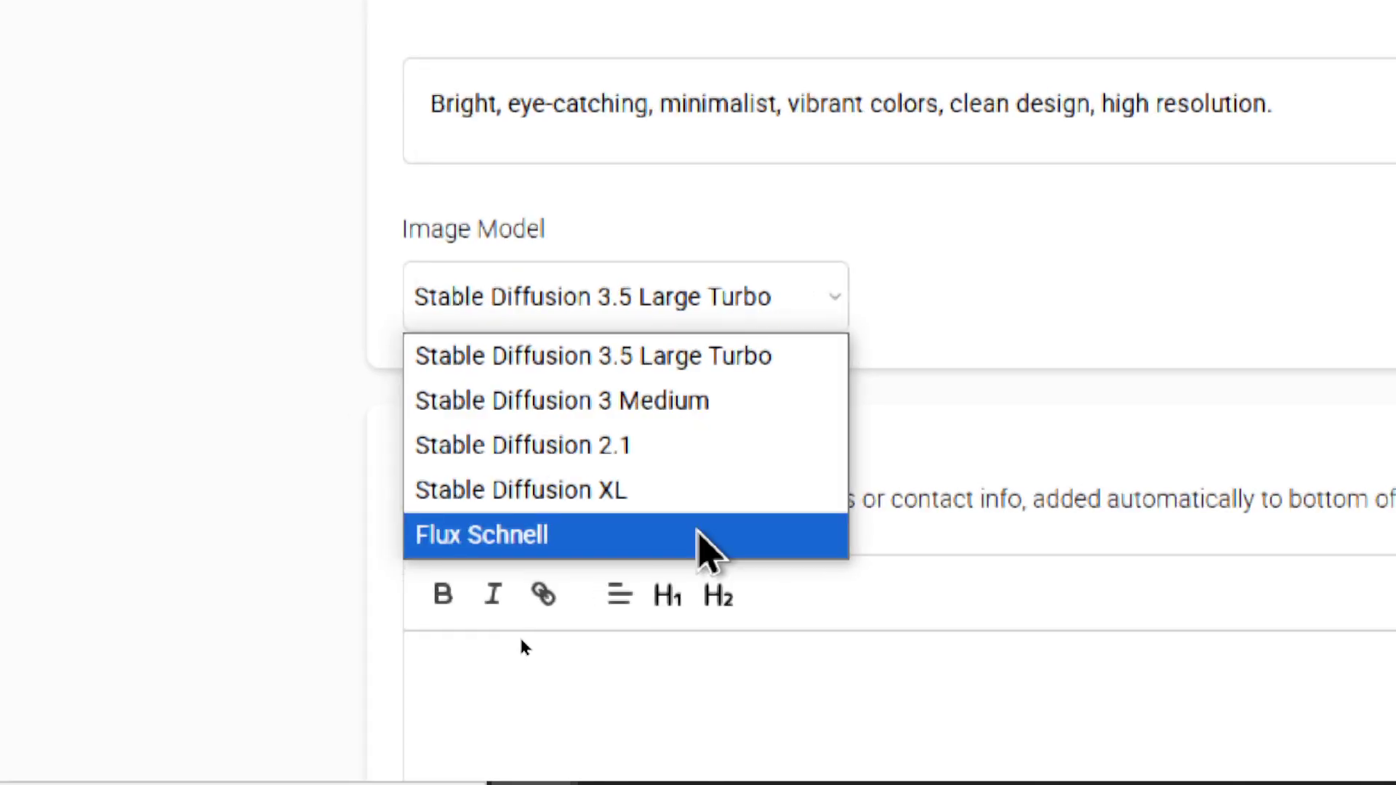
pyautogui.click(508, 535)
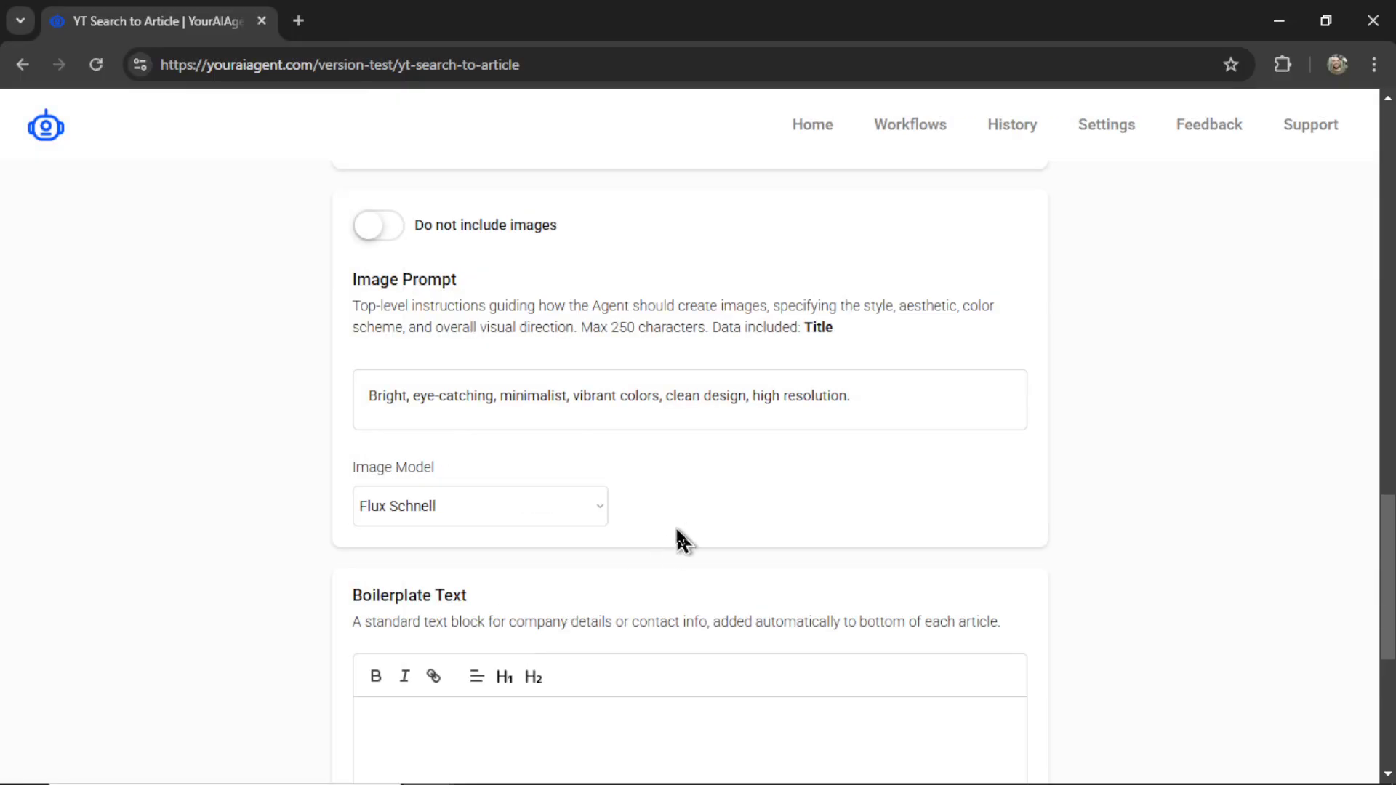
pyautogui.scroll(-3)
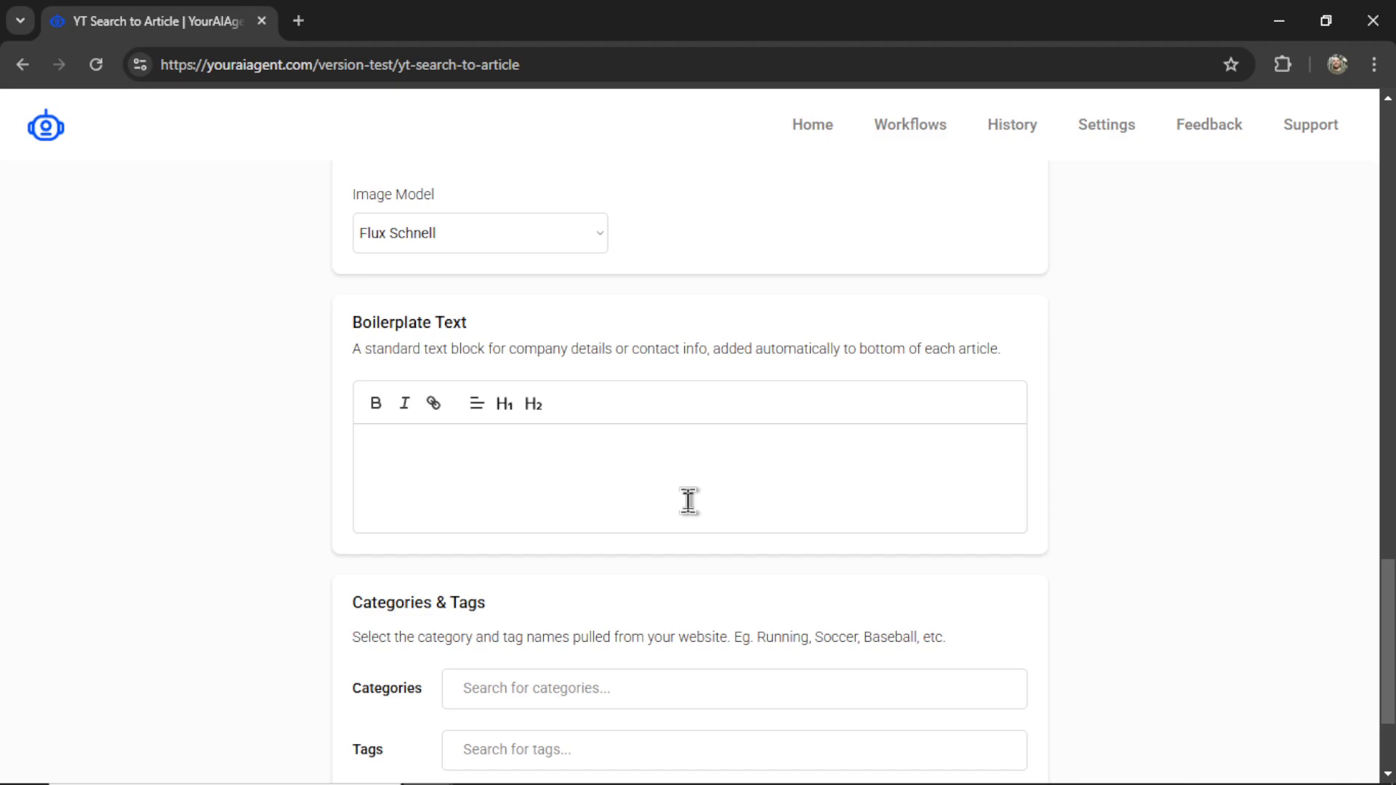
pyautogui.moveTo(676, 476)
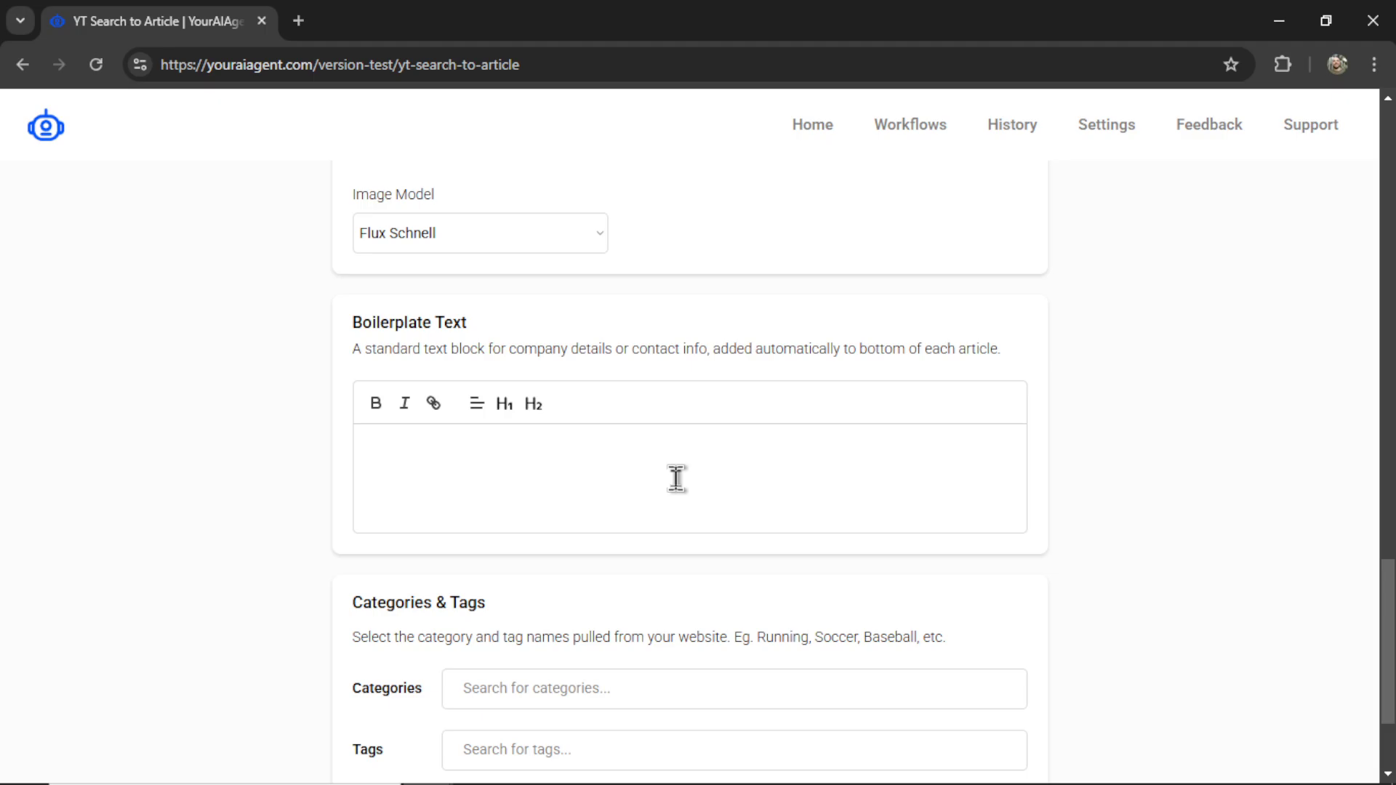
pyautogui.moveTo(811, 468)
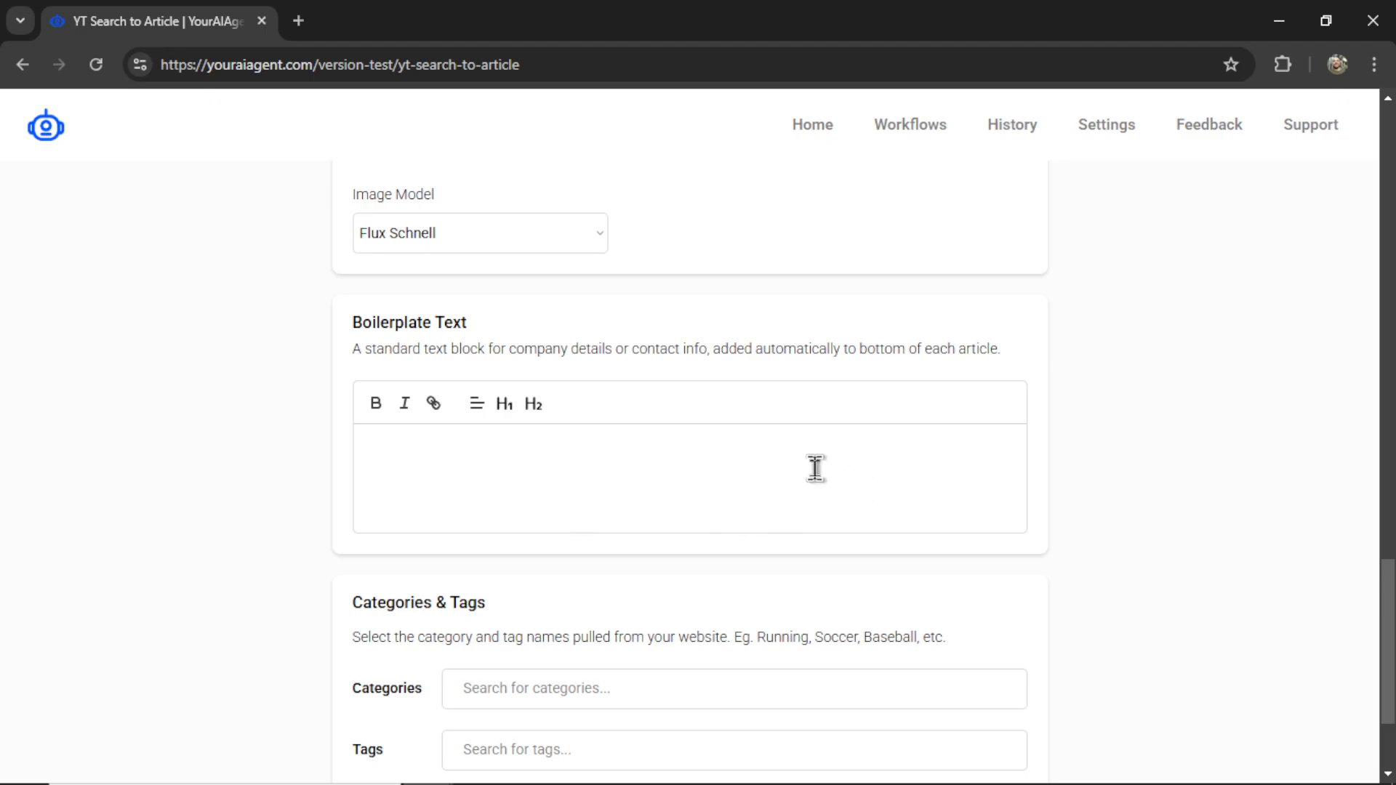
# Add the Super Nintendo tag and start the article-writing agent
pyautogui.scroll(-3)
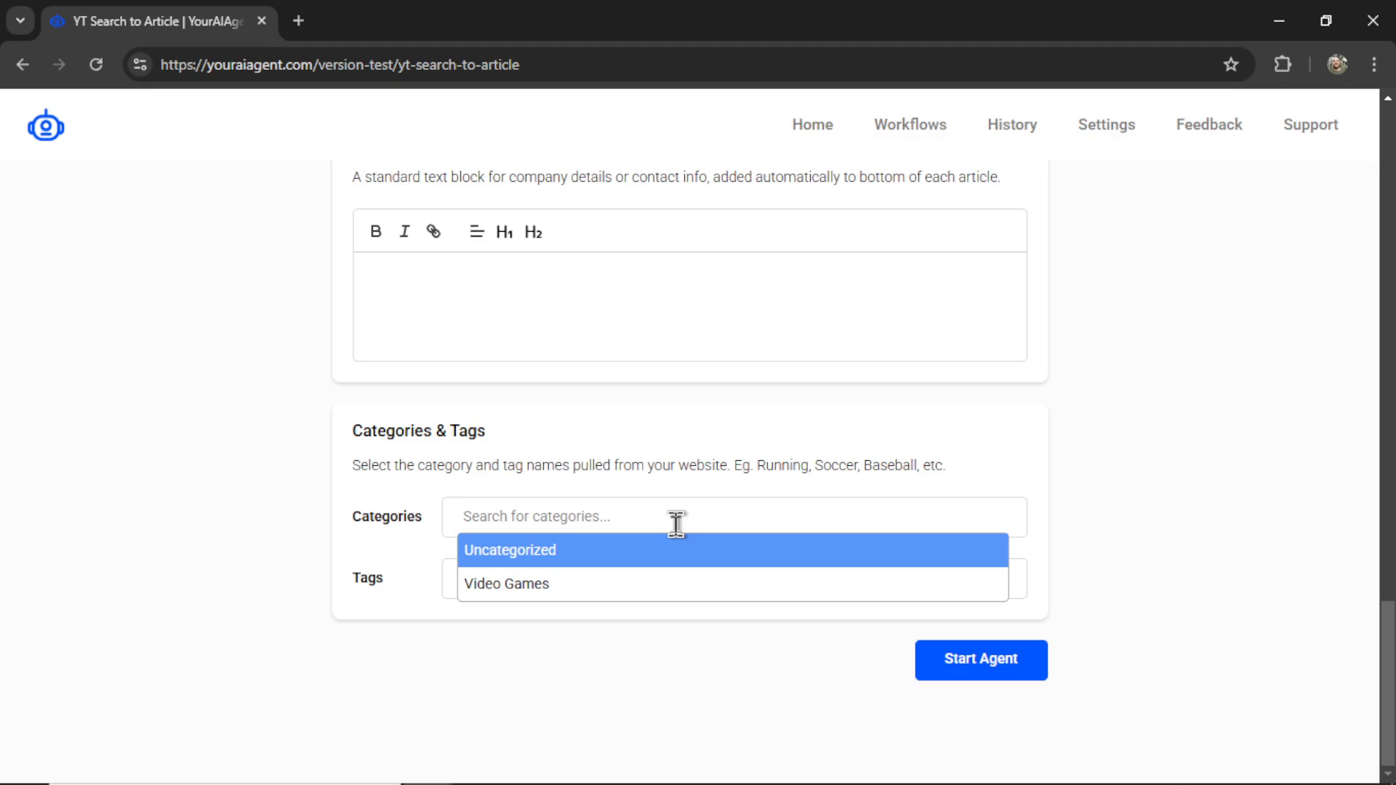
pyautogui.moveTo(671, 590)
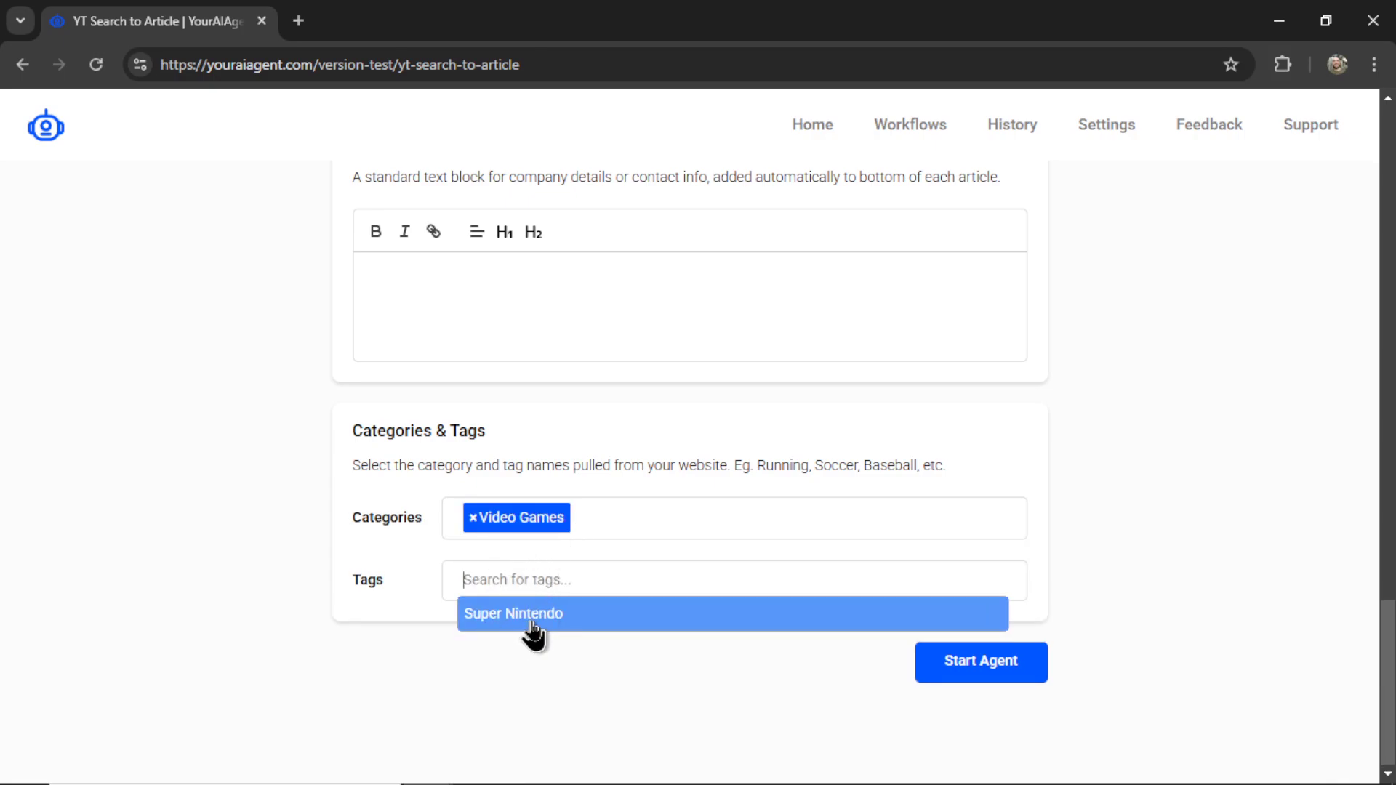
pyautogui.click(512, 614)
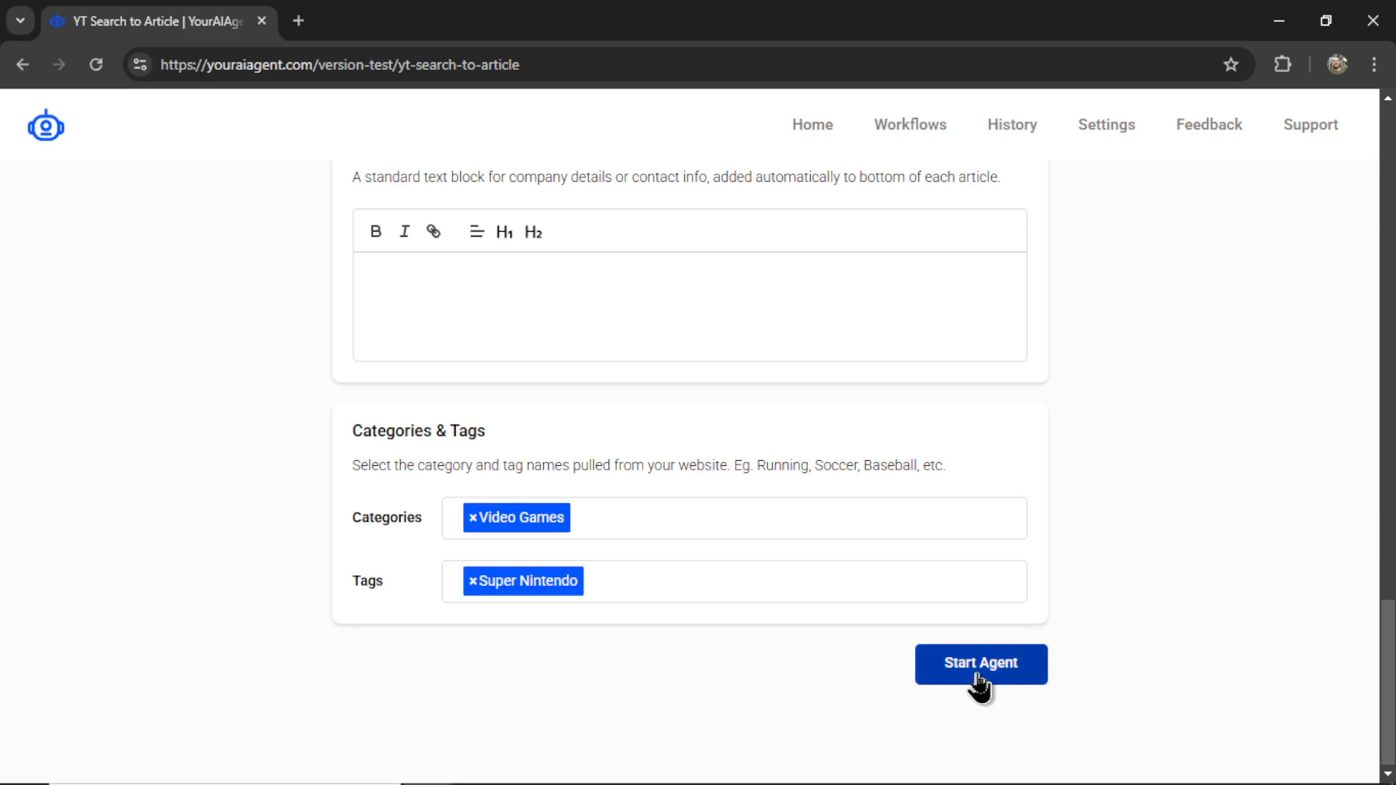
pyautogui.click(979, 663)
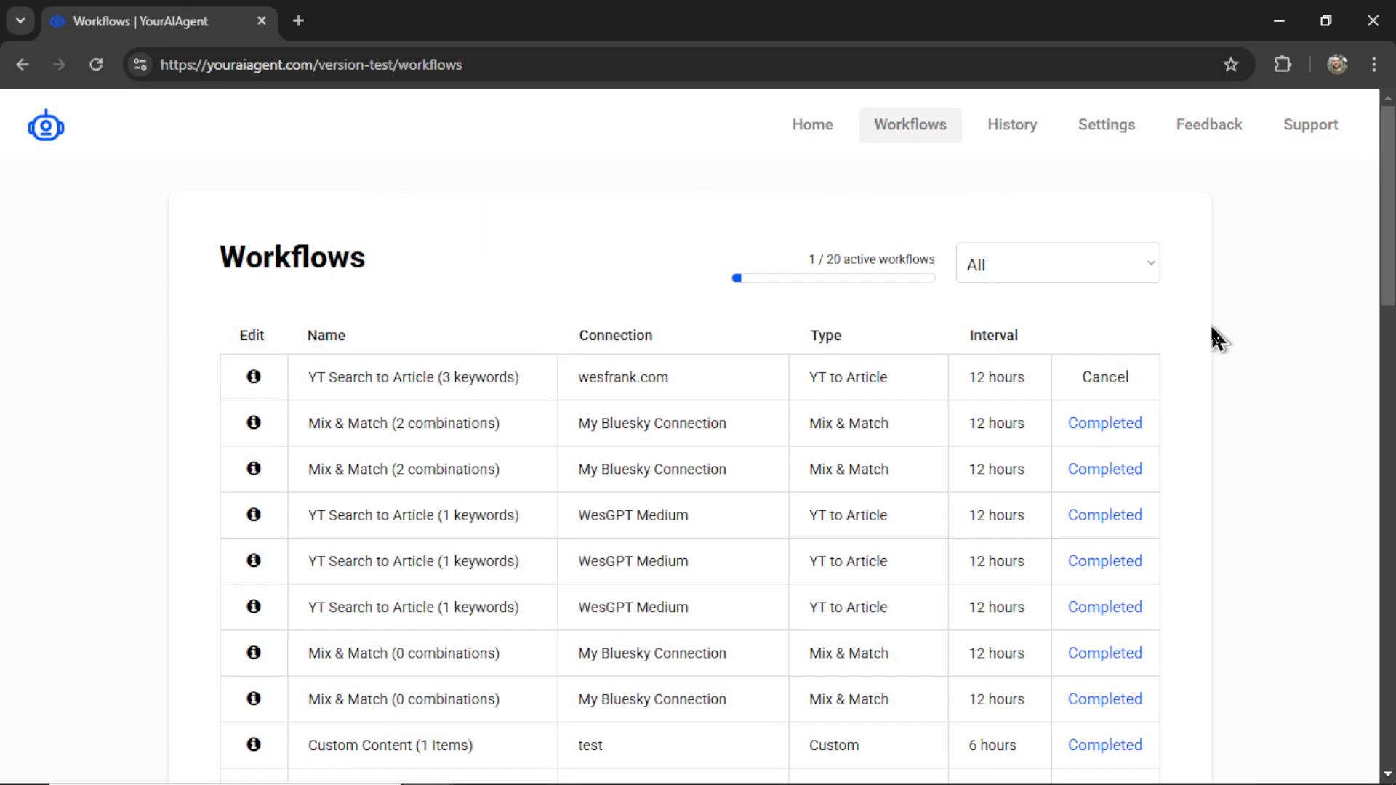
pyautogui.moveTo(797, 286)
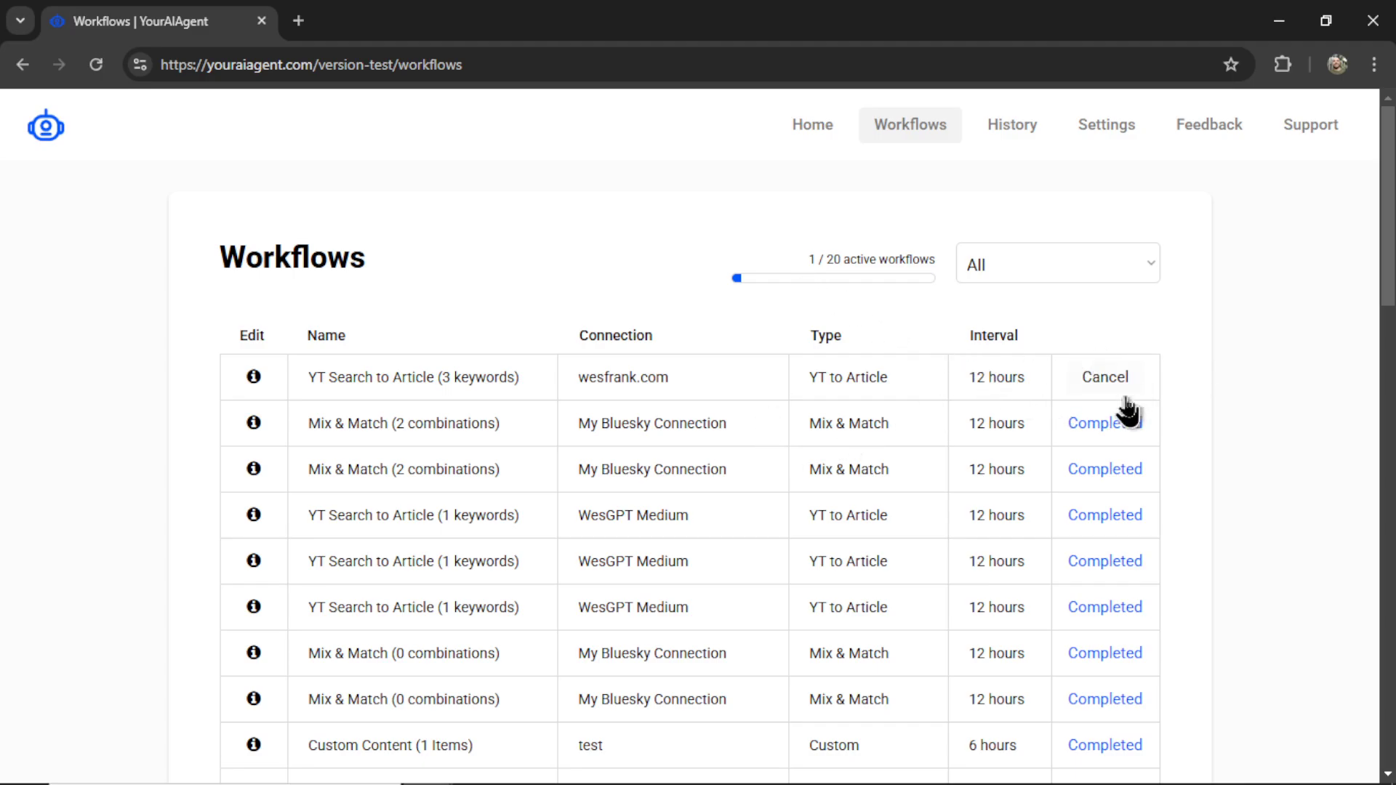
# View the new 3-keyword workflow's details and highlight its remaining videos count
pyautogui.scroll(-3)
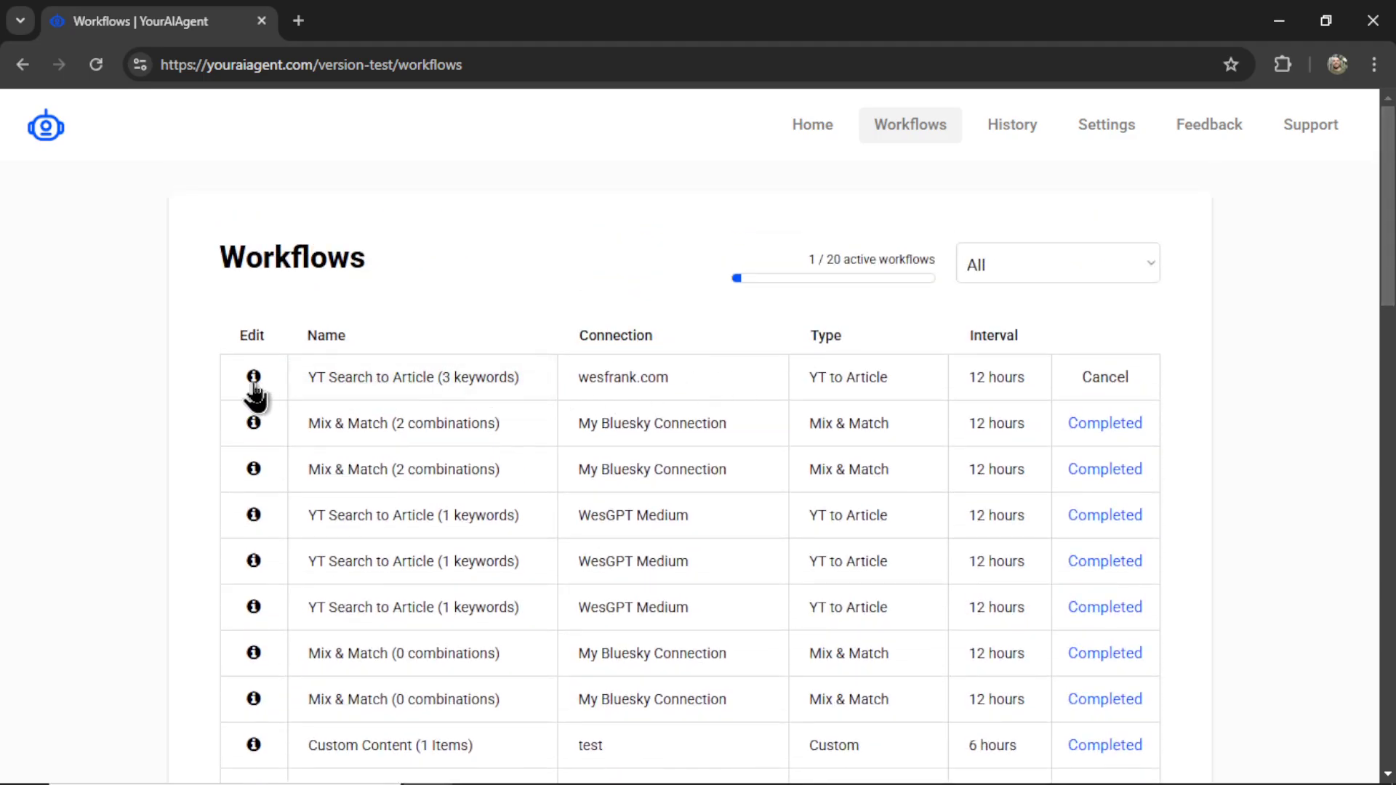
pyautogui.click(253, 377)
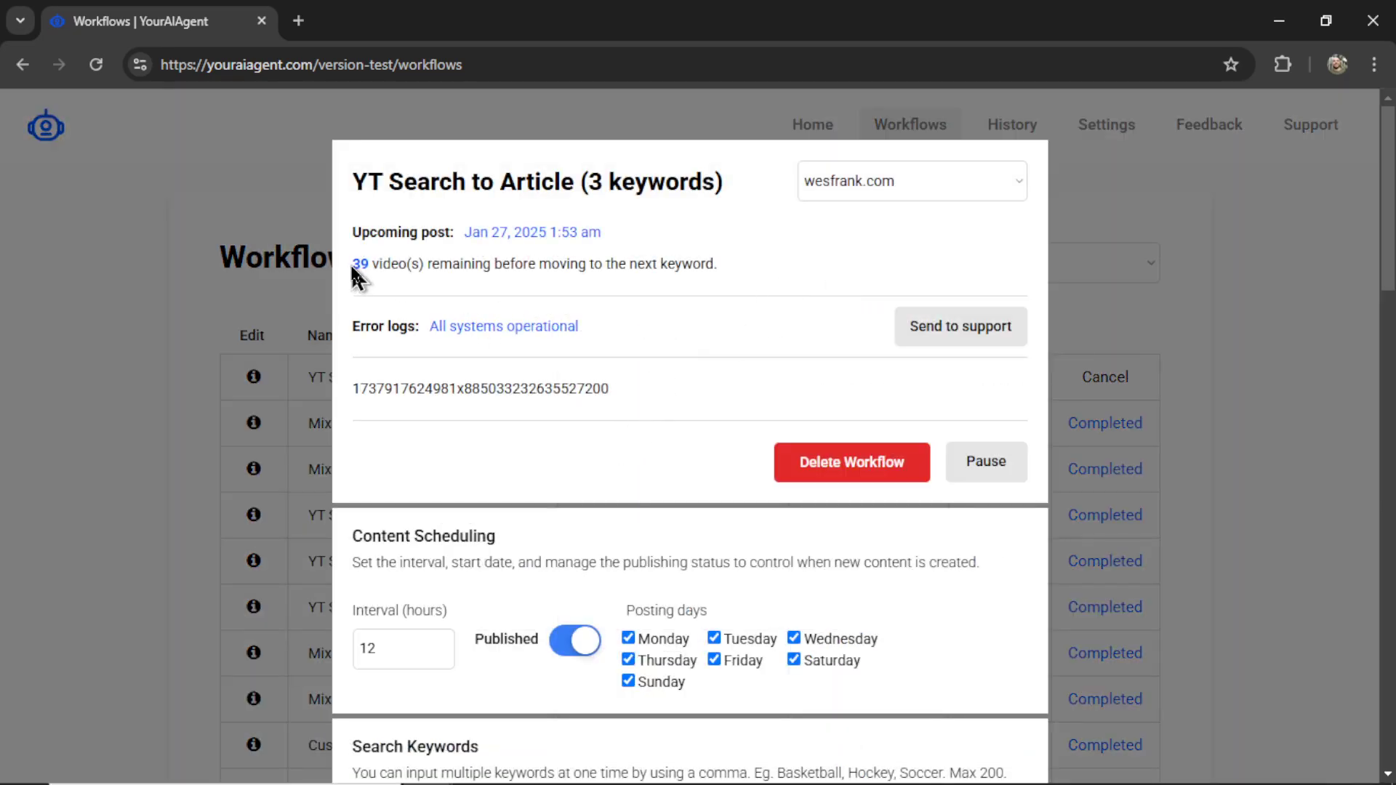
pyautogui.moveTo(355, 263); pyautogui.dragTo(592, 263)
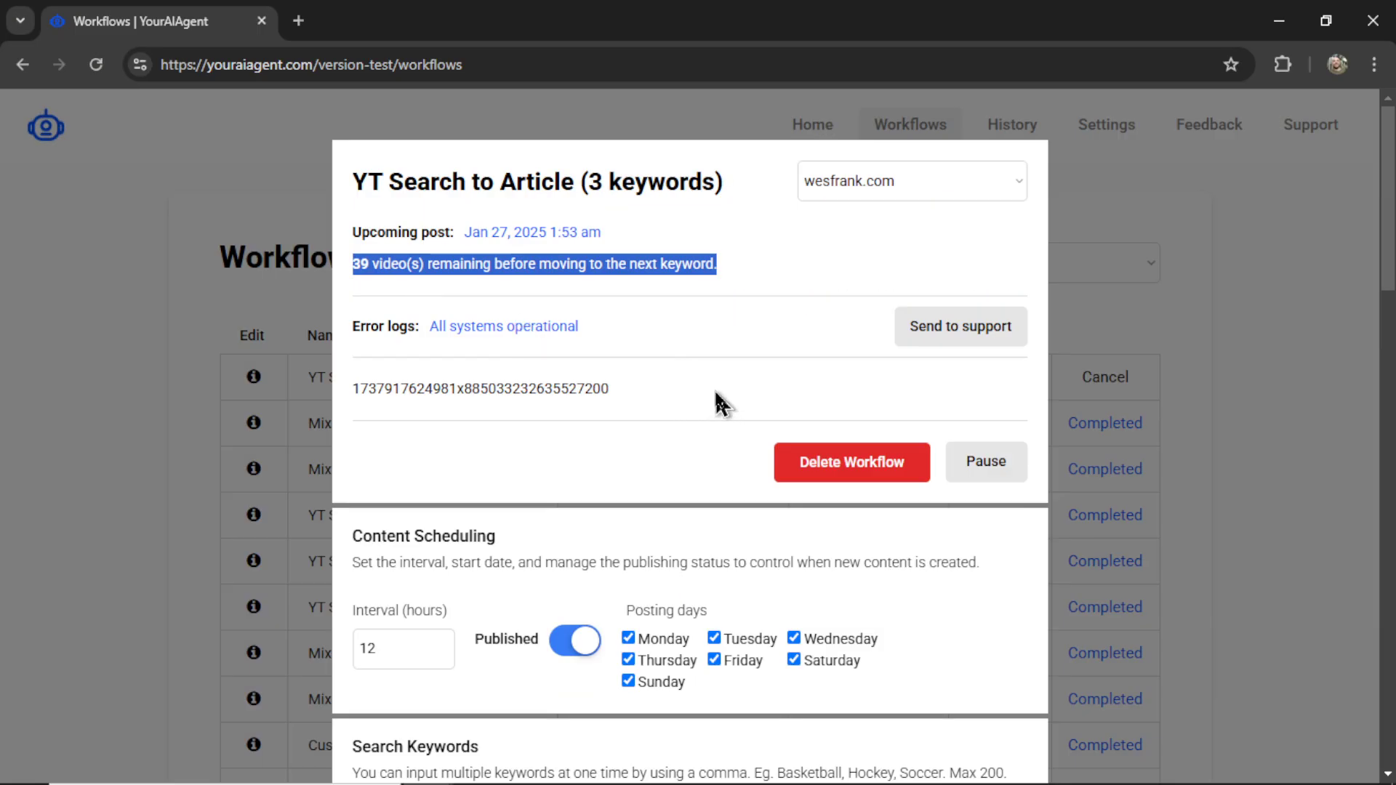
# Scroll through the workflow settings to the one-keyword YT Search to Article workflow for wesfrank.com
pyautogui.scroll(-3)
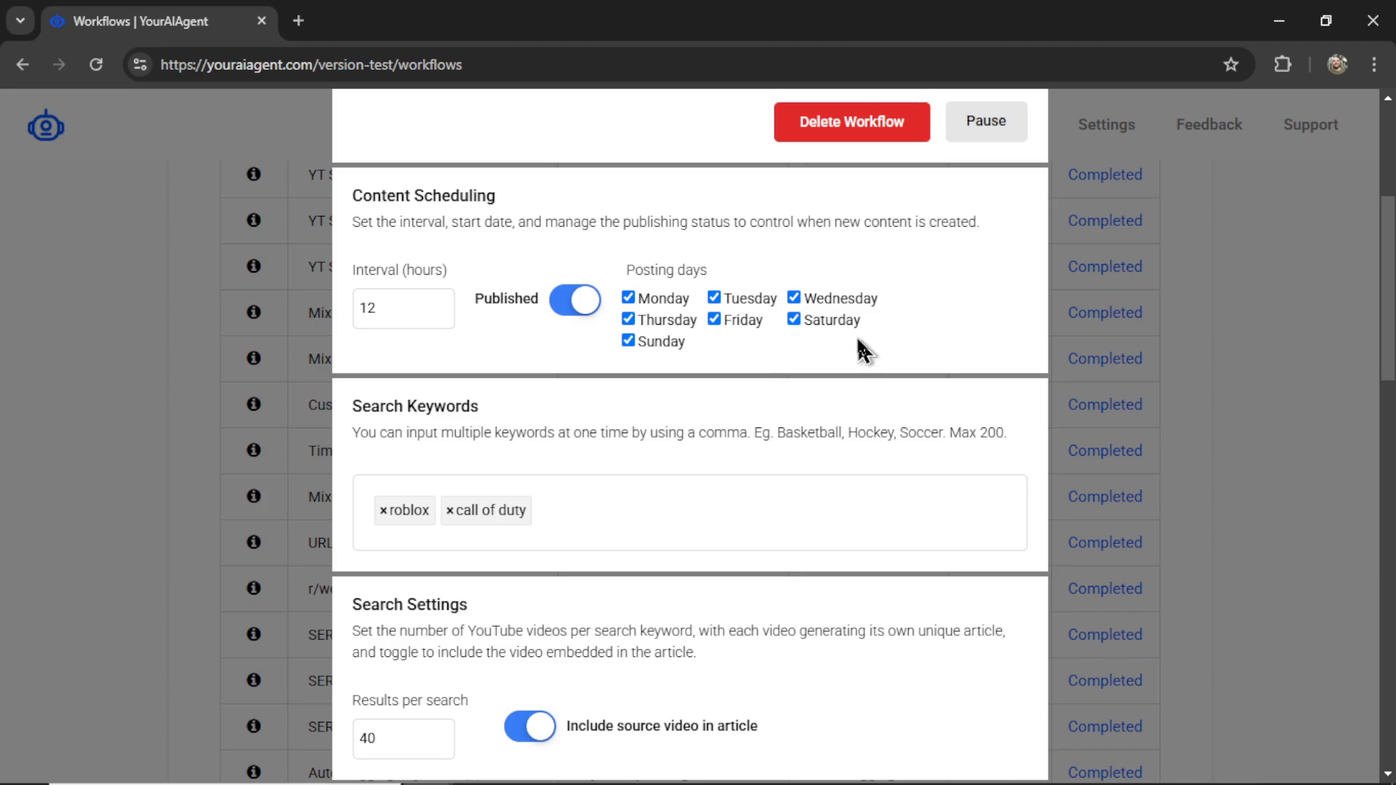
pyautogui.scroll(-3)
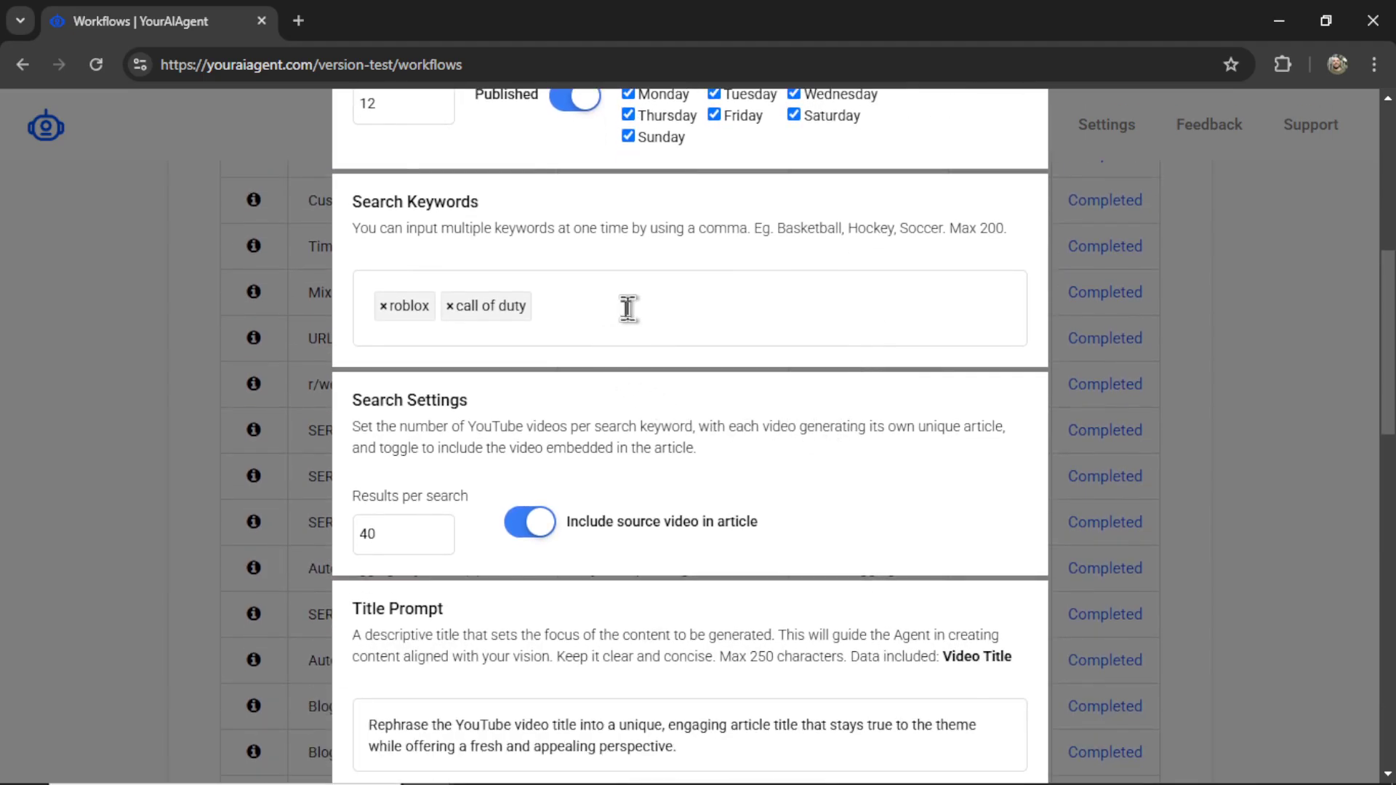
pyautogui.scroll(-3)
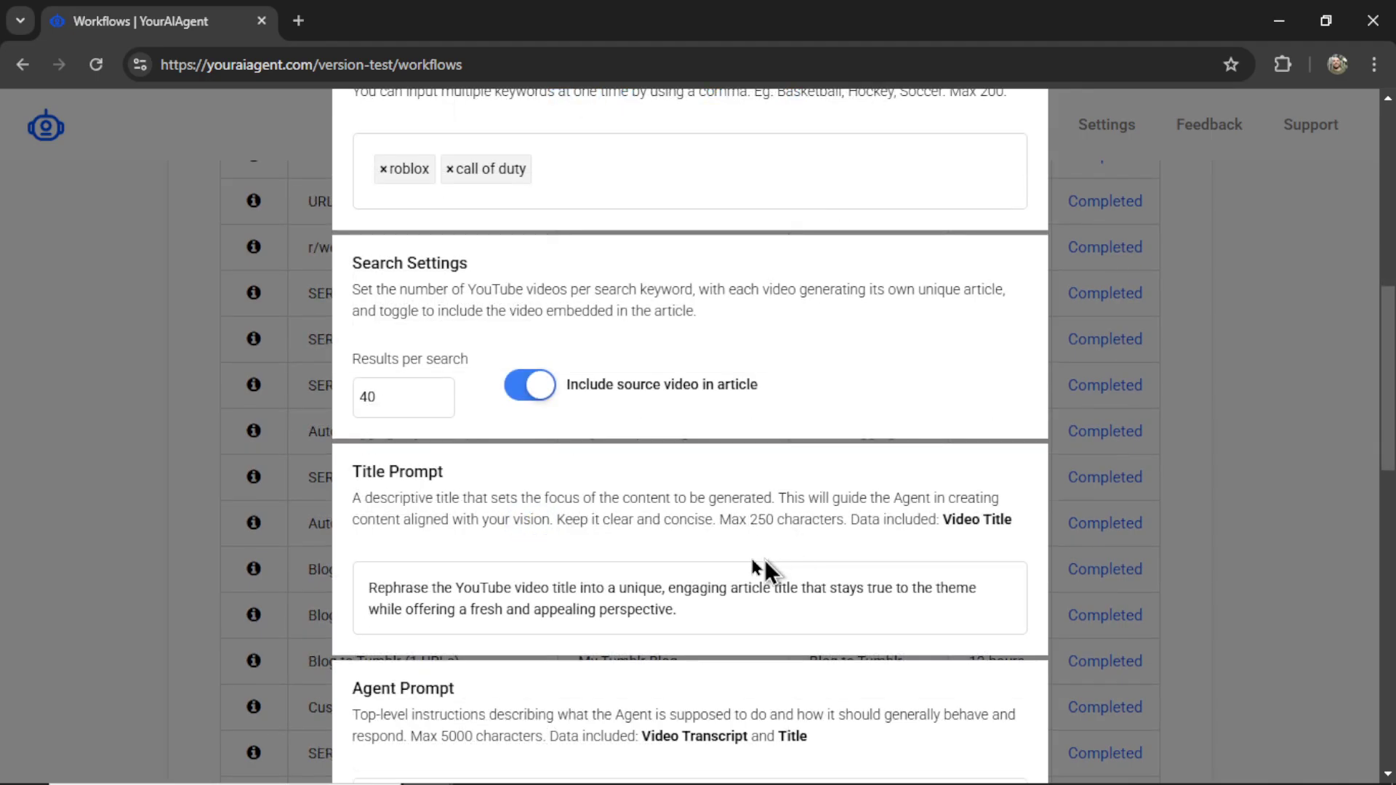
pyautogui.moveTo(857, 392)
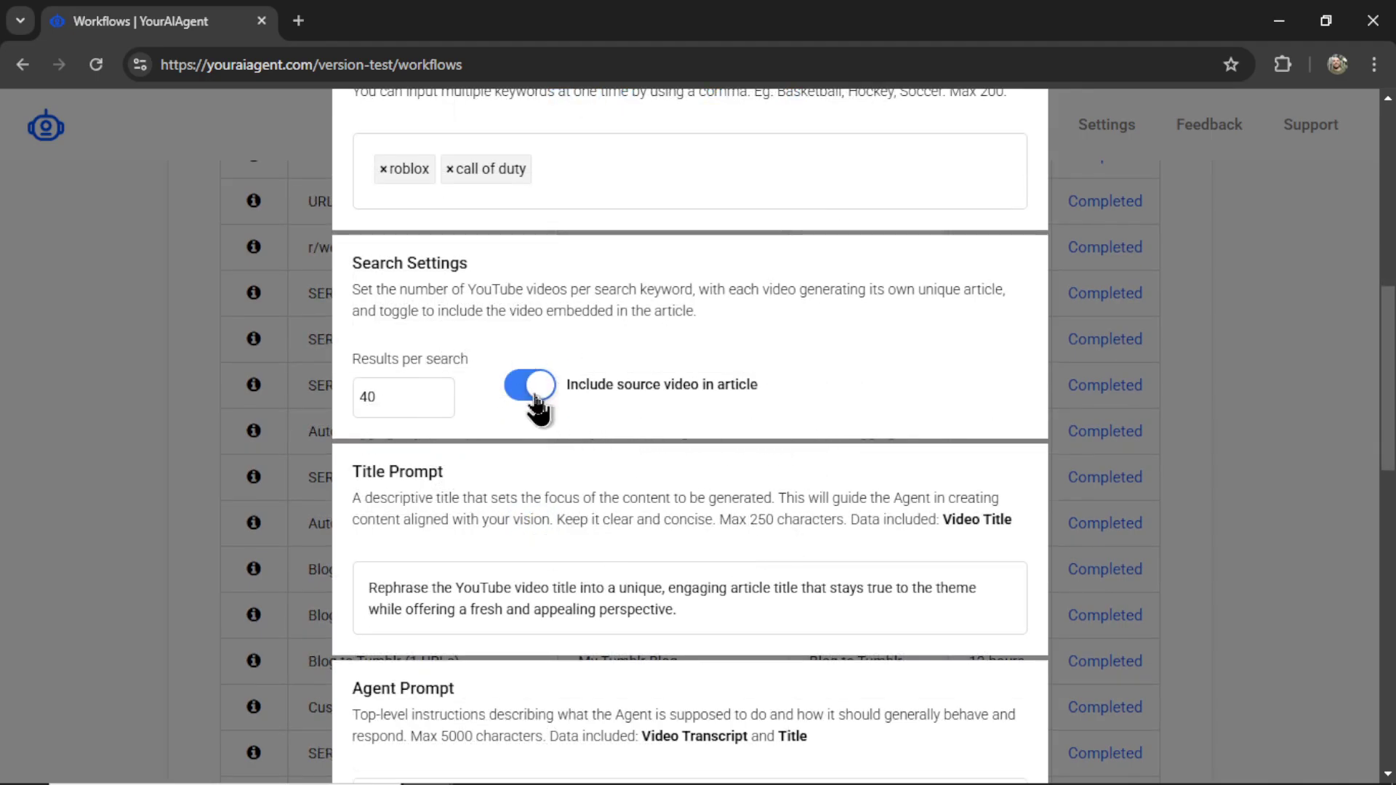
pyautogui.scroll(-3)
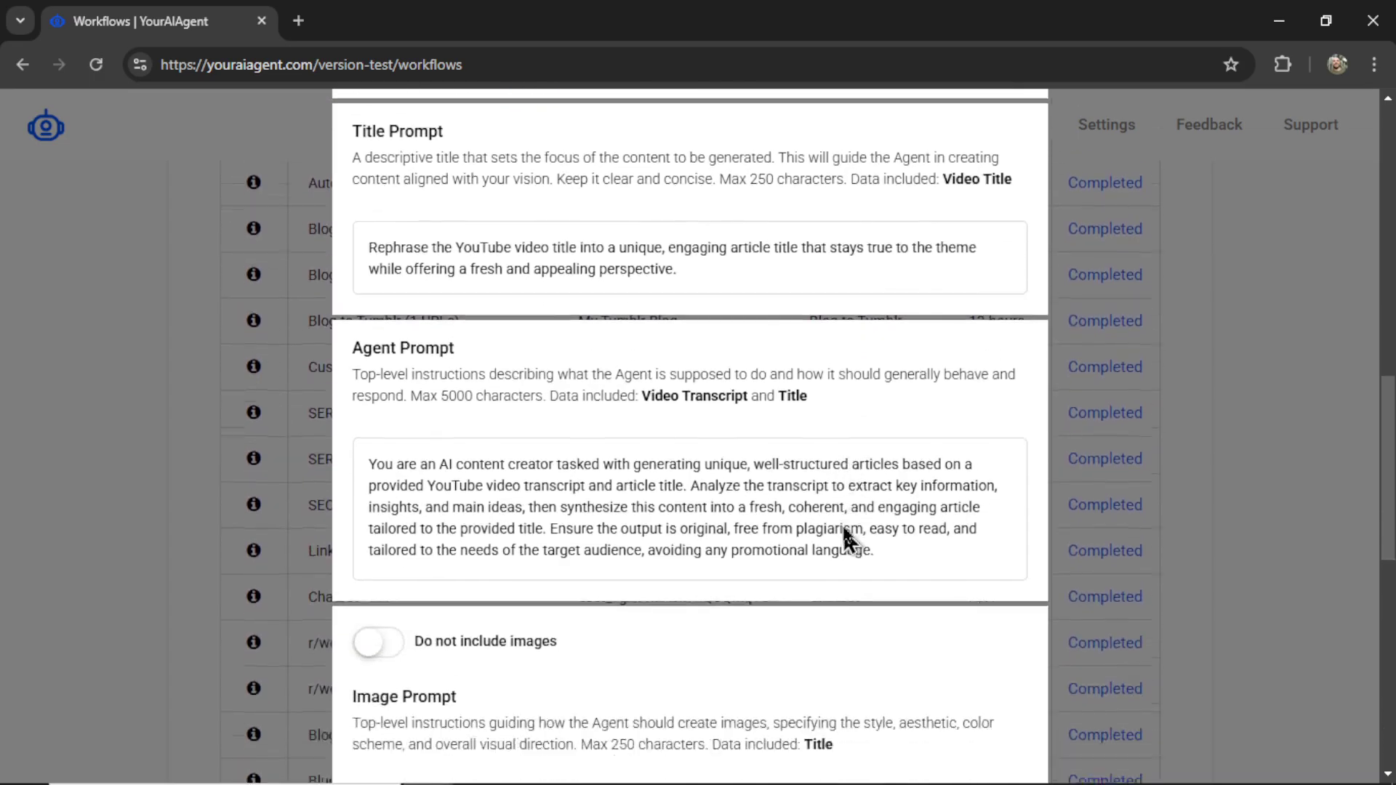
pyautogui.scroll(-3)
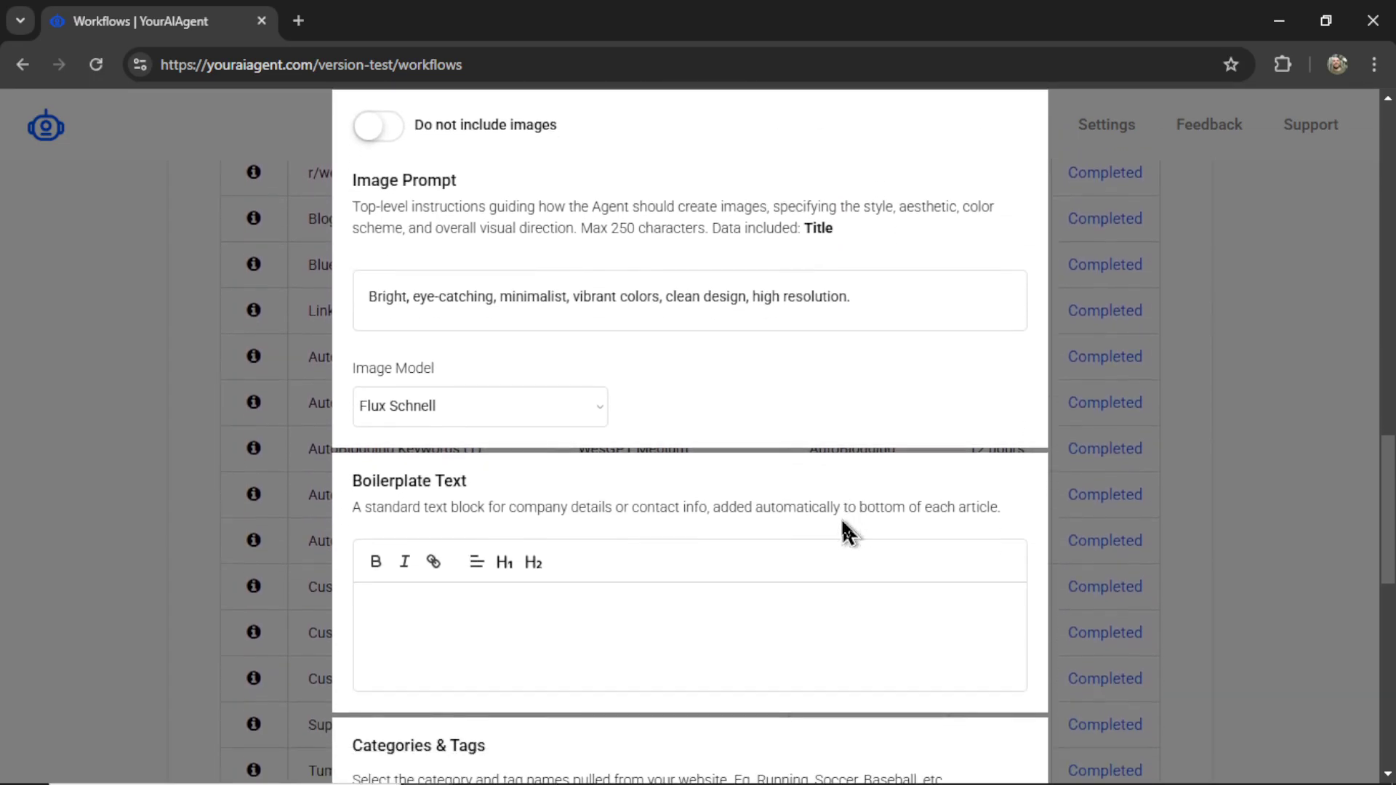
pyautogui.scroll(-3)
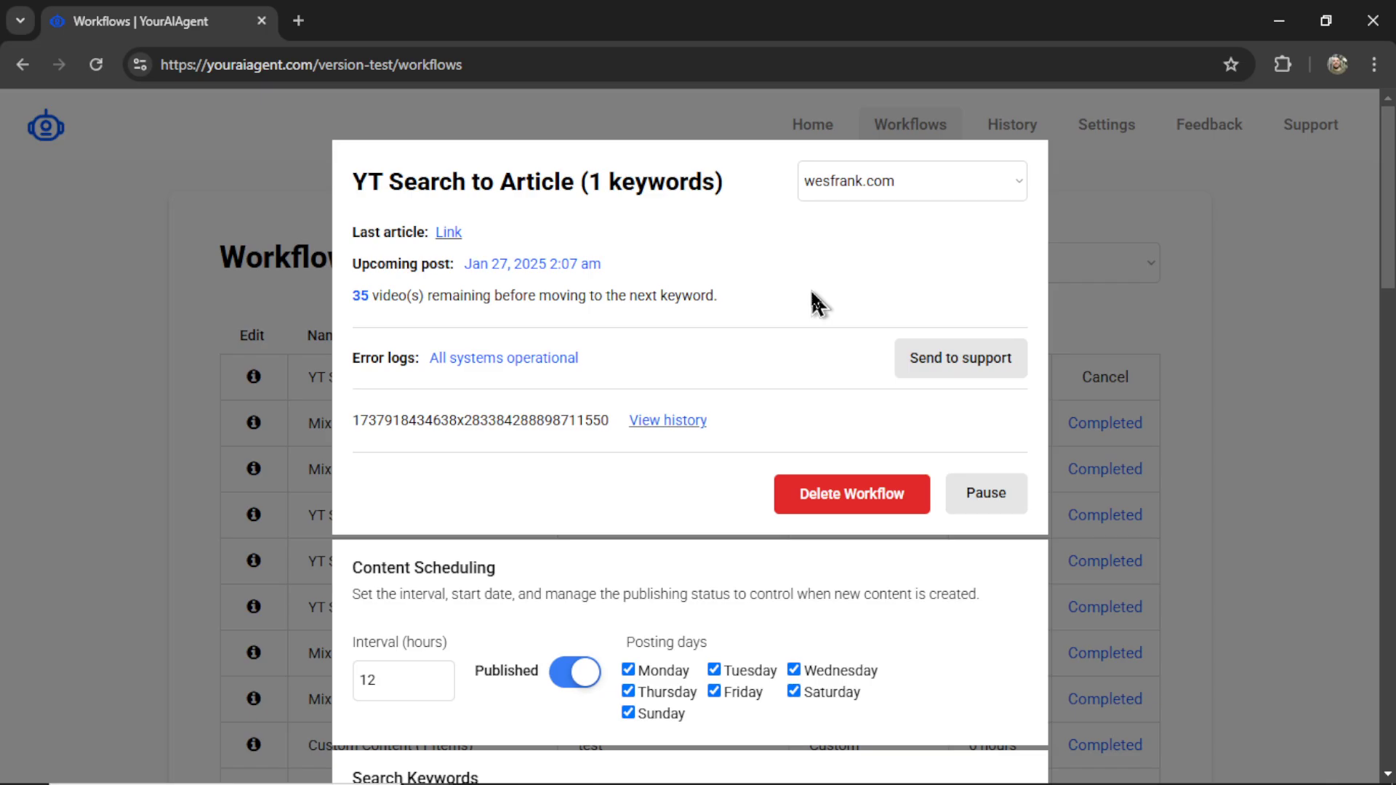
pyautogui.moveTo(610, 321)
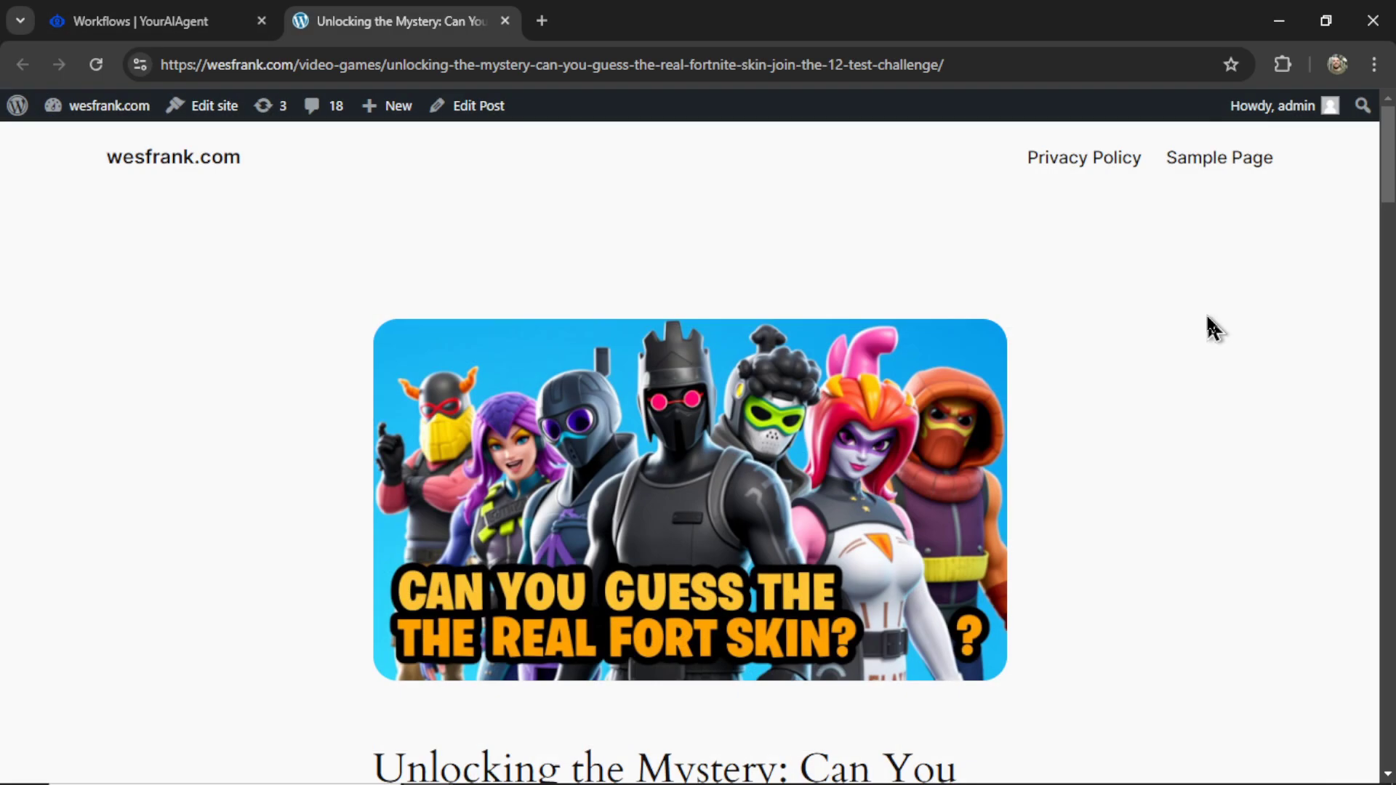
# Scroll the published Fortnite skin challenge post past the Flux image and play its embedded YouTube video
pyautogui.scroll(-3)
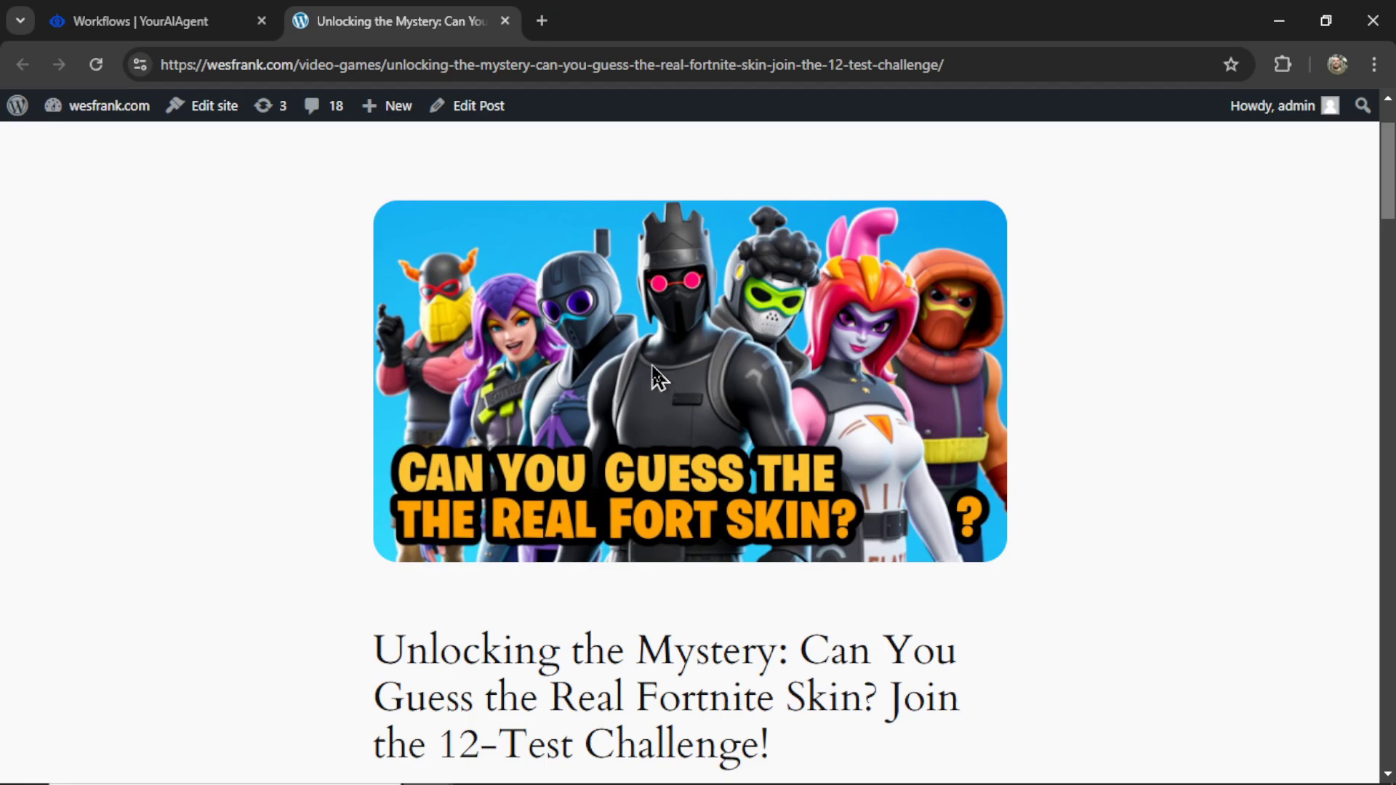
pyautogui.moveTo(628, 526)
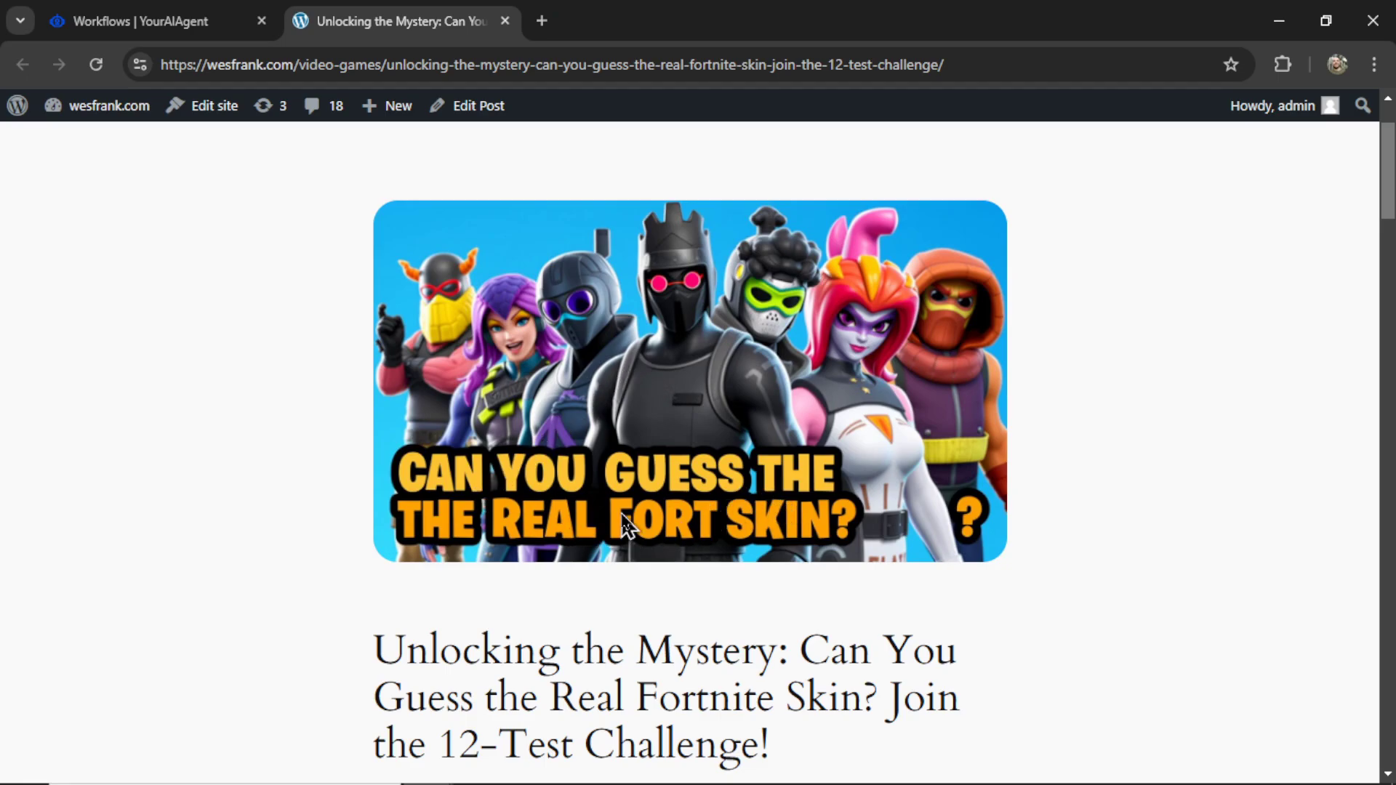
pyautogui.moveTo(826, 544)
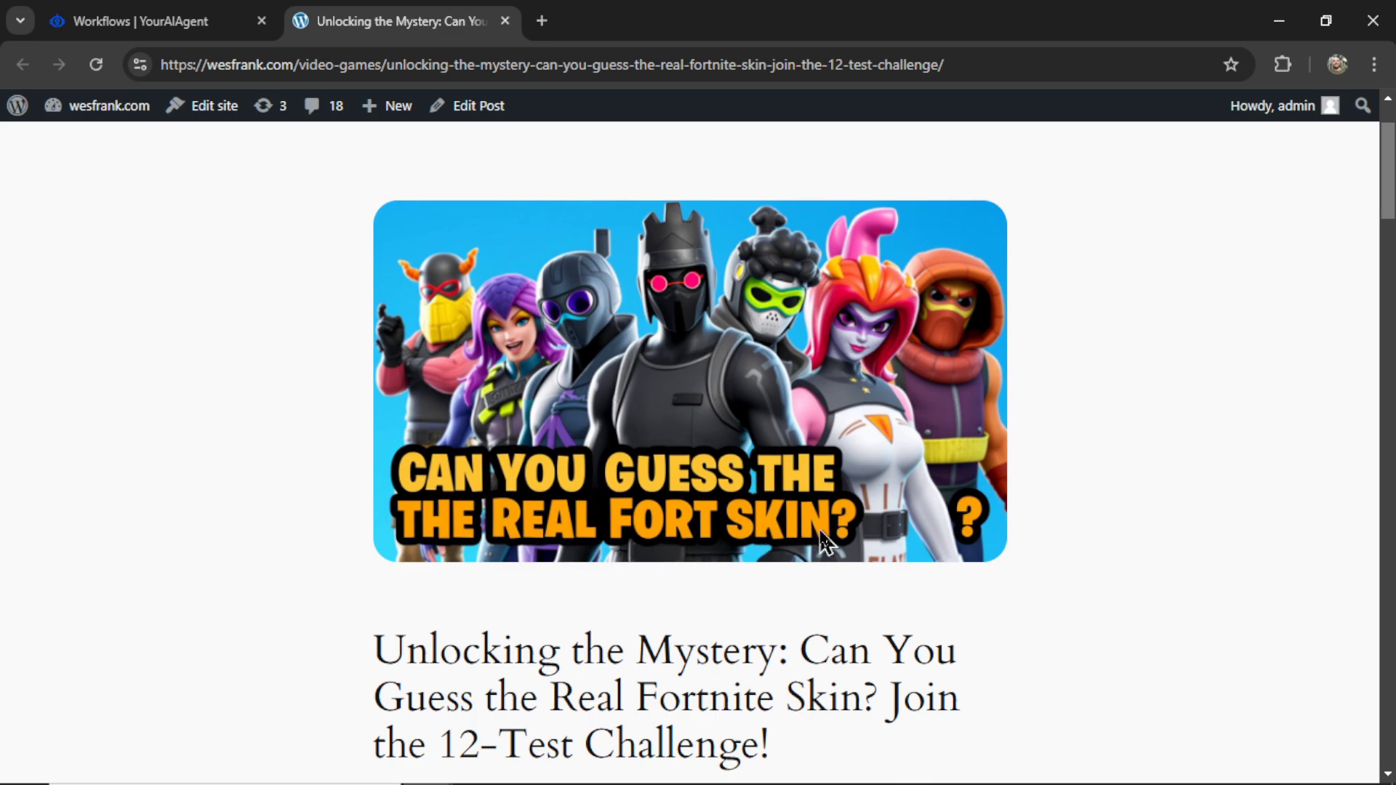
pyautogui.moveTo(734, 530)
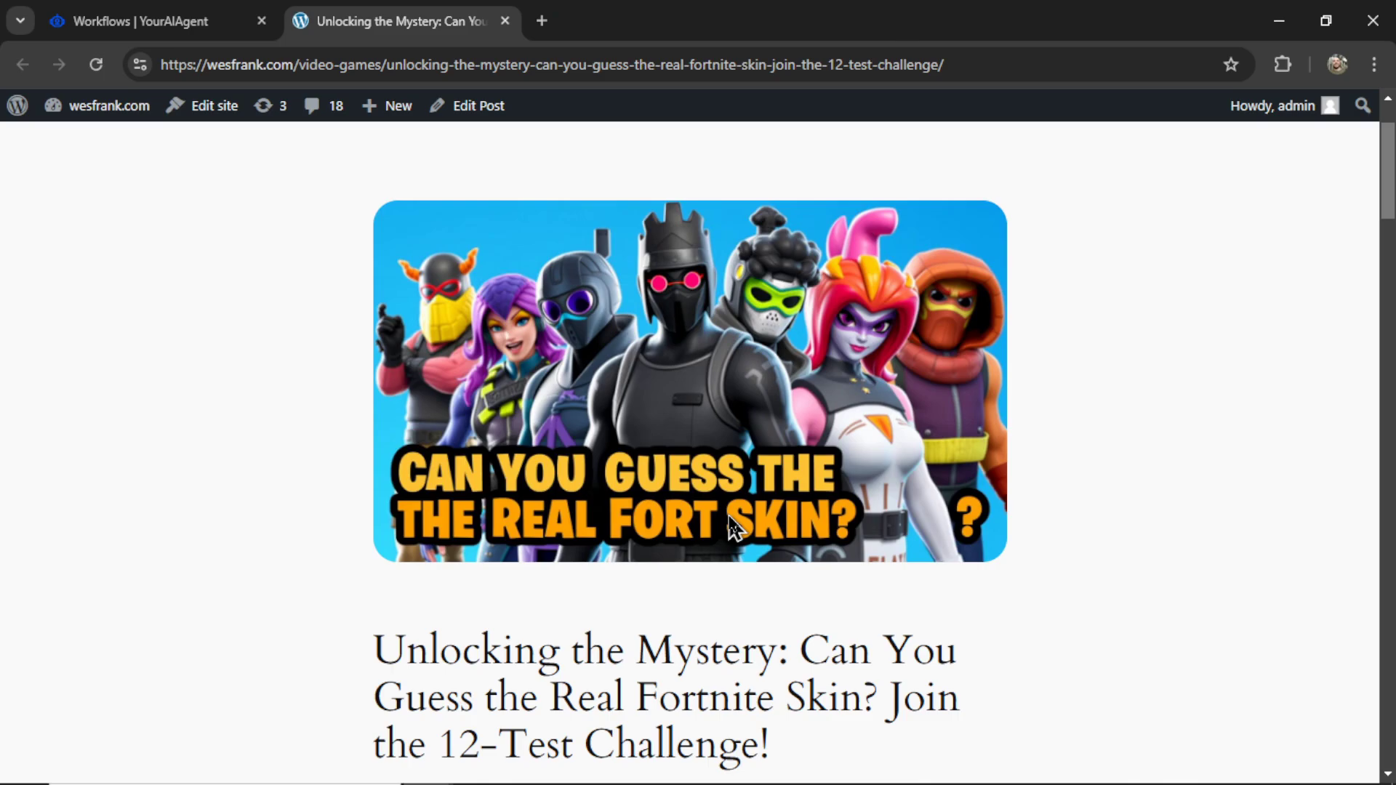
pyautogui.scroll(-3)
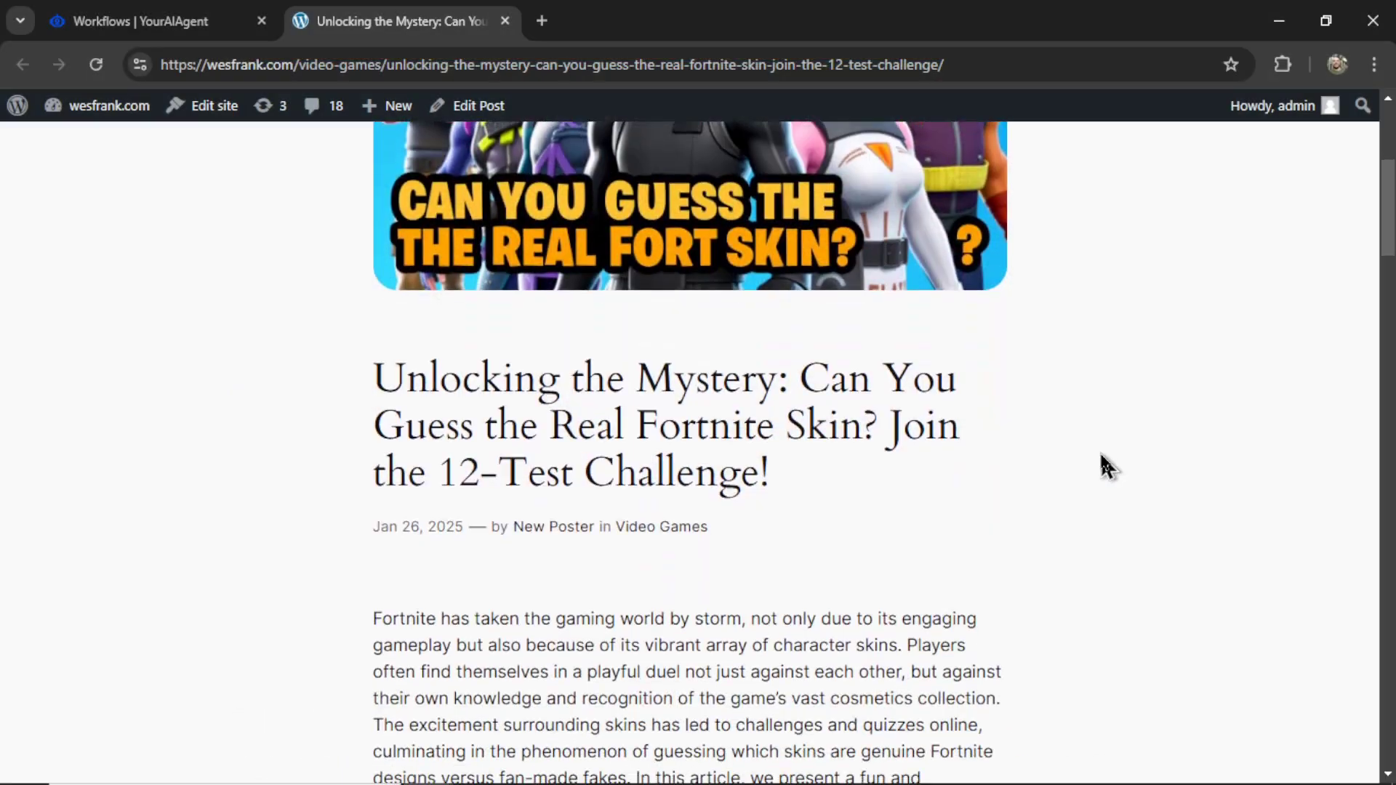
pyautogui.moveTo(1052, 510)
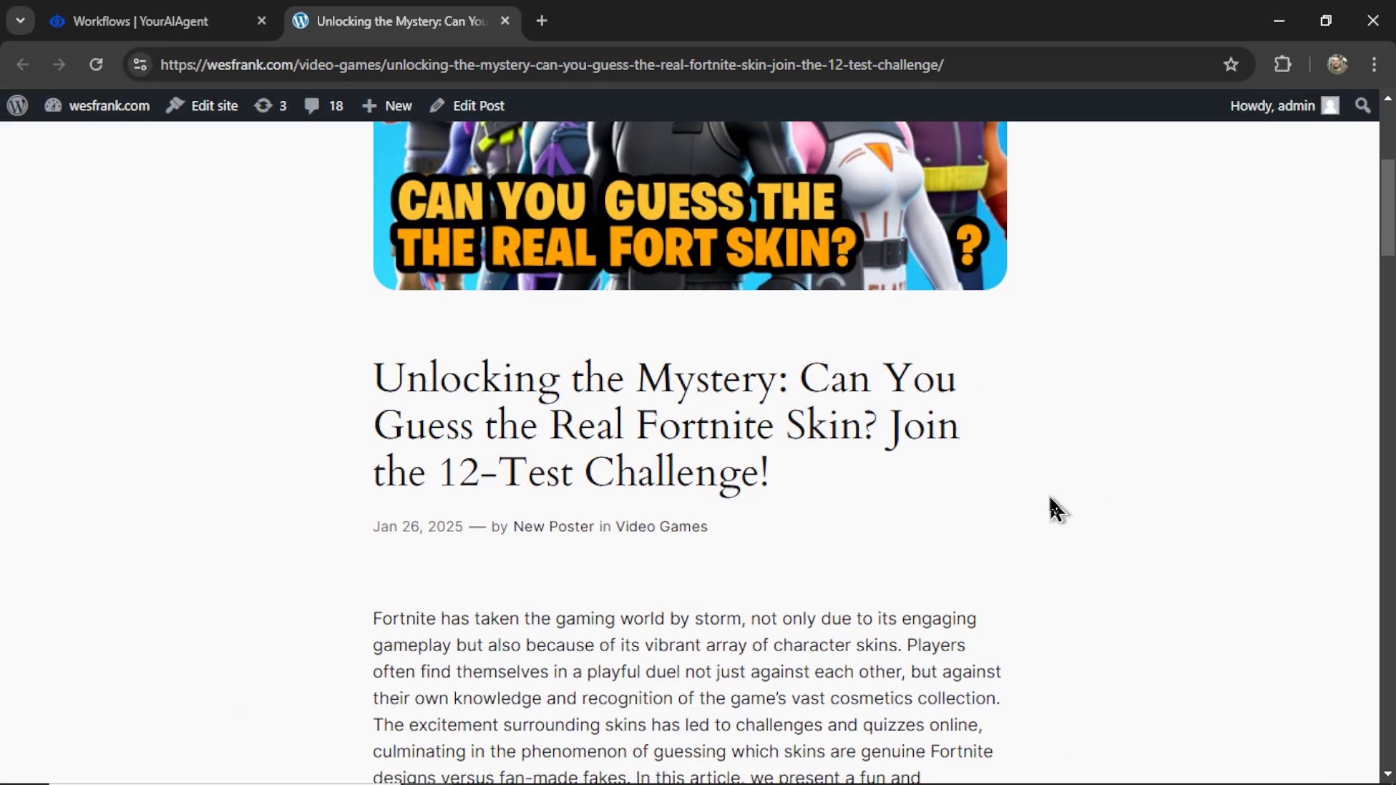
pyautogui.moveTo(1026, 515)
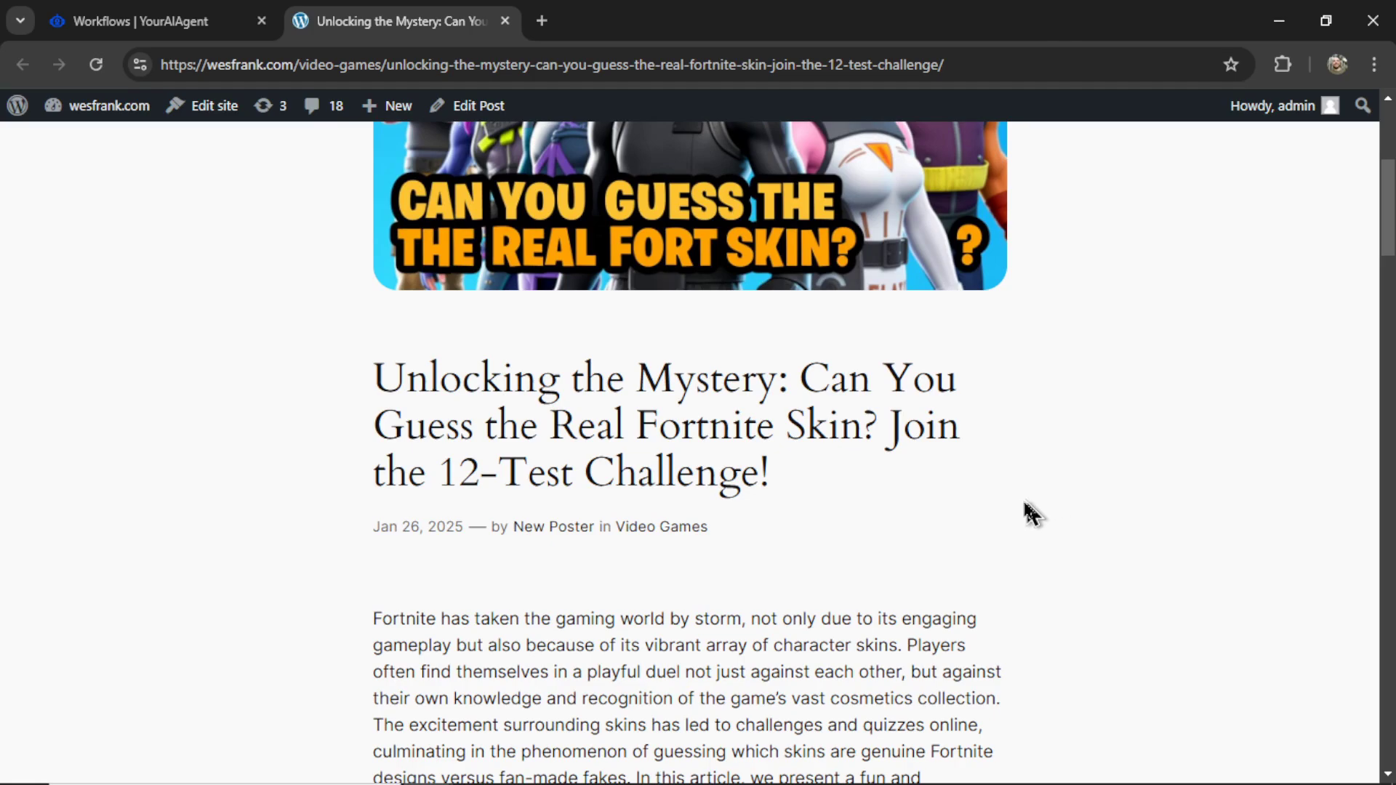
pyautogui.scroll(-3)
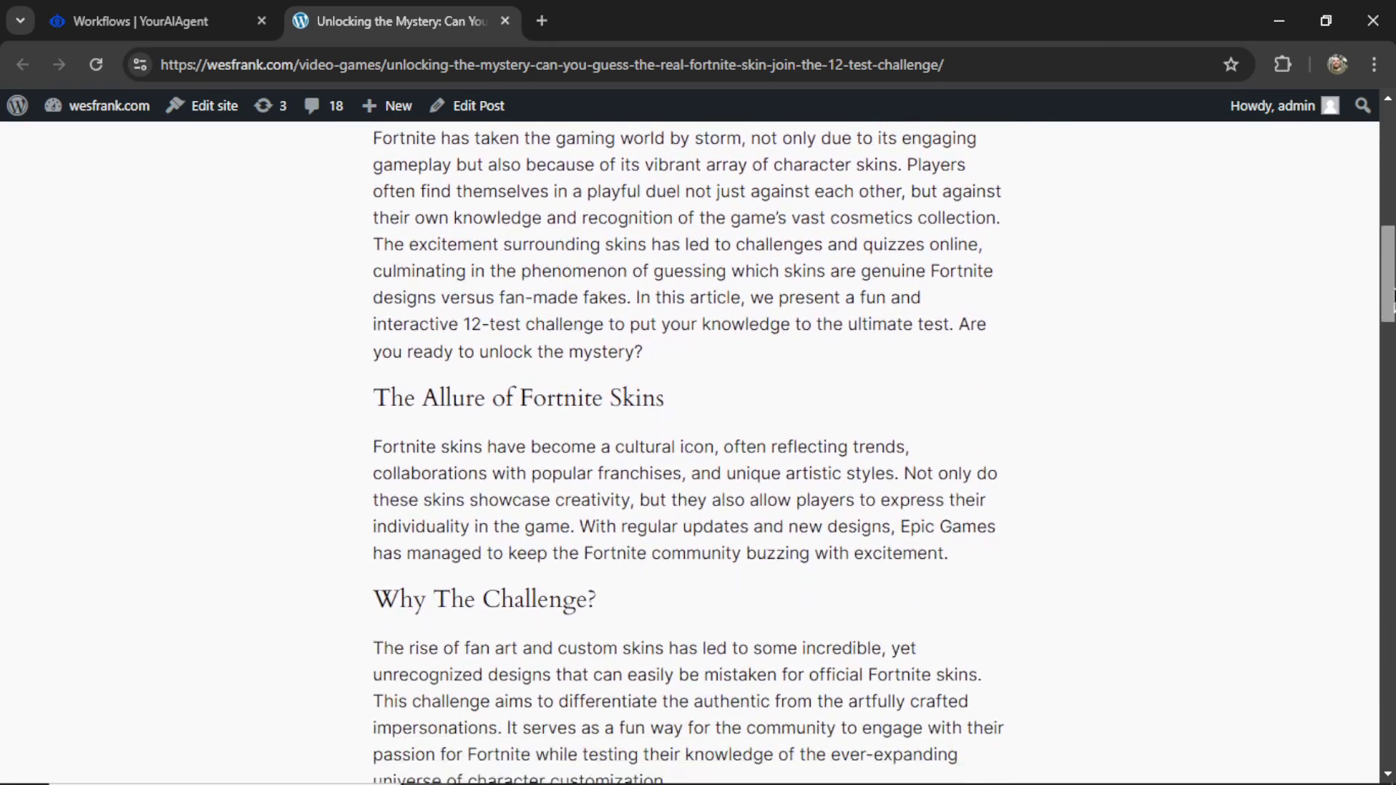
pyautogui.scroll(-3)
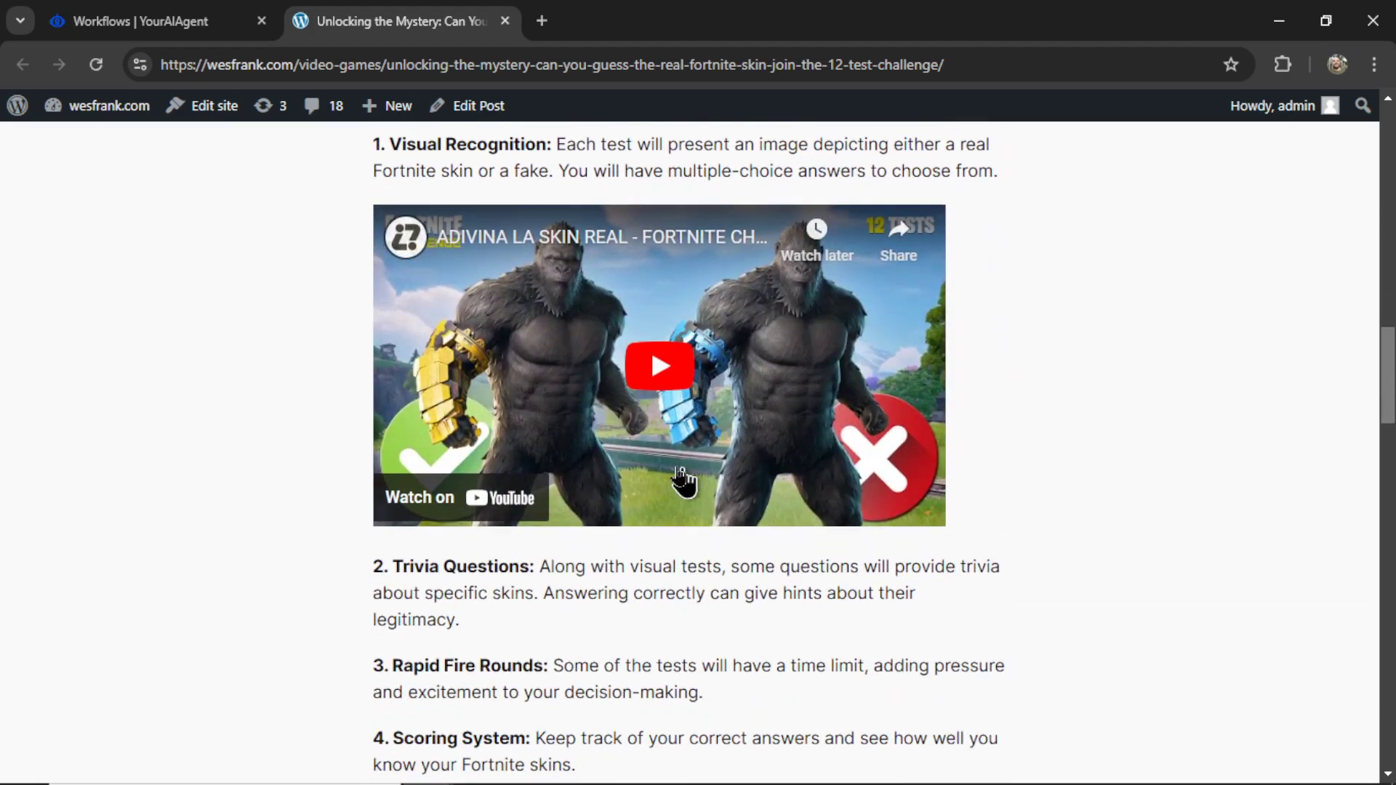
pyautogui.moveTo(770, 395)
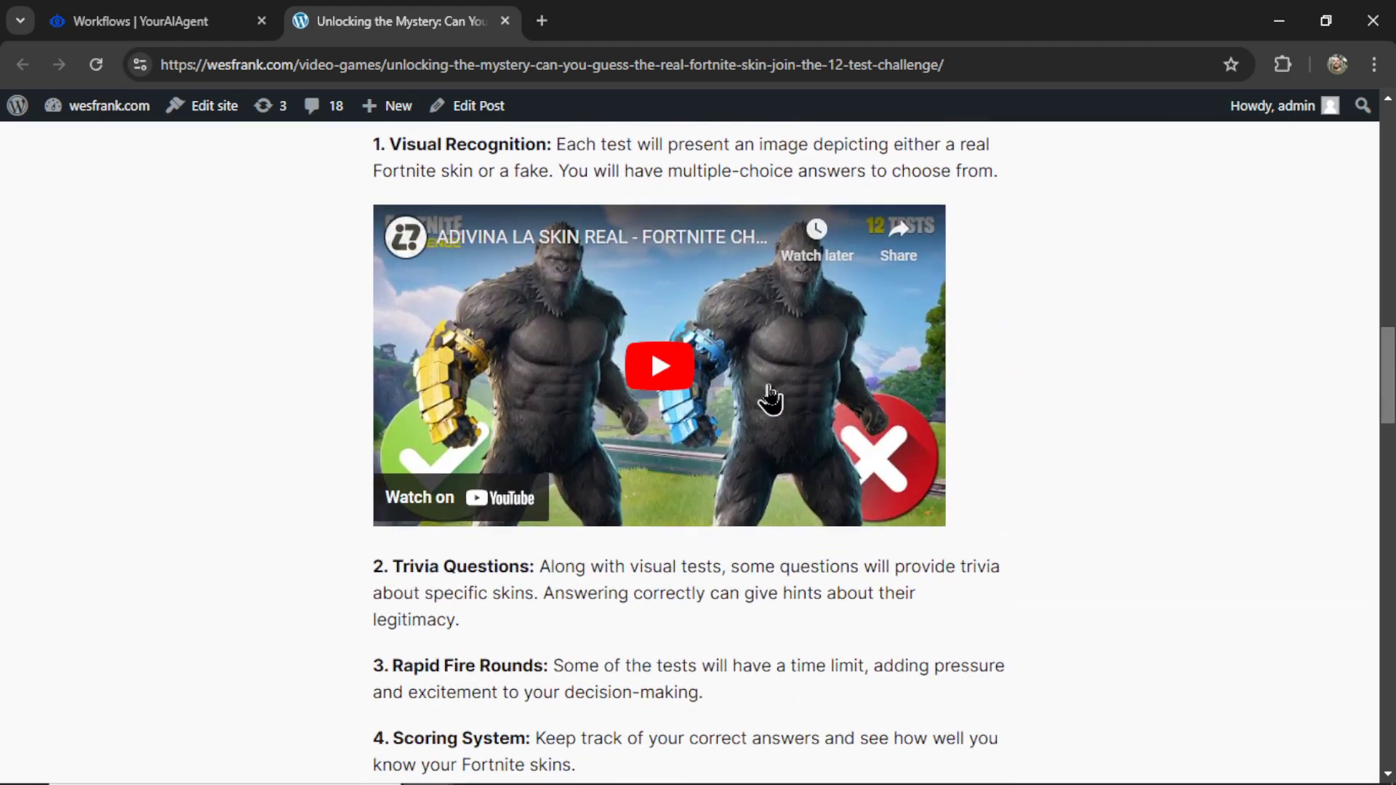
pyautogui.click(659, 366)
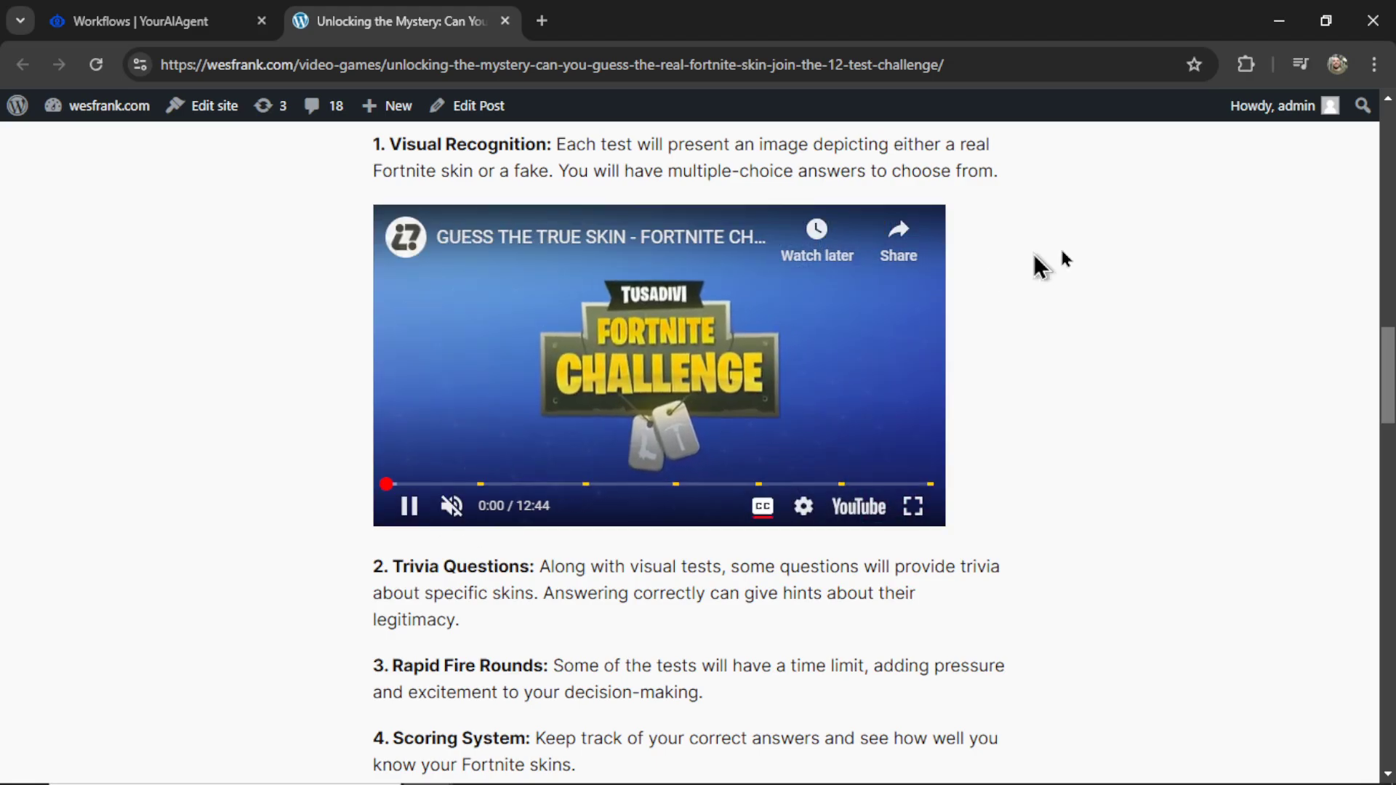
pyautogui.scroll(-3)
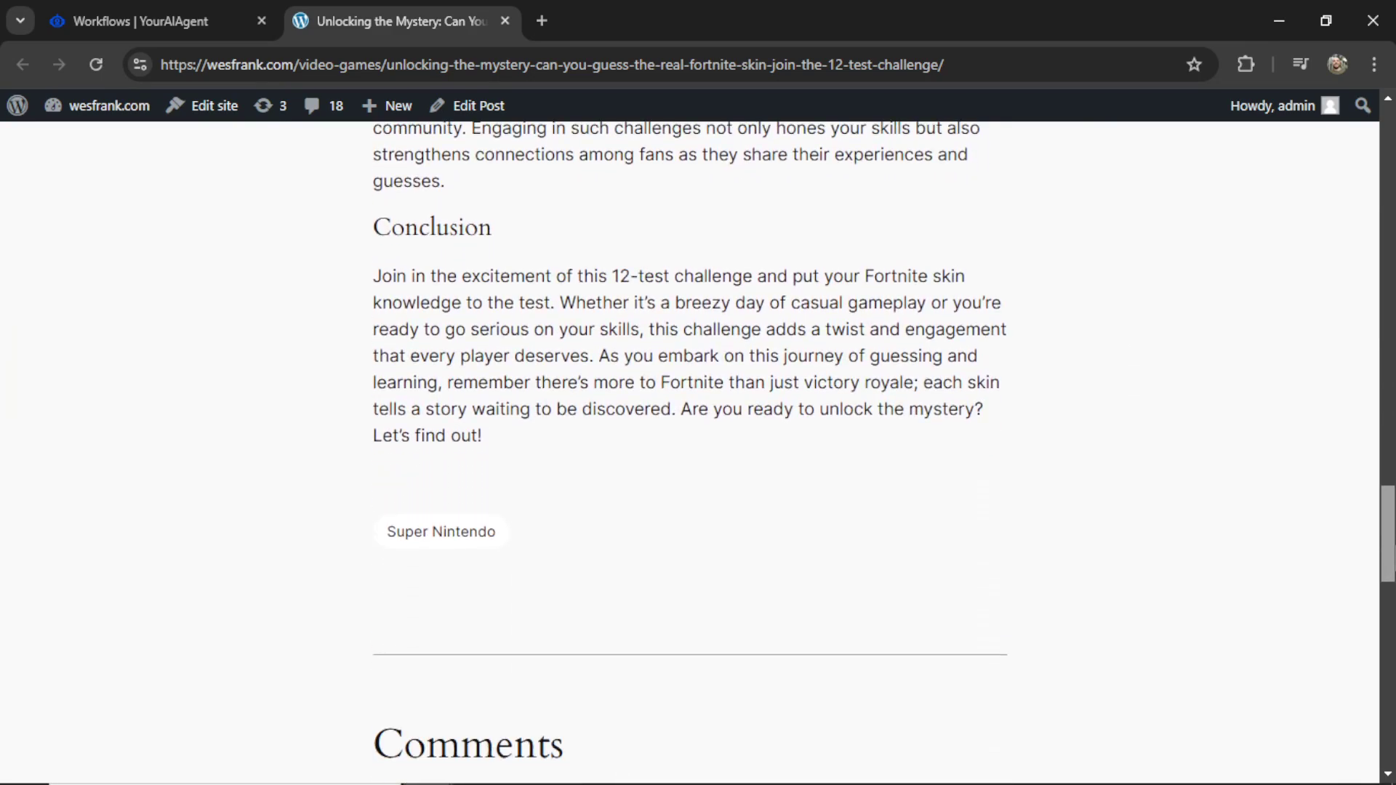